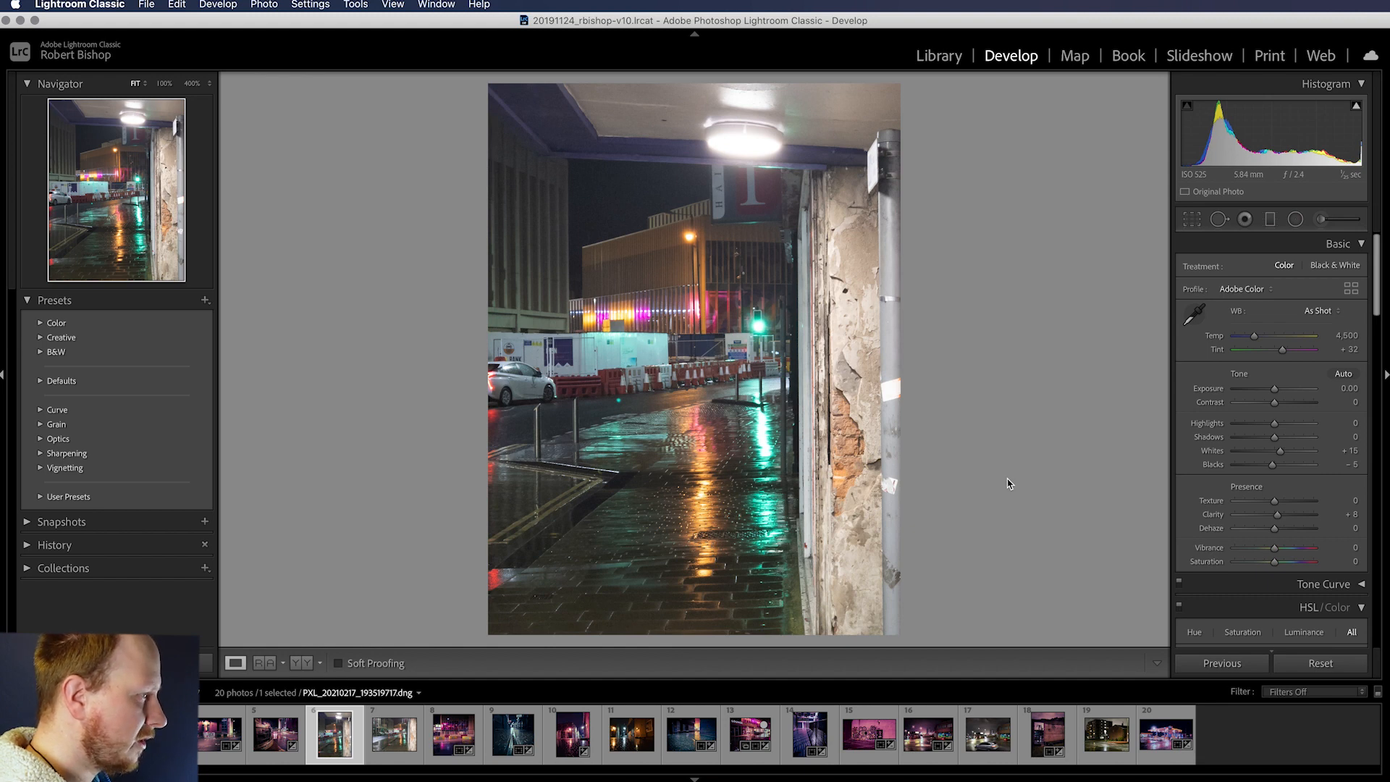
{"action": "mouse_move", "coordinate": [981, 354]}
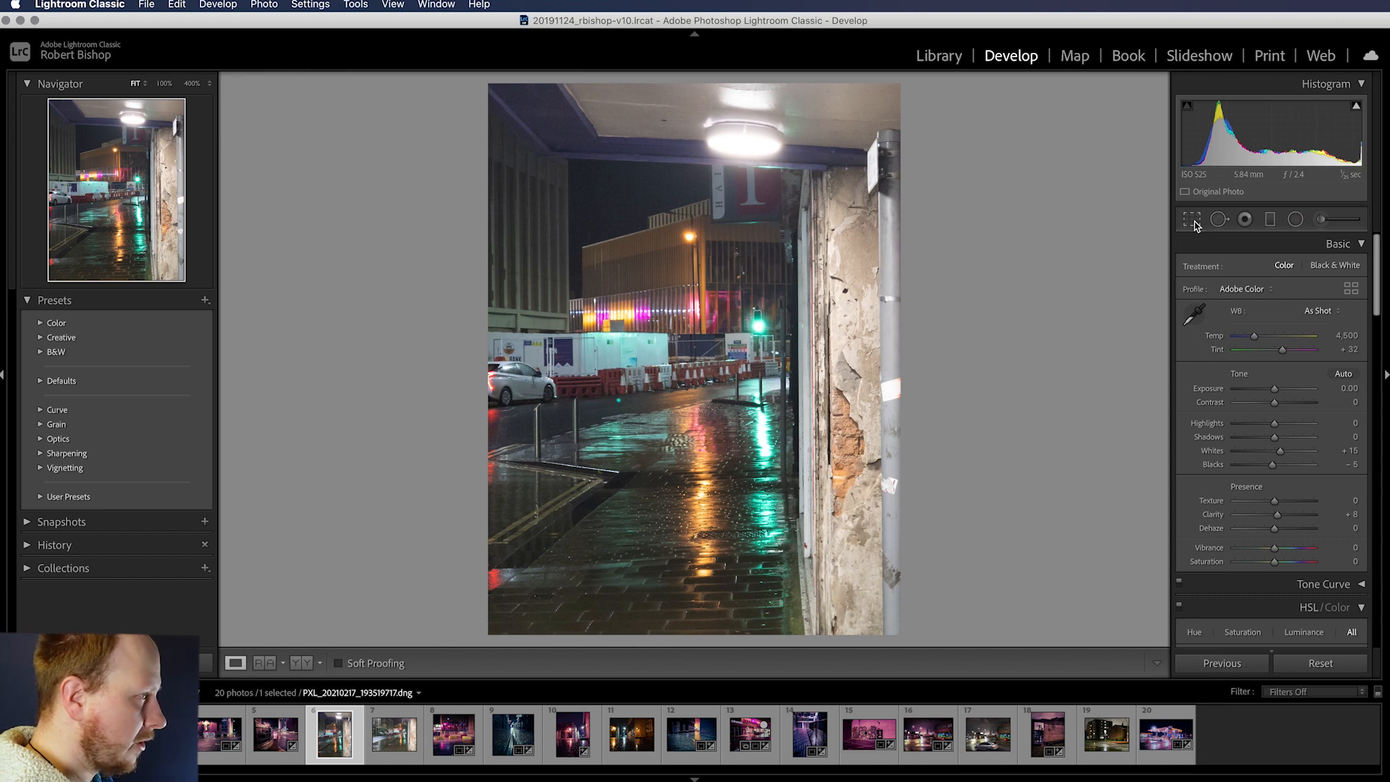
Start the Crop Overlay and switch its aspect ratio for a near-square framing.
{"action": "left_click", "coordinate": [1192, 219]}
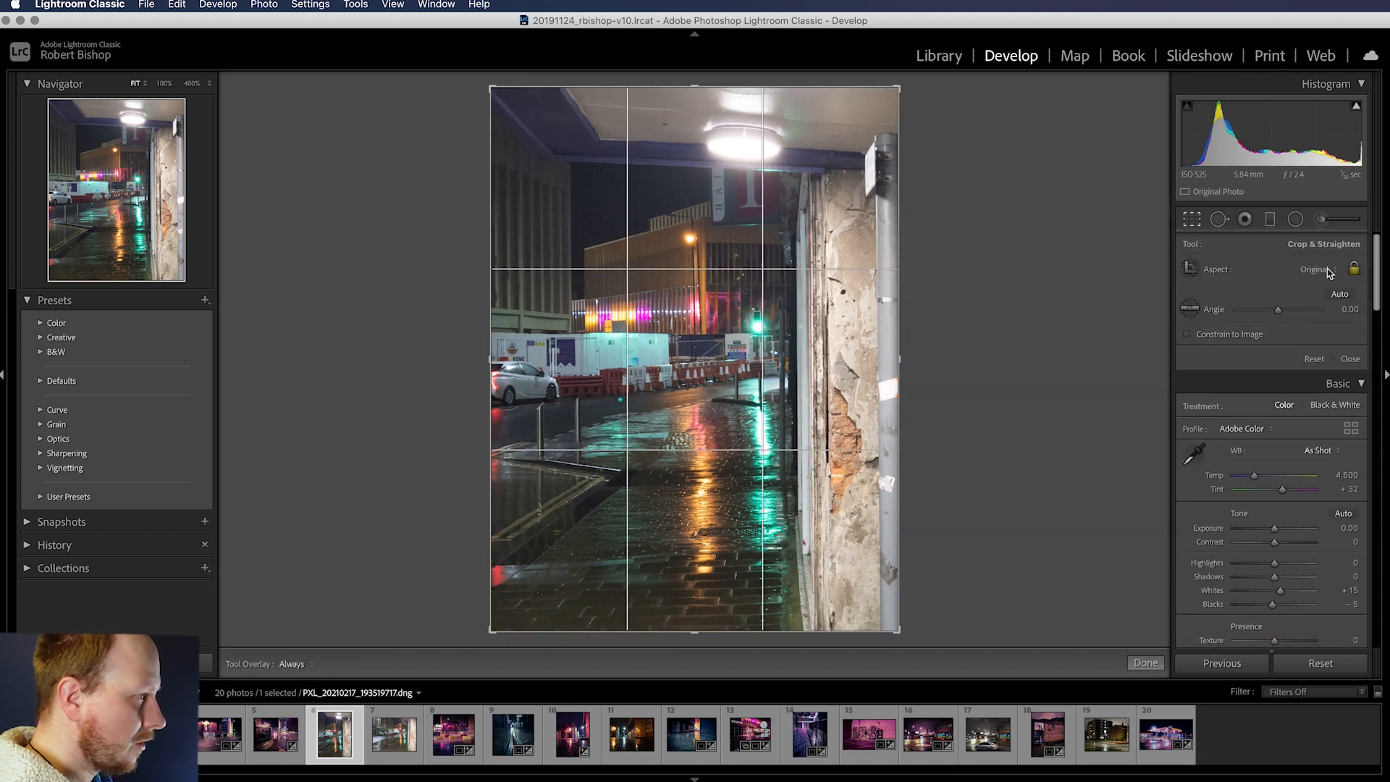
{"action": "left_click", "coordinate": [1315, 270]}
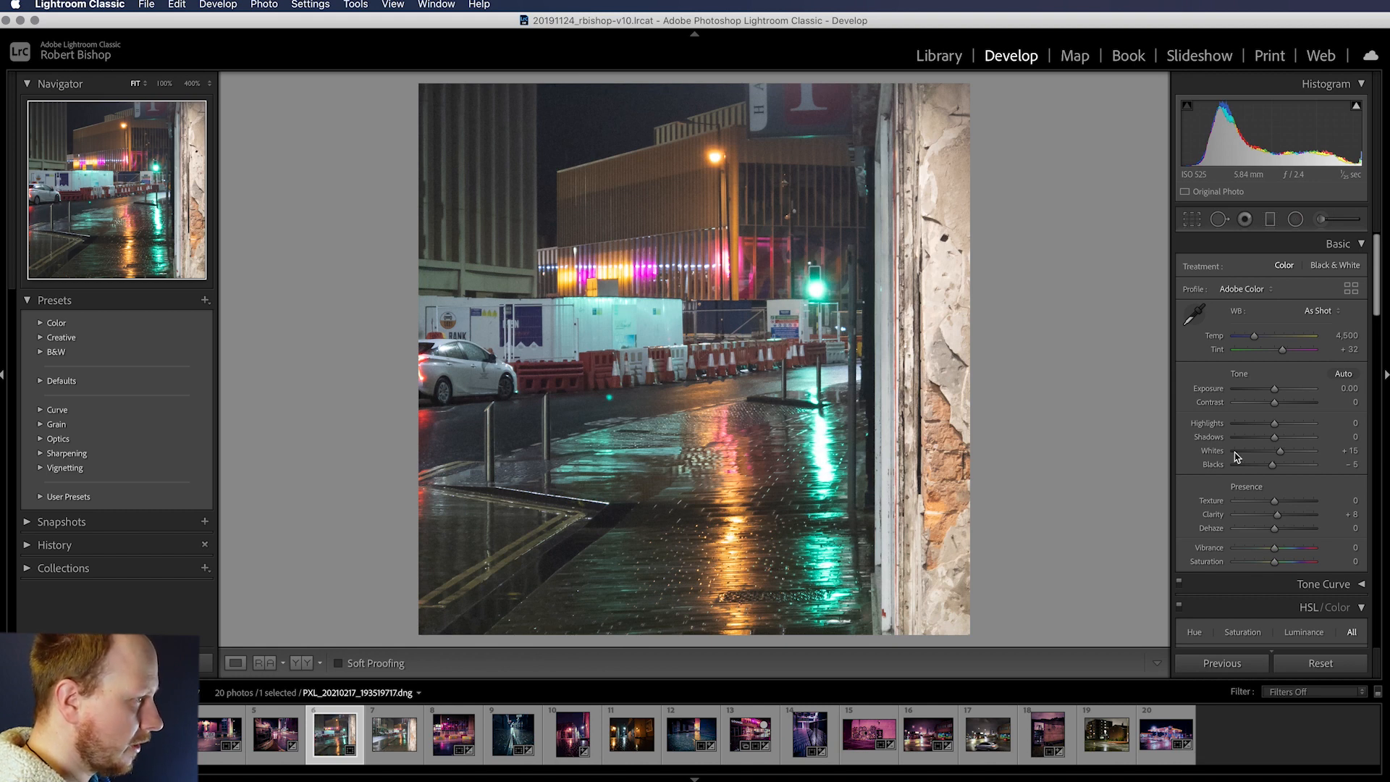
In HSL Hue, set Red −7, Orange −46, Yellow −38, Aqua +12 and Blue −13.
{"action": "scroll", "scroll_direction": "down", "scroll_amount": 3}
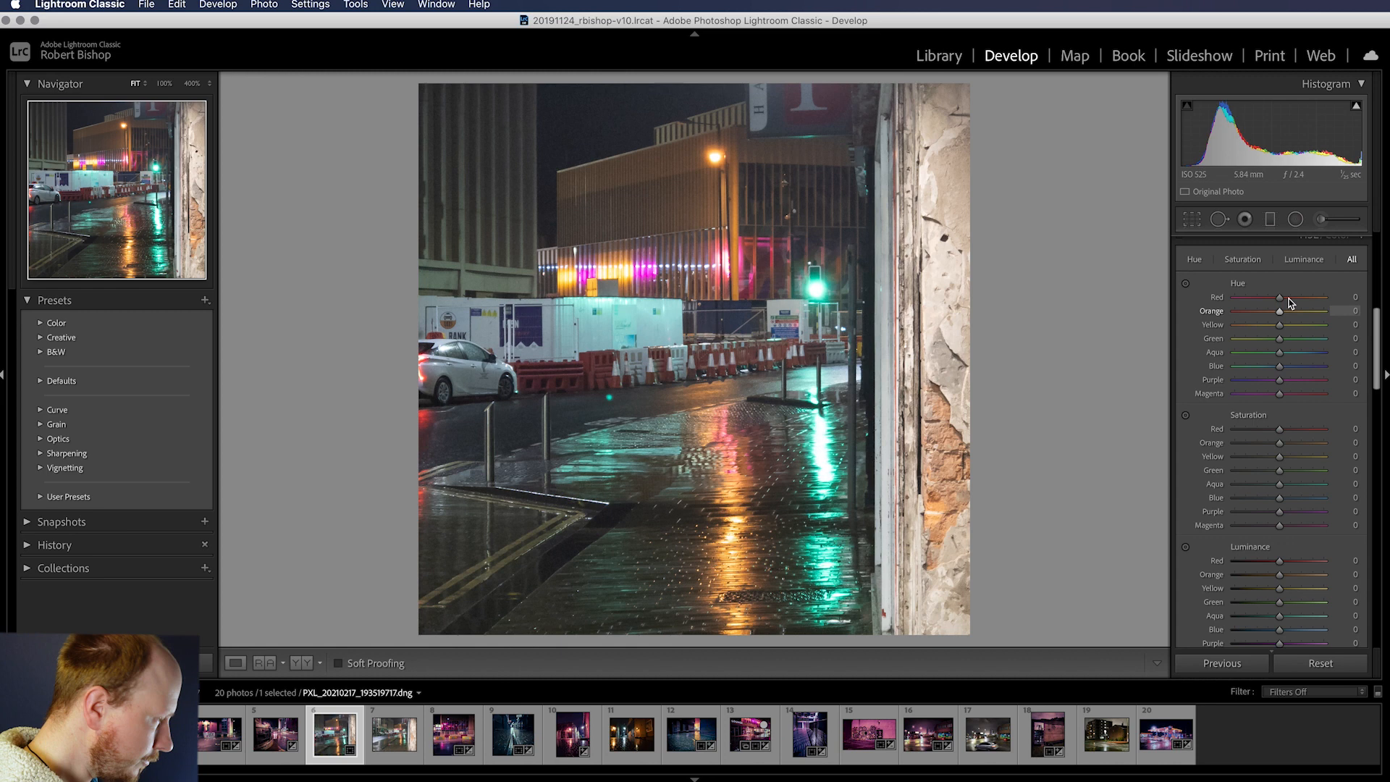
{"action": "left_click_drag", "start_coordinate": [1279, 297], "coordinate": [1272, 297]}
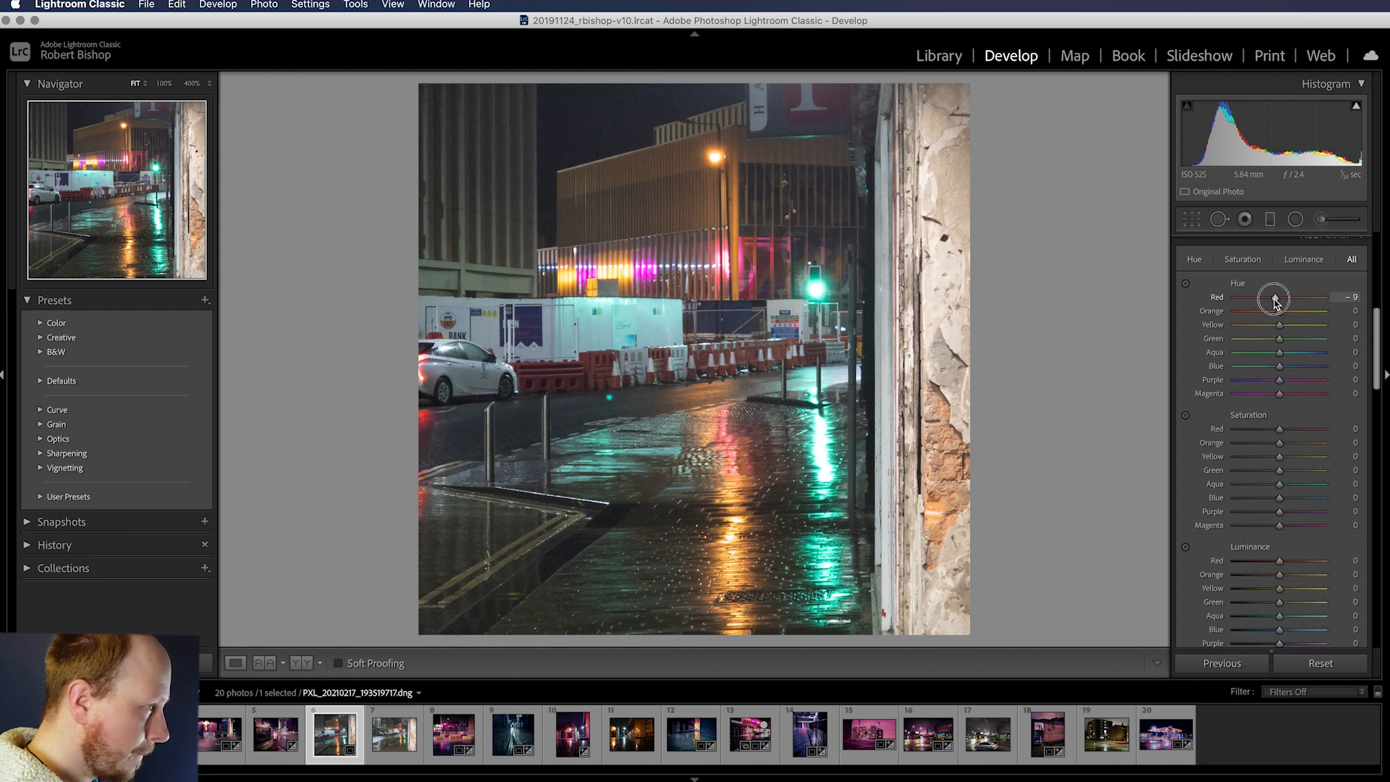
{"action": "left_click_drag", "start_coordinate": [1273, 297], "coordinate": [1279, 297]}
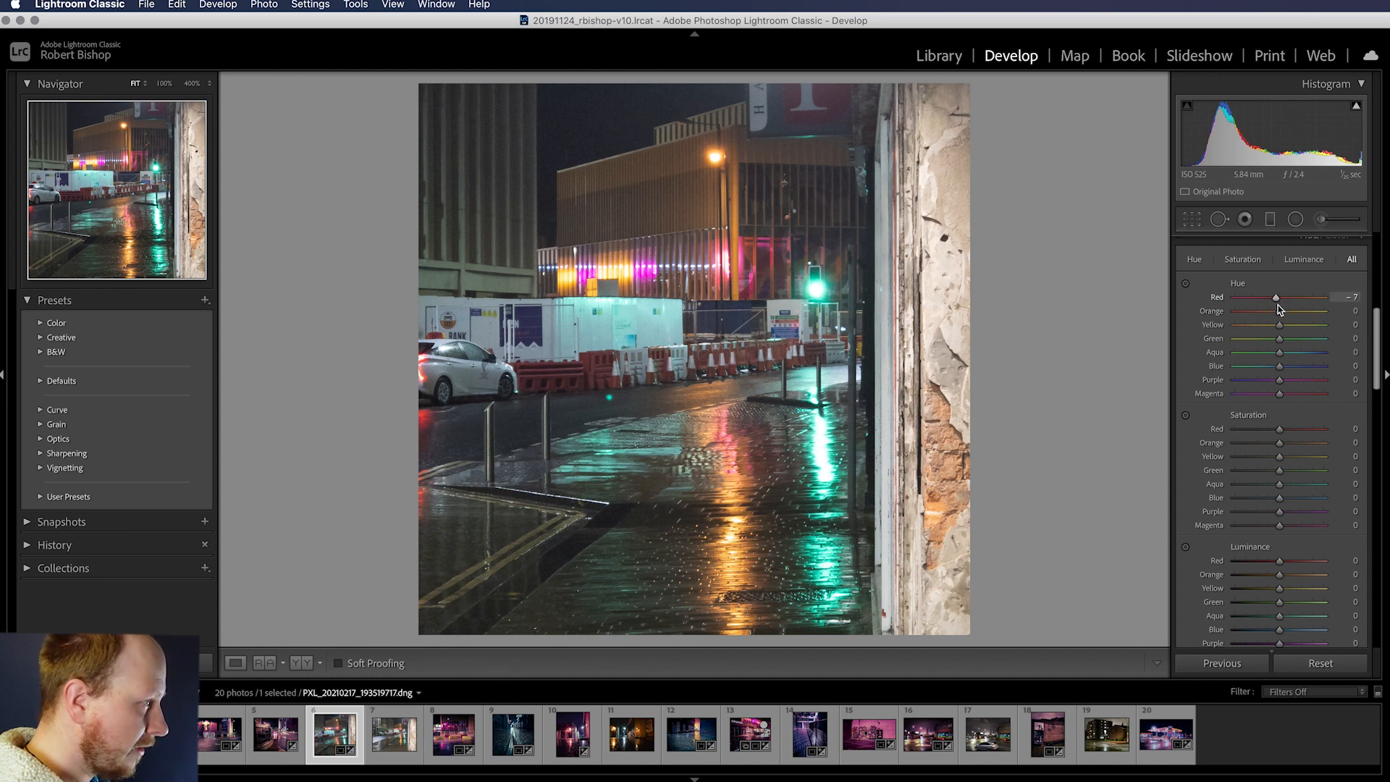
{"action": "left_click_drag", "start_coordinate": [1303, 310], "coordinate": [1274, 310]}
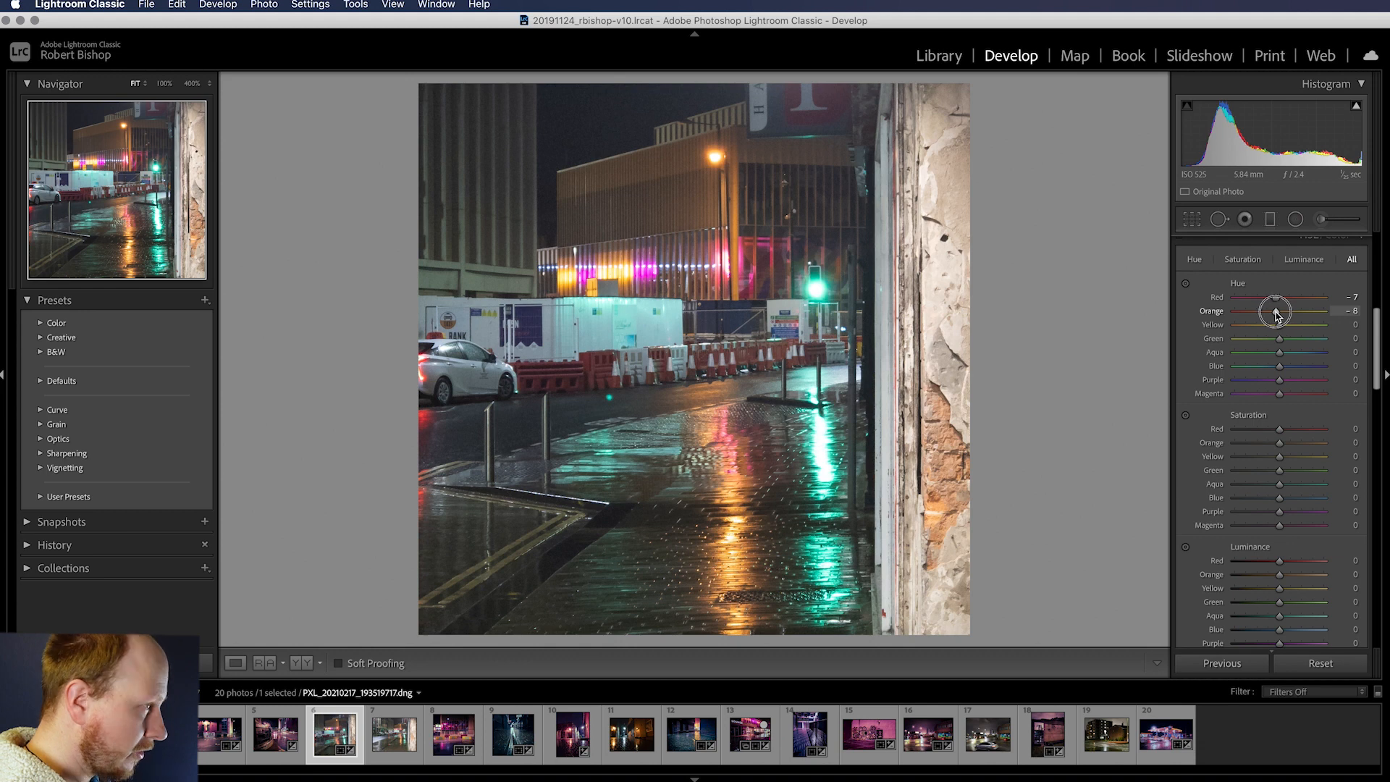
{"action": "left_click_drag", "start_coordinate": [1274, 311], "coordinate": [1258, 311]}
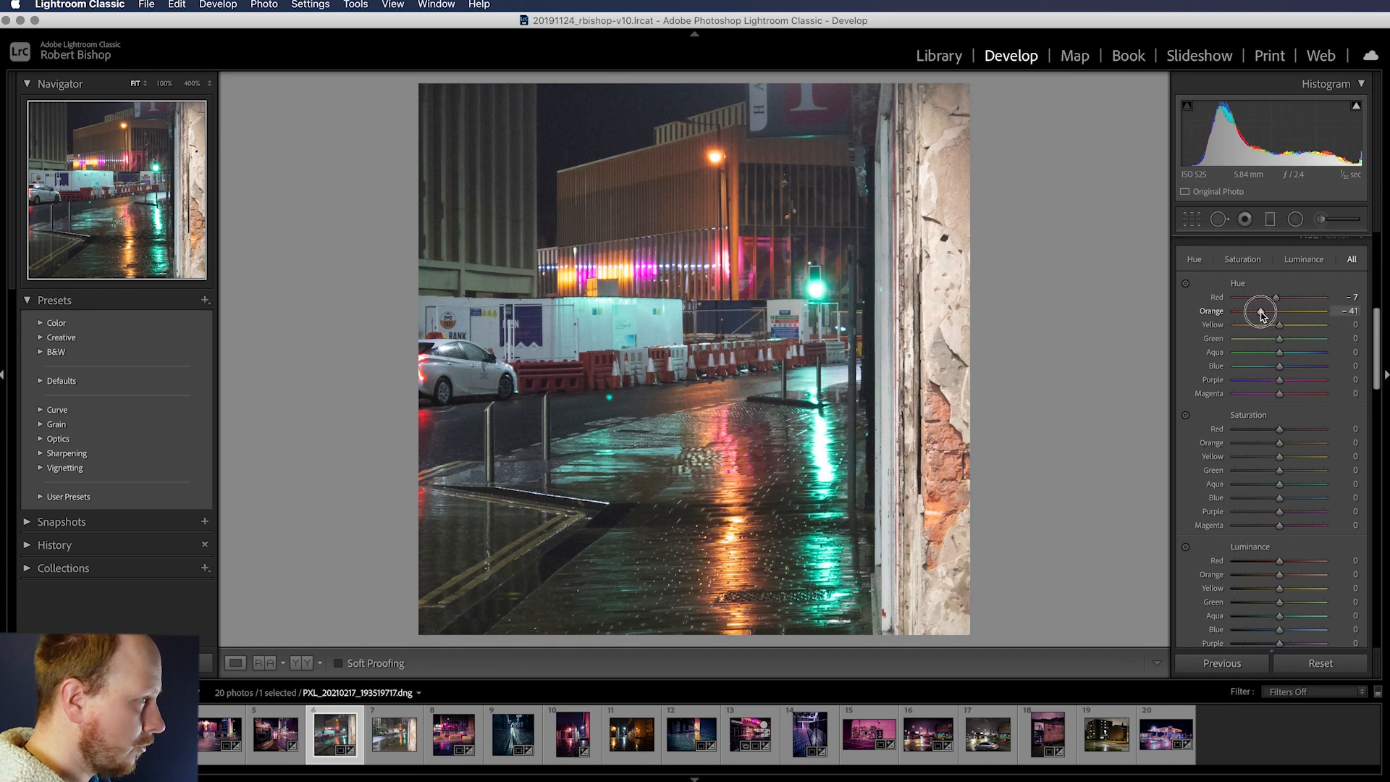
{"action": "left_click_drag", "start_coordinate": [1262, 310], "coordinate": [1256, 309]}
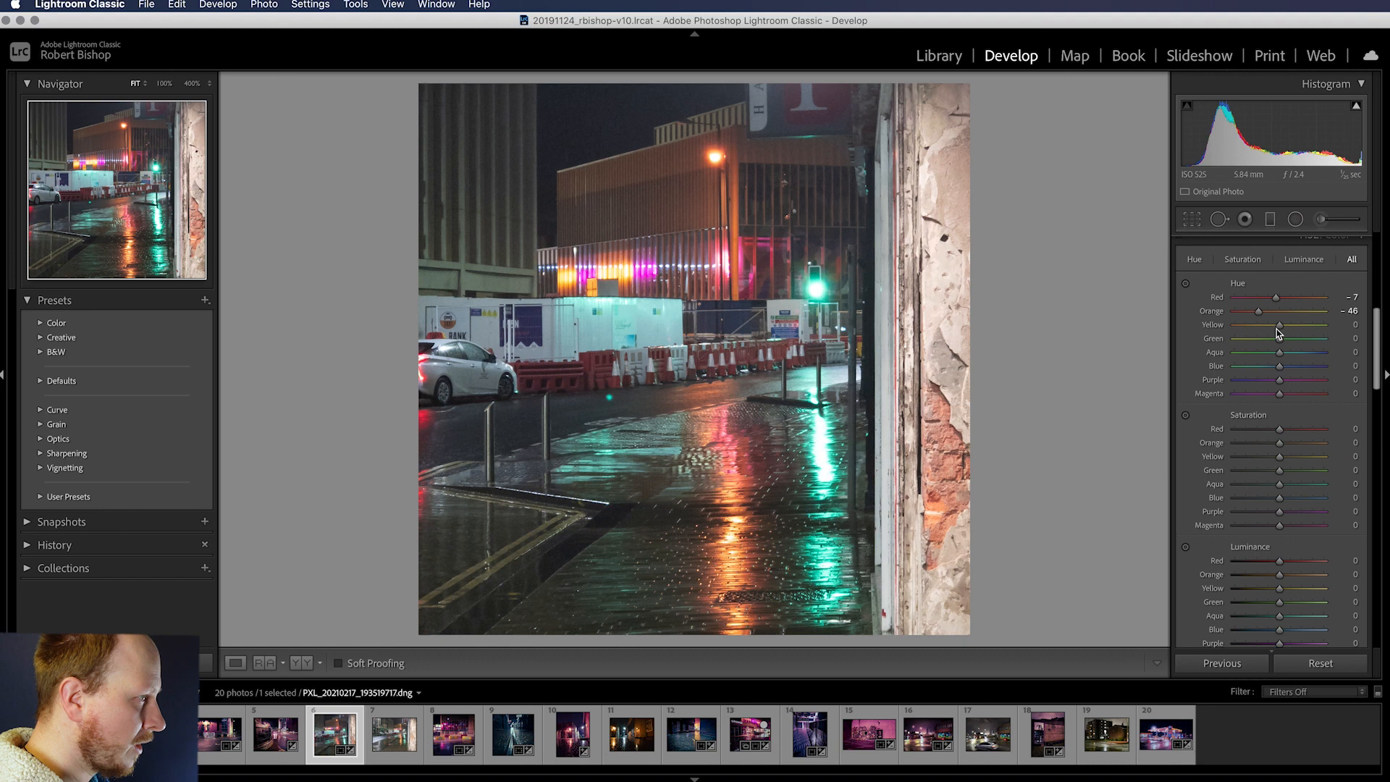
{"action": "left_click_drag", "start_coordinate": [1280, 322], "coordinate": [1265, 323]}
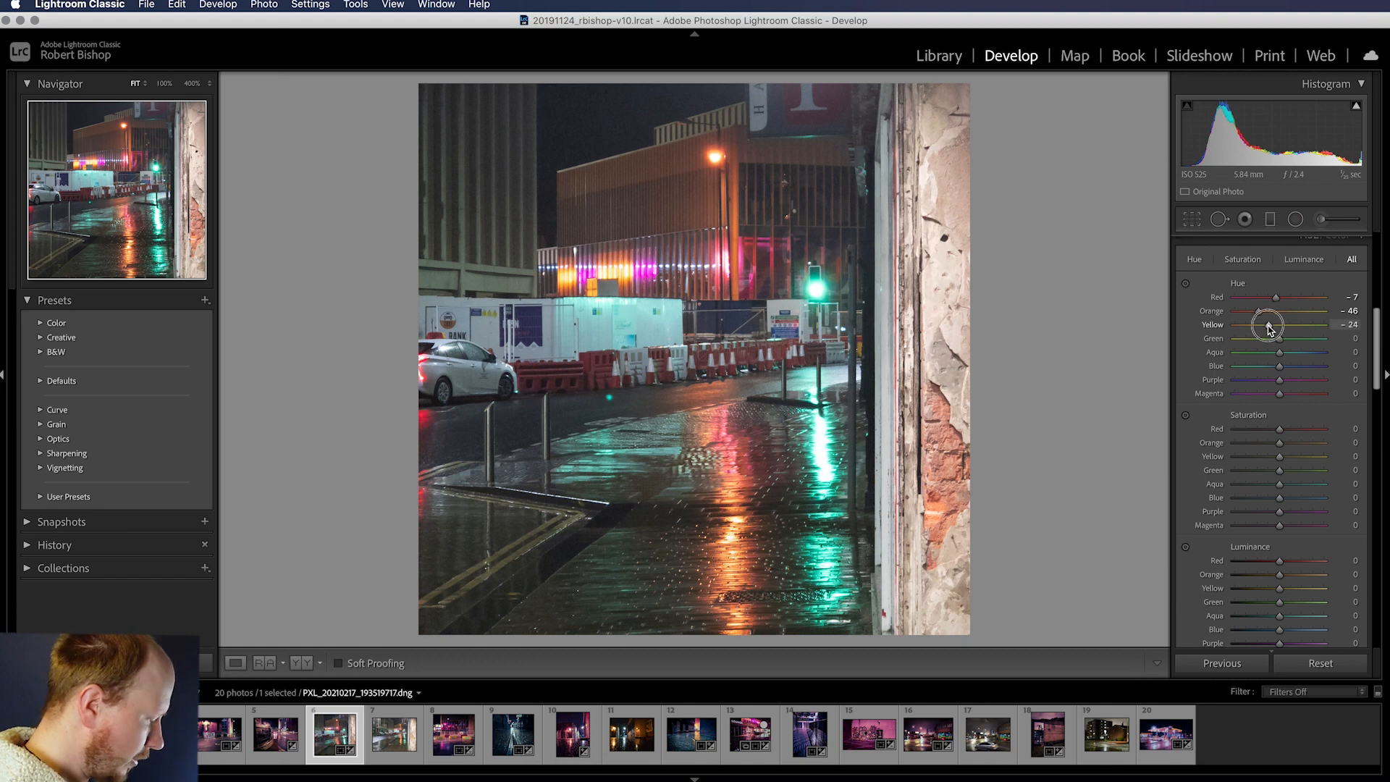
{"action": "left_click_drag", "start_coordinate": [1281, 324], "coordinate": [1265, 325]}
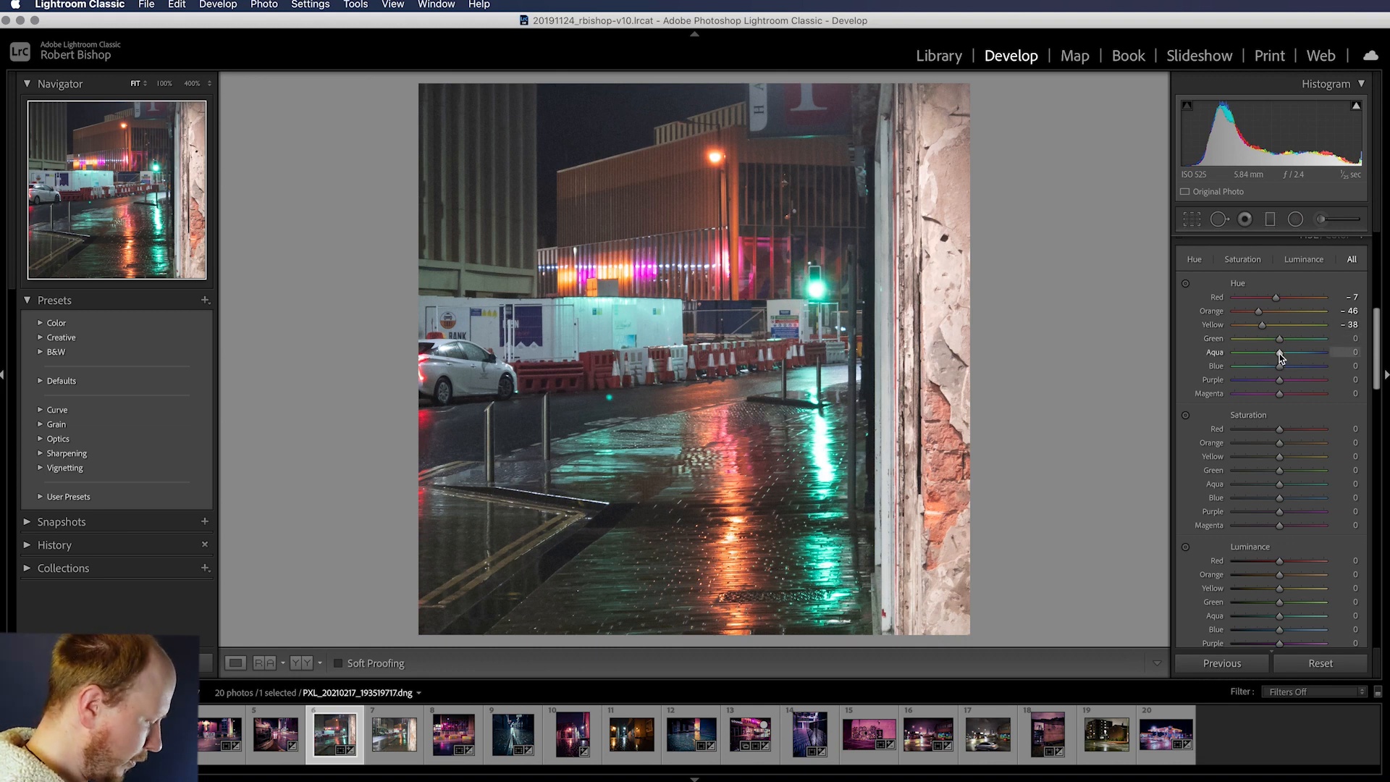
{"action": "left_click_drag", "start_coordinate": [1281, 352], "coordinate": [1285, 351]}
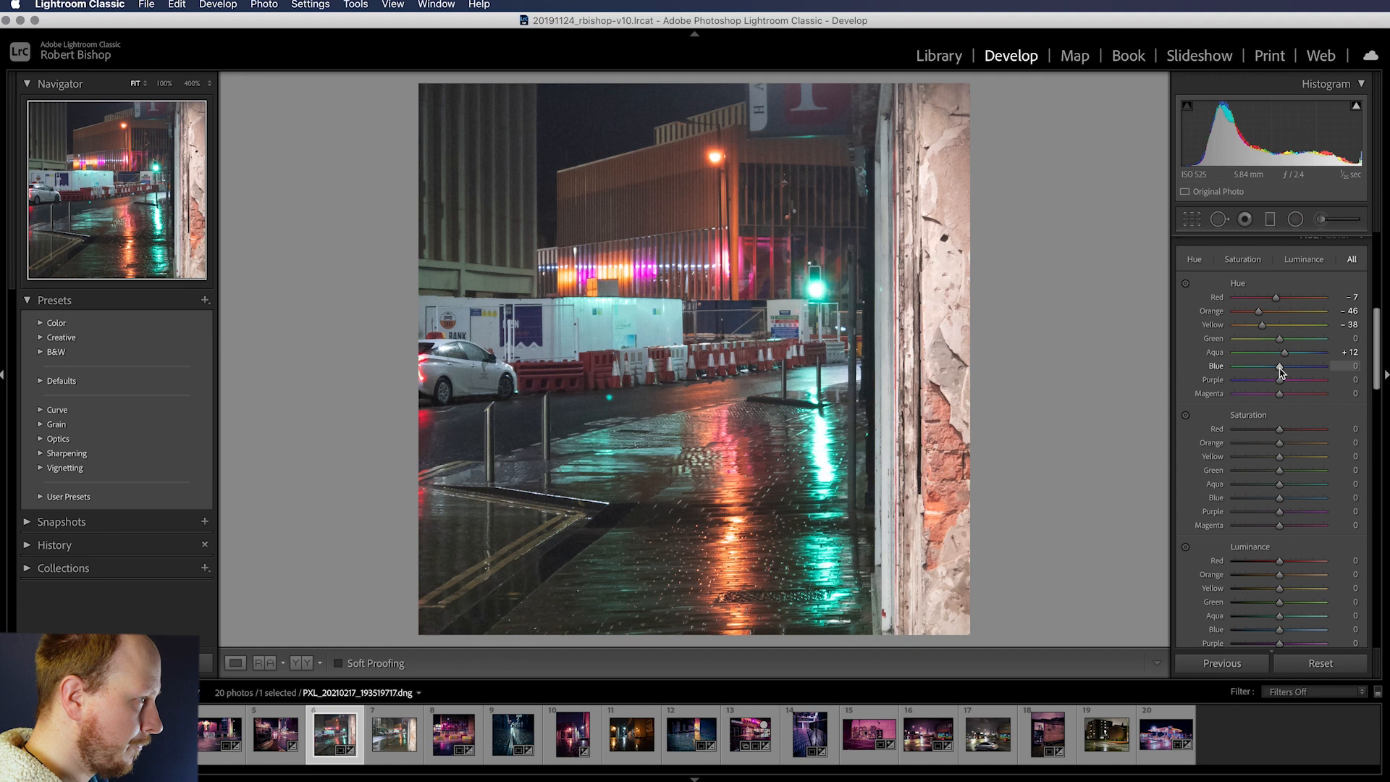
{"action": "left_click_drag", "start_coordinate": [1311, 366], "coordinate": [1277, 366]}
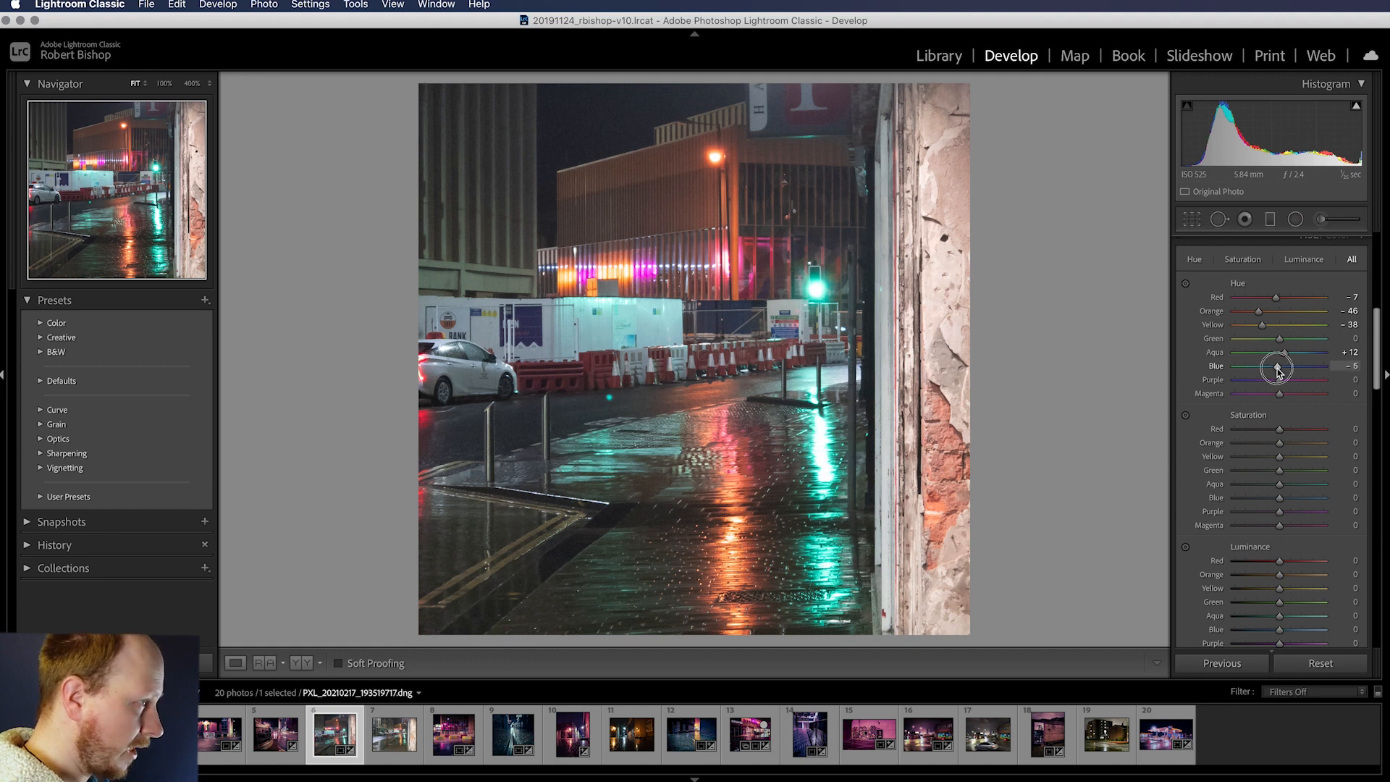
{"action": "left_click_drag", "start_coordinate": [1283, 366], "coordinate": [1270, 366]}
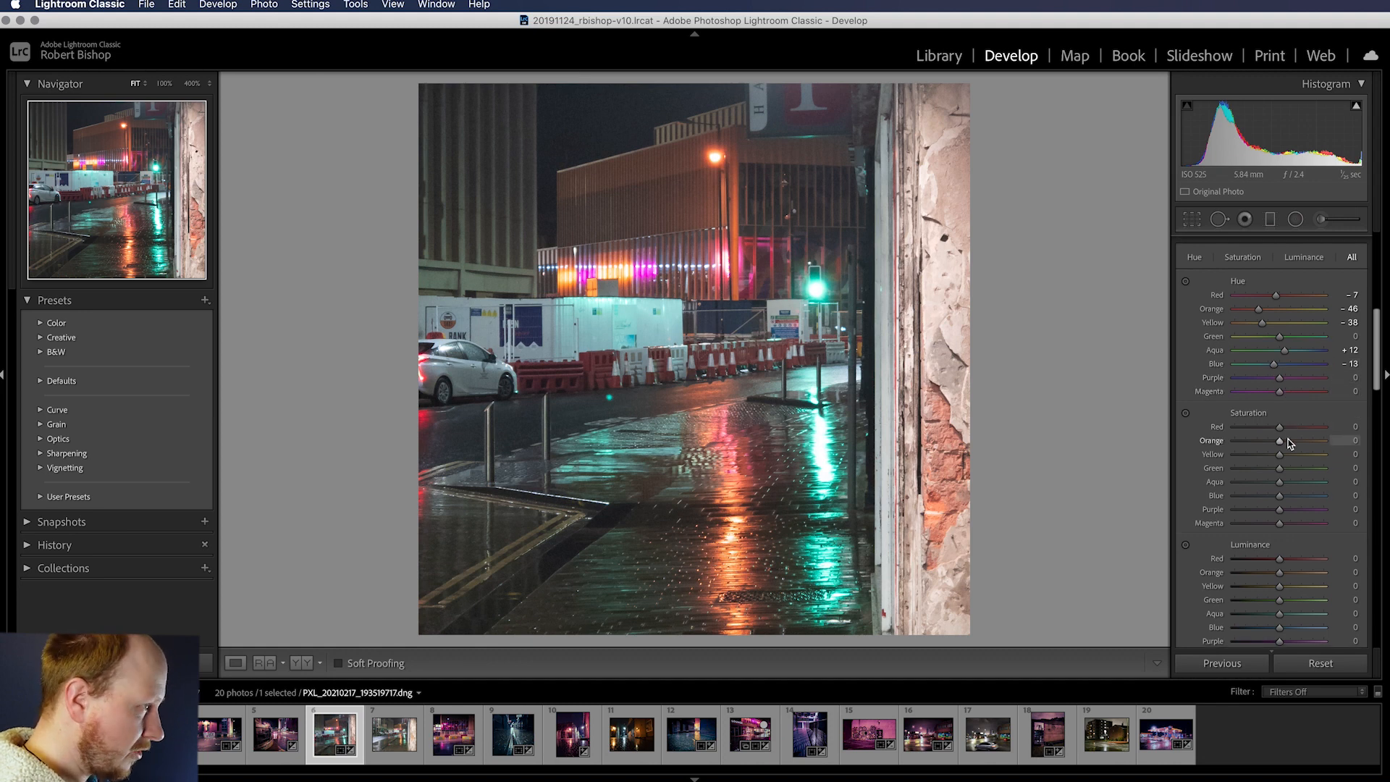
In HSL Saturation, set Orange −37, Yellow −7, Green −15, Aqua +12 and Blue −13.
{"action": "left_click_drag", "start_coordinate": [1278, 442], "coordinate": [1269, 442]}
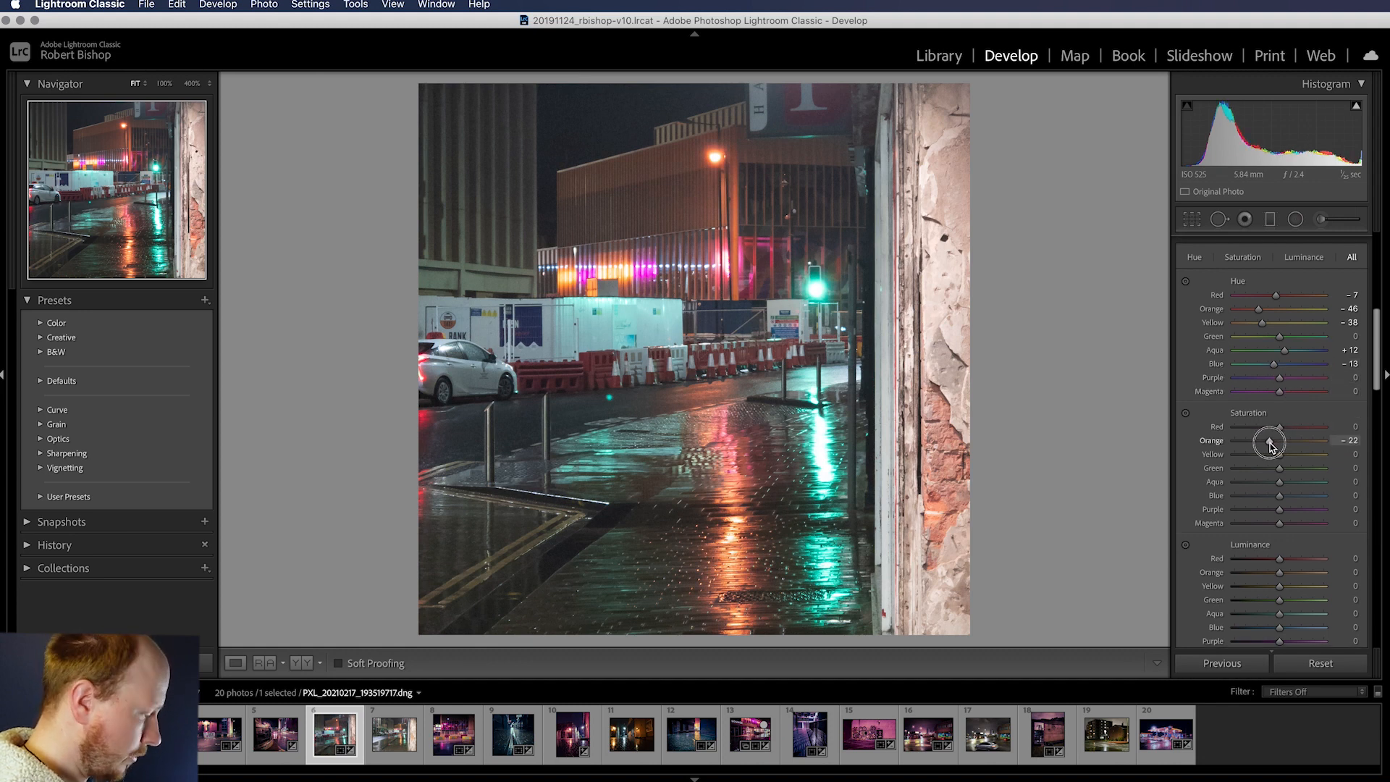
{"action": "left_click_drag", "start_coordinate": [1268, 443], "coordinate": [1253, 443]}
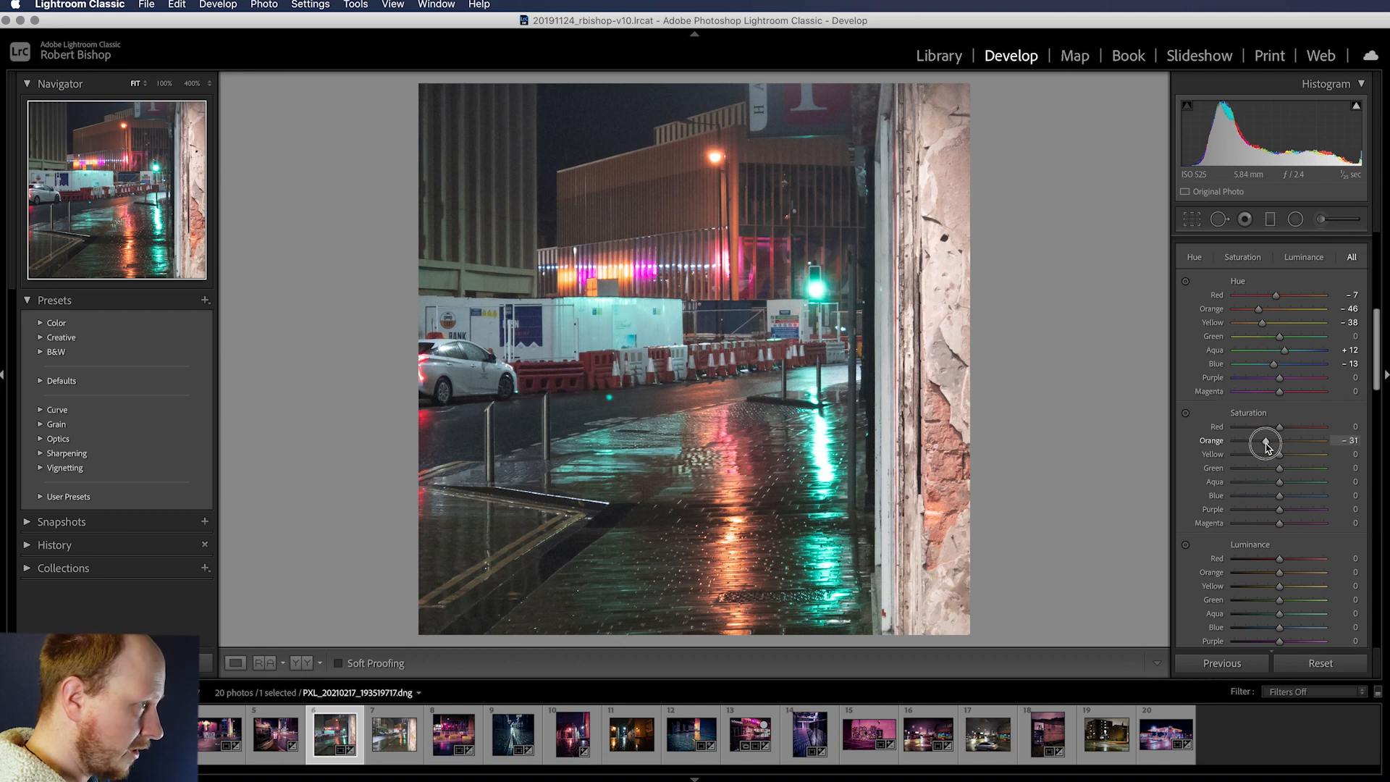
{"action": "left_click_drag", "start_coordinate": [1268, 443], "coordinate": [1262, 443]}
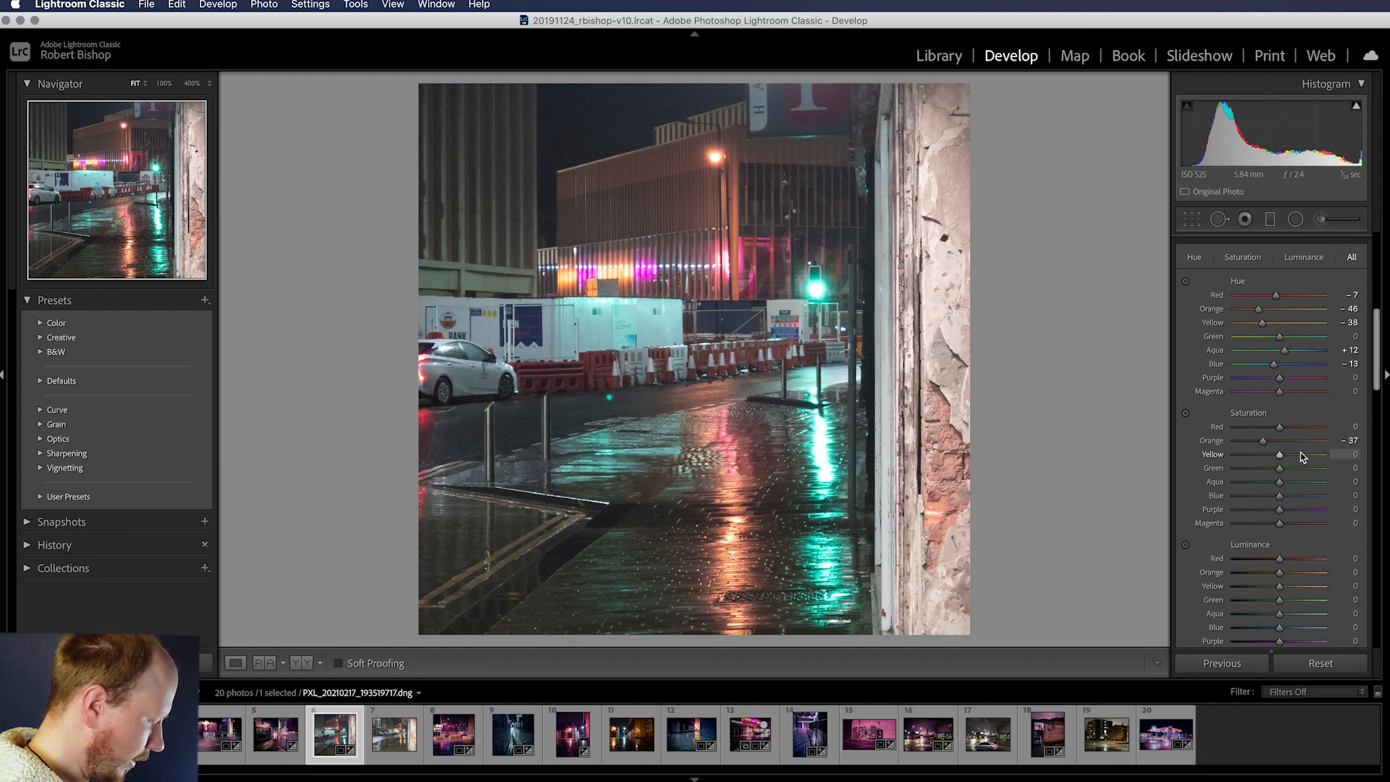
{"action": "mouse_move", "coordinate": [1282, 468]}
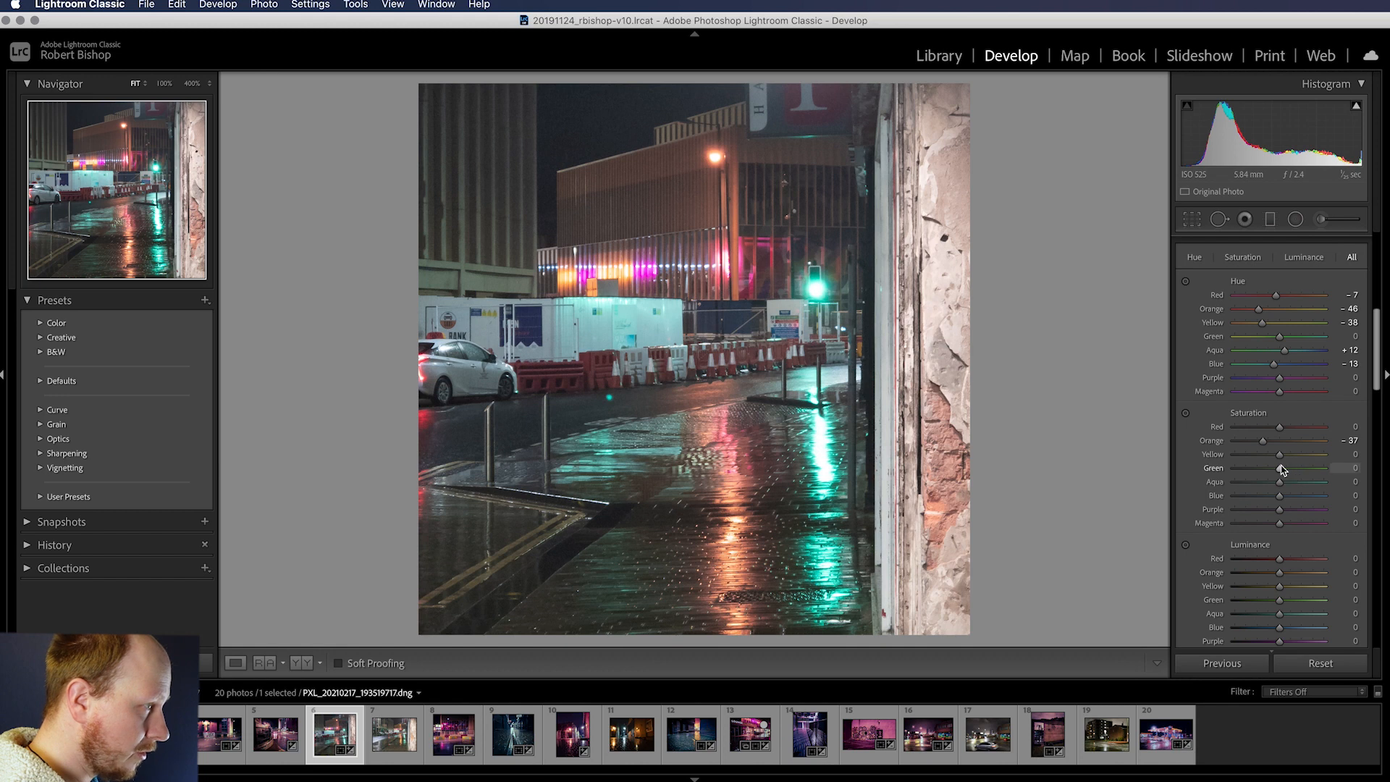
{"action": "left_click_drag", "start_coordinate": [1294, 453], "coordinate": [1276, 453]}
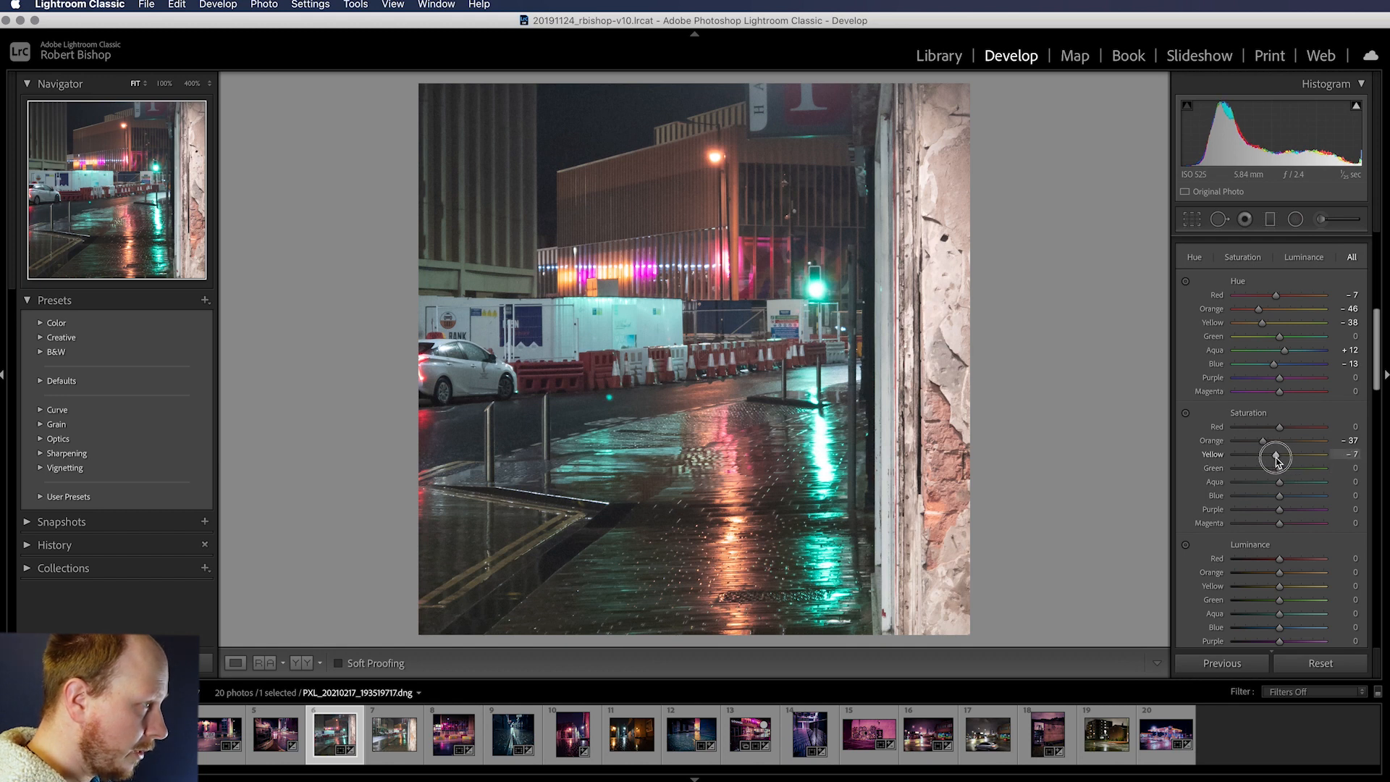
{"action": "left_click_drag", "start_coordinate": [1277, 459], "coordinate": [1277, 469]}
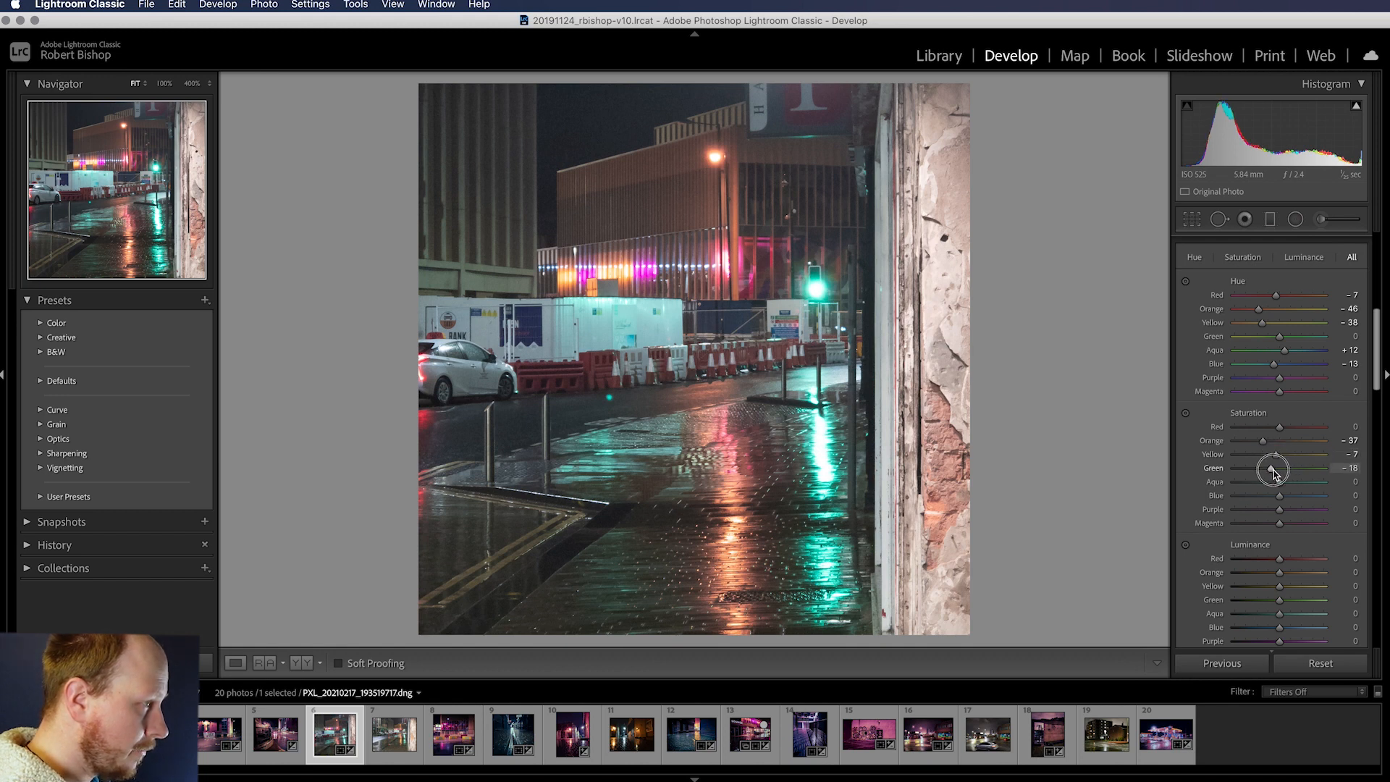
{"action": "left_click_drag", "start_coordinate": [1268, 468], "coordinate": [1277, 468]}
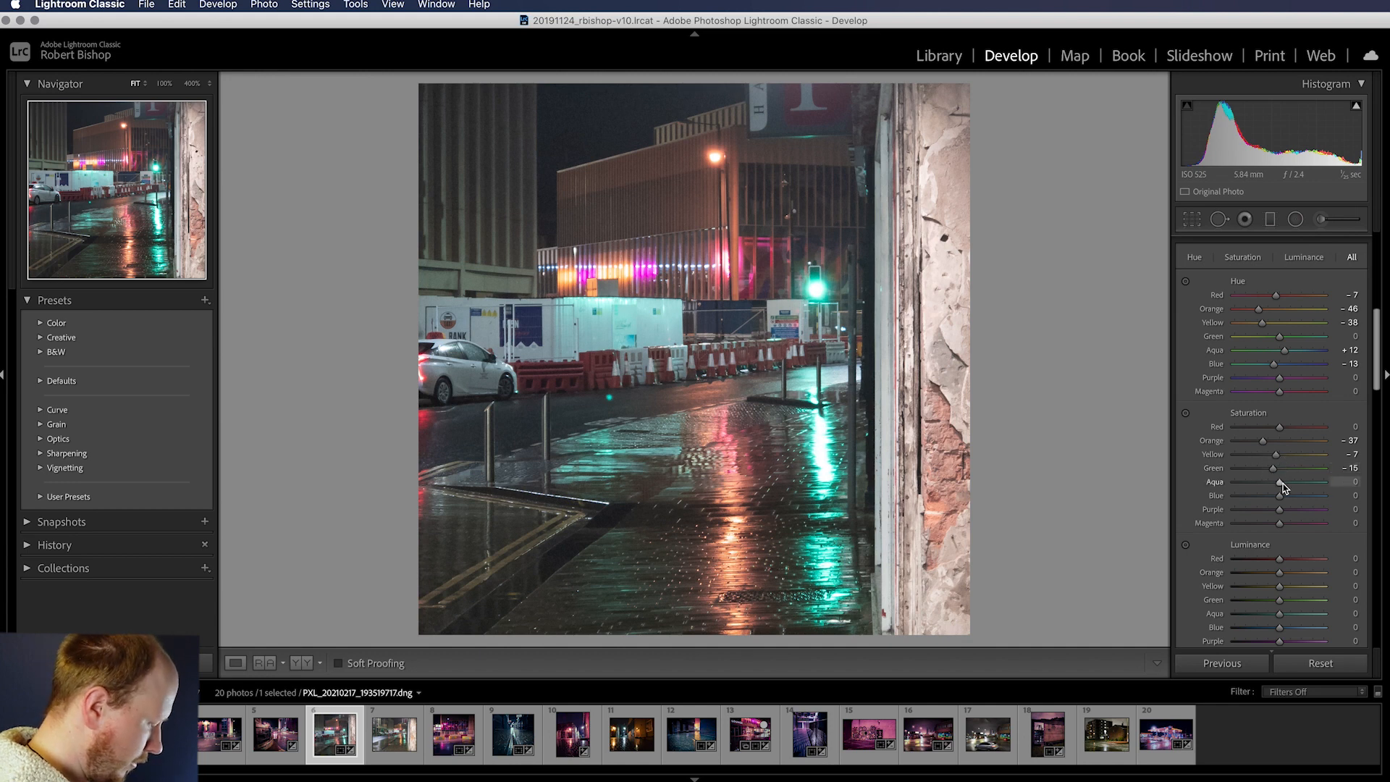
{"action": "left_click_drag", "start_coordinate": [1274, 480], "coordinate": [1285, 481]}
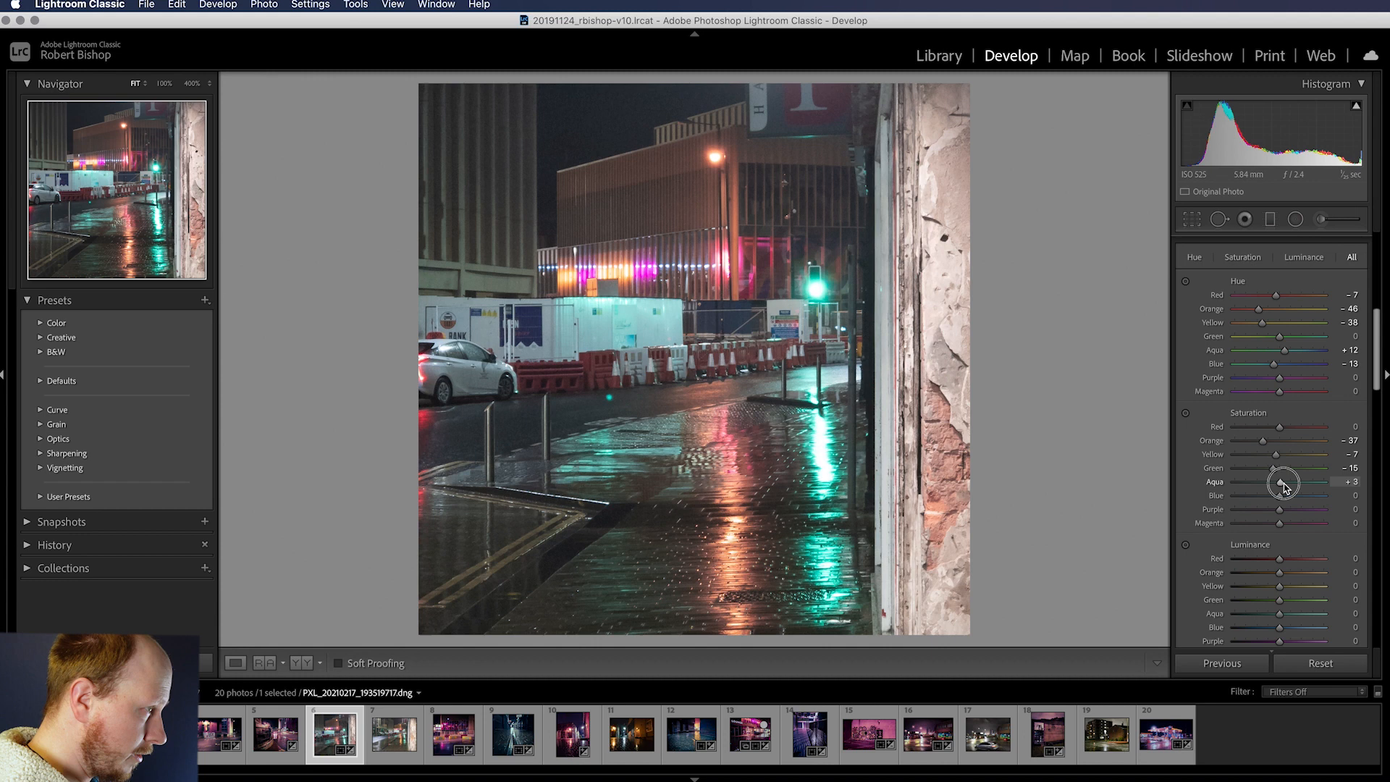
{"action": "left_click_drag", "start_coordinate": [1284, 481], "coordinate": [1290, 481]}
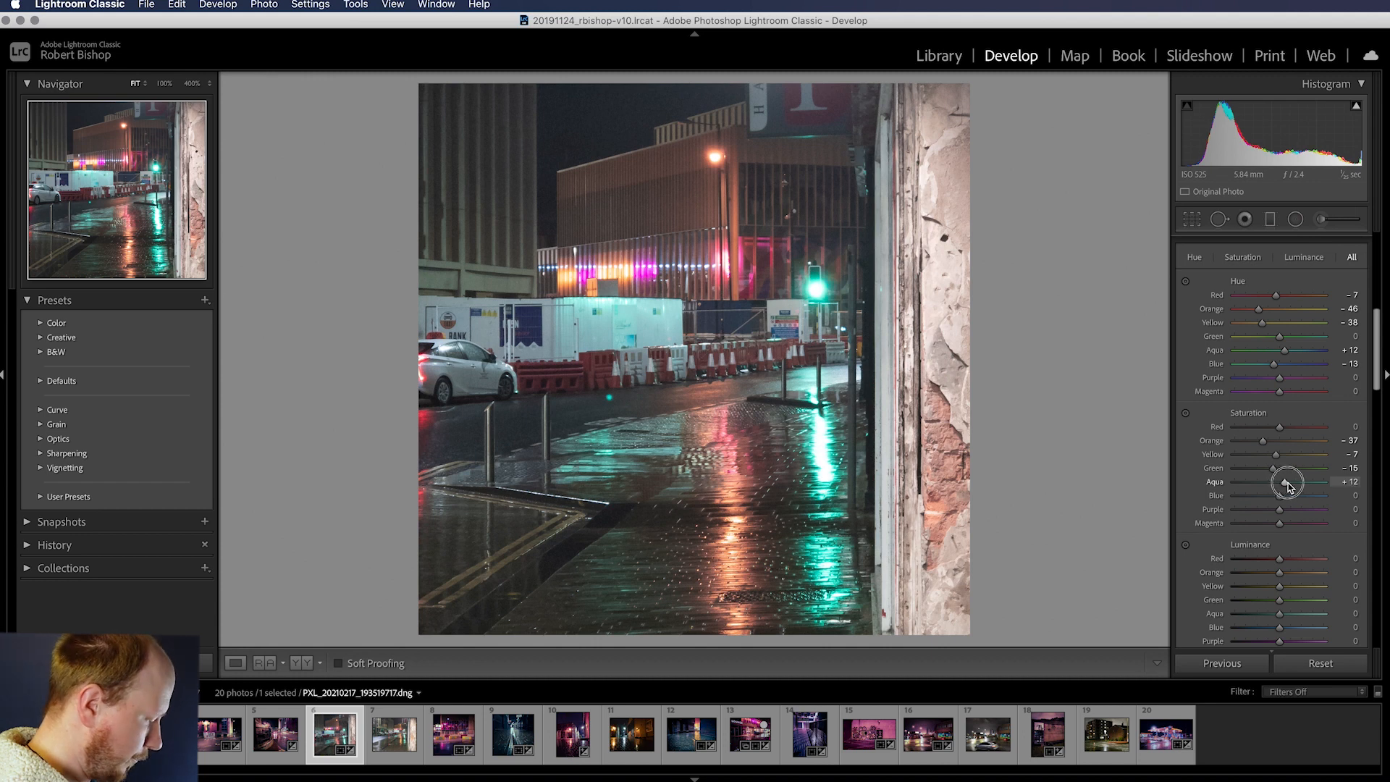
{"action": "mouse_move", "coordinate": [1280, 496]}
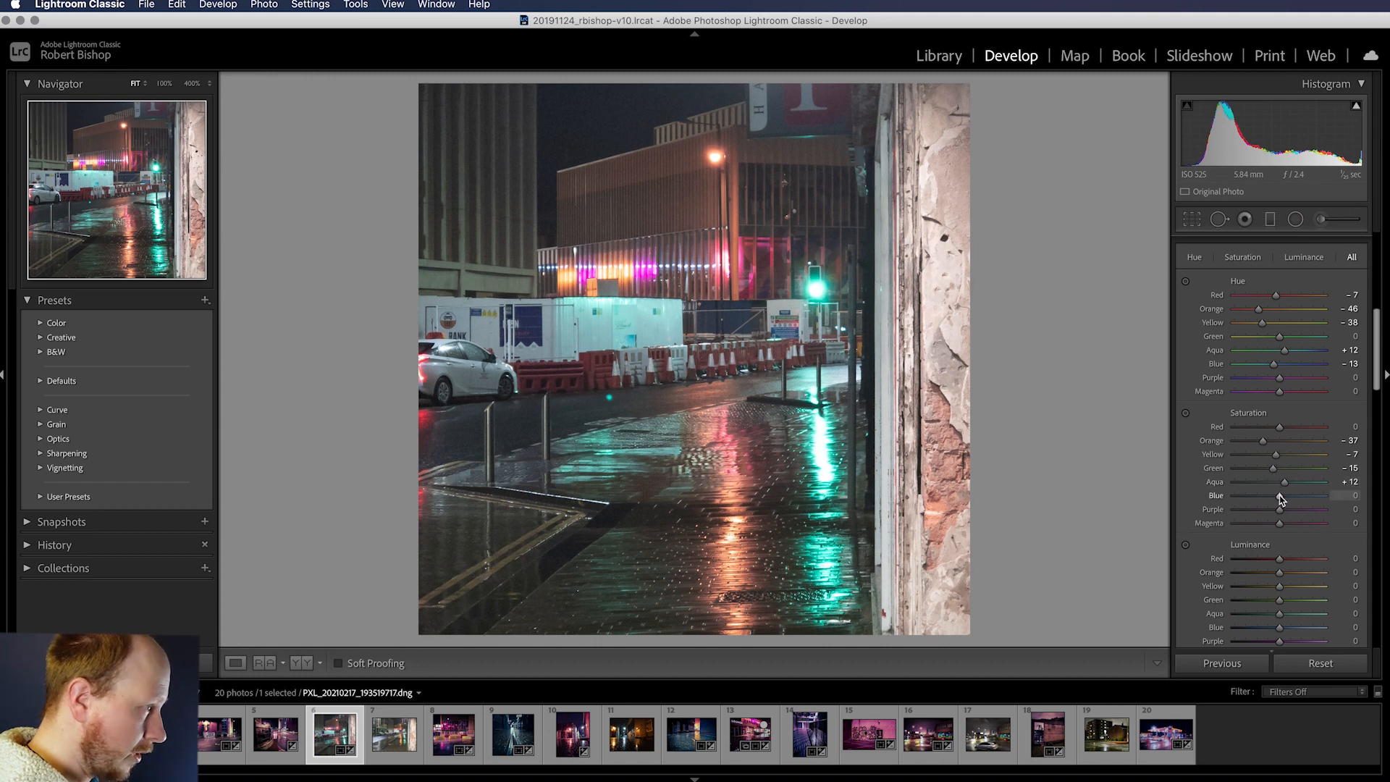
{"action": "left_click_drag", "start_coordinate": [1320, 495], "coordinate": [1272, 495]}
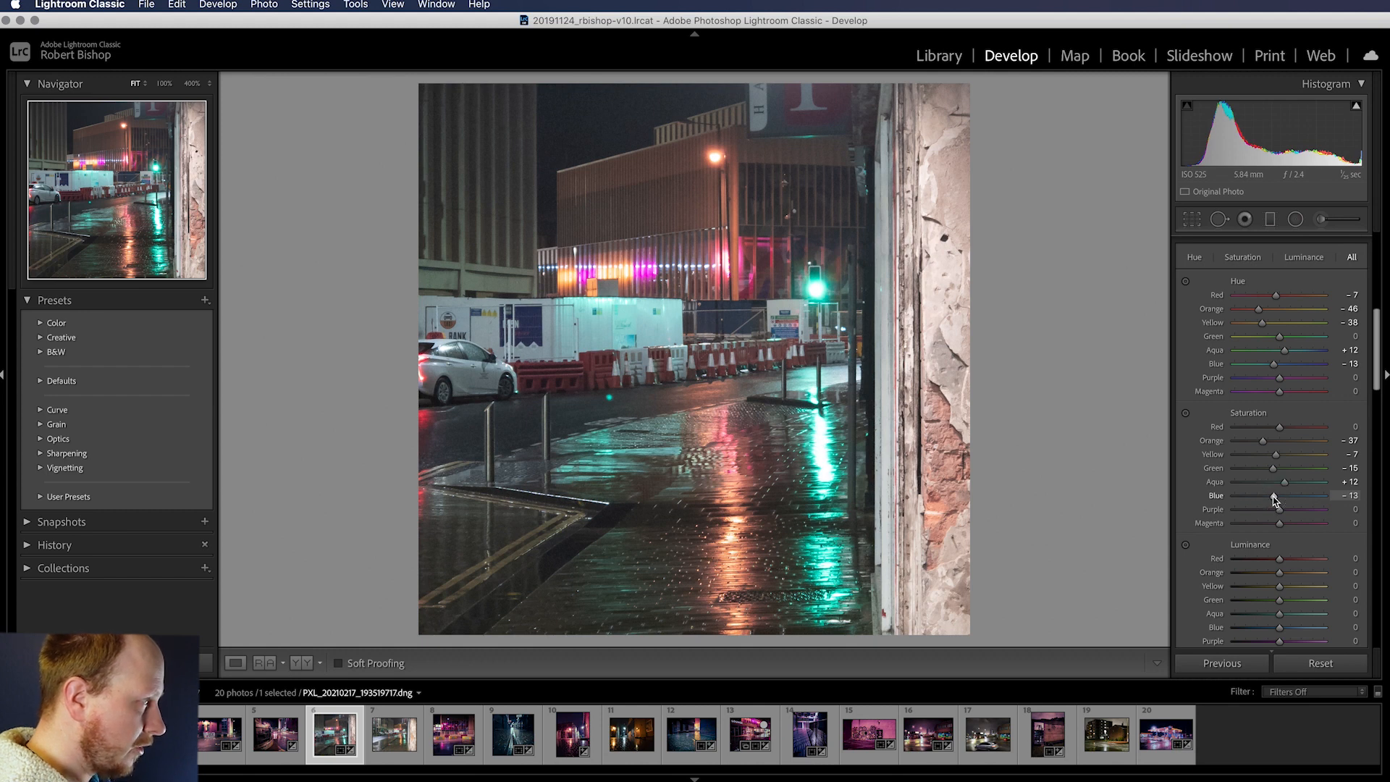
{"action": "scroll", "scroll_direction": "down", "scroll_amount": 3}
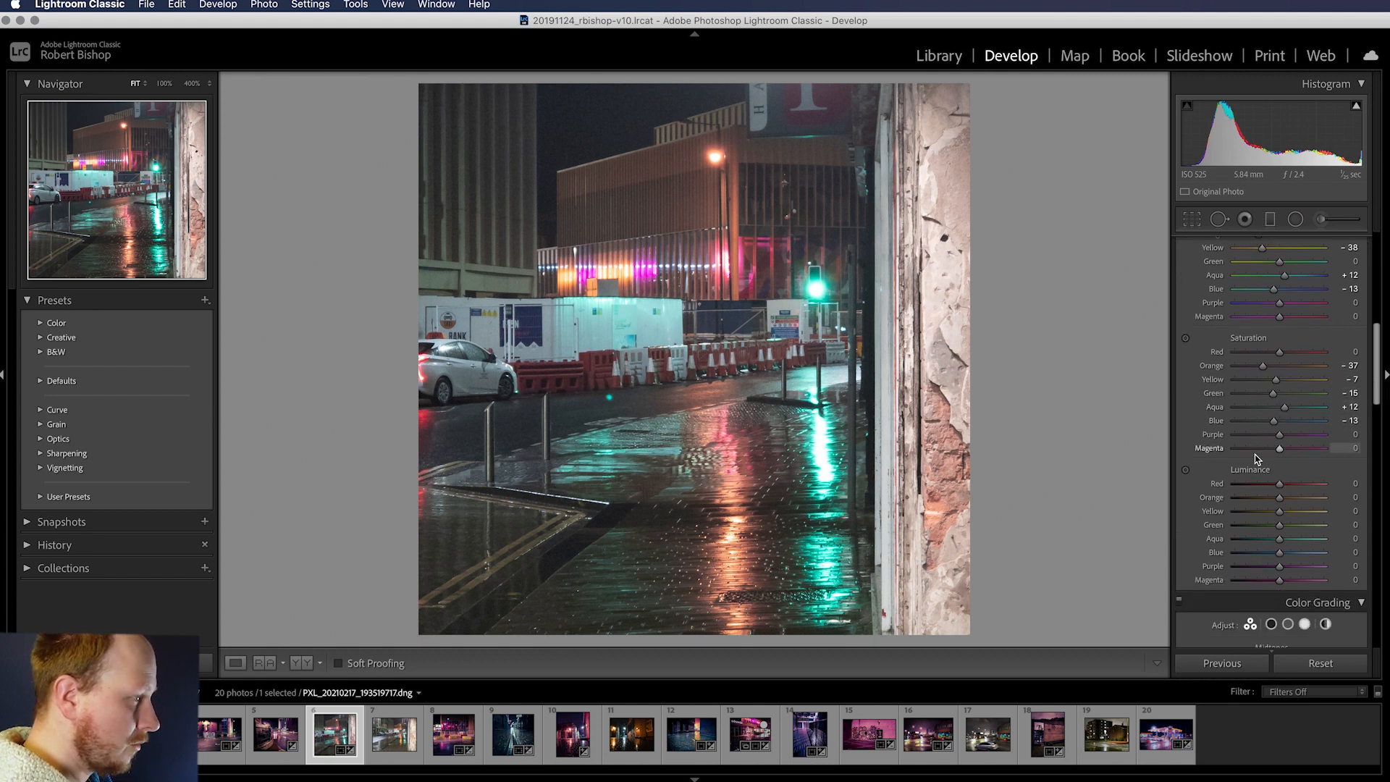
In HSL Luminance, set Orange +24, Yellow −7, Green −15 and Aqua −15.
{"action": "scroll", "scroll_direction": "down", "scroll_amount": 3}
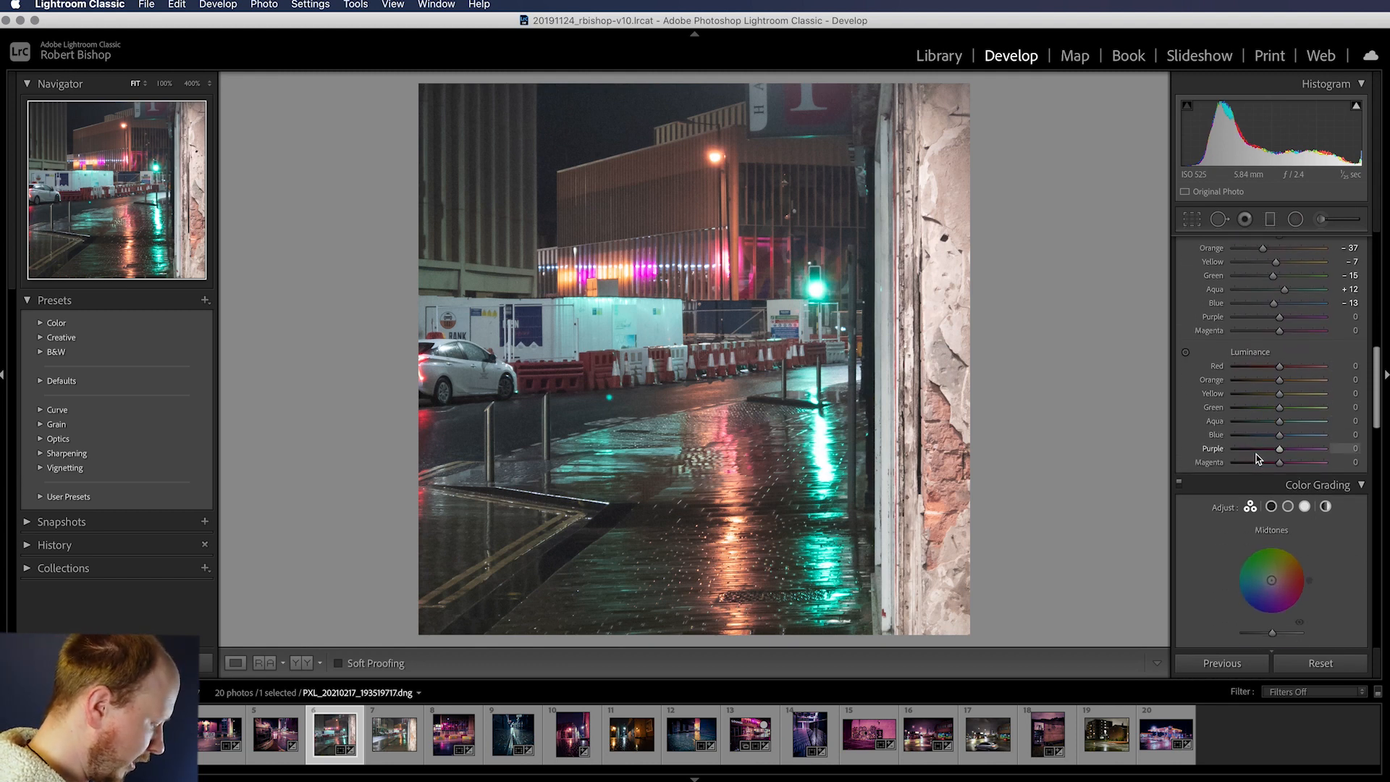
{"action": "mouse_move", "coordinate": [1271, 417]}
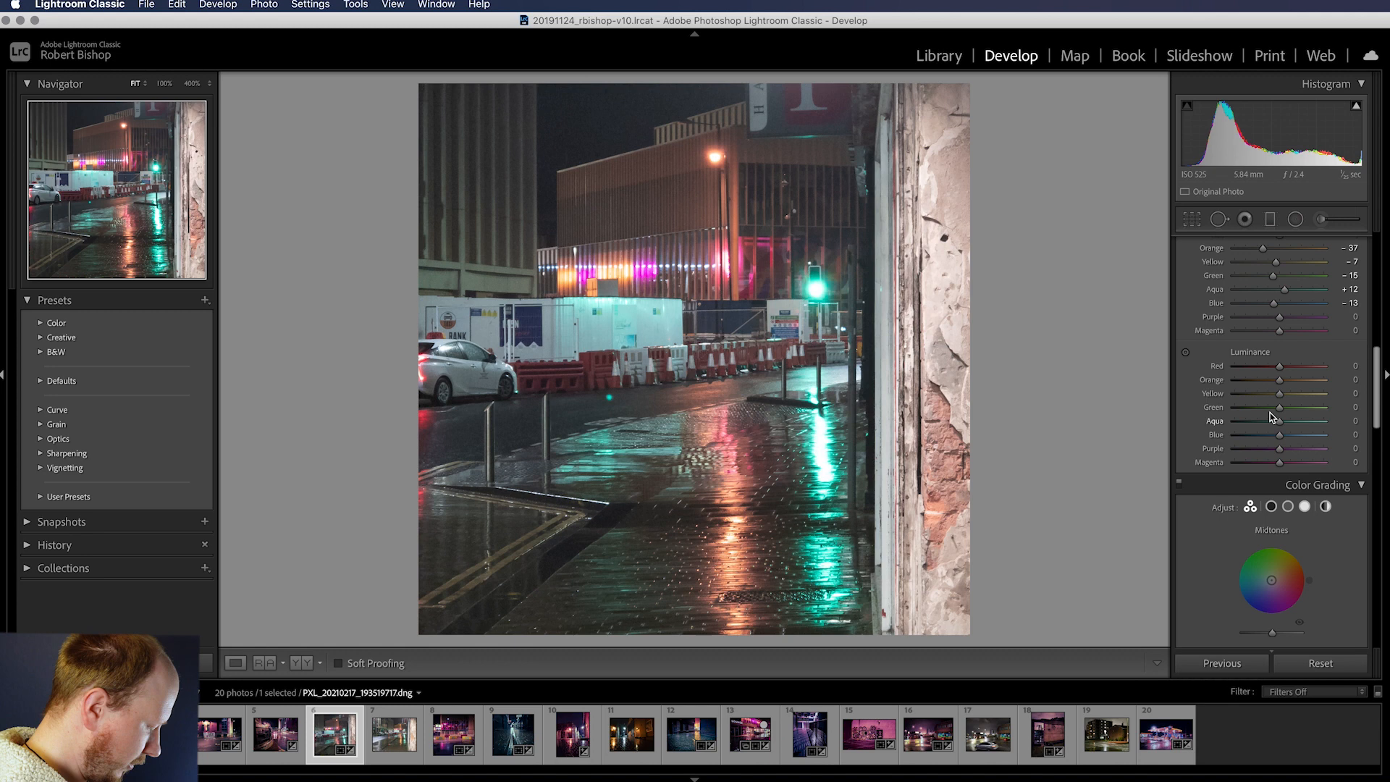
{"action": "left_click_drag", "start_coordinate": [1278, 379], "coordinate": [1287, 379]}
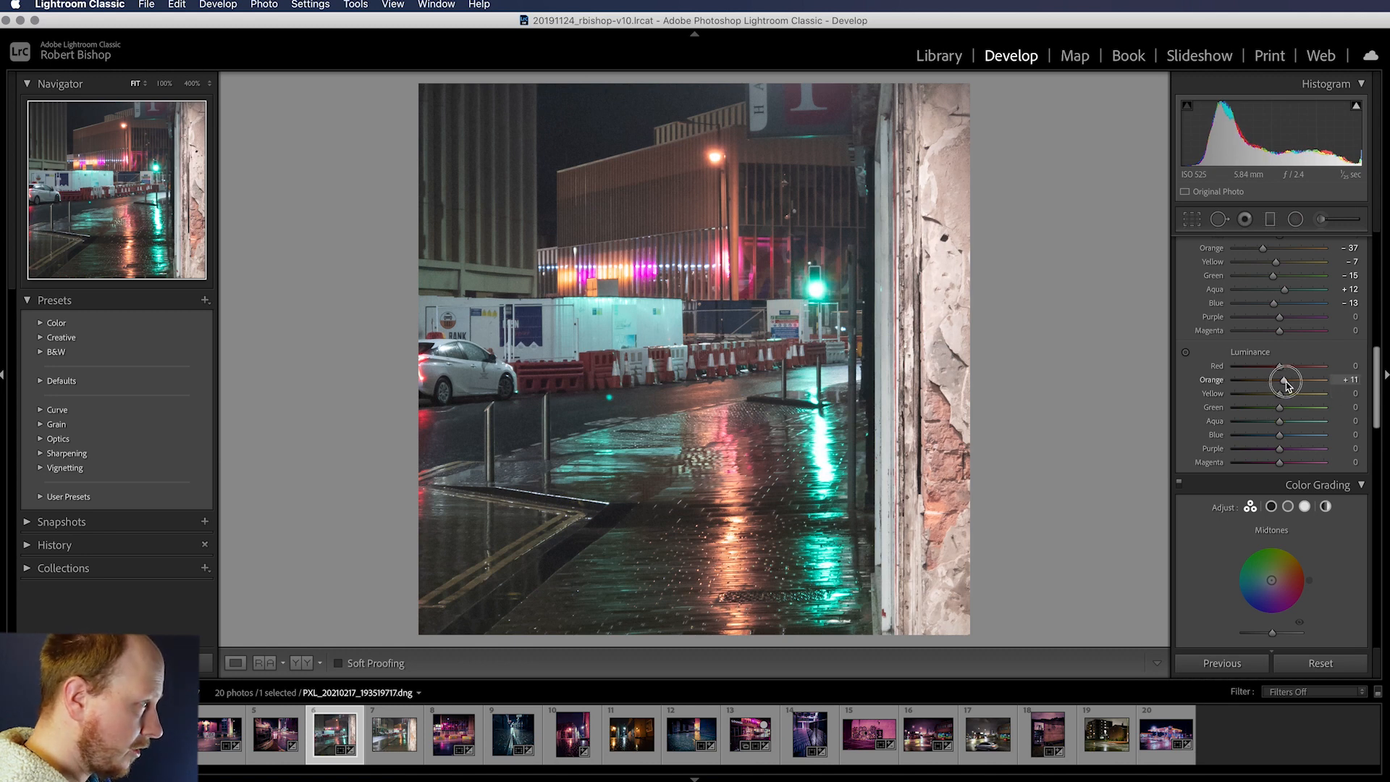
{"action": "left_click_drag", "start_coordinate": [1284, 379], "coordinate": [1292, 379]}
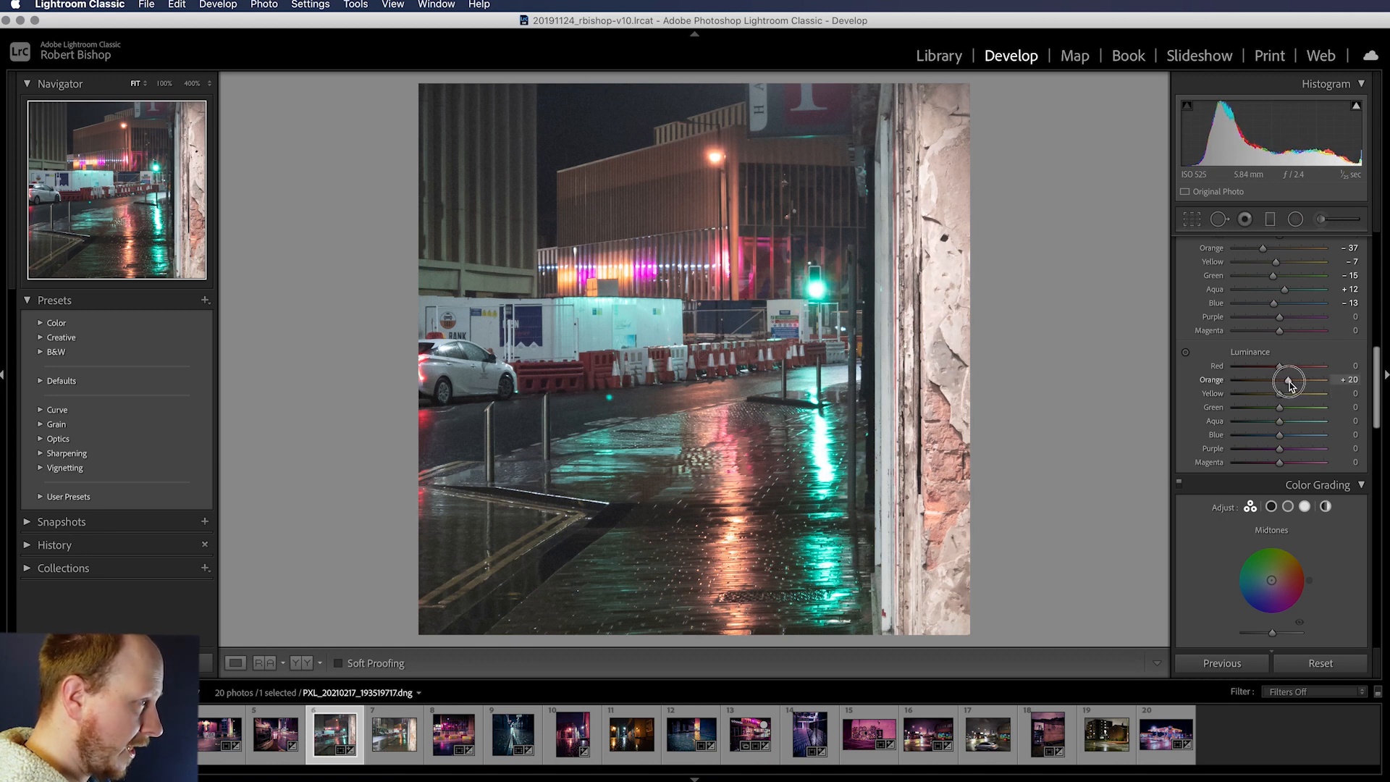
{"action": "left_click_drag", "start_coordinate": [1294, 379], "coordinate": [1285, 379]}
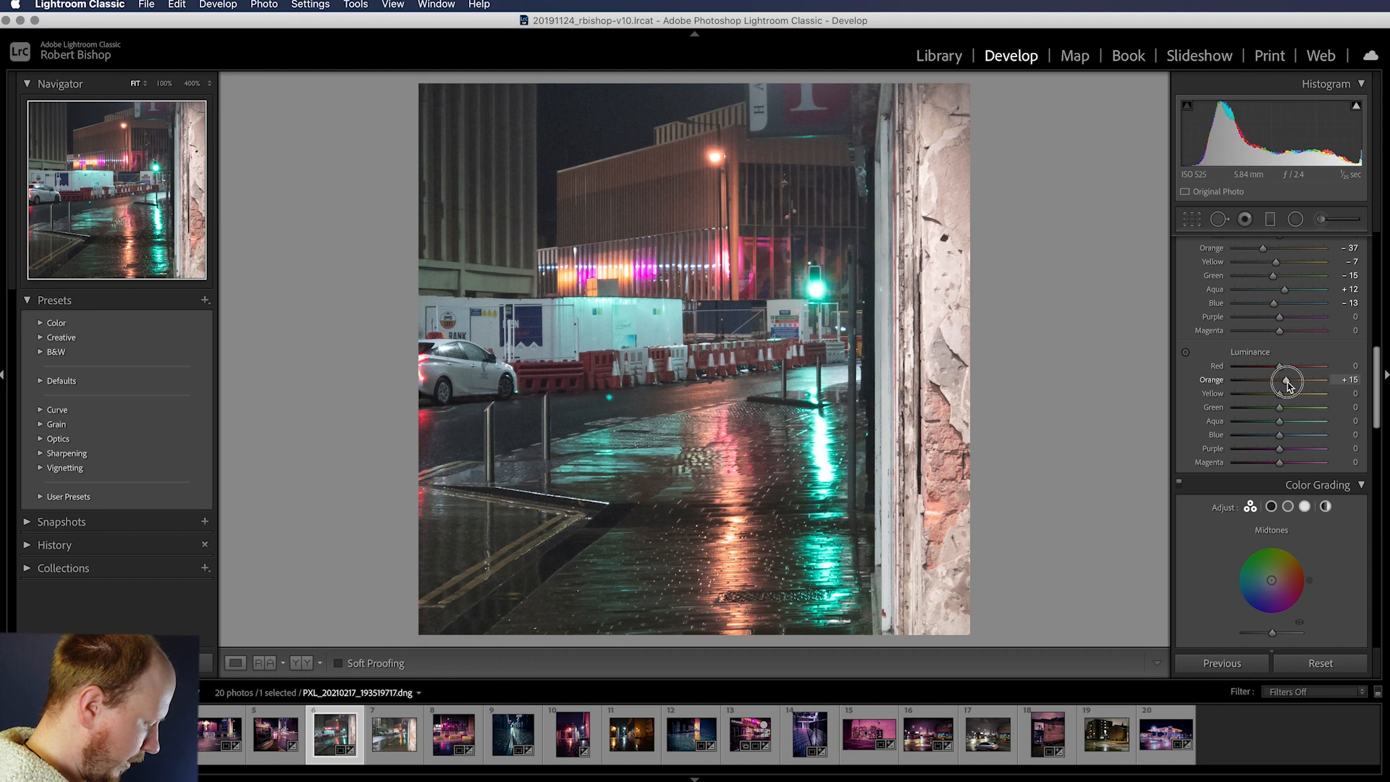
{"action": "left_click_drag", "start_coordinate": [1286, 379], "coordinate": [1291, 379]}
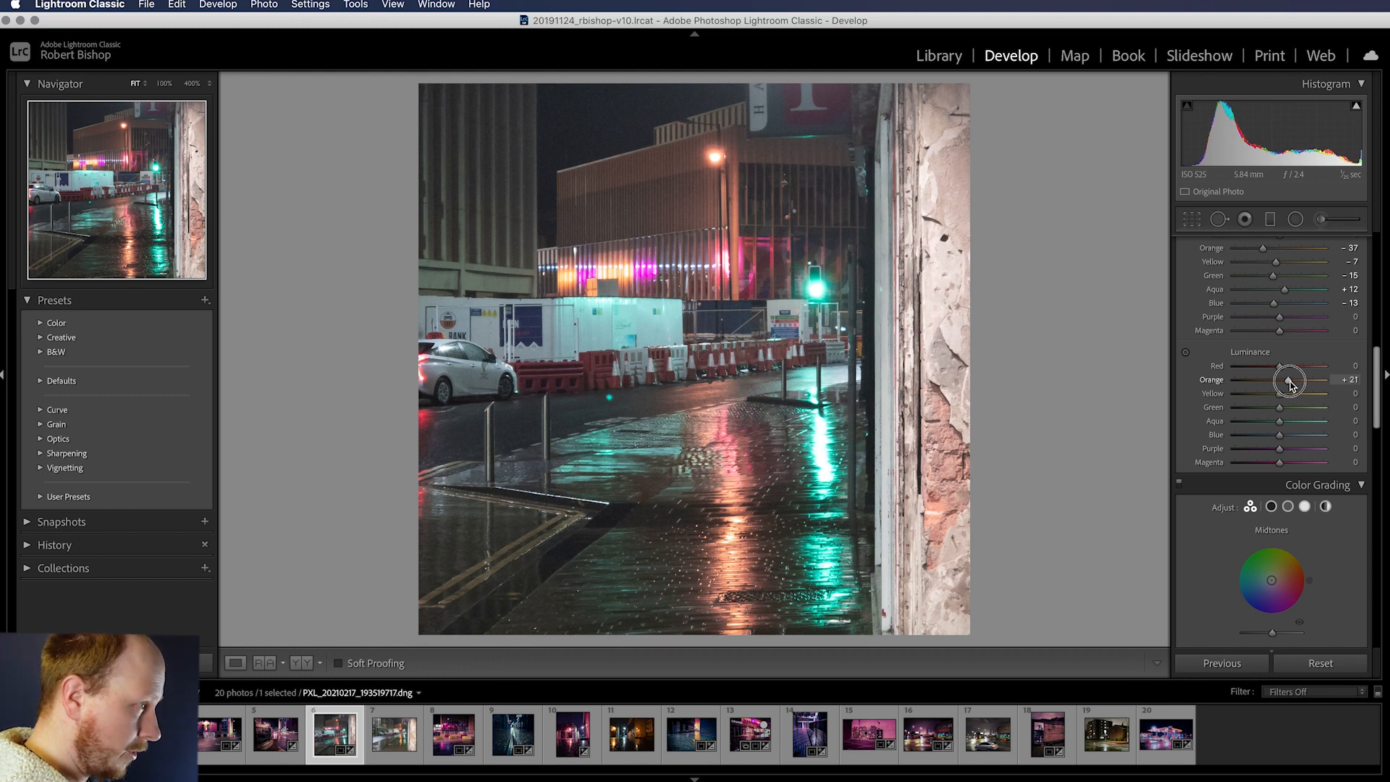
{"action": "left_click_drag", "start_coordinate": [1290, 379], "coordinate": [1303, 379]}
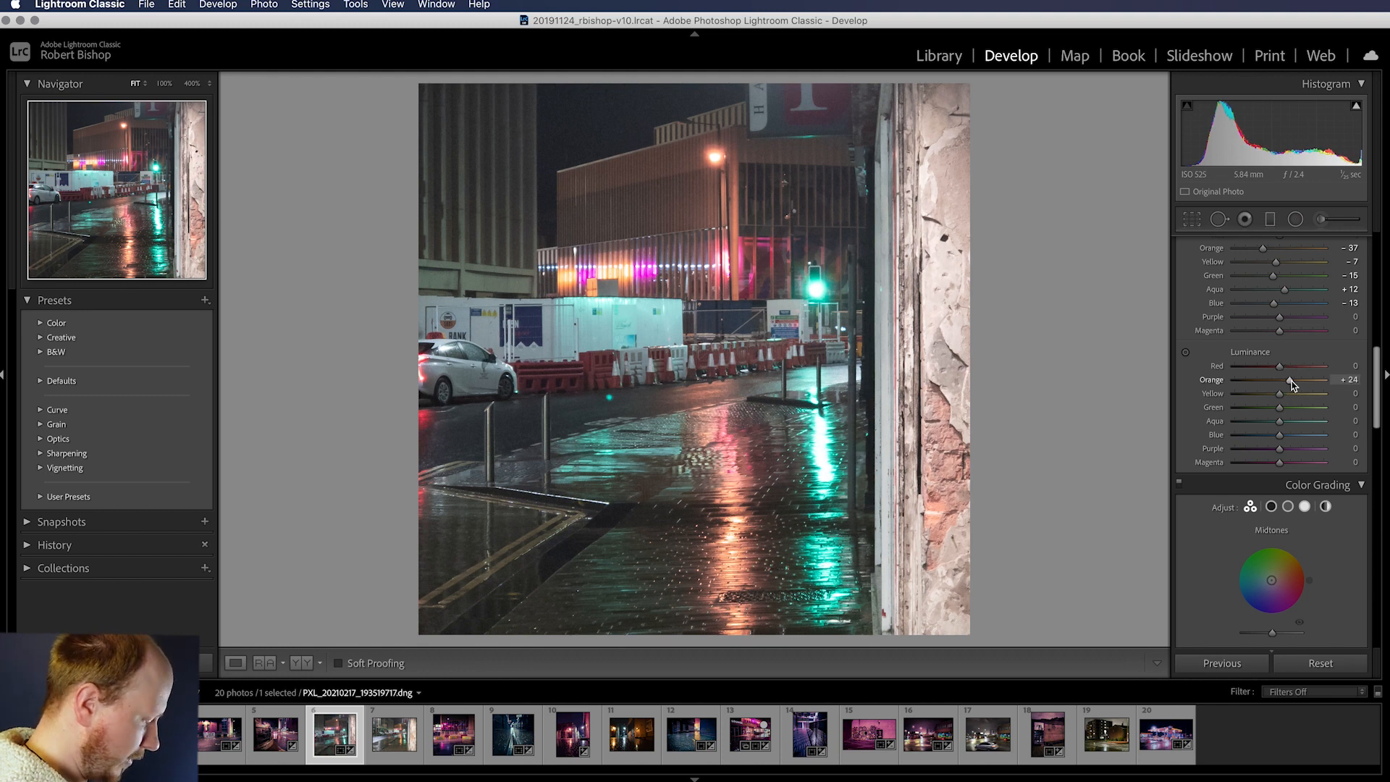
{"action": "mouse_move", "coordinate": [1284, 395]}
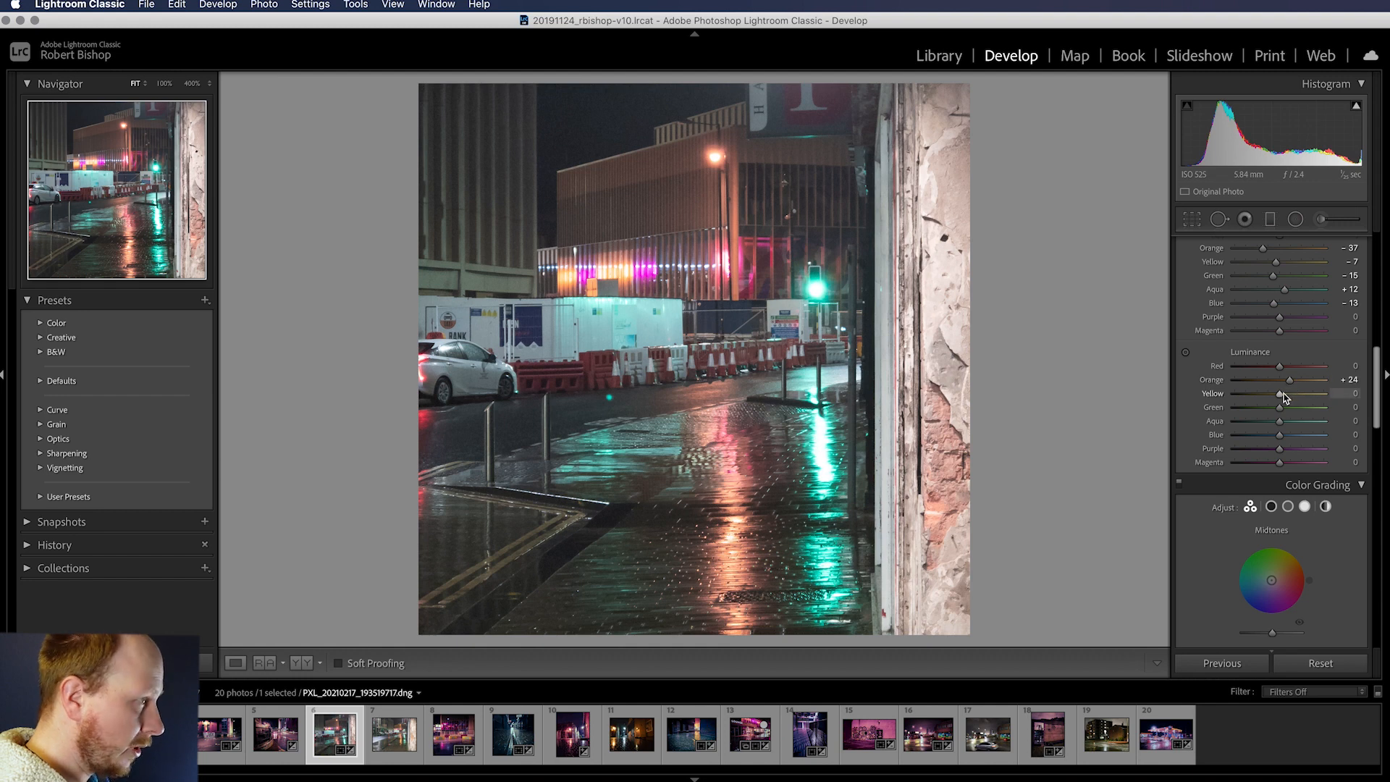
{"action": "left_click_drag", "start_coordinate": [1303, 393], "coordinate": [1276, 392]}
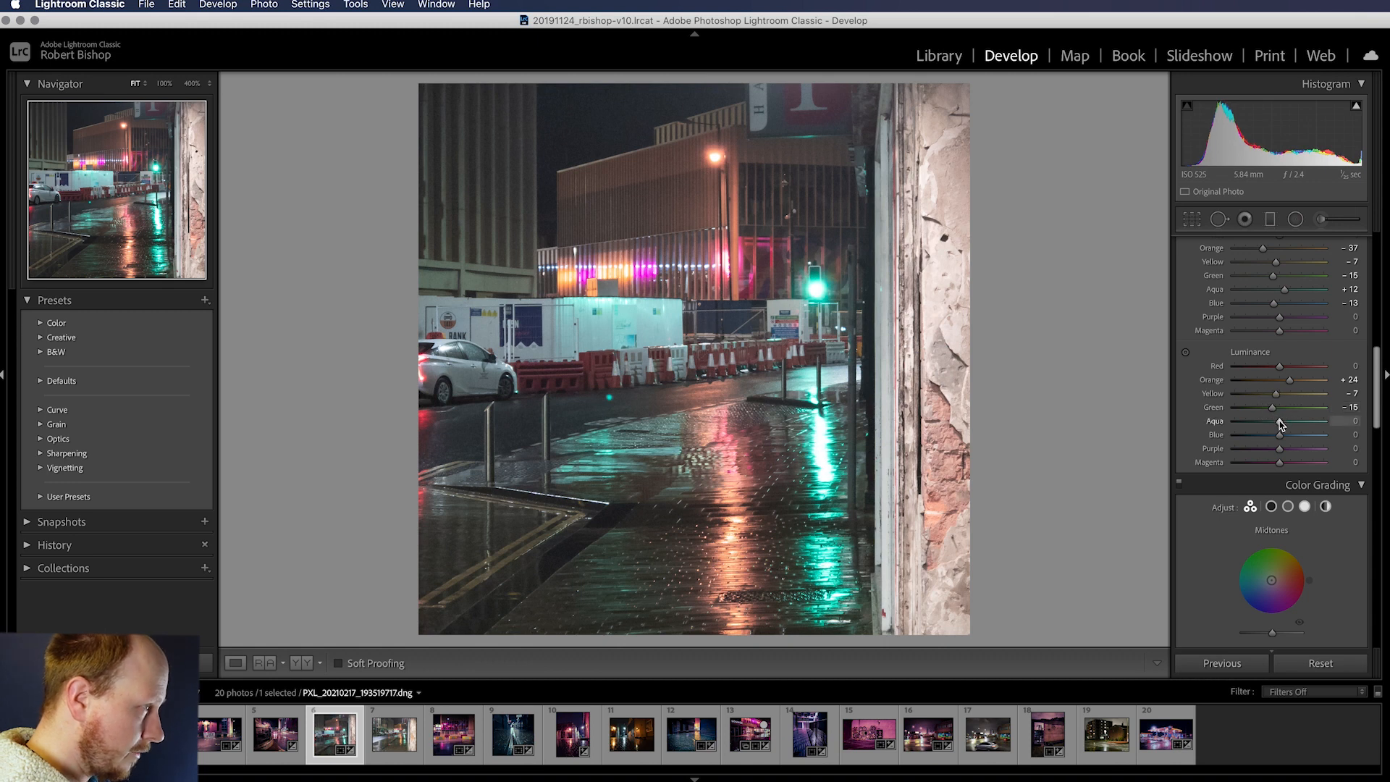
{"action": "left_click_drag", "start_coordinate": [1310, 420], "coordinate": [1274, 420]}
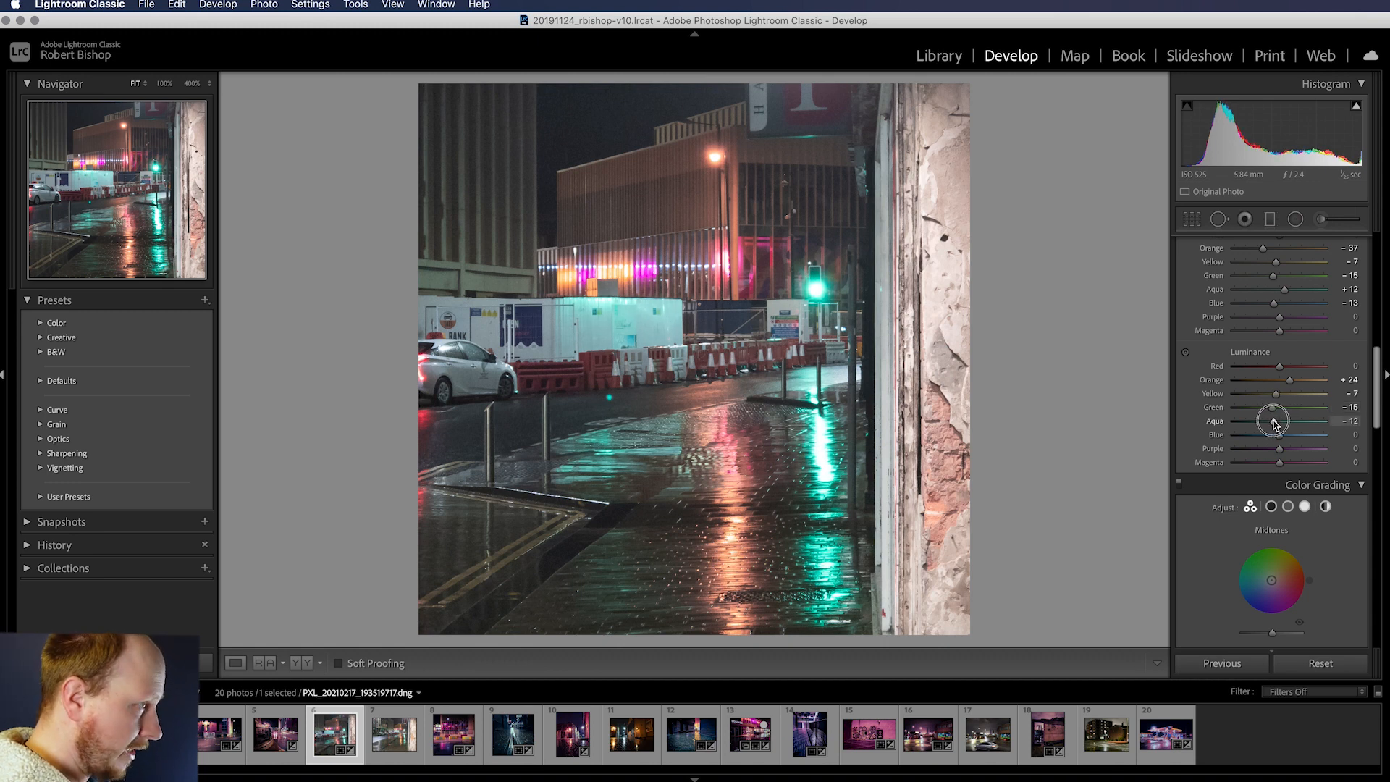
{"action": "left_click_drag", "start_coordinate": [1277, 420], "coordinate": [1268, 420]}
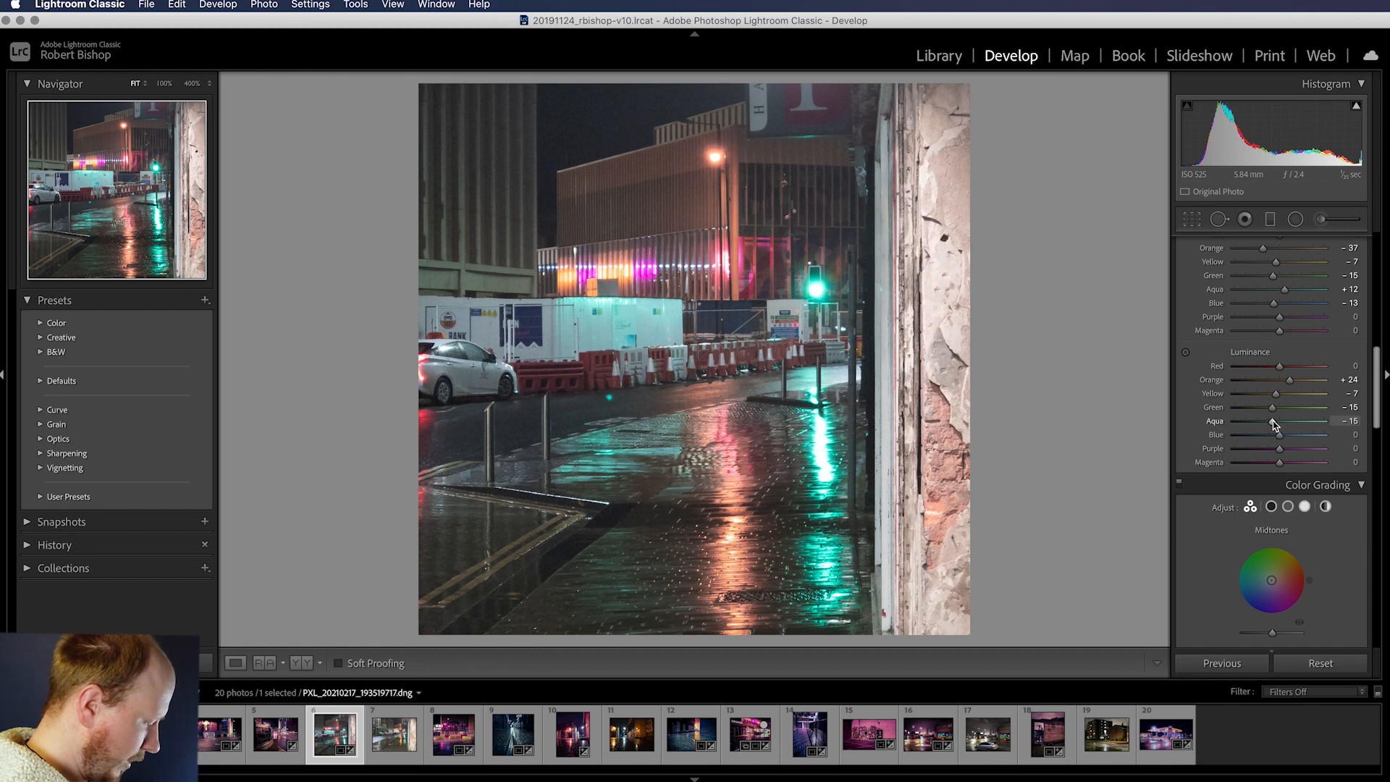
{"action": "mouse_move", "coordinate": [1315, 444]}
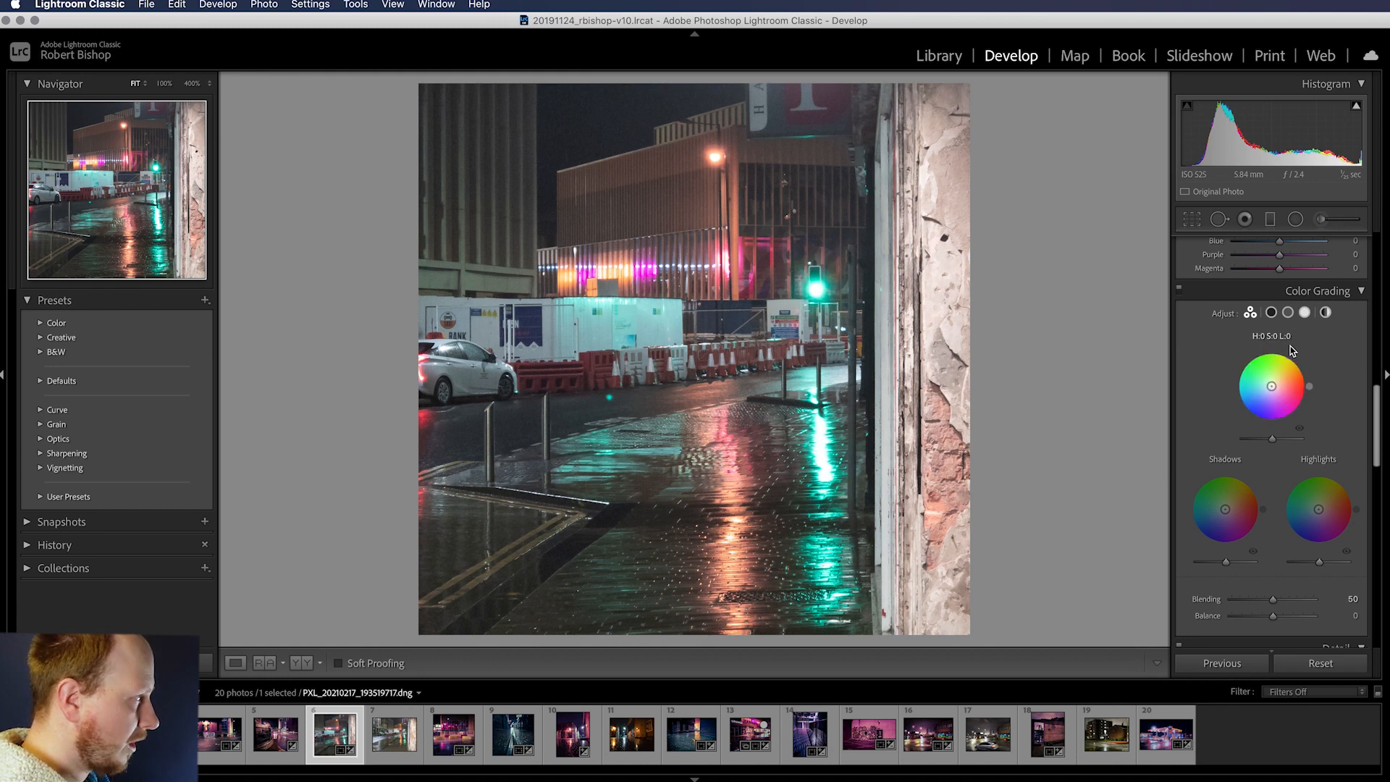
{"action": "mouse_move", "coordinate": [1241, 359]}
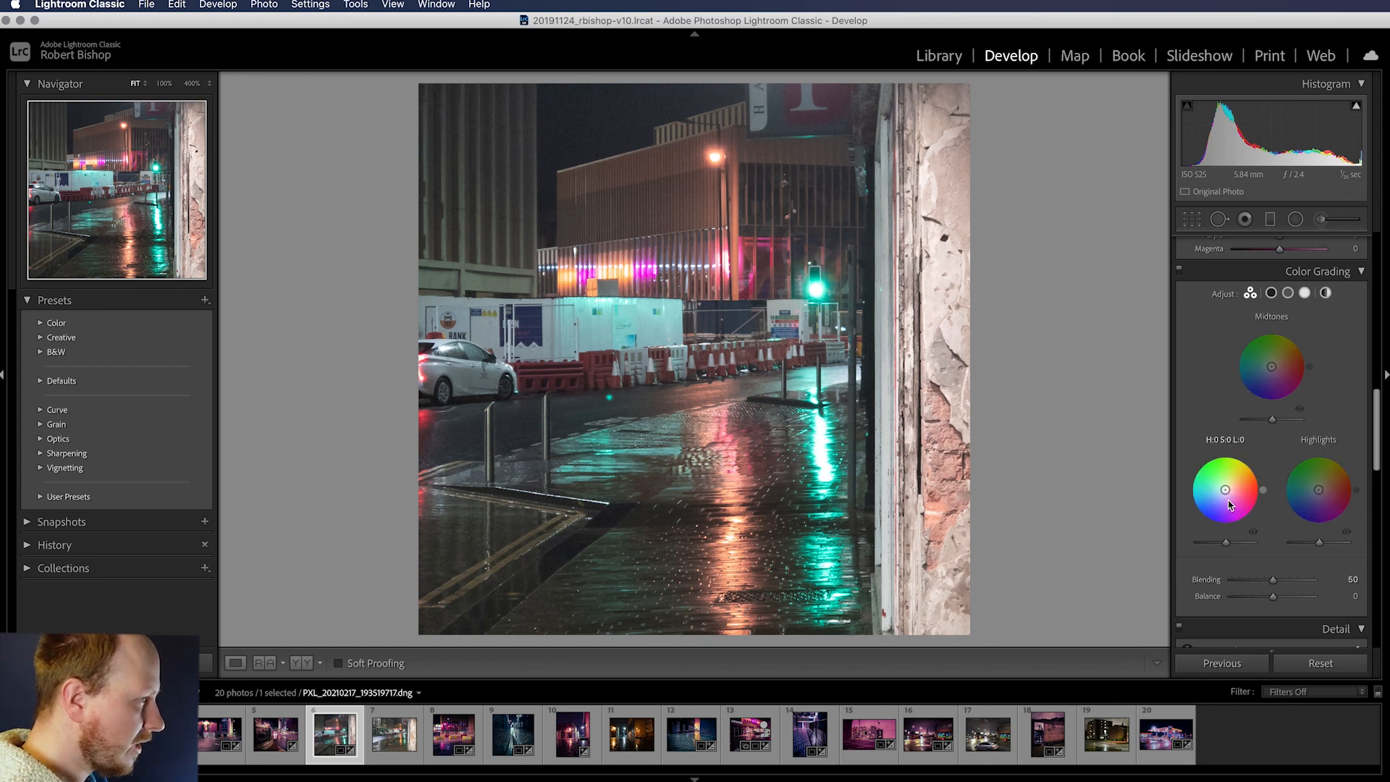
Drag the Shadows colour wheel to a deep blue around H 239, S 73.
{"action": "left_click_drag", "start_coordinate": [1229, 489], "coordinate": [1217, 480]}
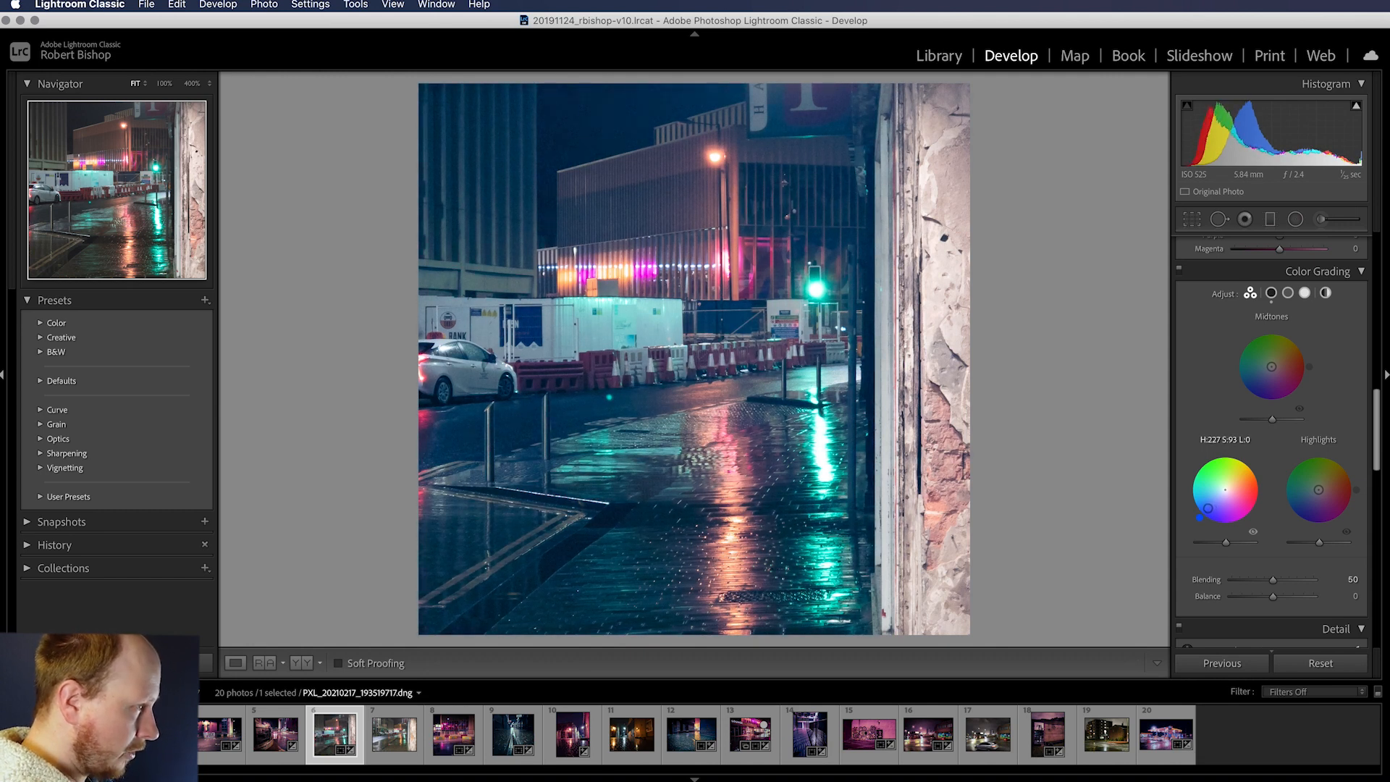
{"action": "left_click_drag", "start_coordinate": [1202, 505], "coordinate": [1233, 472]}
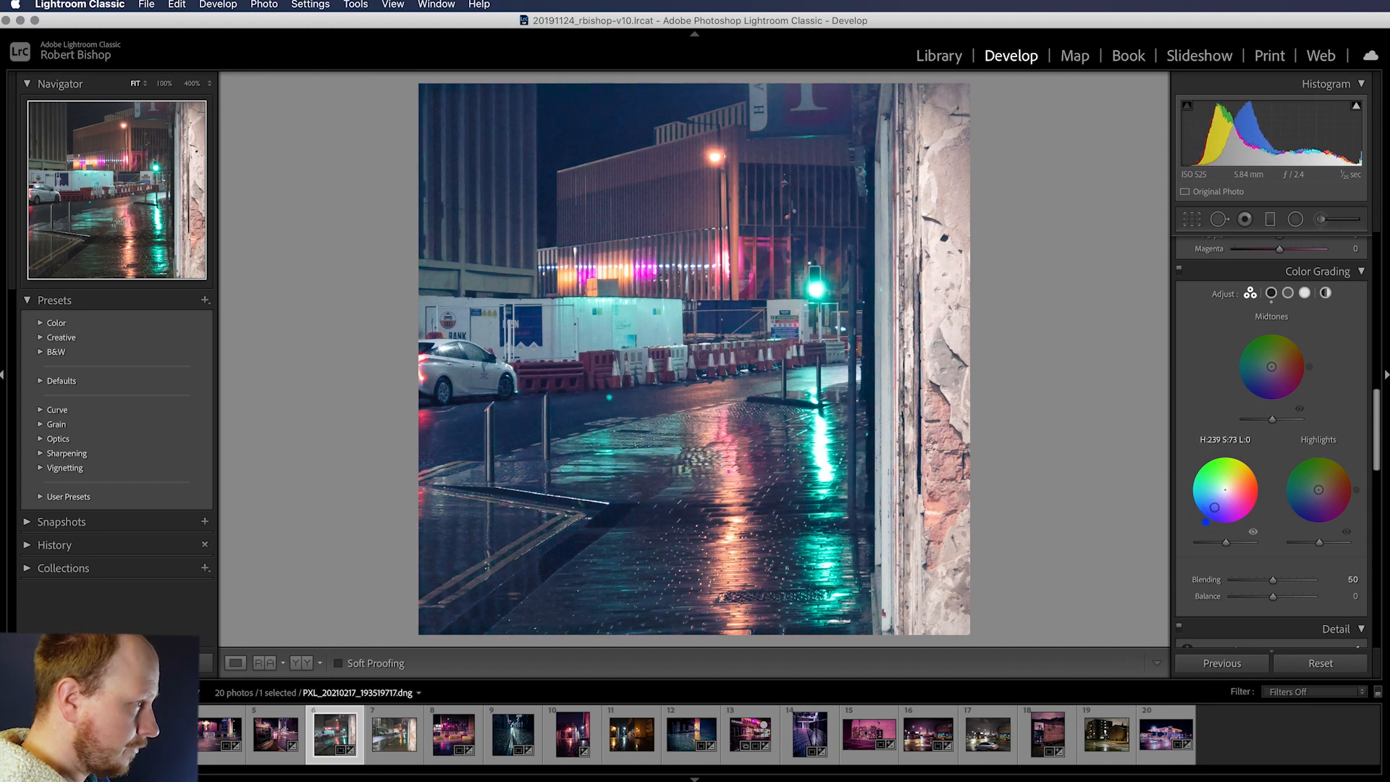
{"action": "left_click_drag", "start_coordinate": [1223, 505], "coordinate": [1221, 502]}
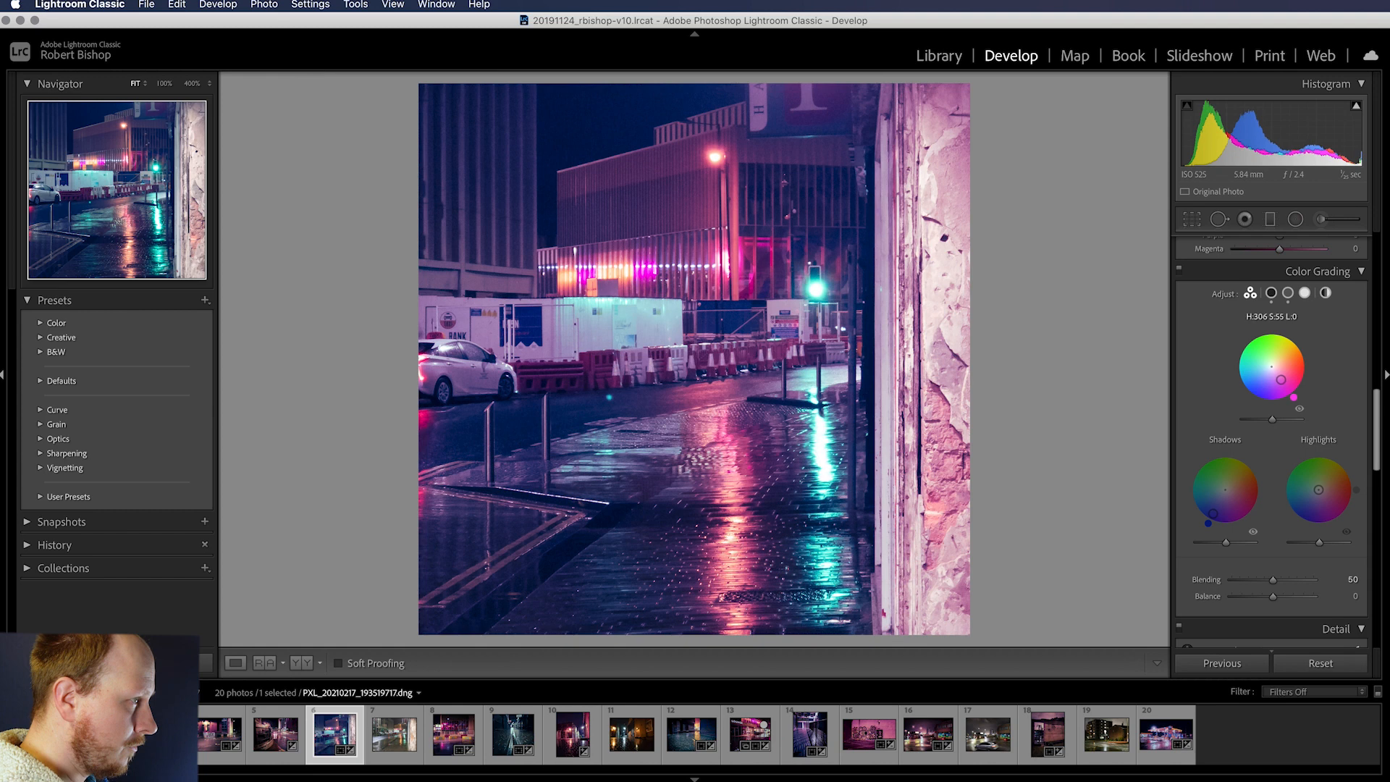
Drag the Highlights colour wheel to a cyan tint around H 188, S 54.
{"action": "left_click_drag", "start_coordinate": [1290, 382], "coordinate": [1284, 385]}
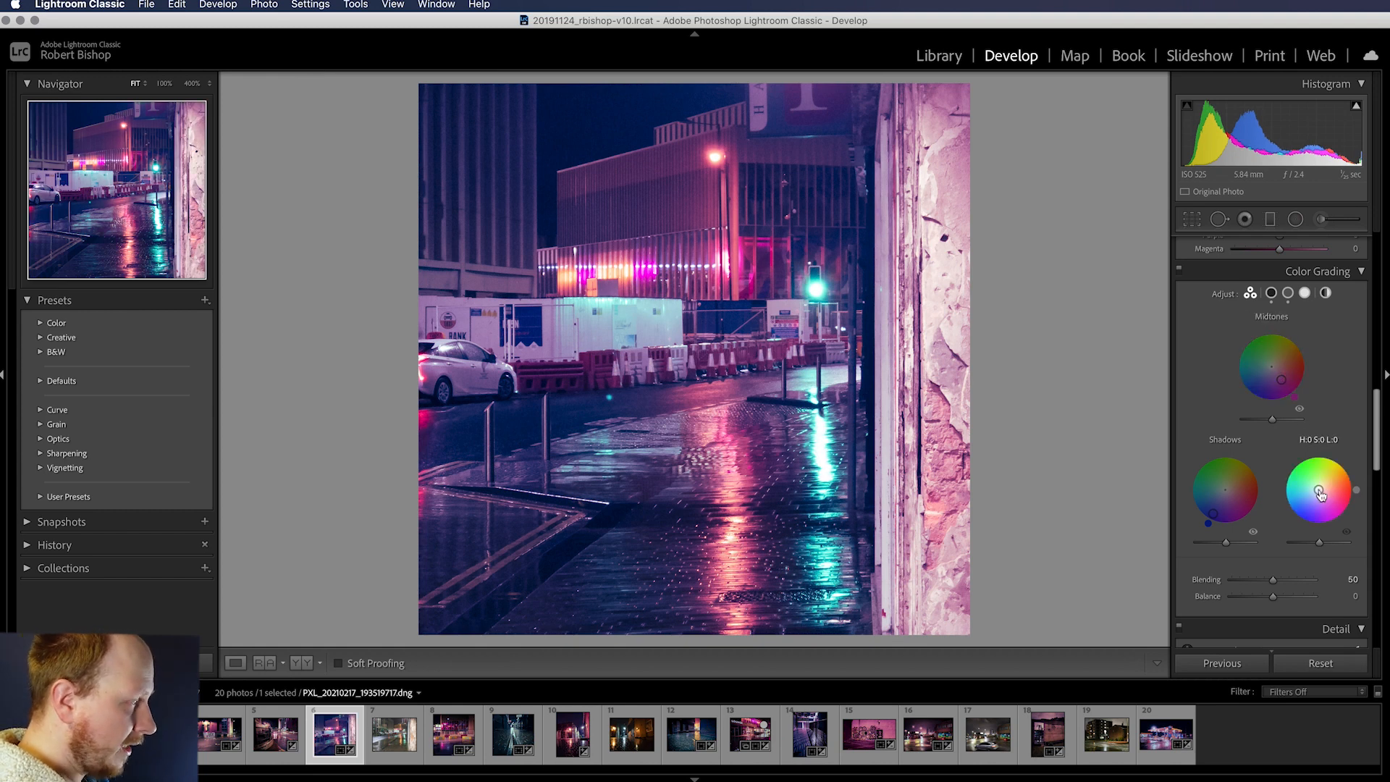
{"action": "left_click_drag", "start_coordinate": [1317, 492], "coordinate": [1311, 483]}
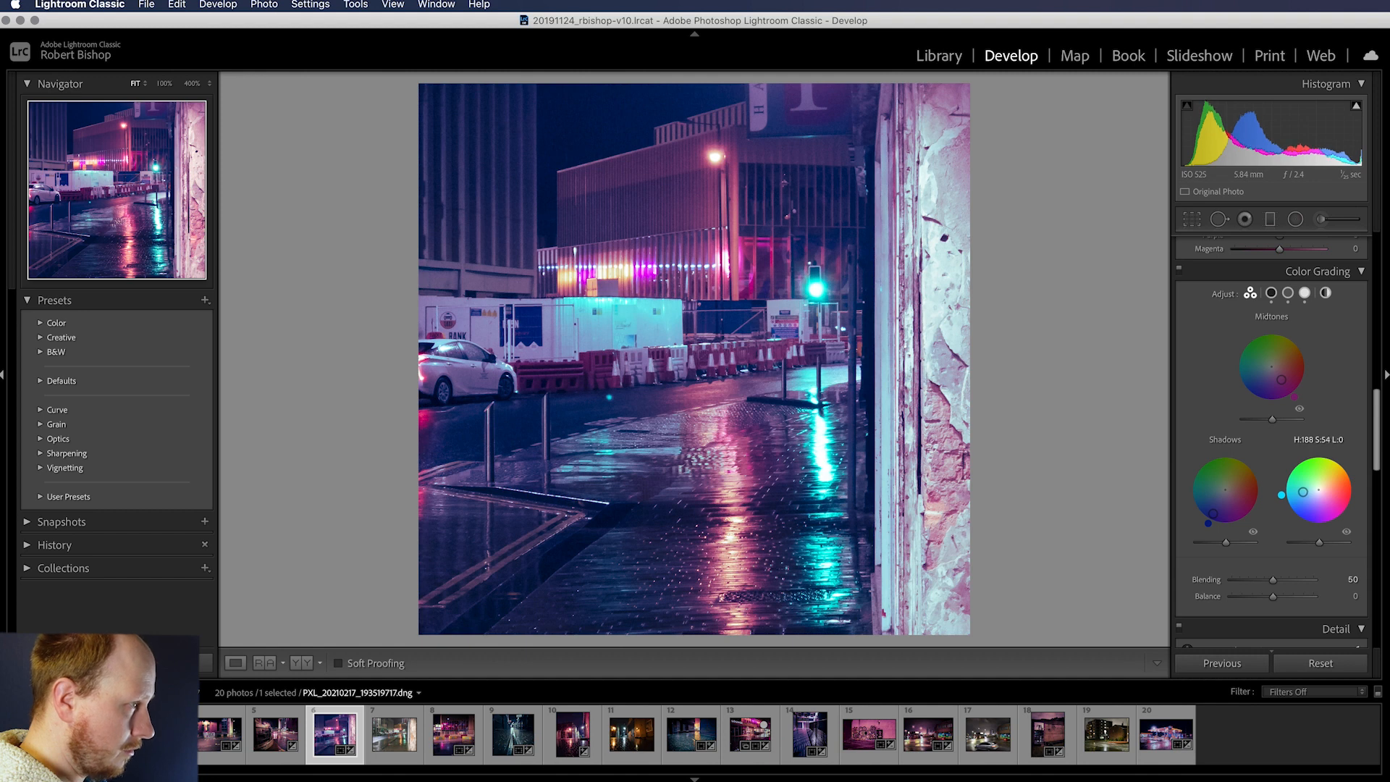
{"action": "left_click_drag", "start_coordinate": [1310, 495], "coordinate": [1327, 495]}
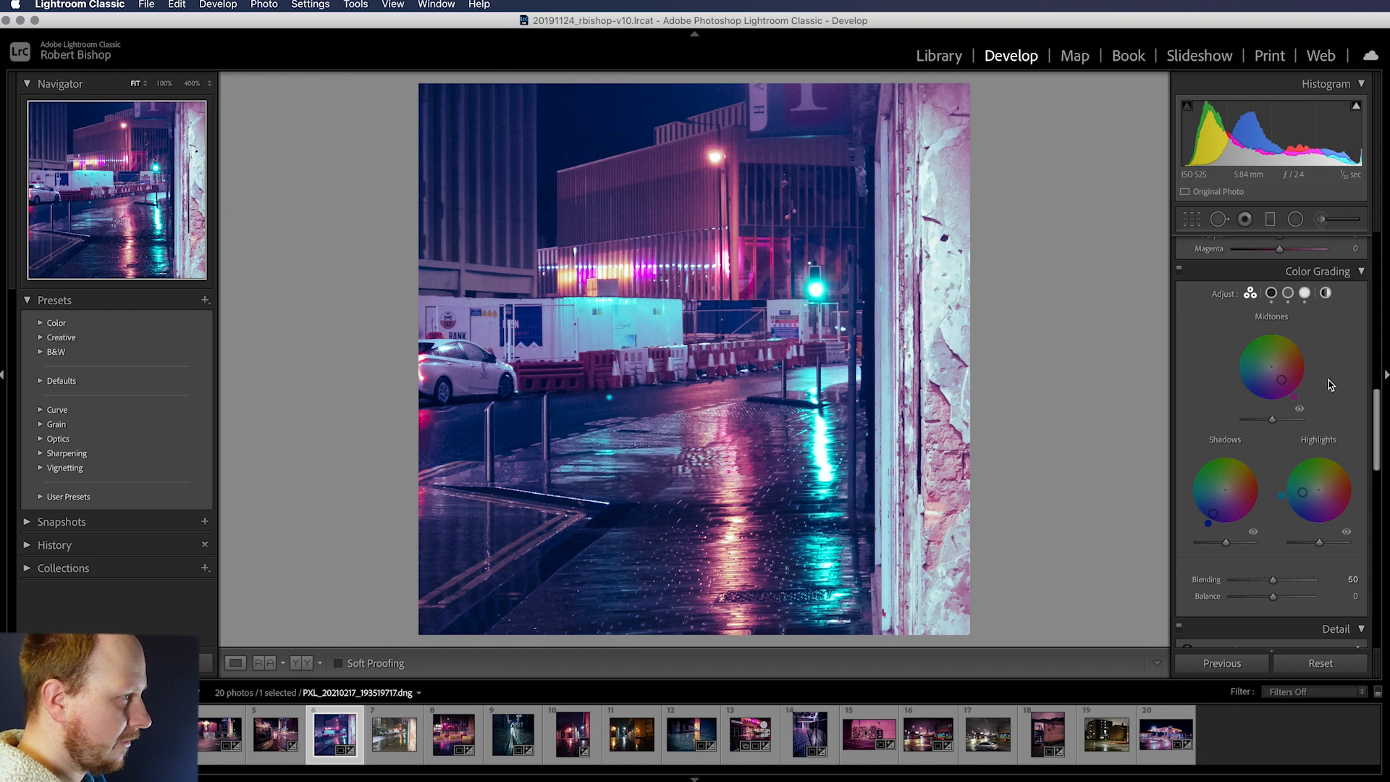
{"action": "mouse_move", "coordinate": [1327, 357]}
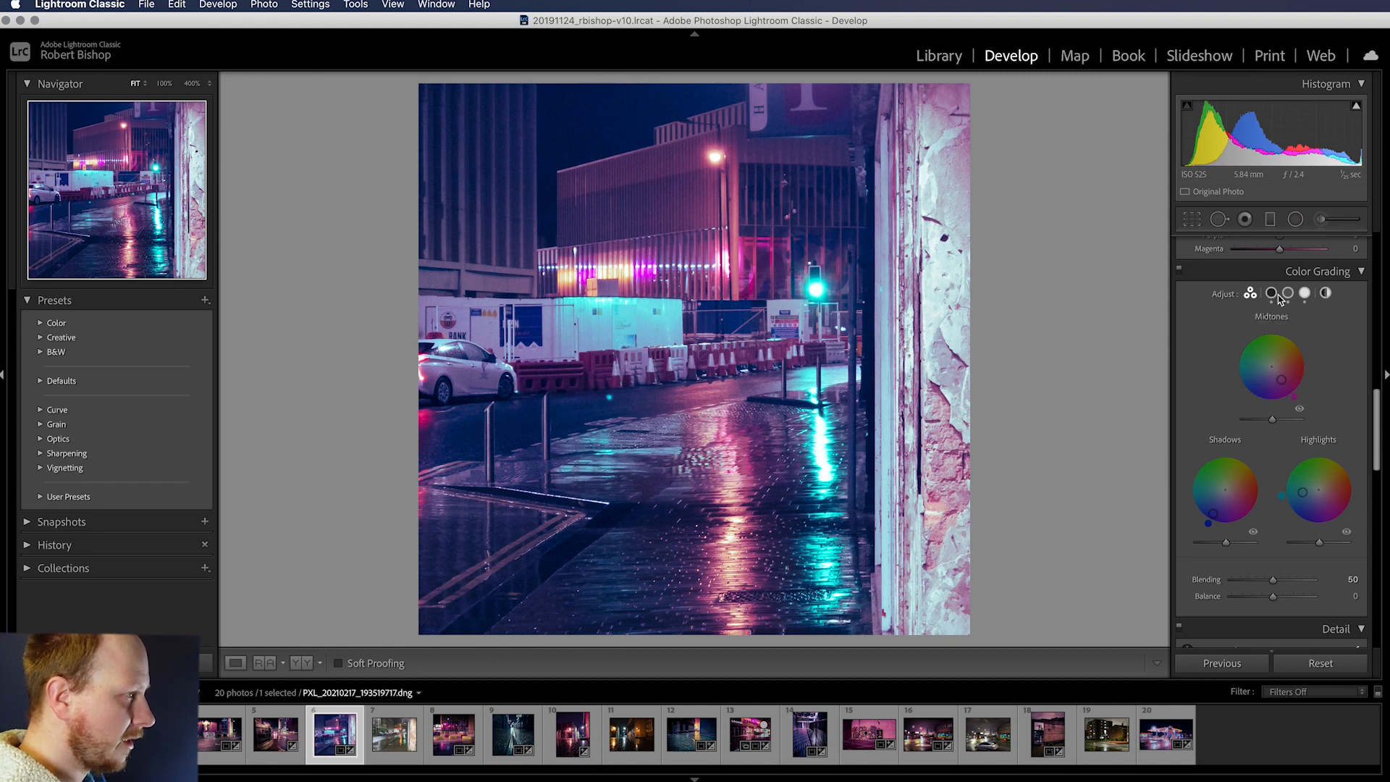
{"action": "left_click", "coordinate": [1270, 294]}
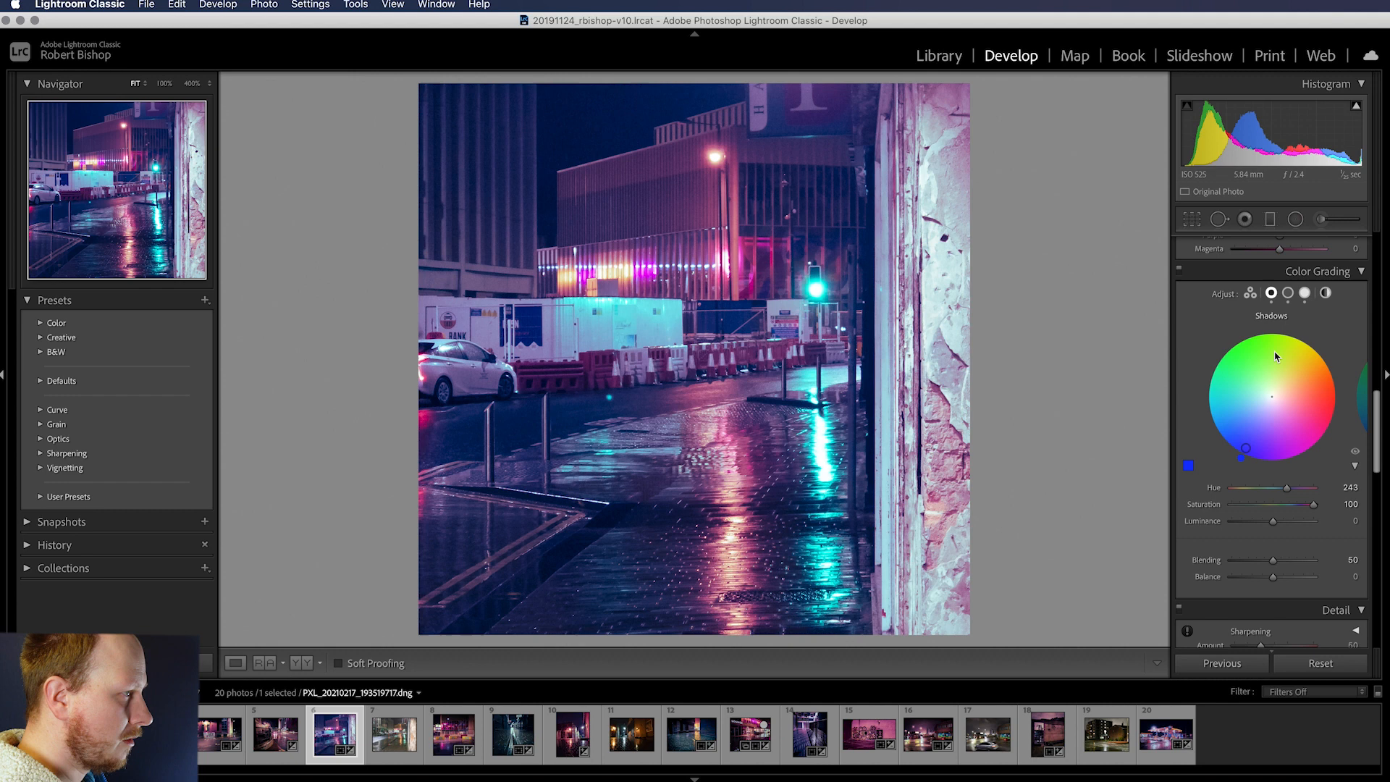
{"action": "left_click", "coordinate": [1289, 294]}
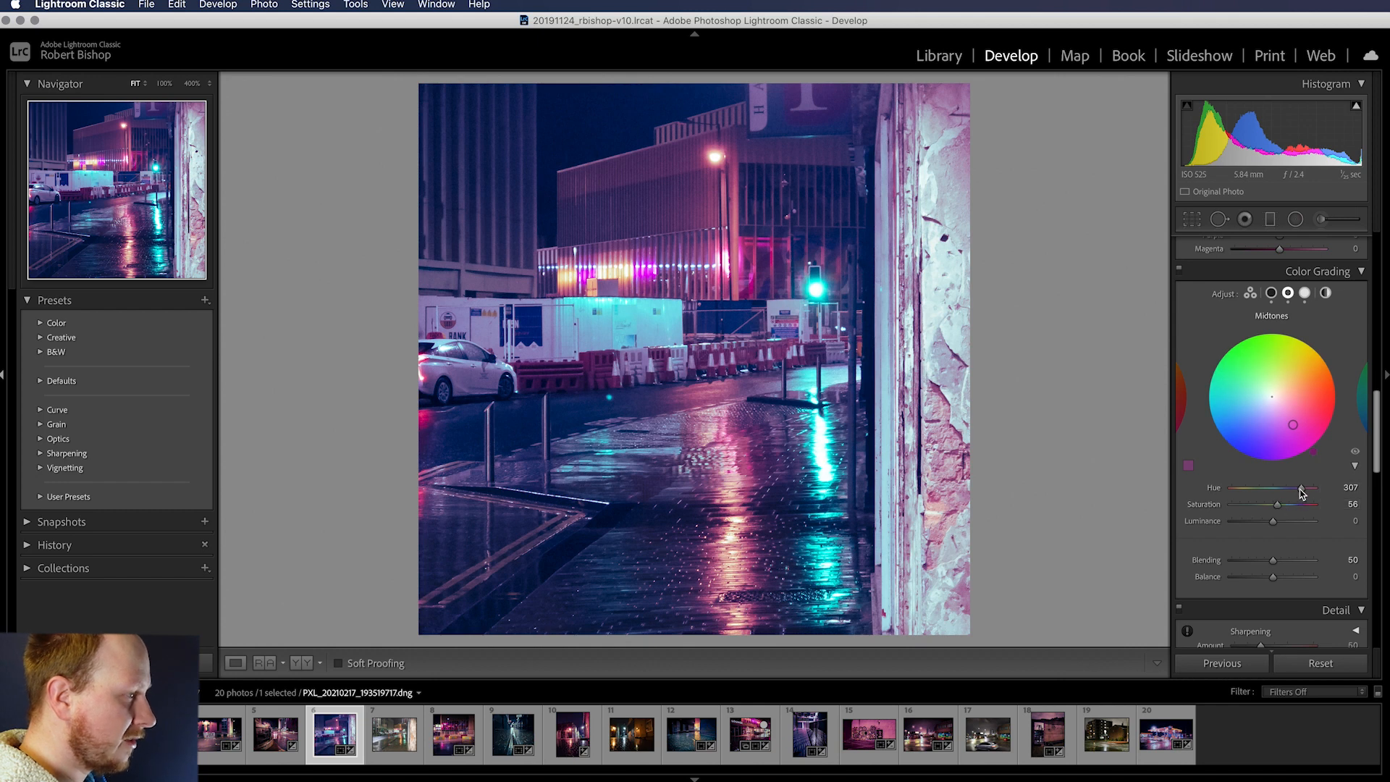
{"action": "left_click", "coordinate": [1249, 292]}
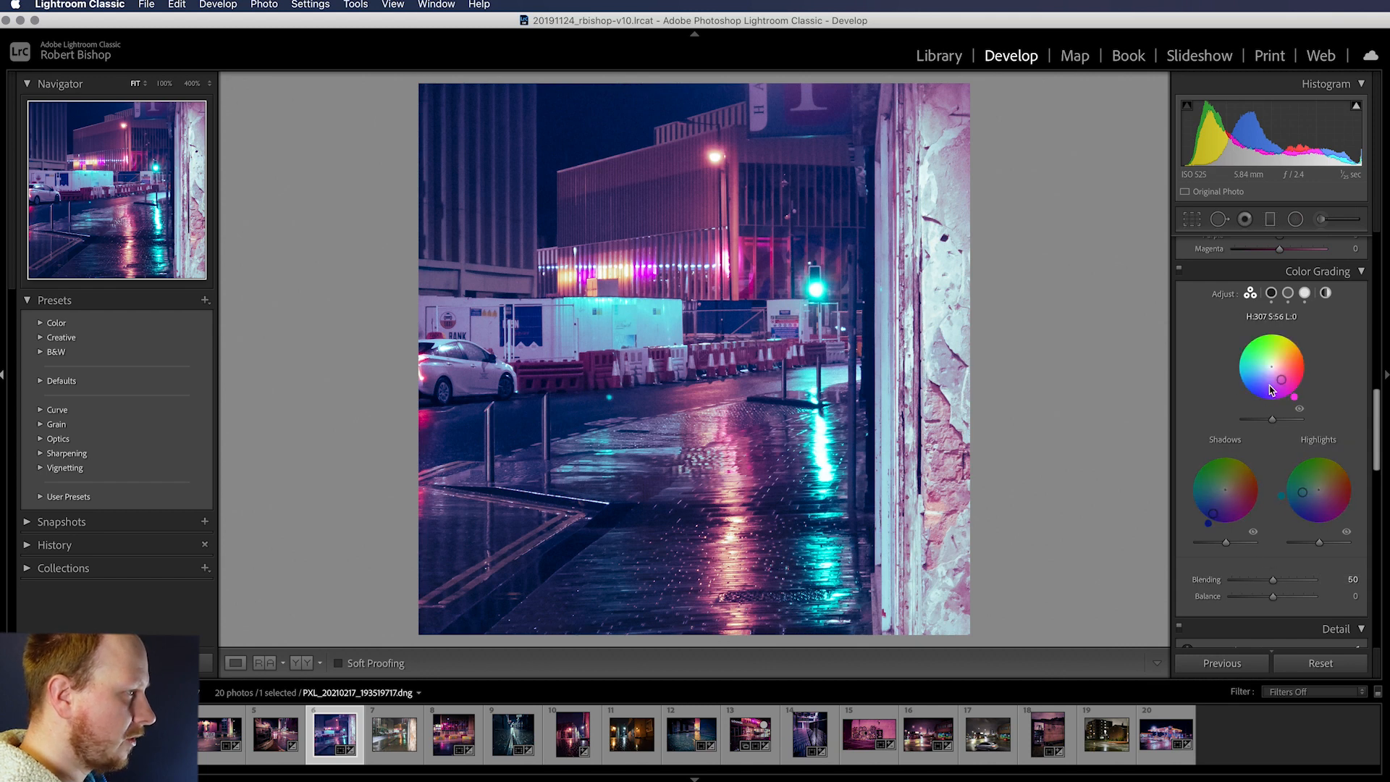
Sweep colour-grading Blending from 0 to 100 to compare, then settle it around 53.
{"action": "left_click", "coordinate": [1289, 293]}
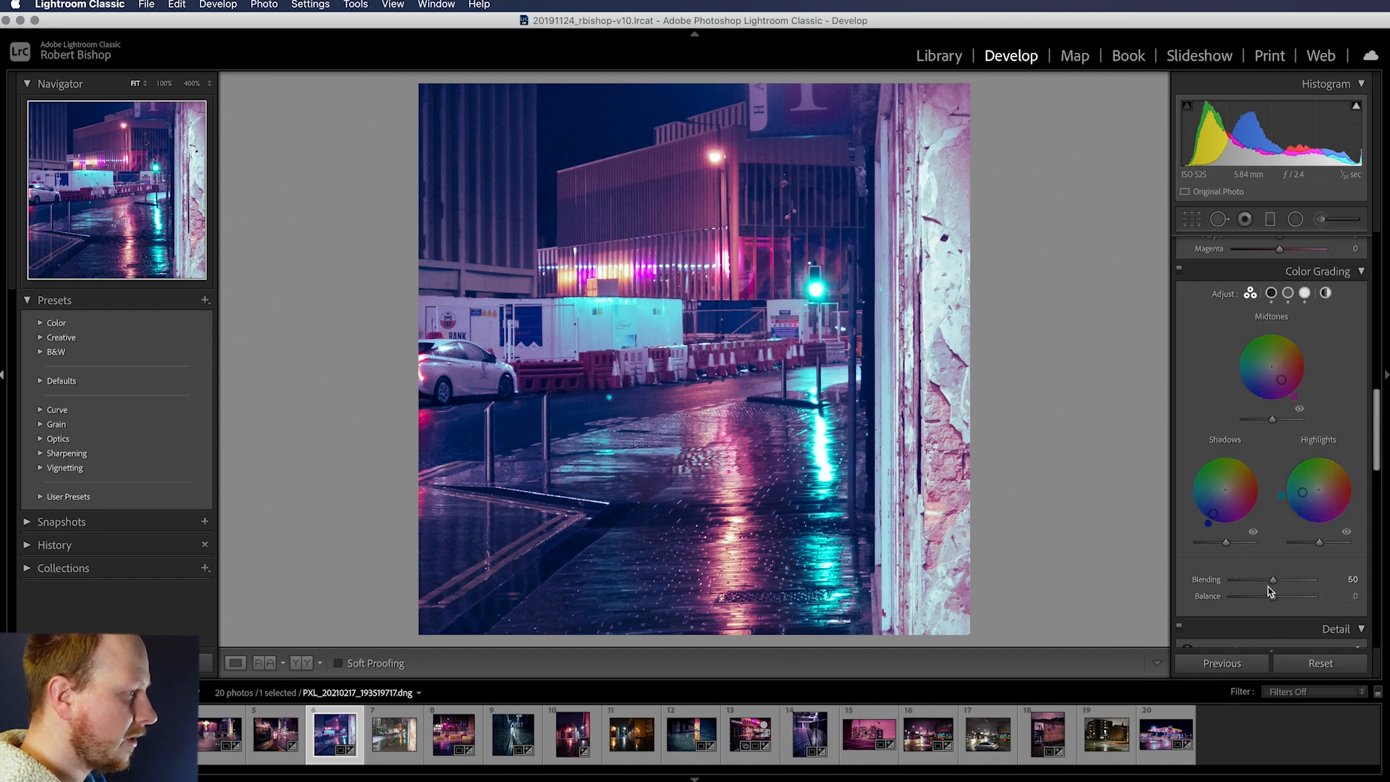
{"action": "left_click_drag", "start_coordinate": [1273, 579], "coordinate": [1249, 579]}
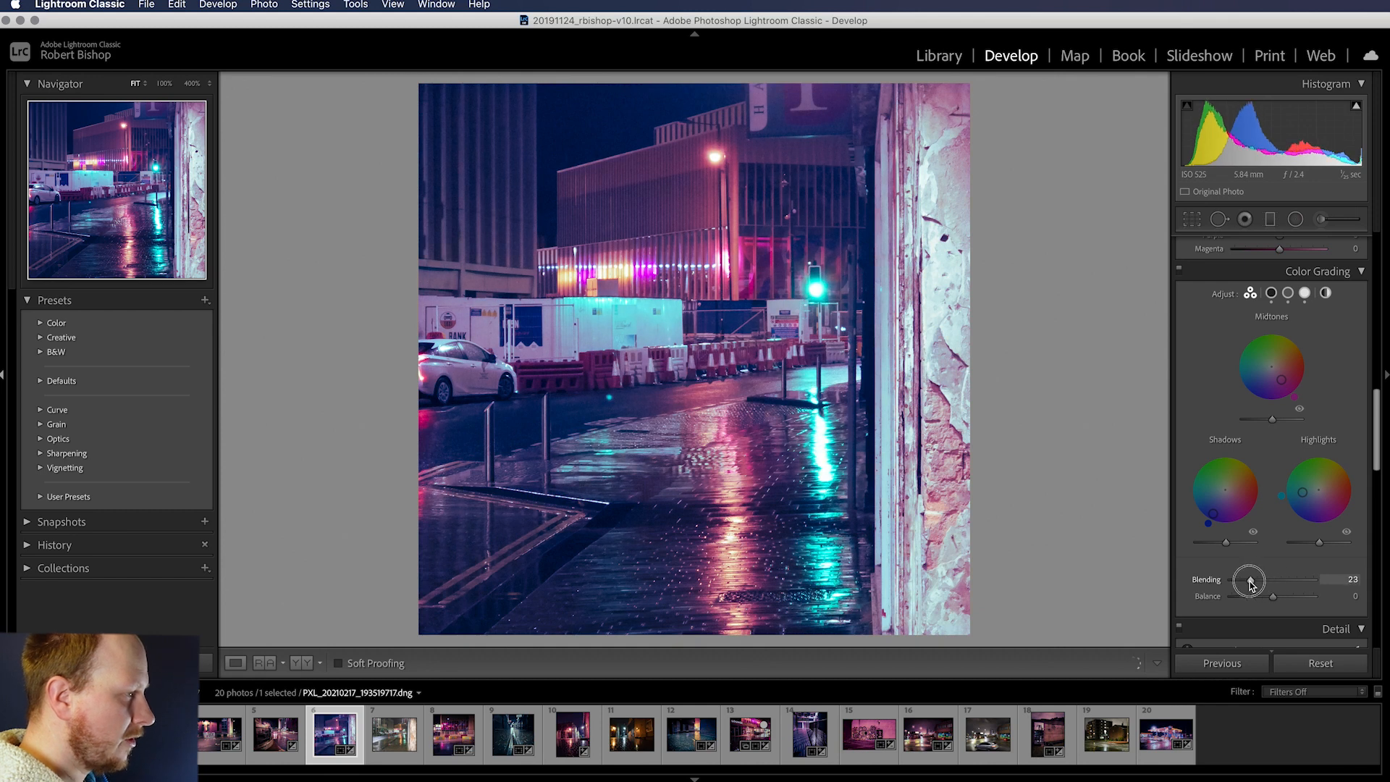
{"action": "left_click_drag", "start_coordinate": [1250, 579], "coordinate": [1230, 579]}
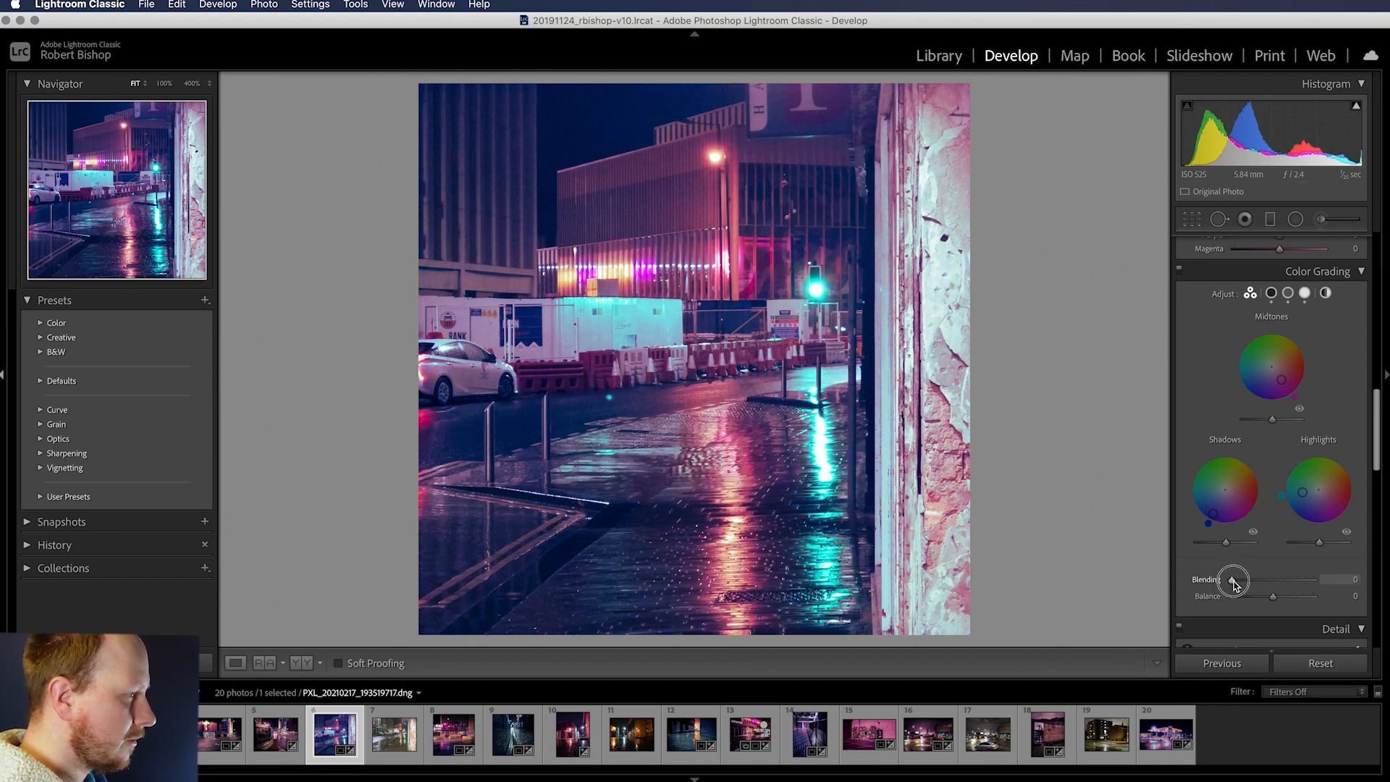
{"action": "left_click_drag", "start_coordinate": [1232, 582], "coordinate": [1320, 582]}
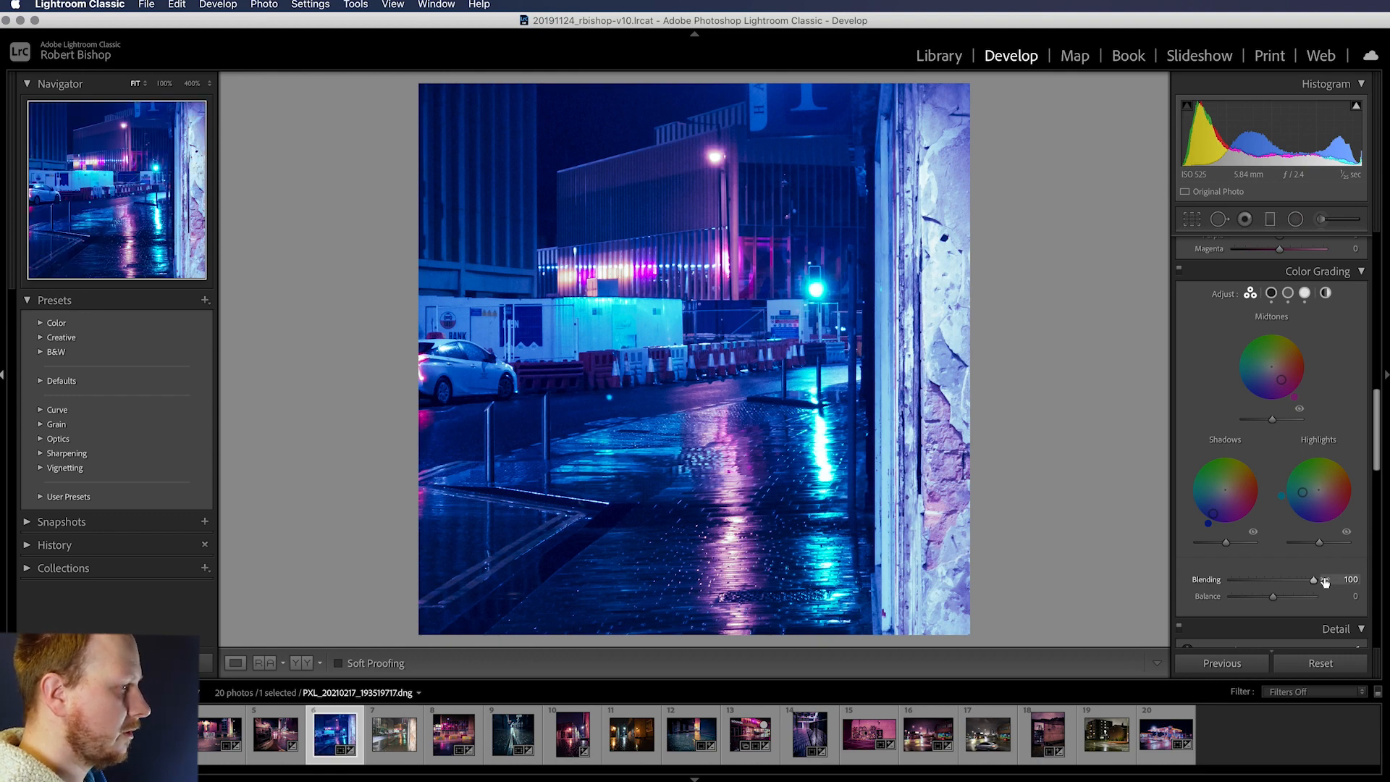
{"action": "left_click_drag", "start_coordinate": [1320, 579], "coordinate": [1274, 582]}
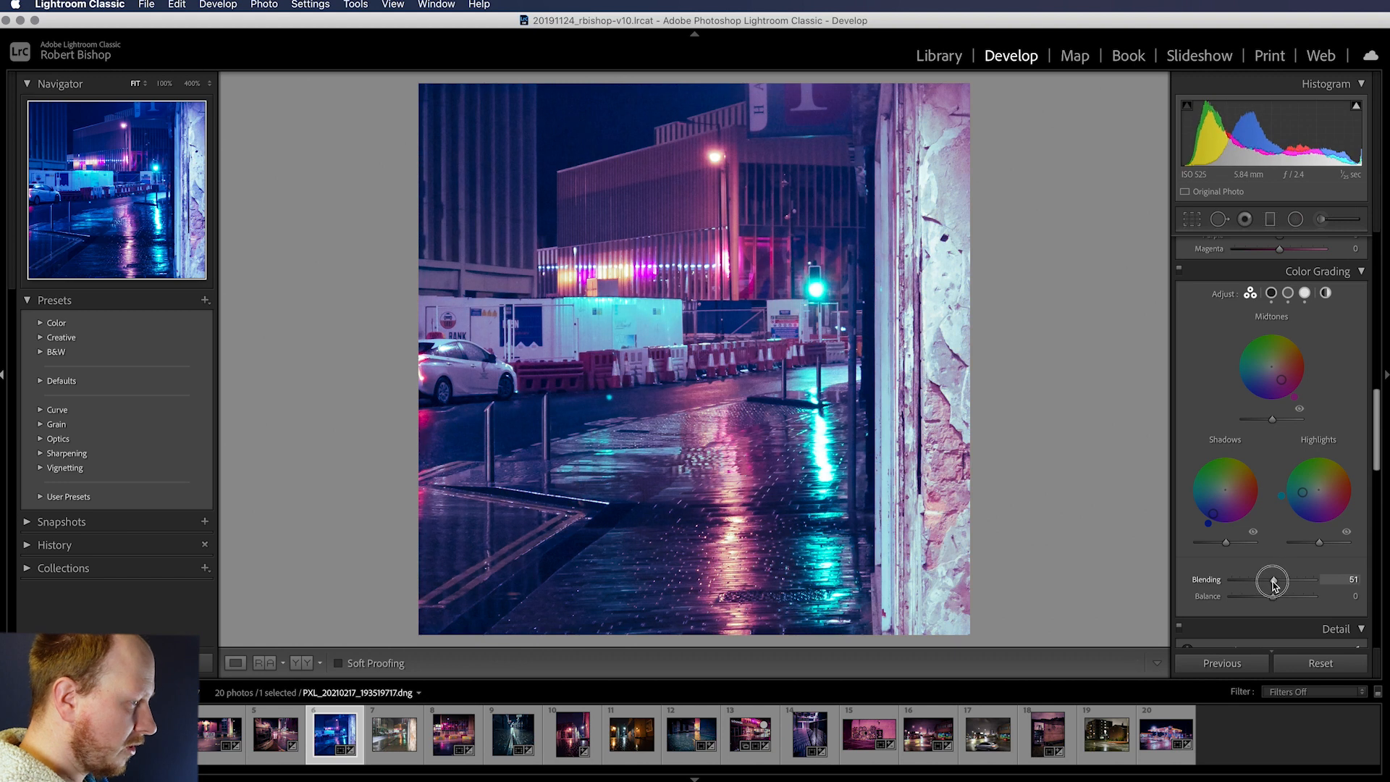
{"action": "left_click_drag", "start_coordinate": [1277, 582], "coordinate": [1268, 582]}
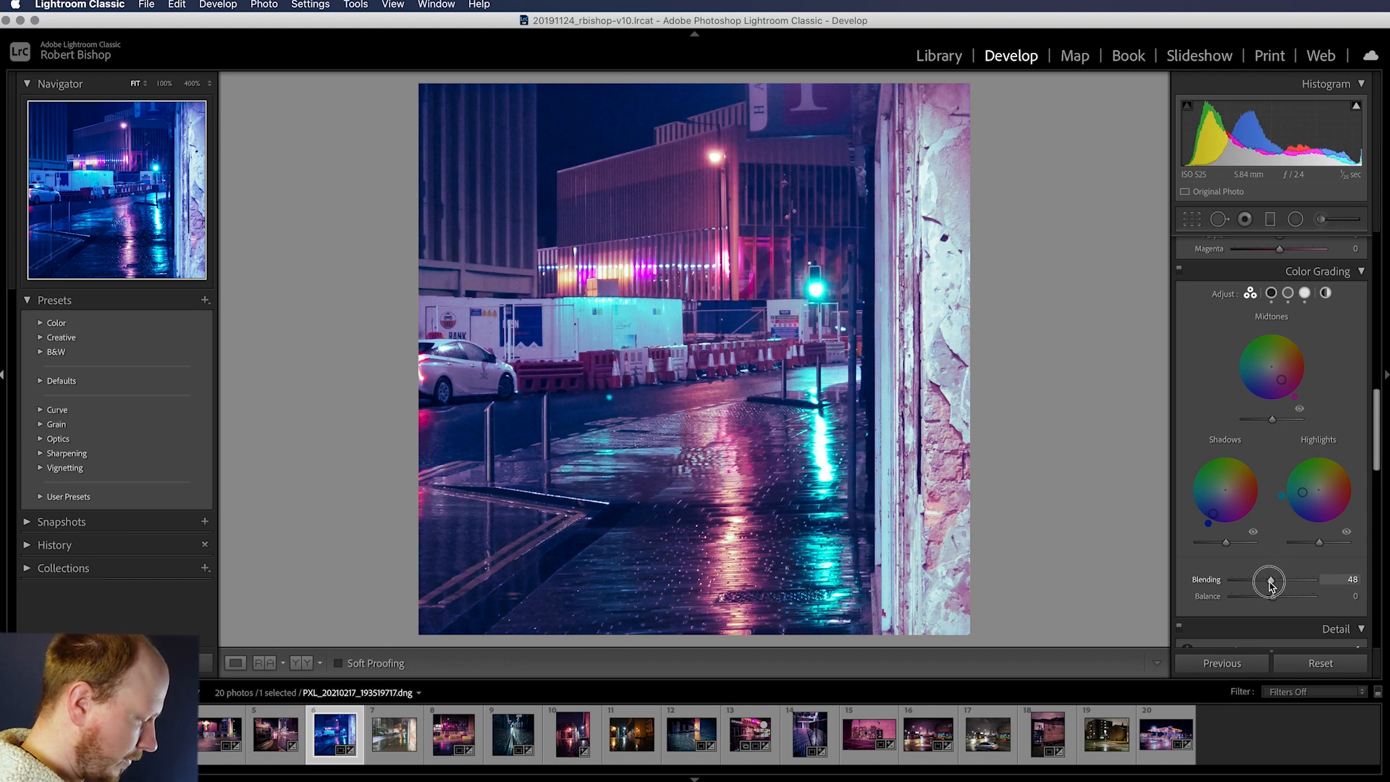
{"action": "left_click_drag", "start_coordinate": [1269, 580], "coordinate": [1274, 581]}
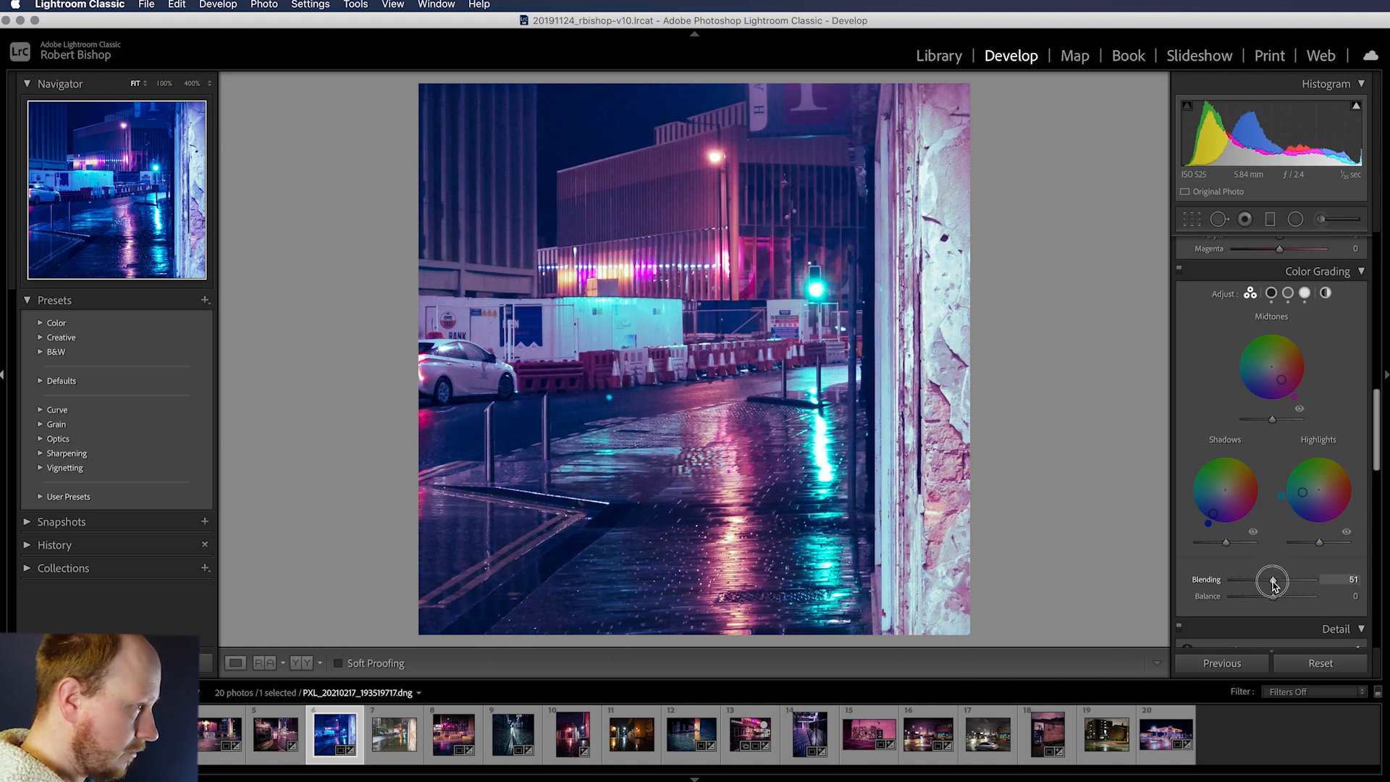
{"action": "left_click_drag", "start_coordinate": [1267, 582], "coordinate": [1277, 582]}
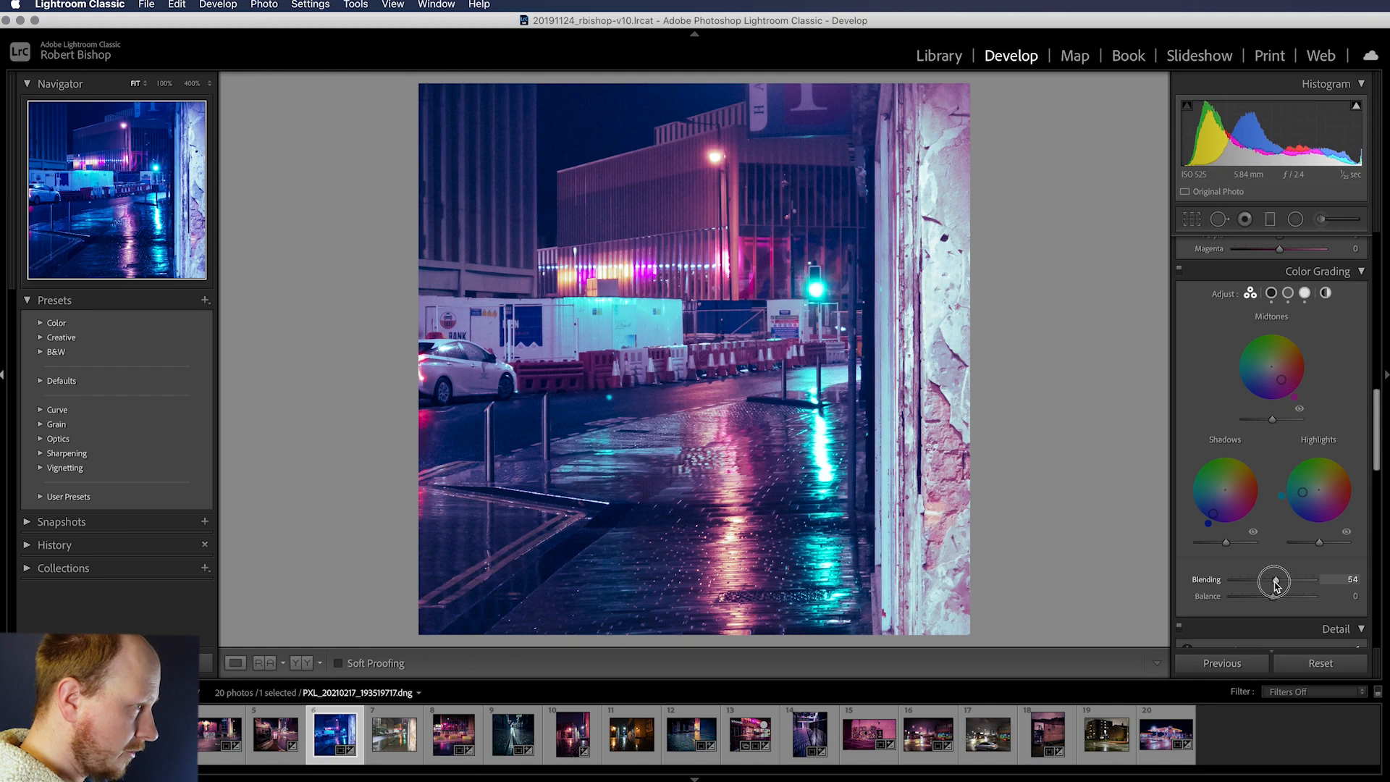
Sweep the Balance slider between shadows and highlights, then settle it at −24.
{"action": "left_click_drag", "start_coordinate": [1273, 582], "coordinate": [1274, 598]}
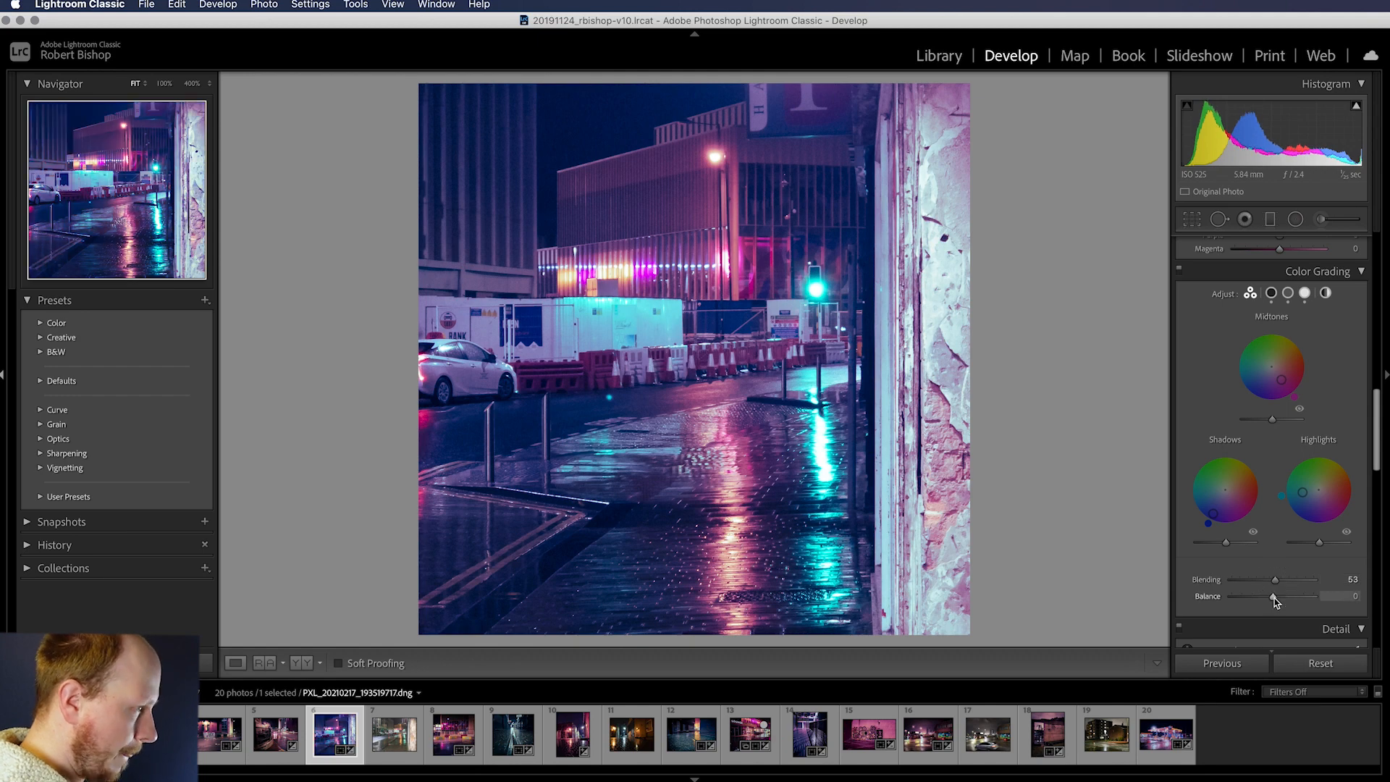
{"action": "left_click_drag", "start_coordinate": [1294, 595], "coordinate": [1228, 594]}
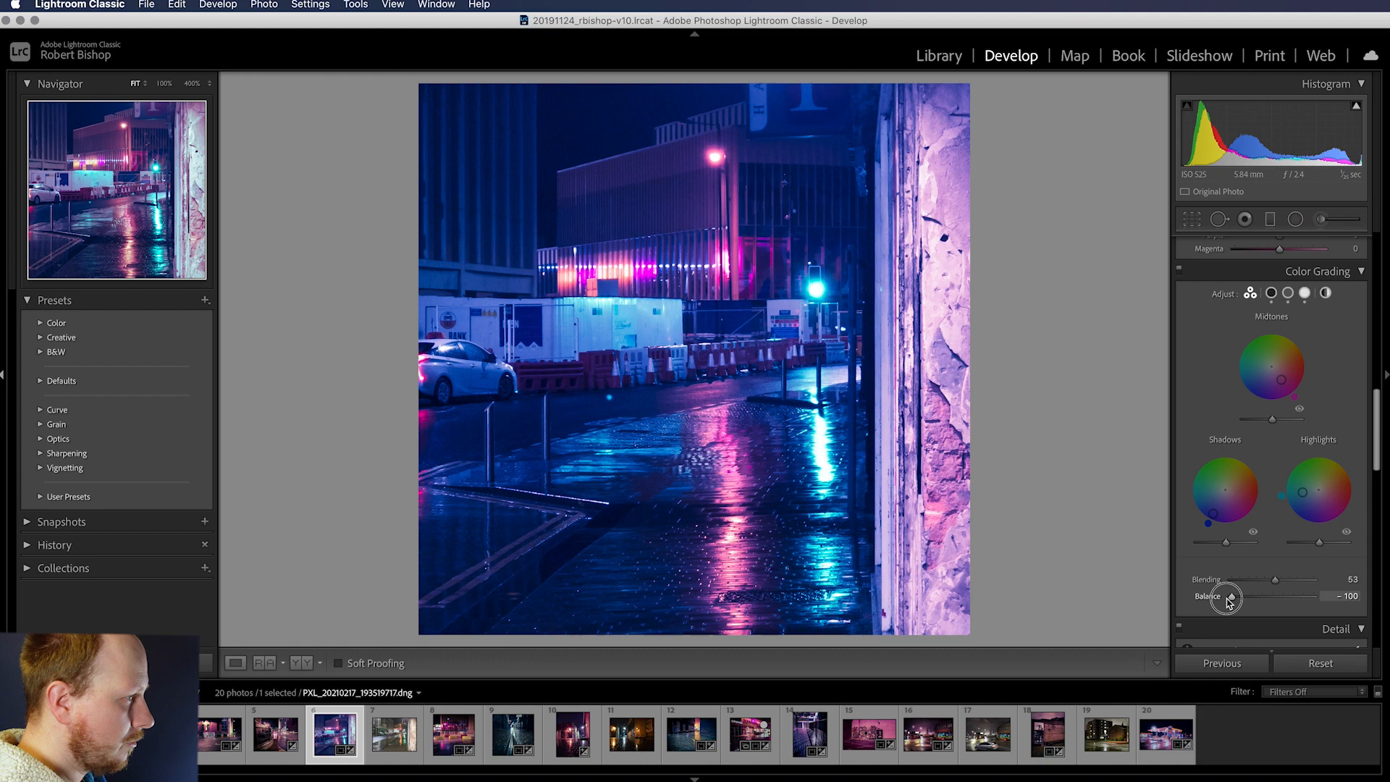
{"action": "left_click_drag", "start_coordinate": [1230, 596], "coordinate": [1285, 596]}
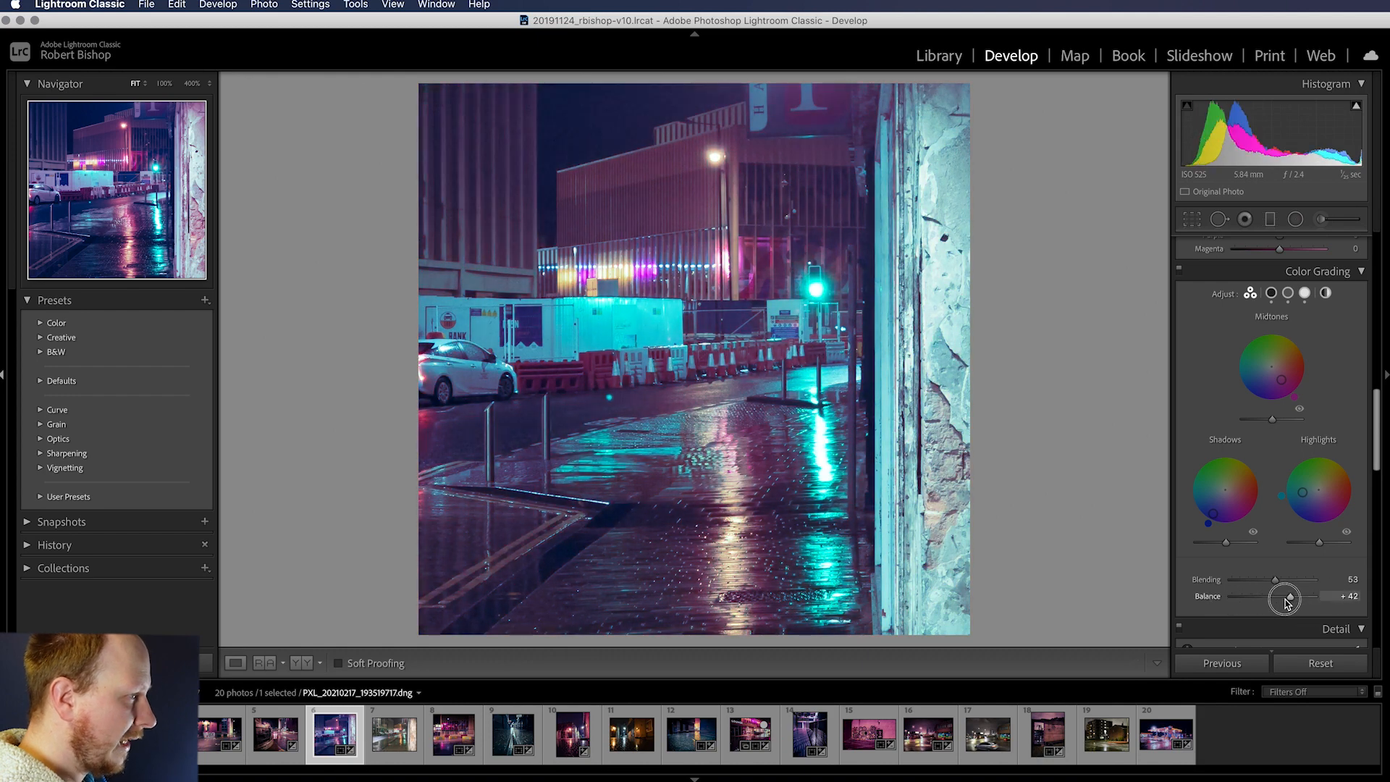
{"action": "left_click_drag", "start_coordinate": [1286, 595], "coordinate": [1230, 595]}
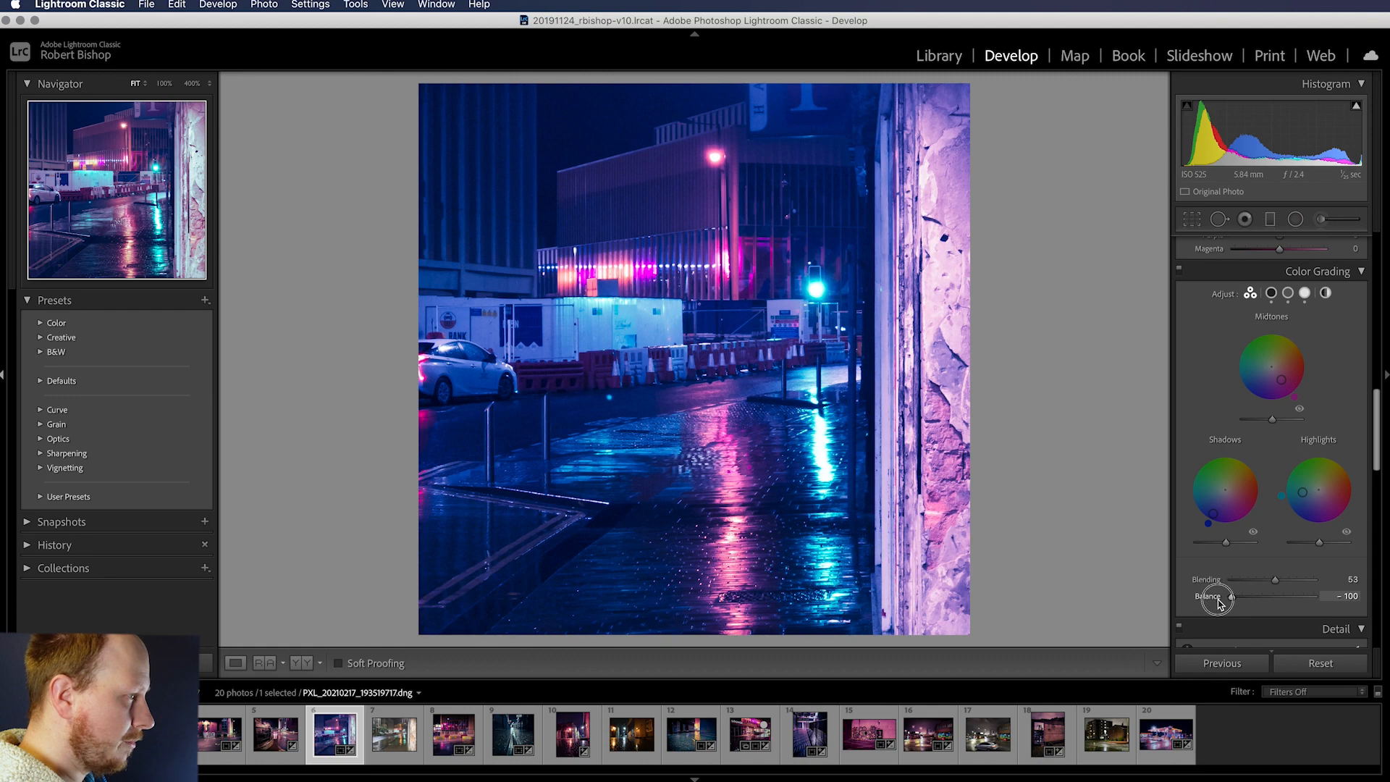
{"action": "left_click_drag", "start_coordinate": [1219, 597], "coordinate": [1320, 597]}
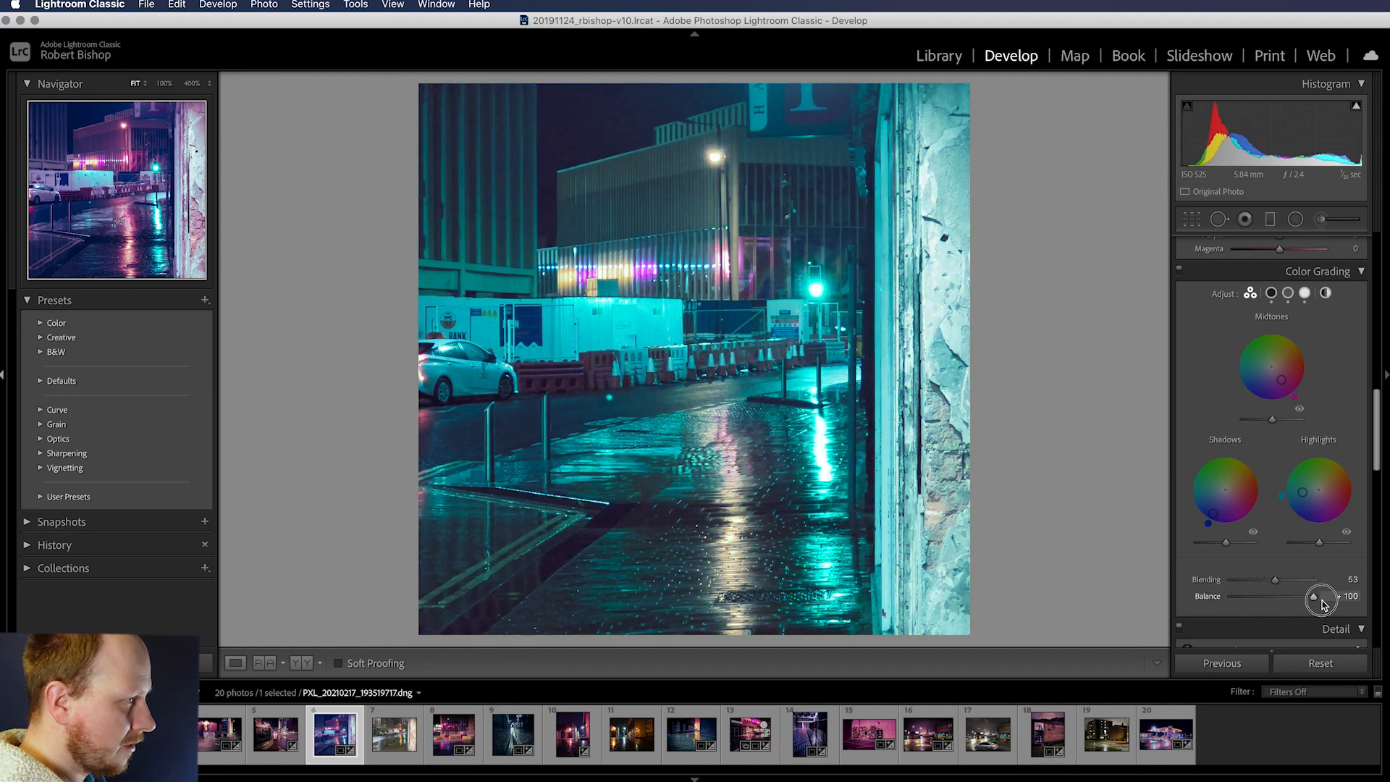
{"action": "left_click_drag", "start_coordinate": [1320, 598], "coordinate": [1262, 597]}
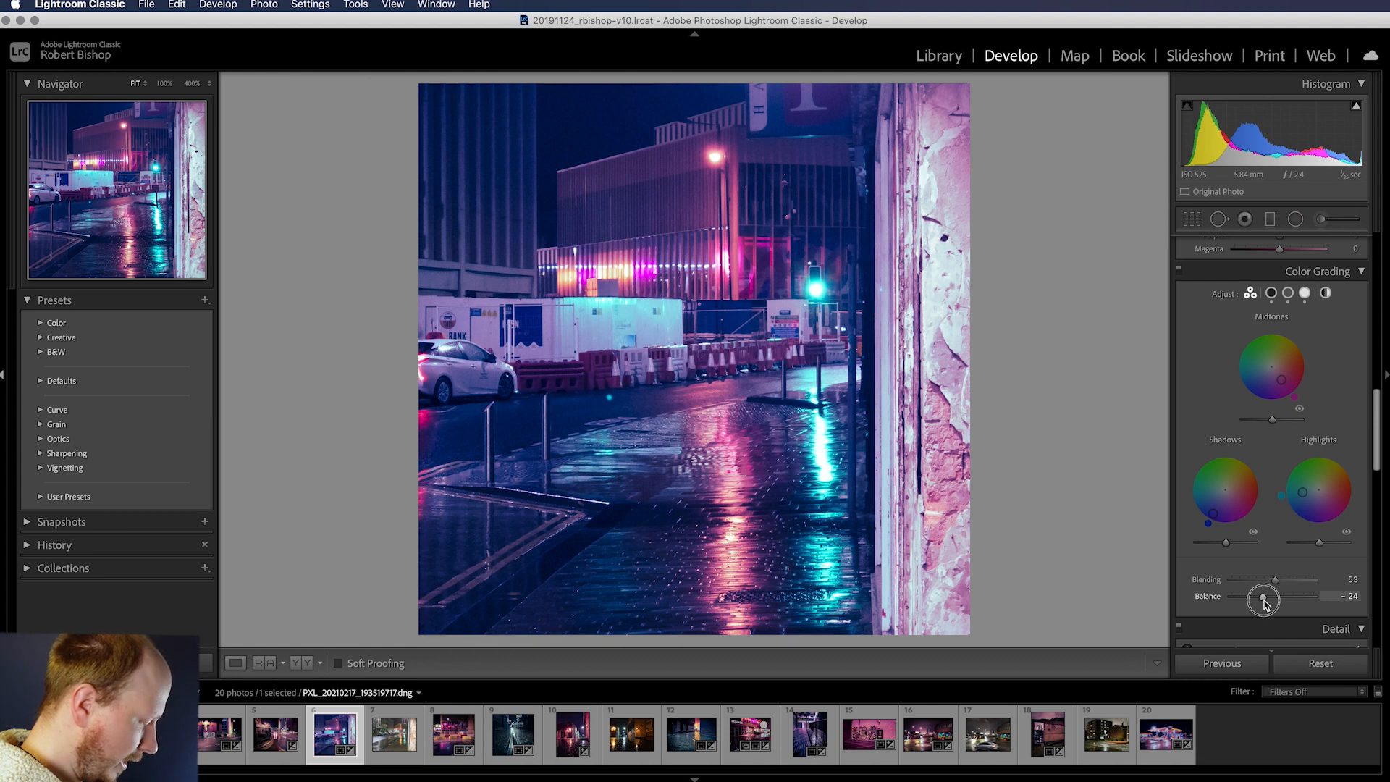
{"action": "left_click_drag", "start_coordinate": [1258, 599], "coordinate": [1268, 599]}
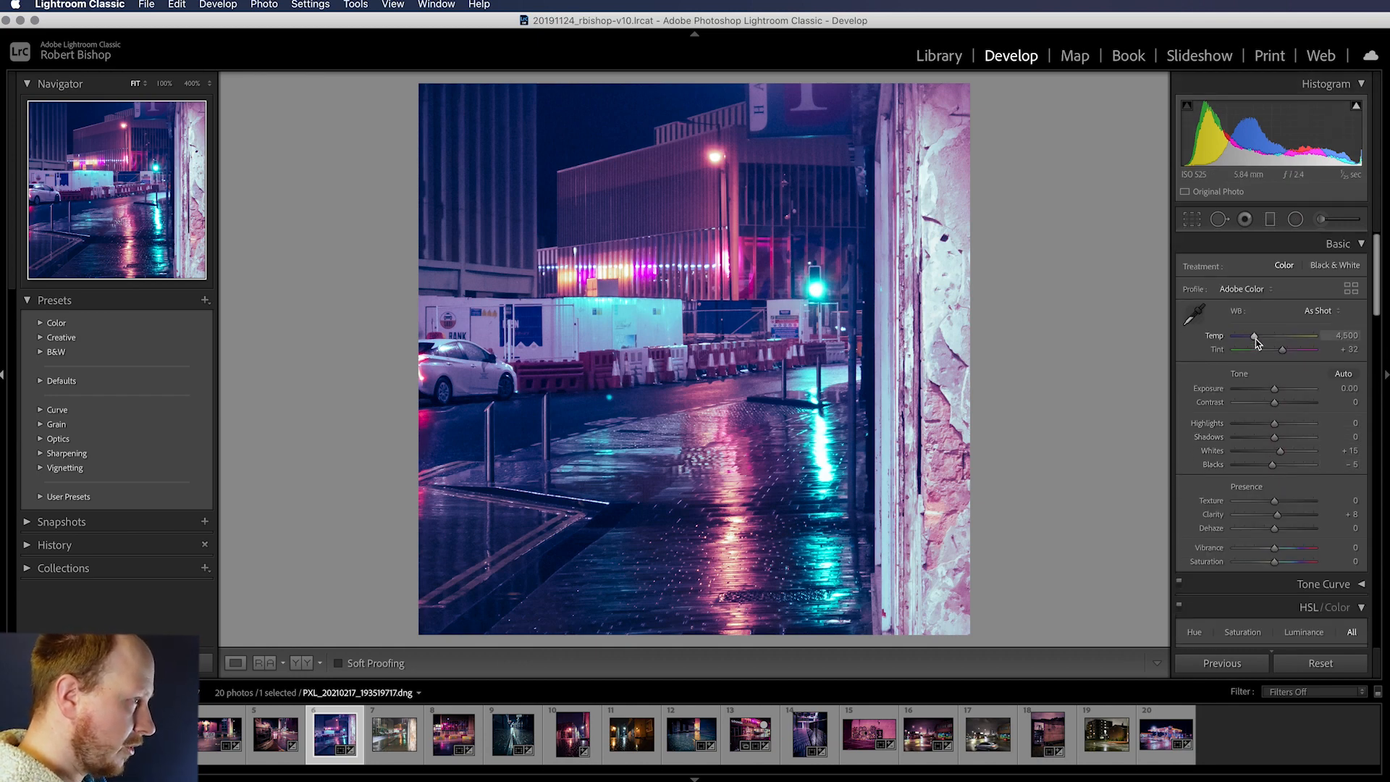
Set white balance Temp to 4,707 and lower Tint to +22.
{"action": "left_click_drag", "start_coordinate": [1254, 339], "coordinate": [1256, 339]}
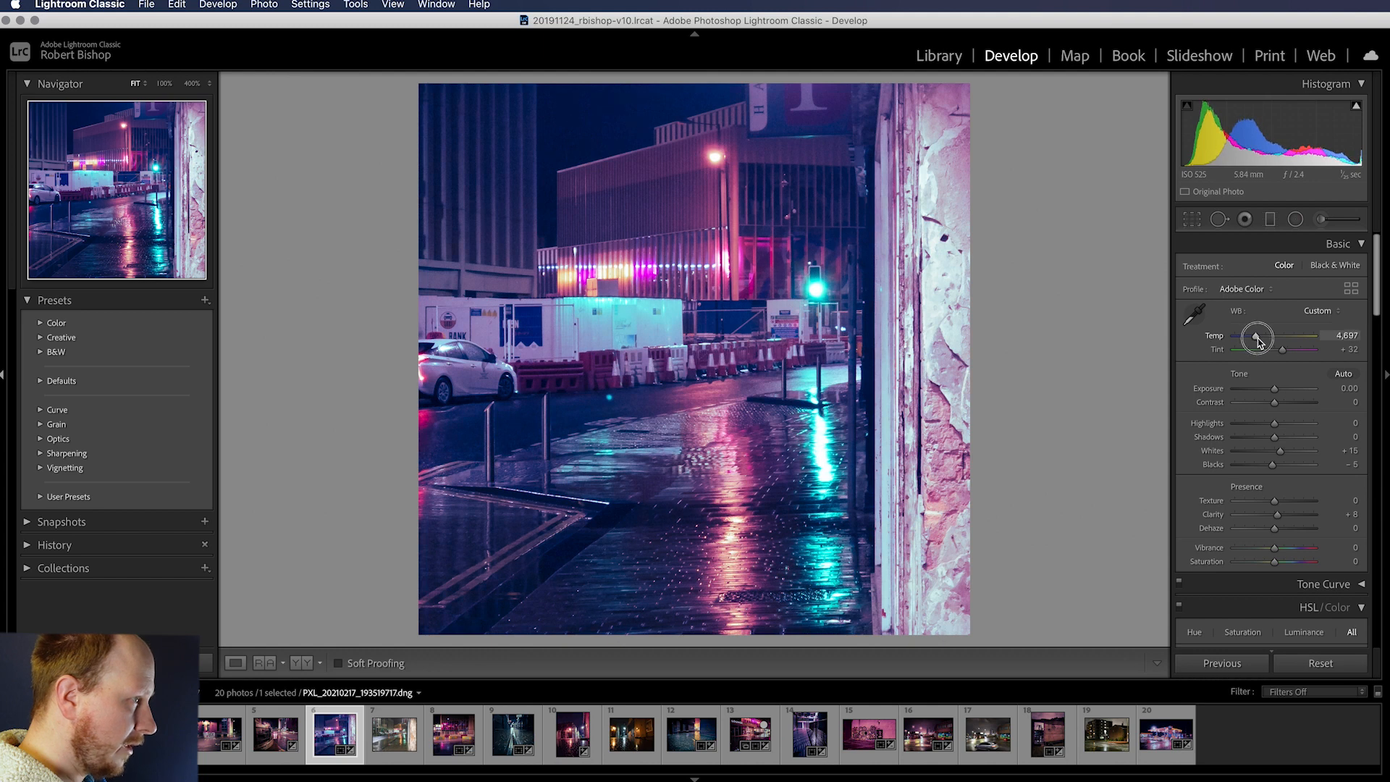
{"action": "left_click_drag", "start_coordinate": [1254, 334], "coordinate": [1257, 334]}
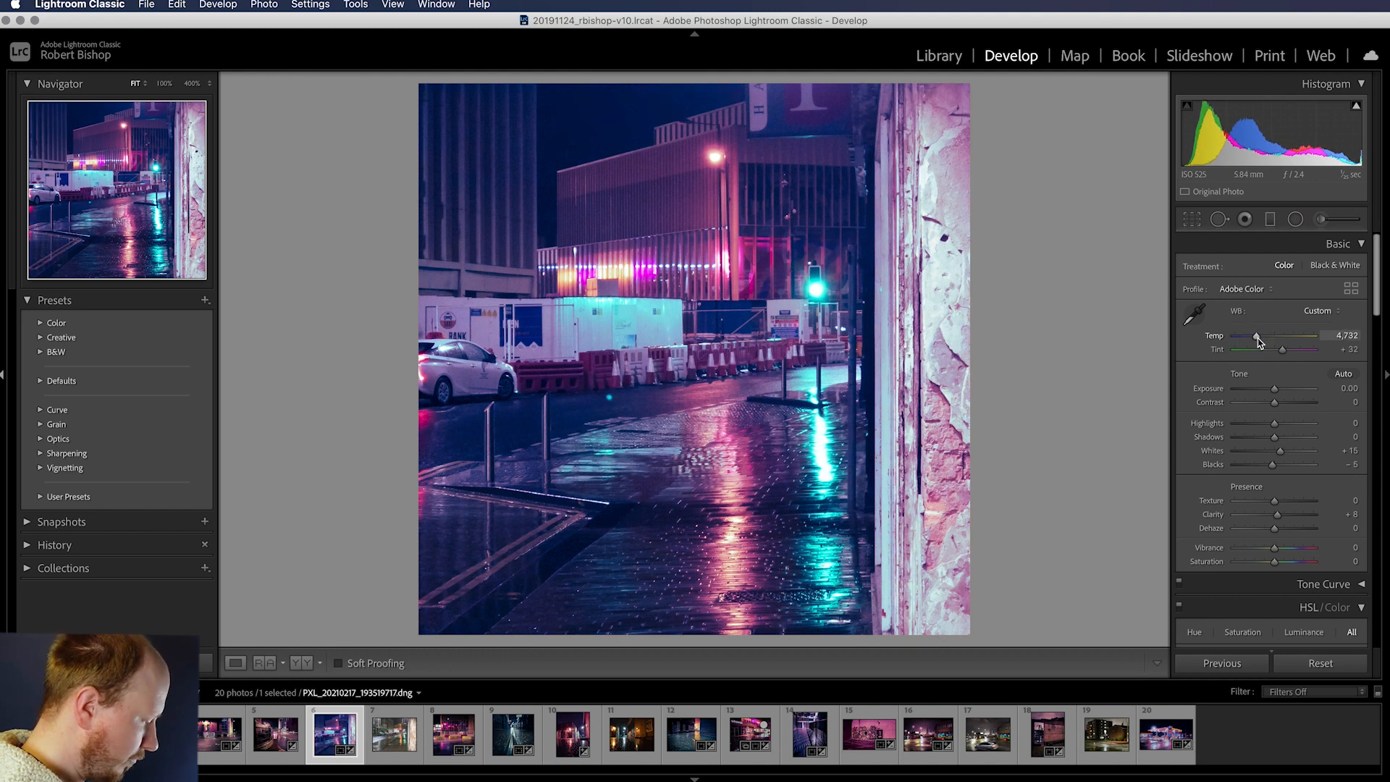
{"action": "left_click_drag", "start_coordinate": [1258, 334], "coordinate": [1256, 335]}
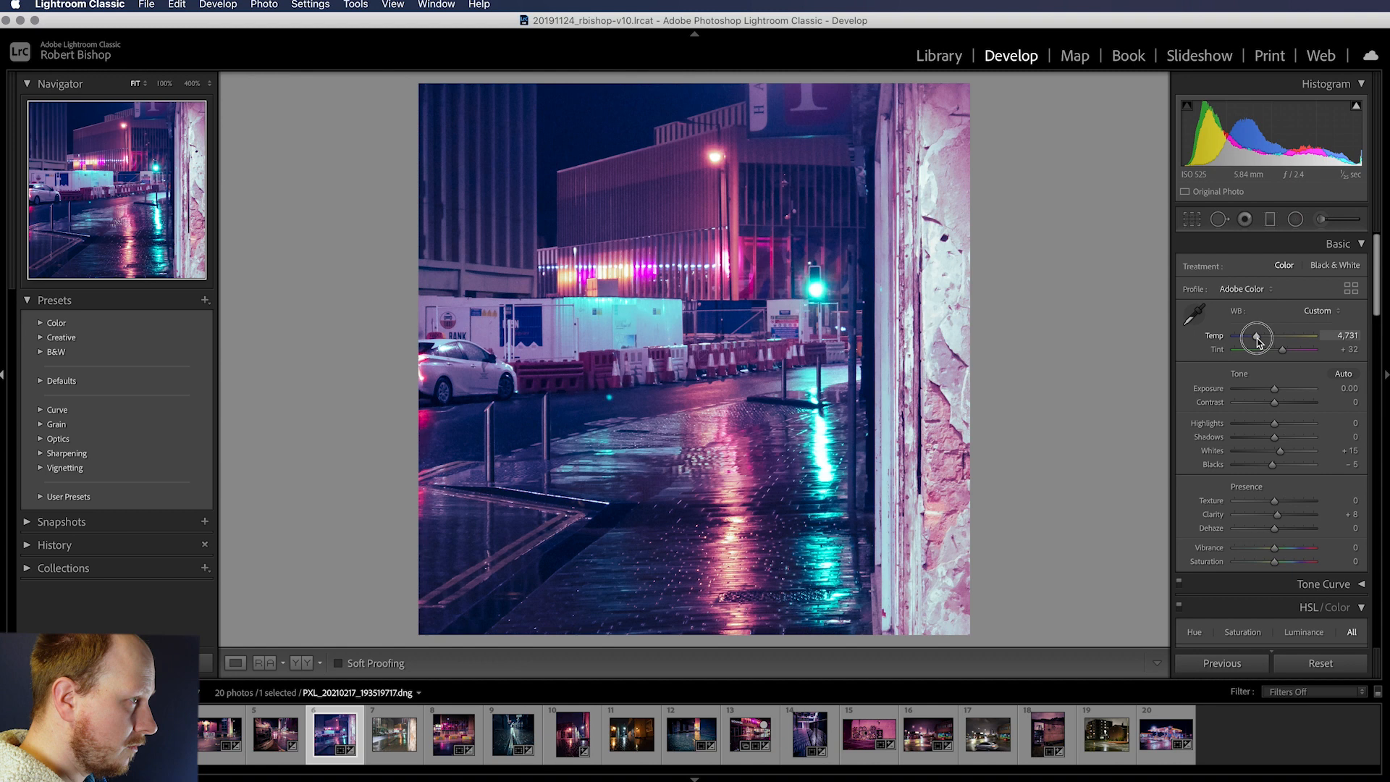
{"action": "left_click_drag", "start_coordinate": [1281, 334], "coordinate": [1278, 334]}
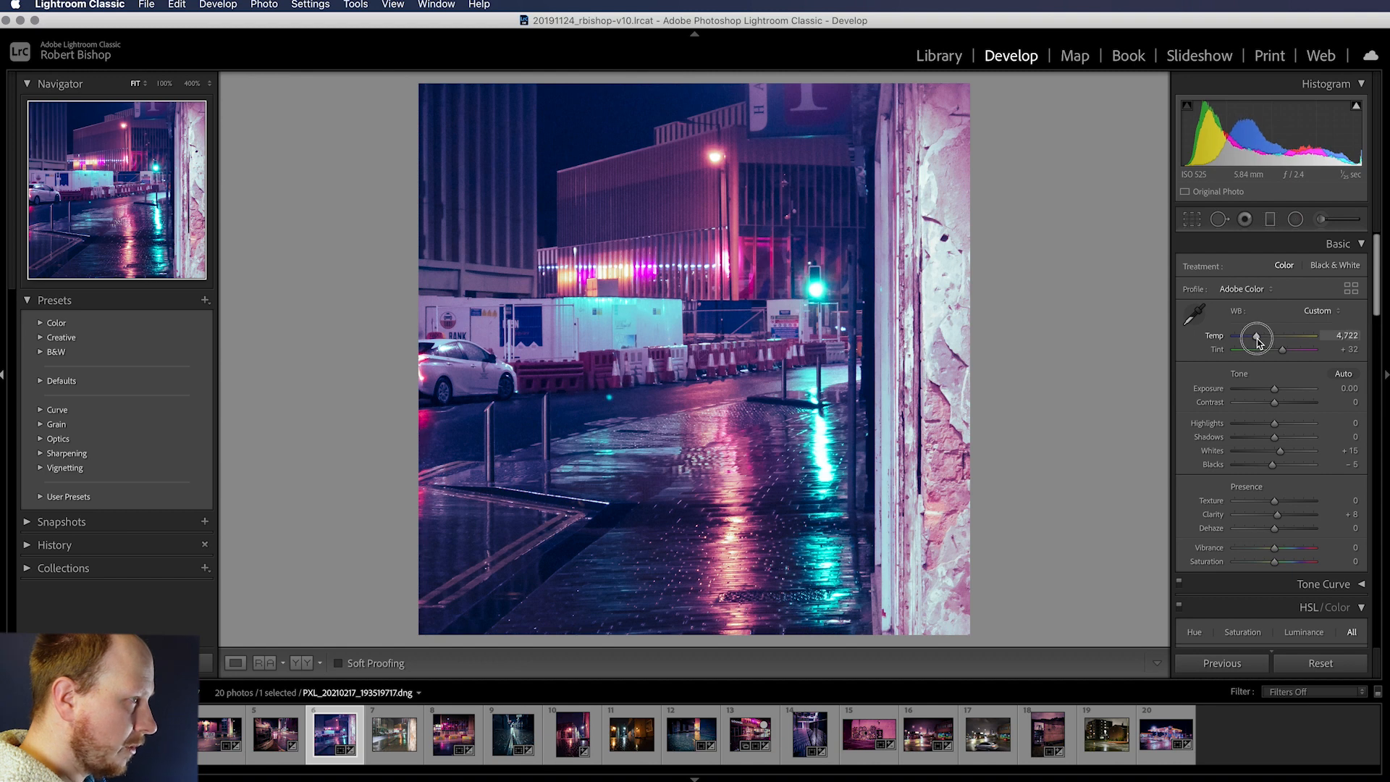
{"action": "left_click_drag", "start_coordinate": [1258, 334], "coordinate": [1255, 334]}
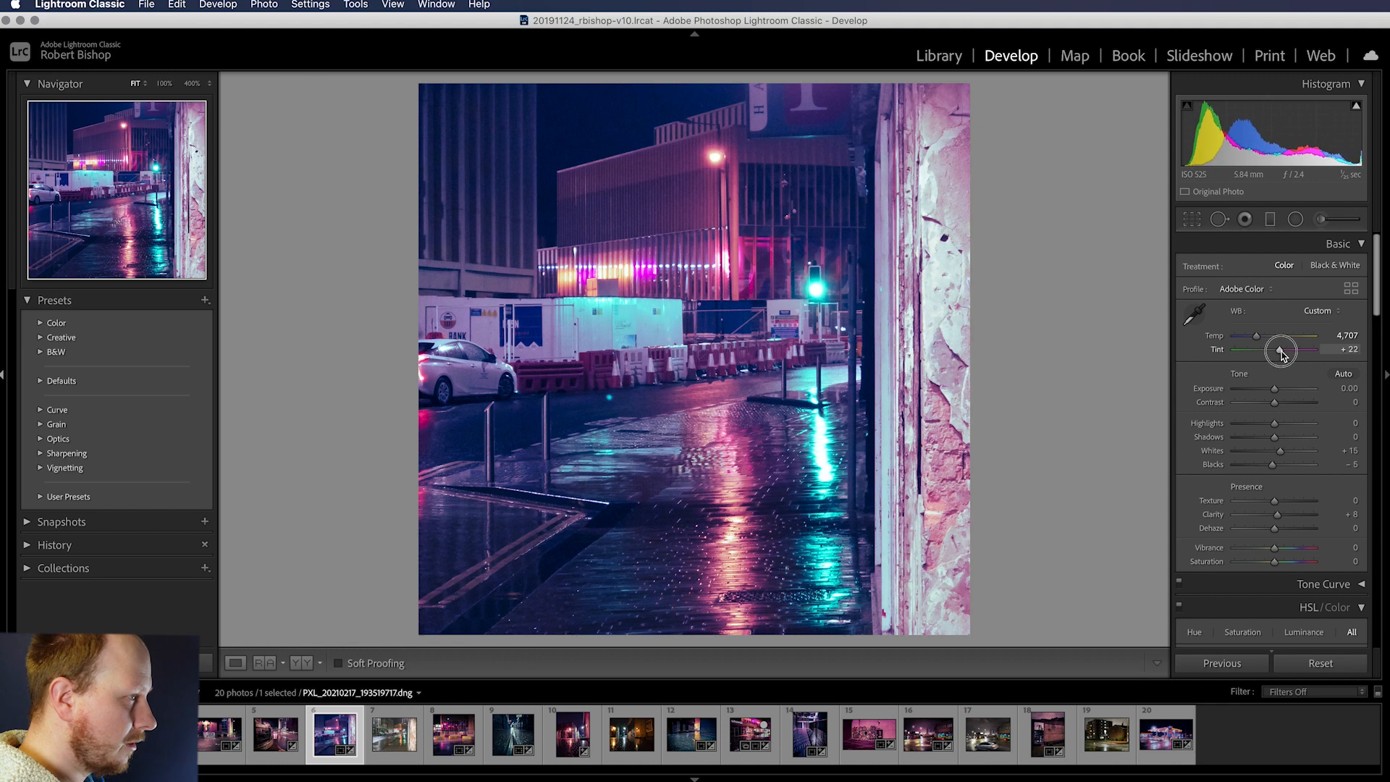
{"action": "left_click_drag", "start_coordinate": [1282, 348], "coordinate": [1274, 349]}
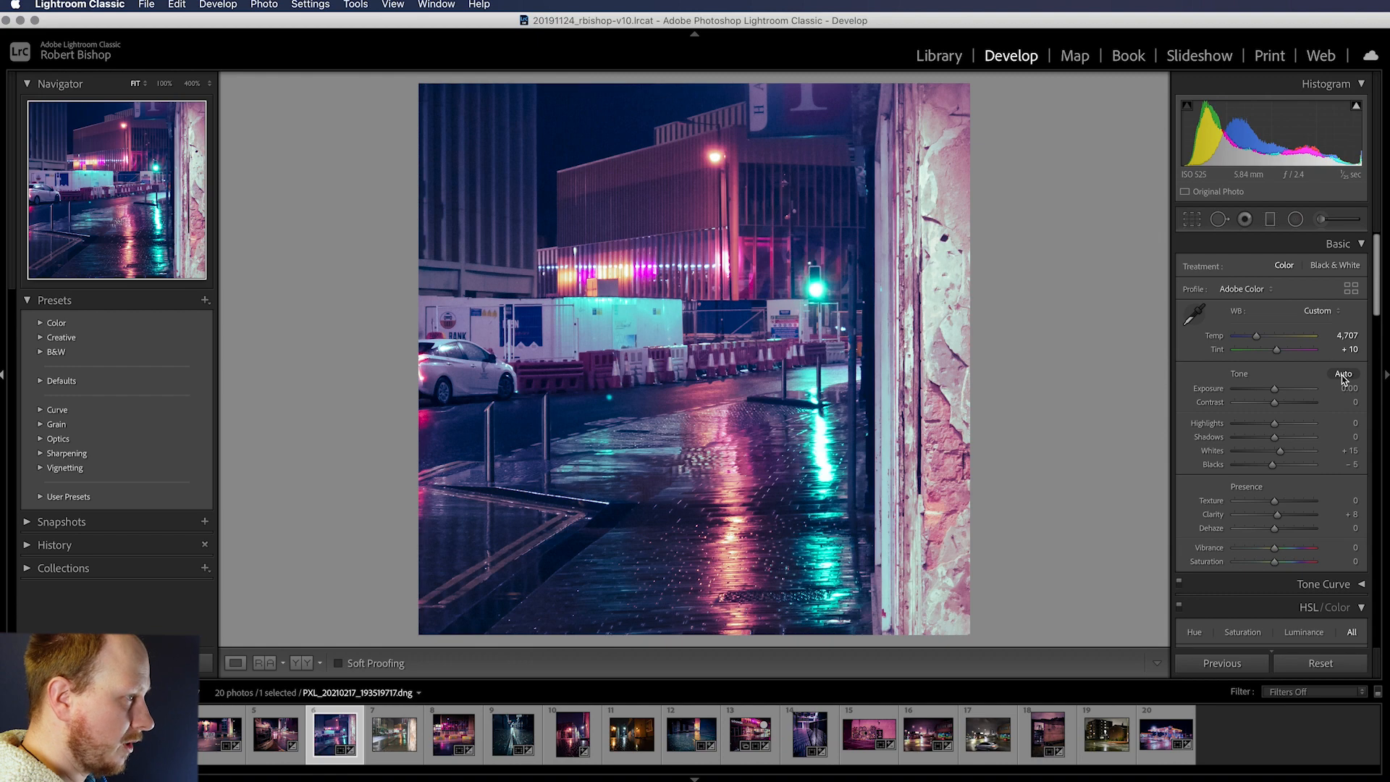
Apply Auto tone, then refine Highlights −49, Whites +3 and Blacks −22.
{"action": "left_click", "coordinate": [1342, 373]}
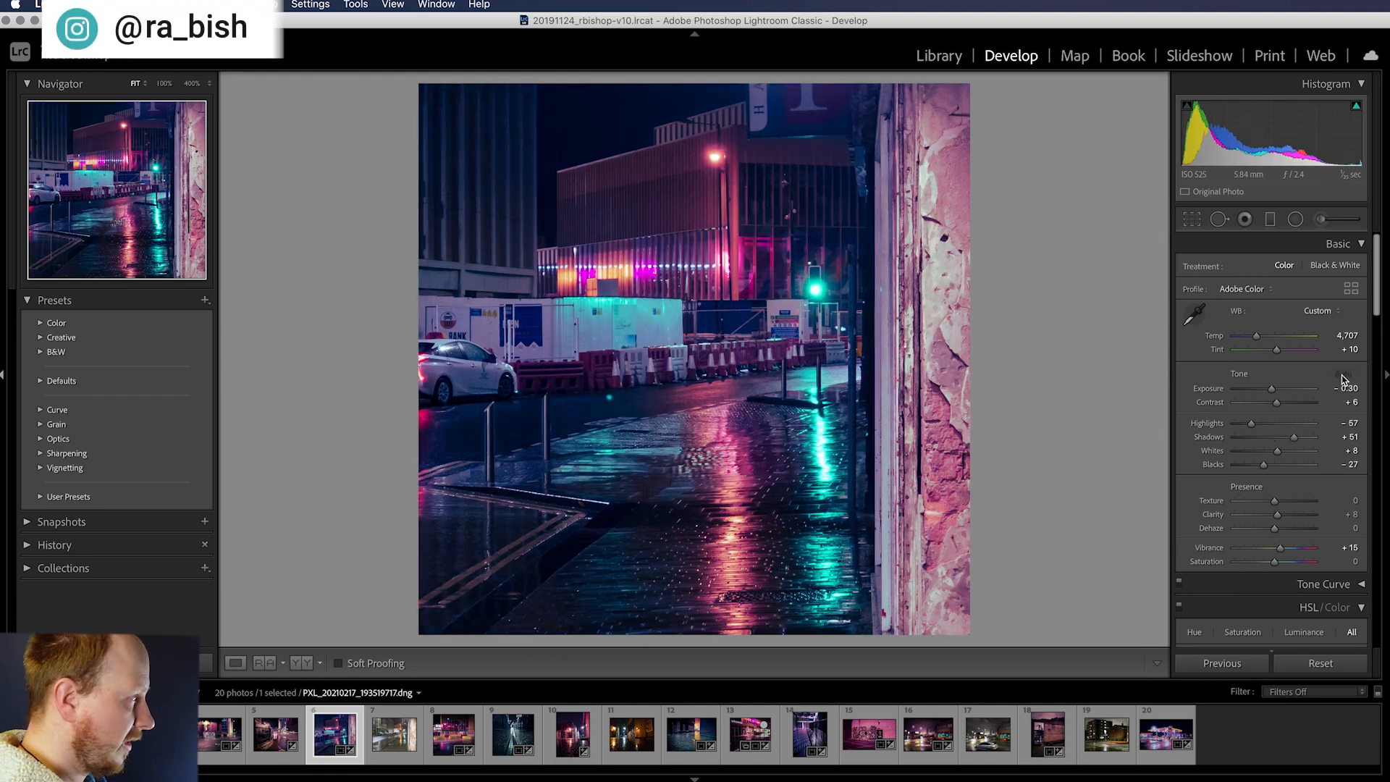
{"action": "mouse_move", "coordinate": [894, 454]}
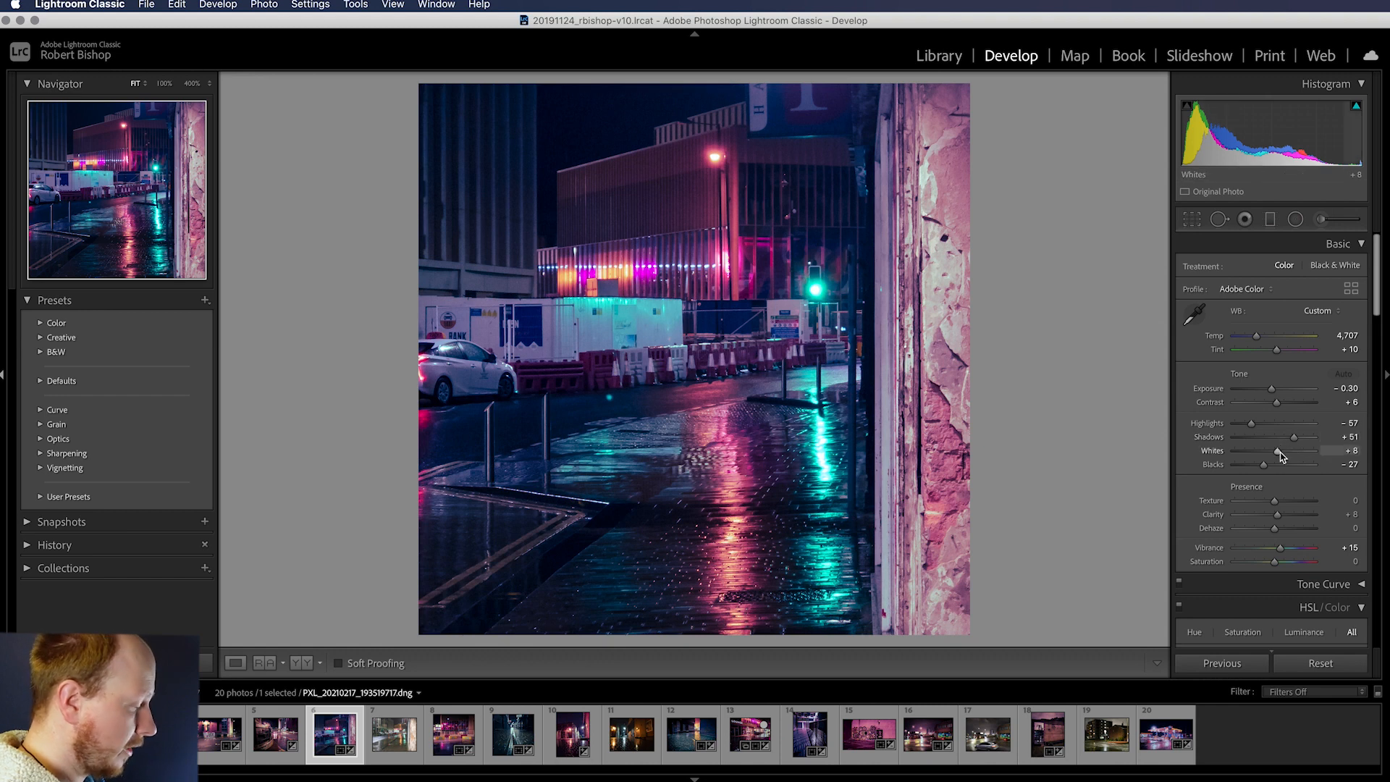
{"action": "mouse_move", "coordinate": [1288, 446]}
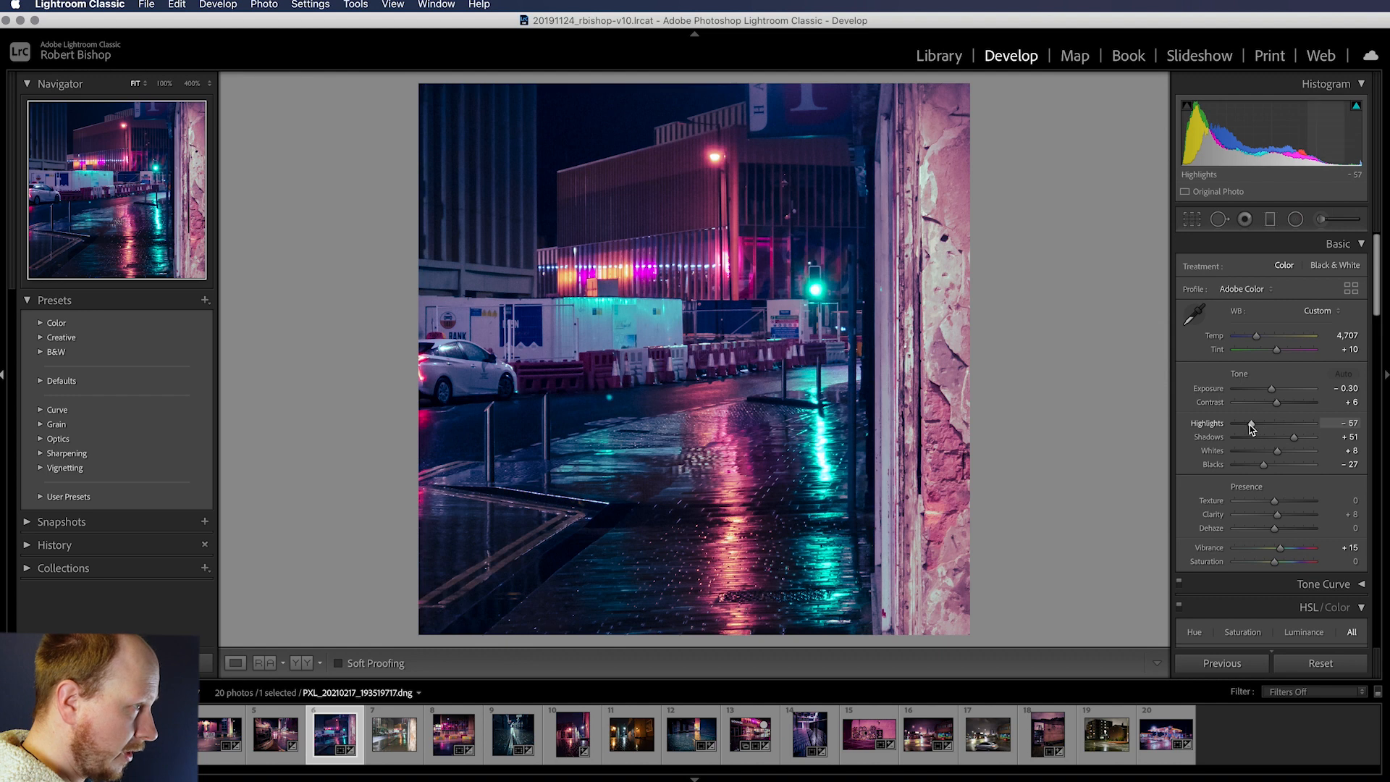
{"action": "left_click_drag", "start_coordinate": [1236, 424], "coordinate": [1256, 425]}
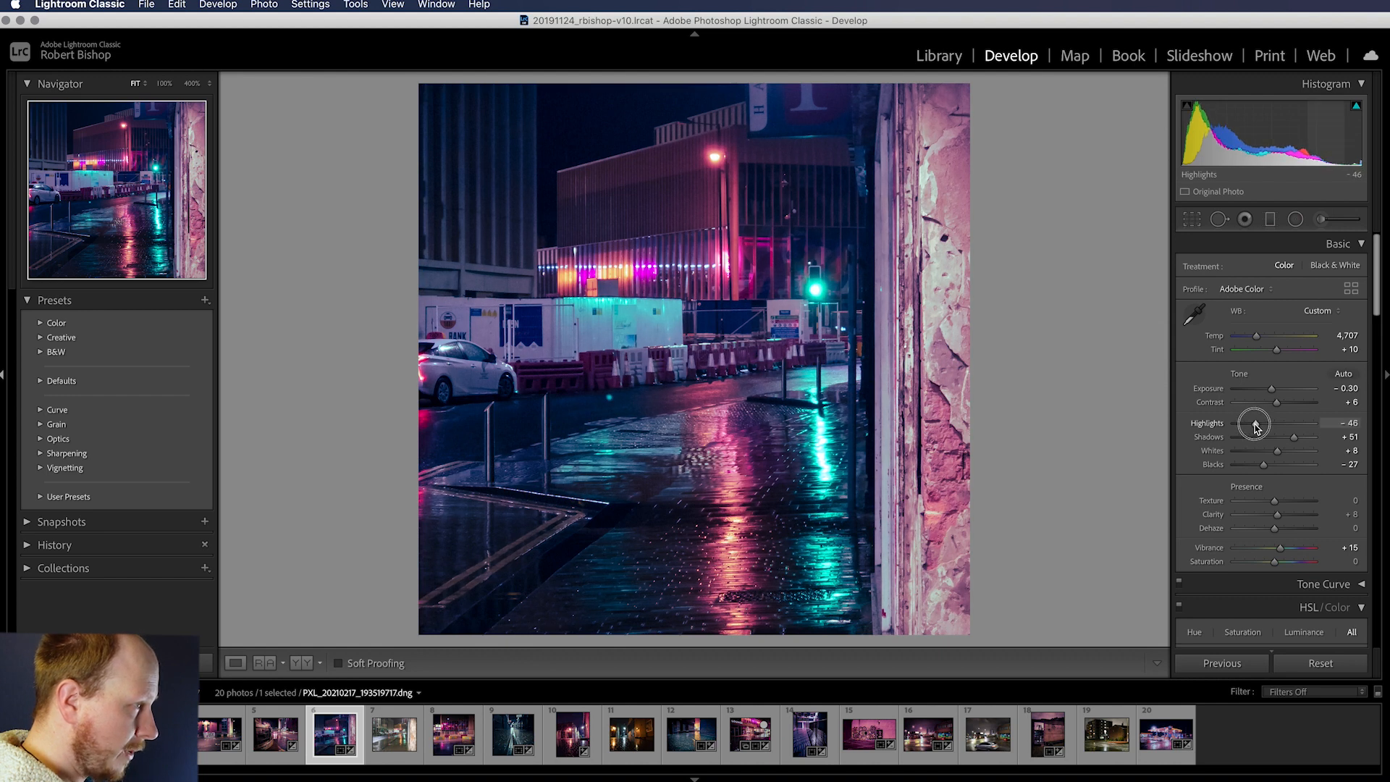
{"action": "left_click_drag", "start_coordinate": [1257, 422], "coordinate": [1252, 423]}
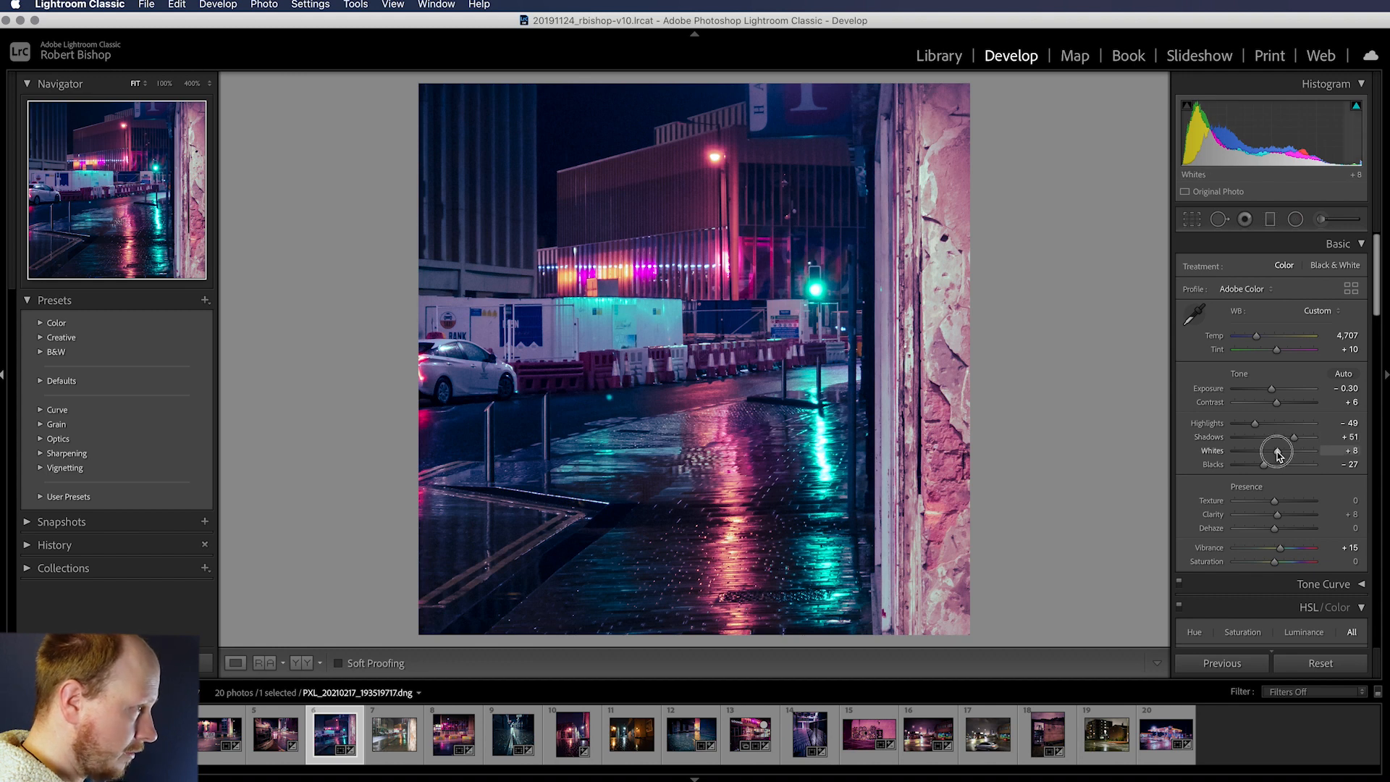
{"action": "left_click_drag", "start_coordinate": [1277, 450], "coordinate": [1265, 450]}
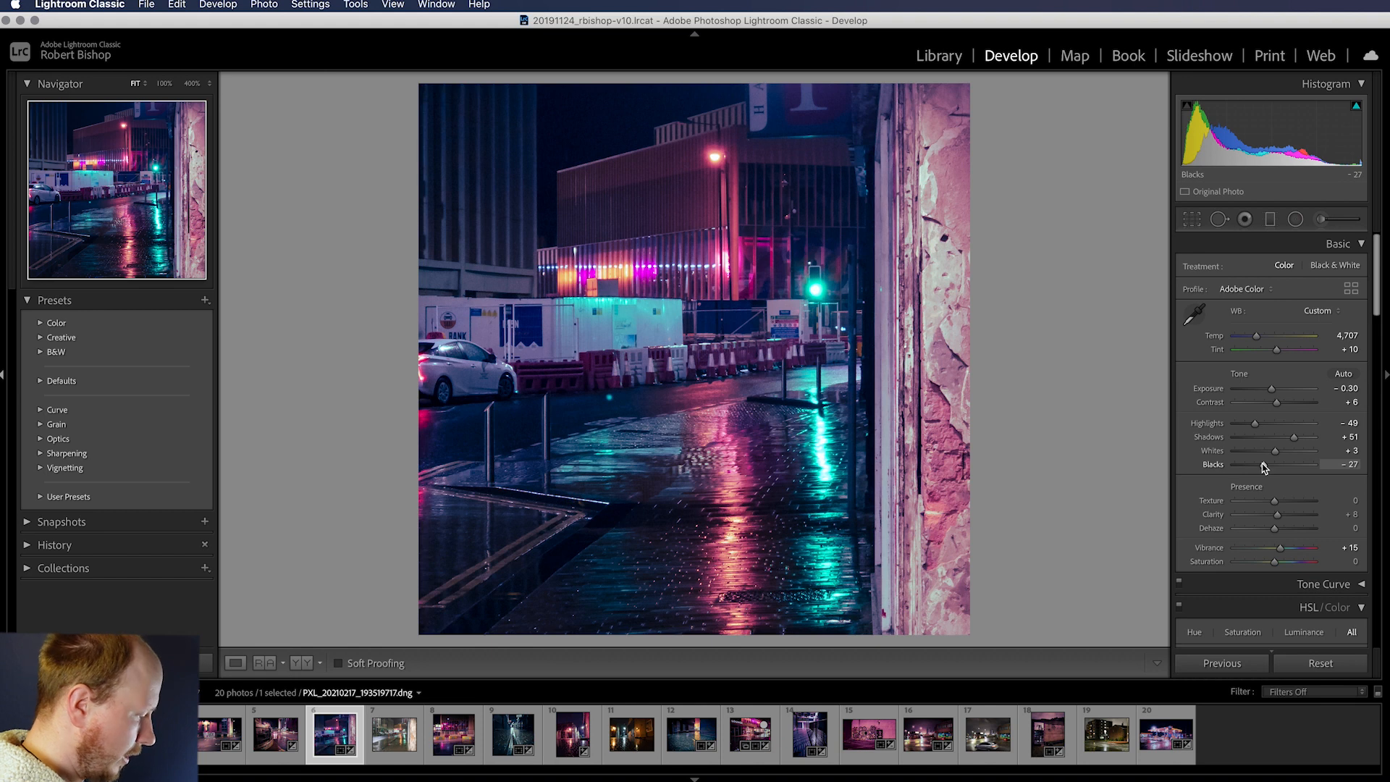
{"action": "left_click_drag", "start_coordinate": [1265, 464], "coordinate": [1271, 463]}
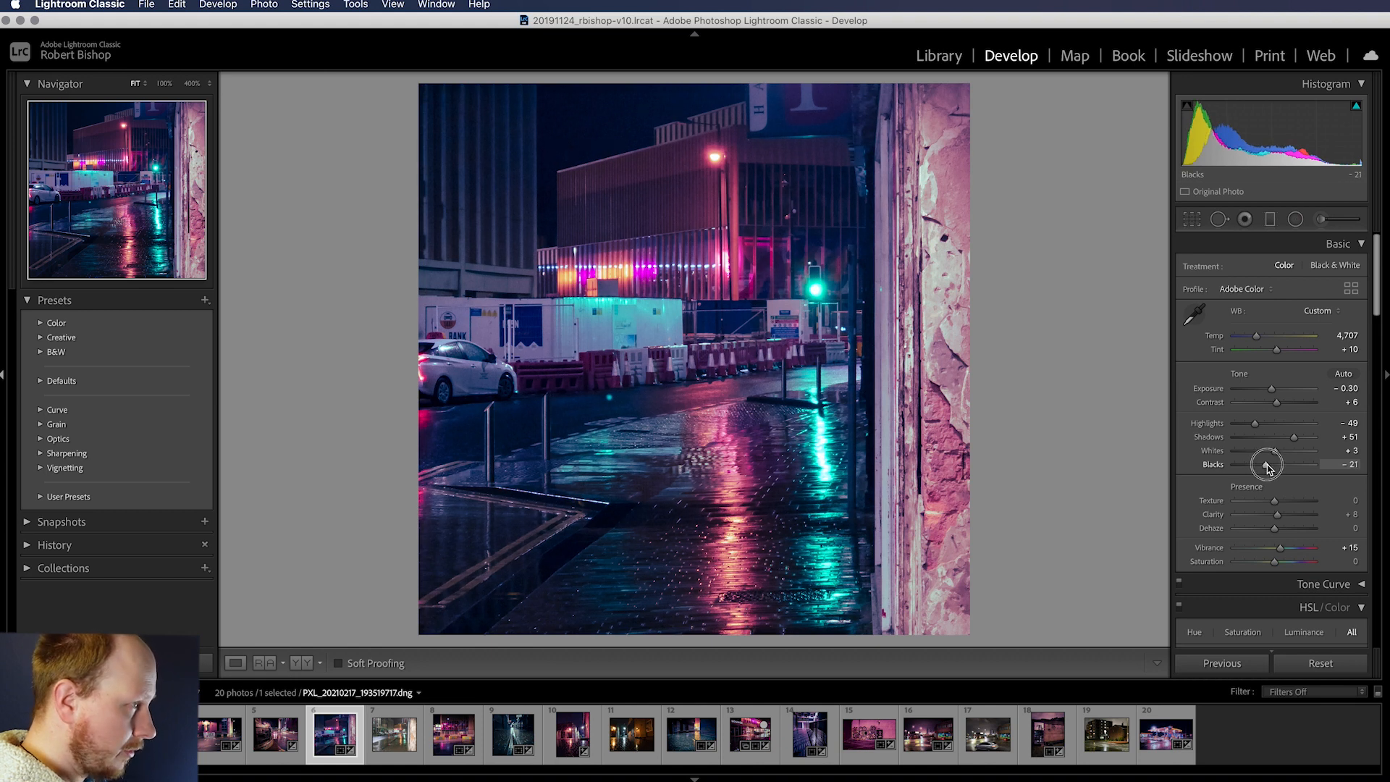
{"action": "left_click_drag", "start_coordinate": [1270, 464], "coordinate": [1268, 464]}
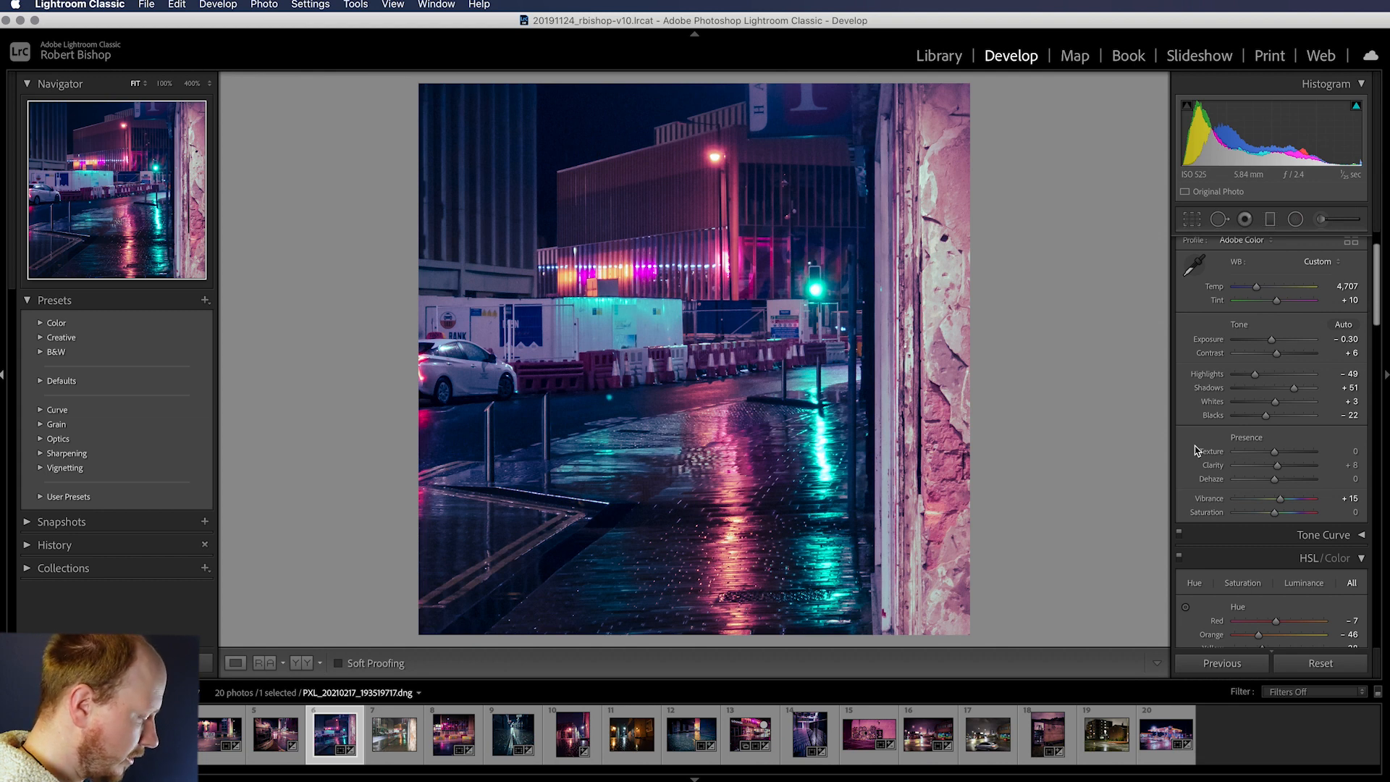
{"action": "scroll", "scroll_direction": "down", "scroll_amount": 3}
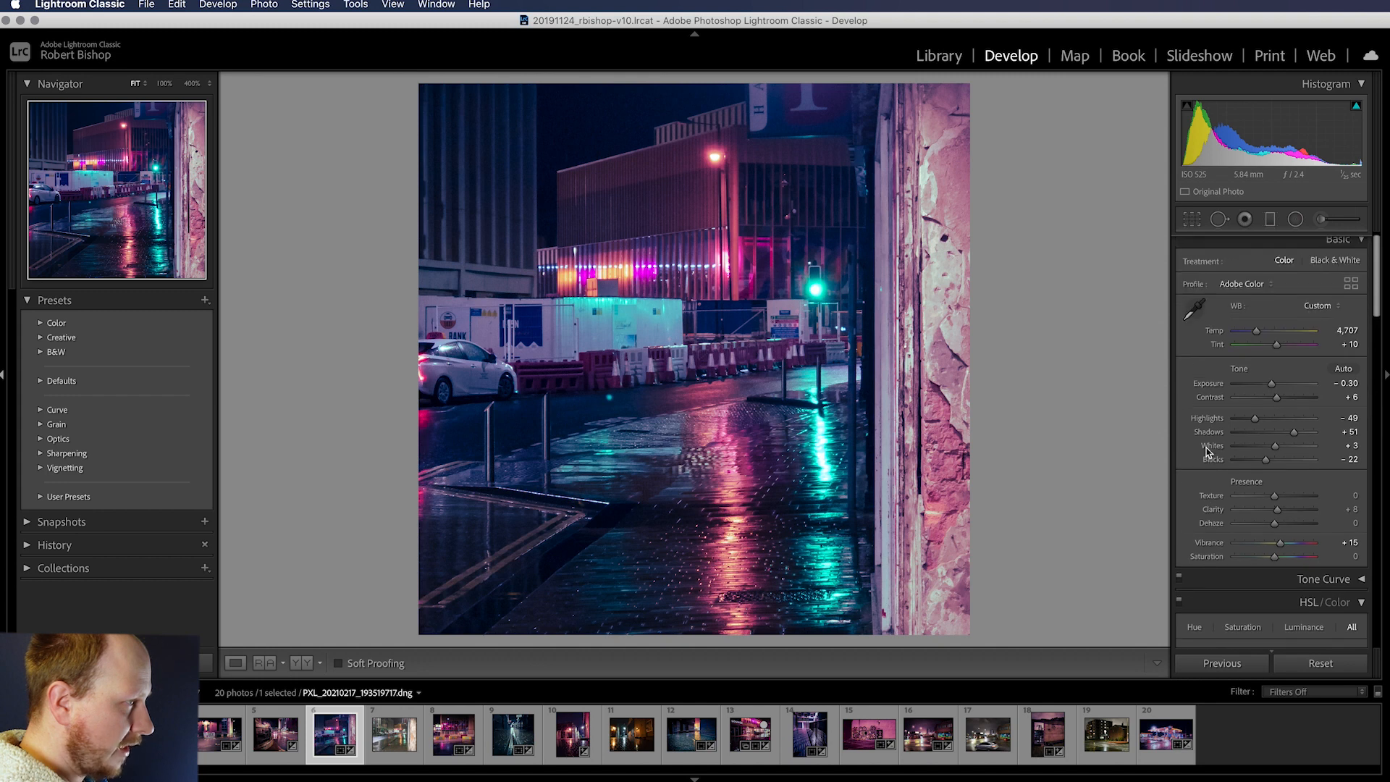
{"action": "scroll", "scroll_direction": "down", "scroll_amount": 3}
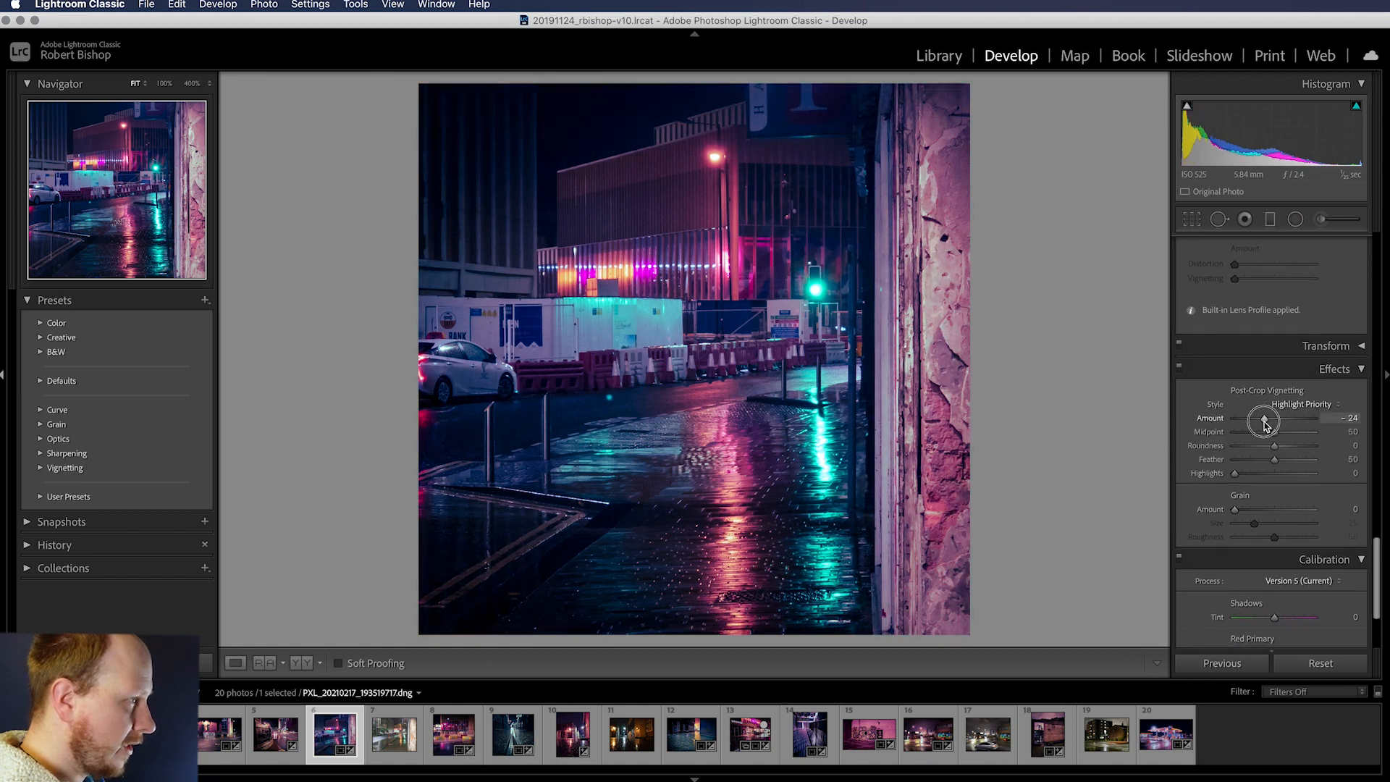
Deepen Post-Crop Vignetting to −26 and nudge Exposure to about −0.25.
{"action": "left_click_drag", "start_coordinate": [1265, 421], "coordinate": [1258, 421]}
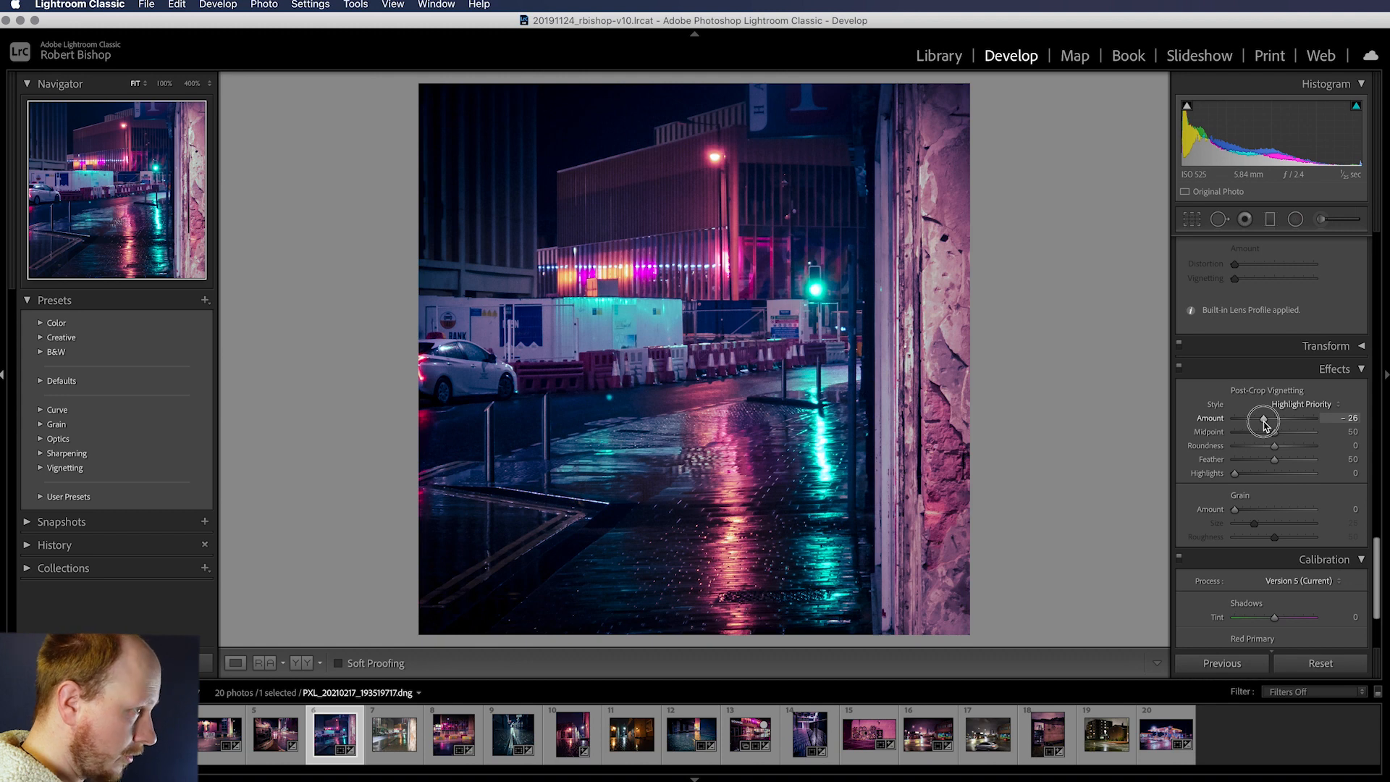
{"action": "left_click_drag", "start_coordinate": [1265, 421], "coordinate": [1261, 421]}
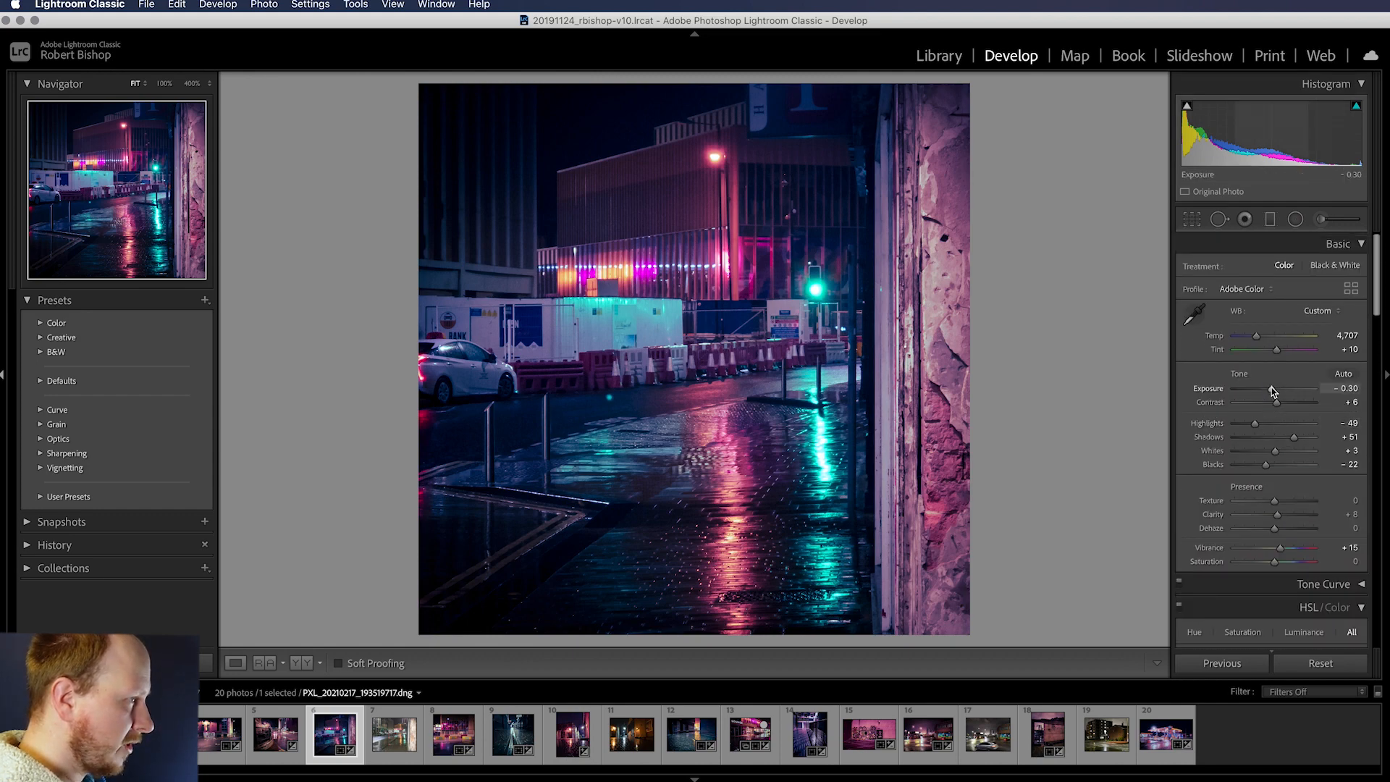
{"action": "left_click_drag", "start_coordinate": [1294, 387], "coordinate": [1307, 388]}
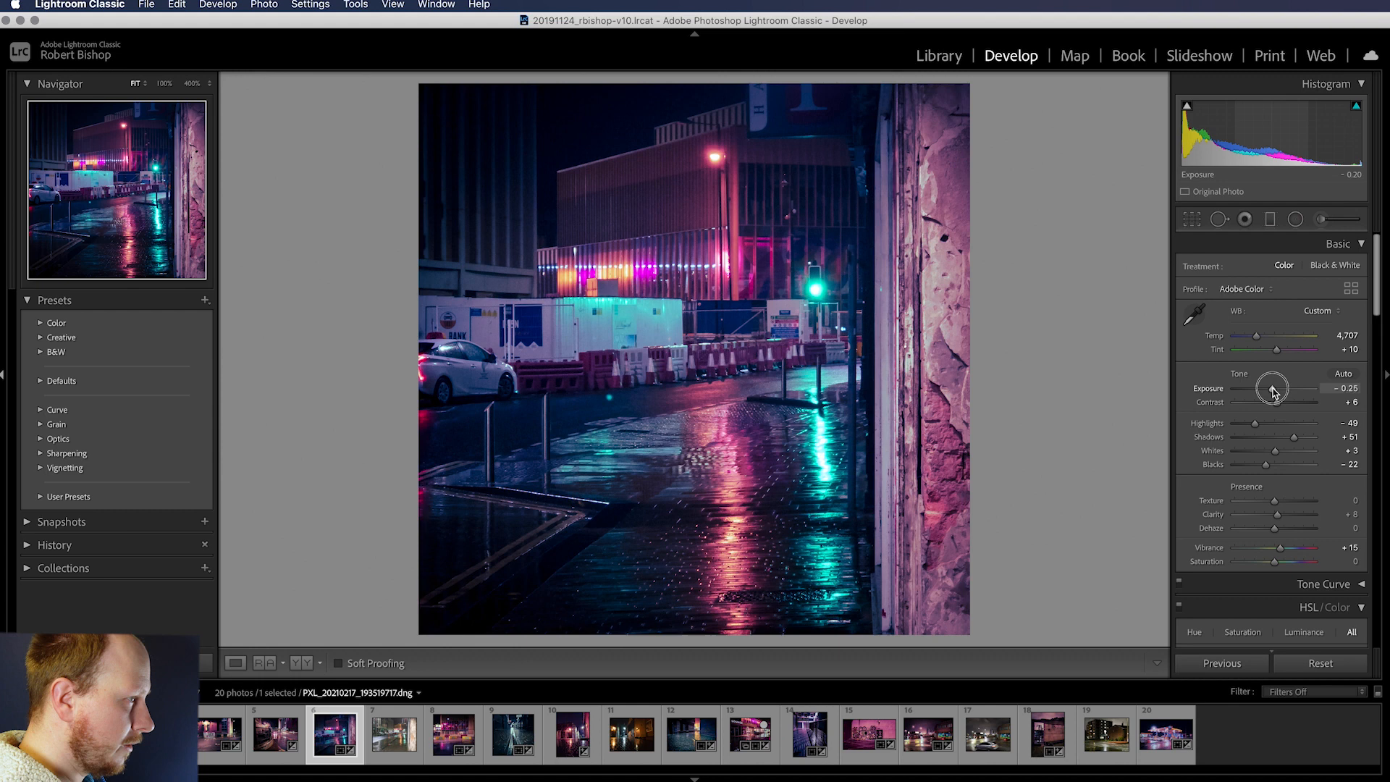
{"action": "left_click_drag", "start_coordinate": [1280, 388], "coordinate": [1268, 387]}
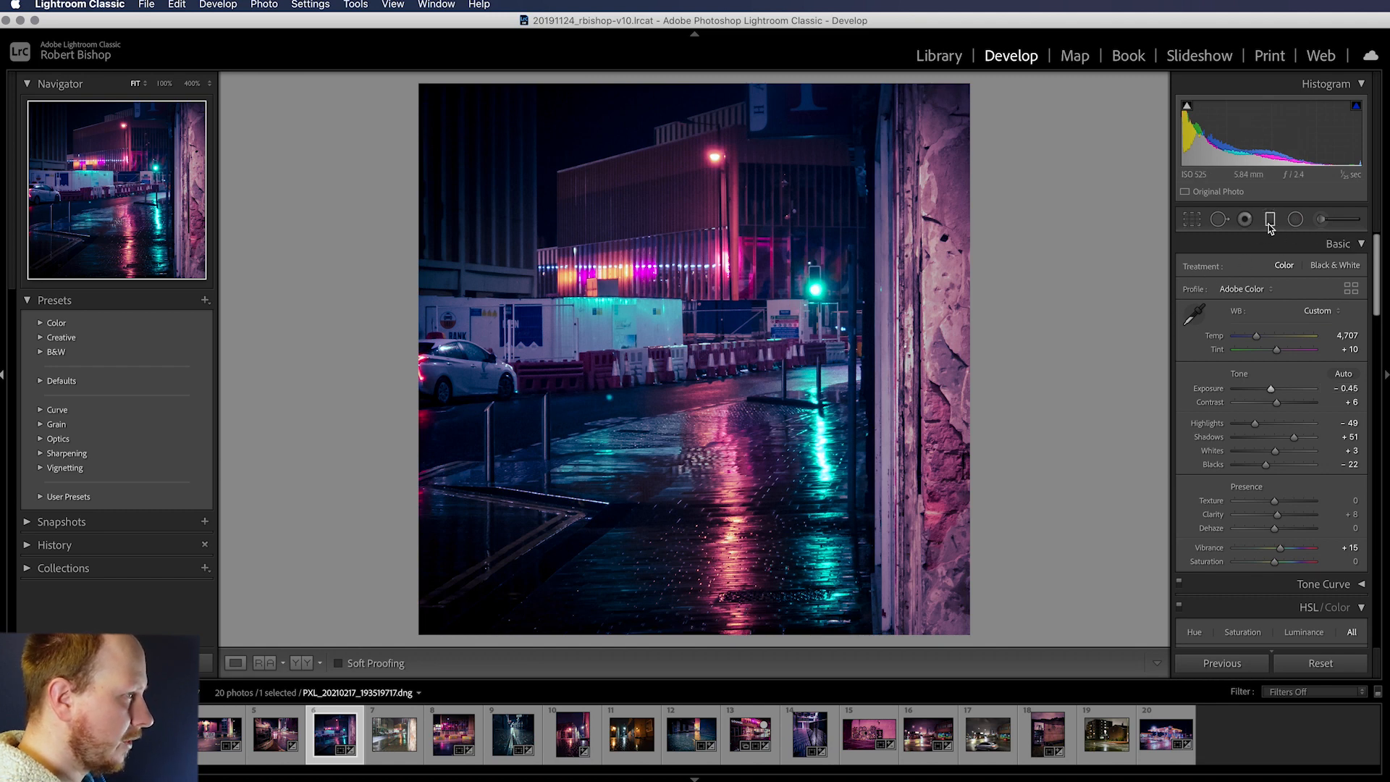
Lay a new graduated filter across the lower street and adjust its angle.
{"action": "left_click", "coordinate": [1269, 218]}
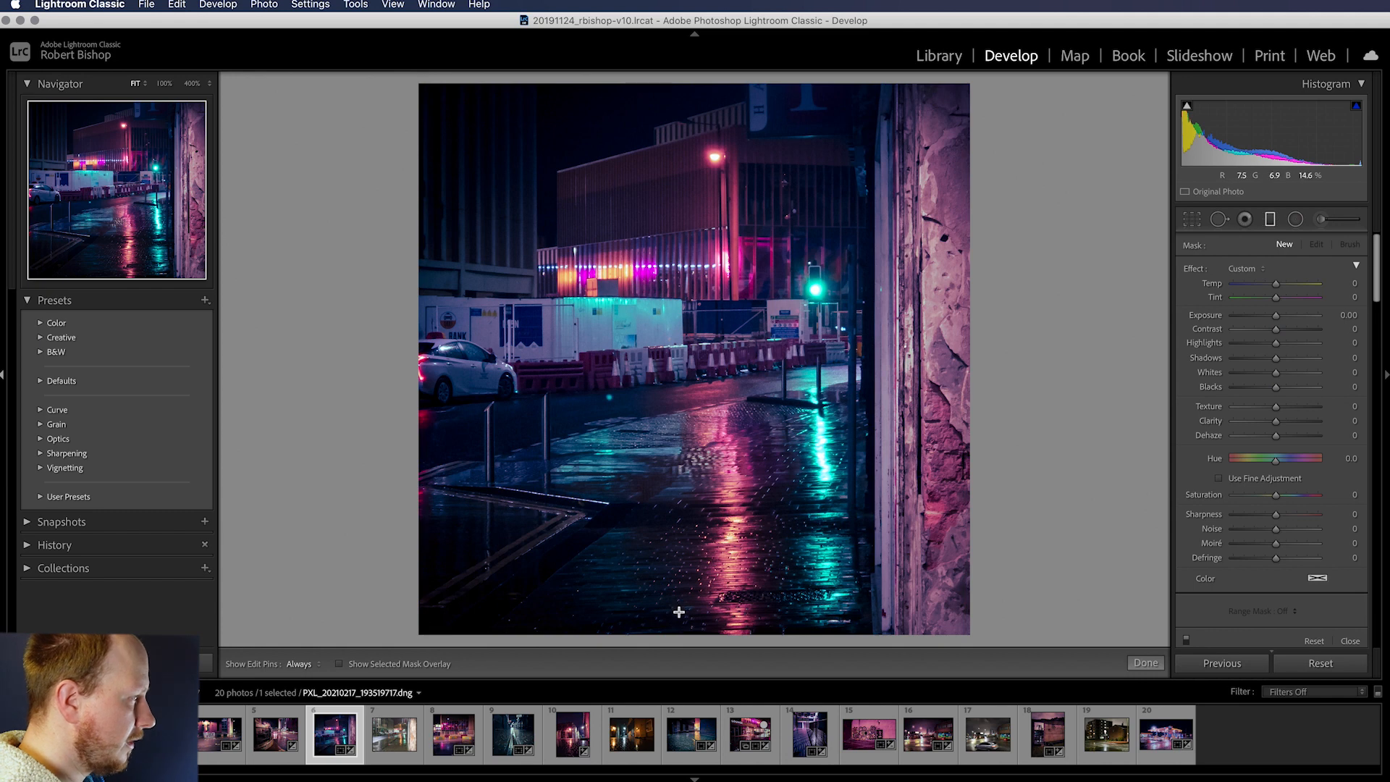
{"action": "left_click_drag", "start_coordinate": [677, 611], "coordinate": [676, 410]}
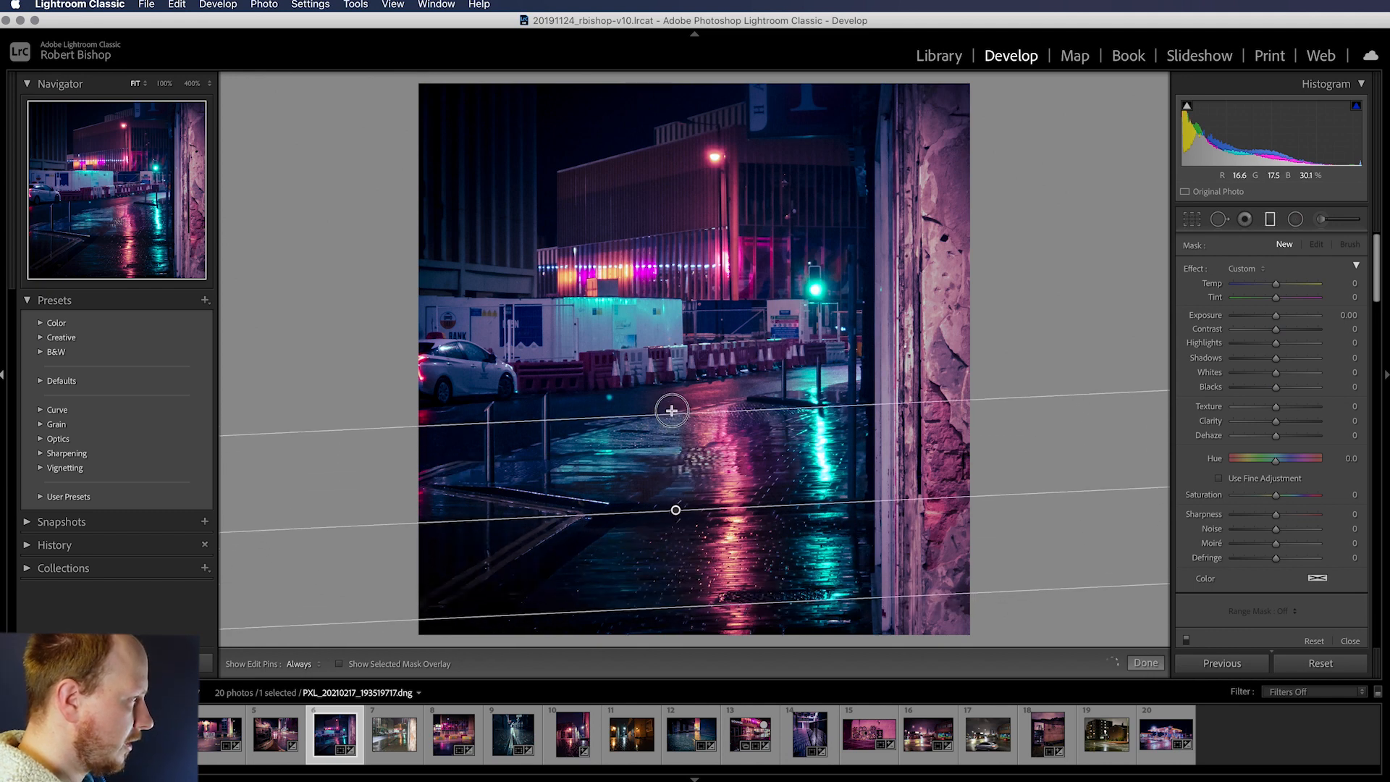
{"action": "left_click_drag", "start_coordinate": [670, 409], "coordinate": [681, 348]}
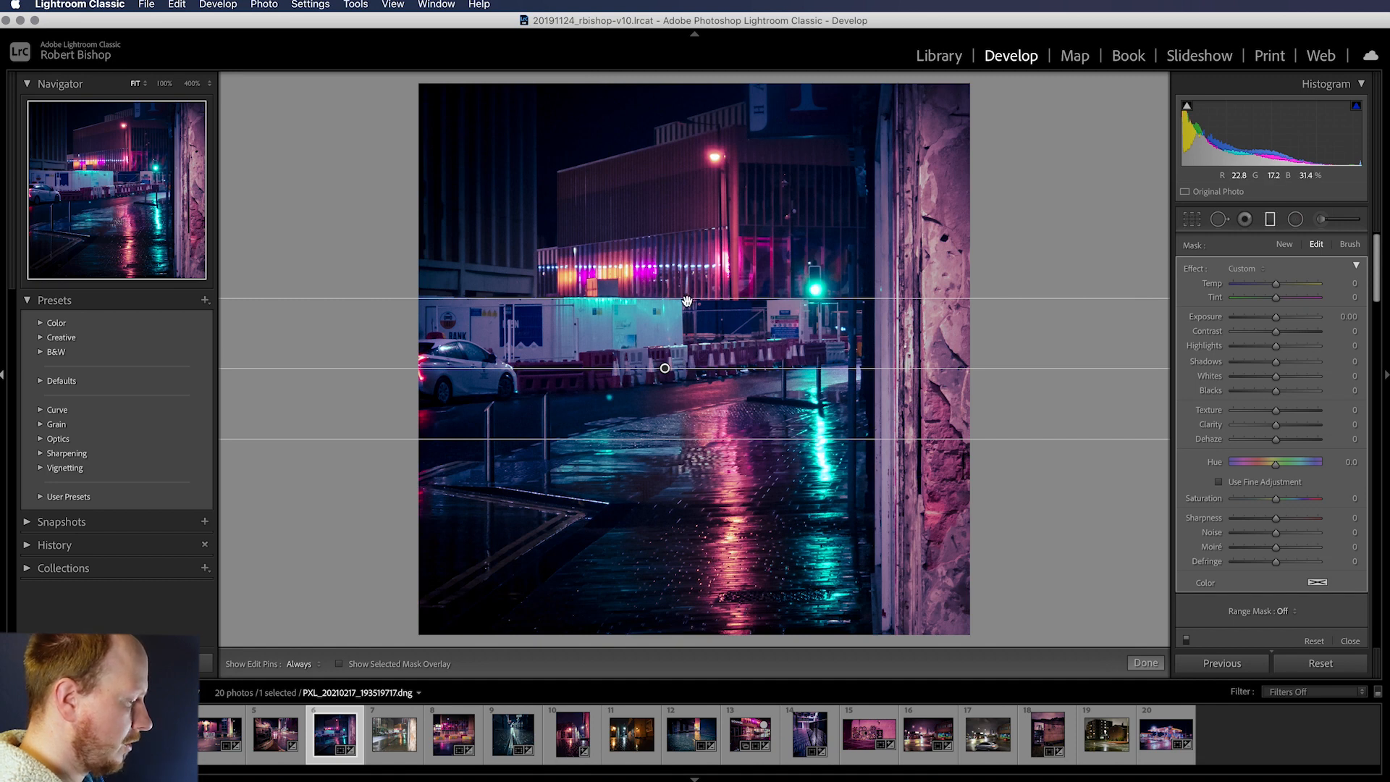
Check the mask overlay, then set the filter's Clarity to 17 and Texture to 13.
{"action": "left_click", "coordinate": [339, 662]}
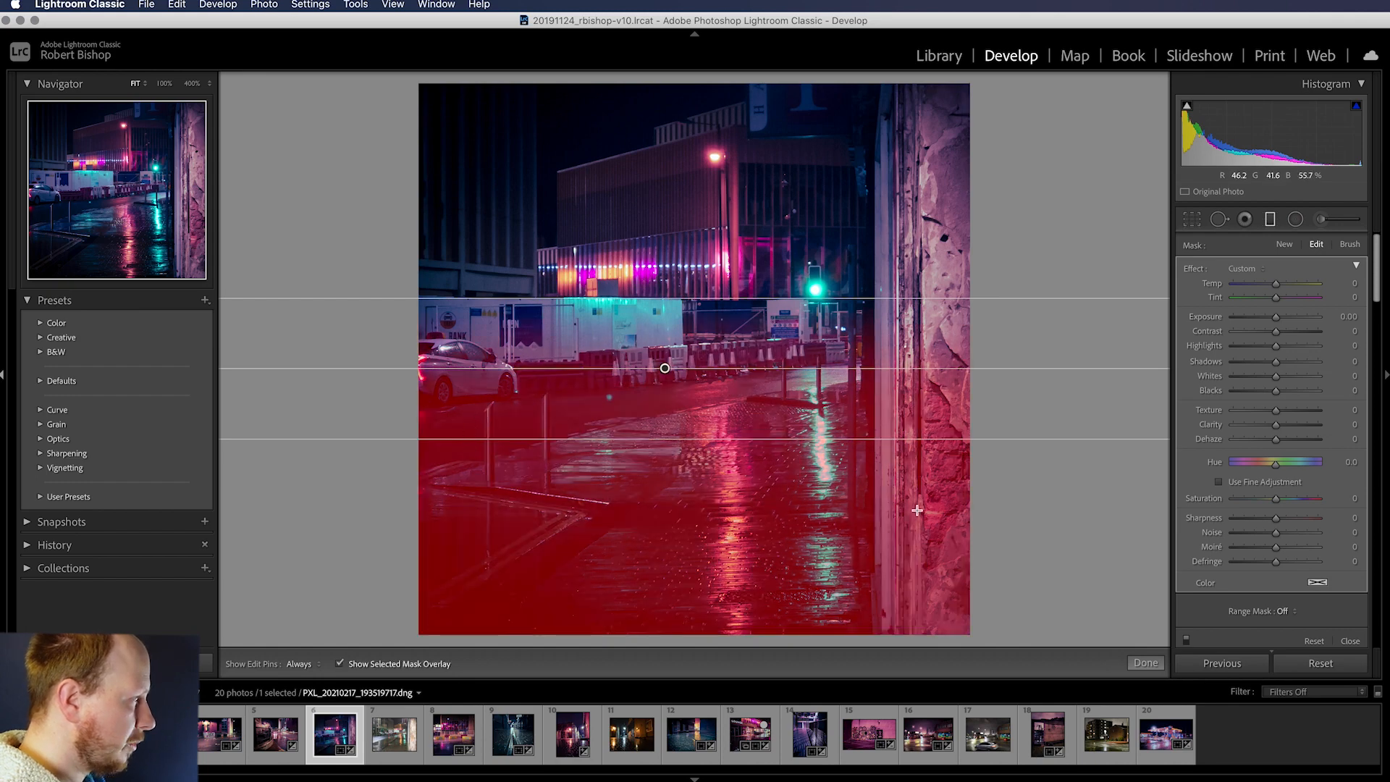
{"action": "left_click", "coordinate": [339, 662]}
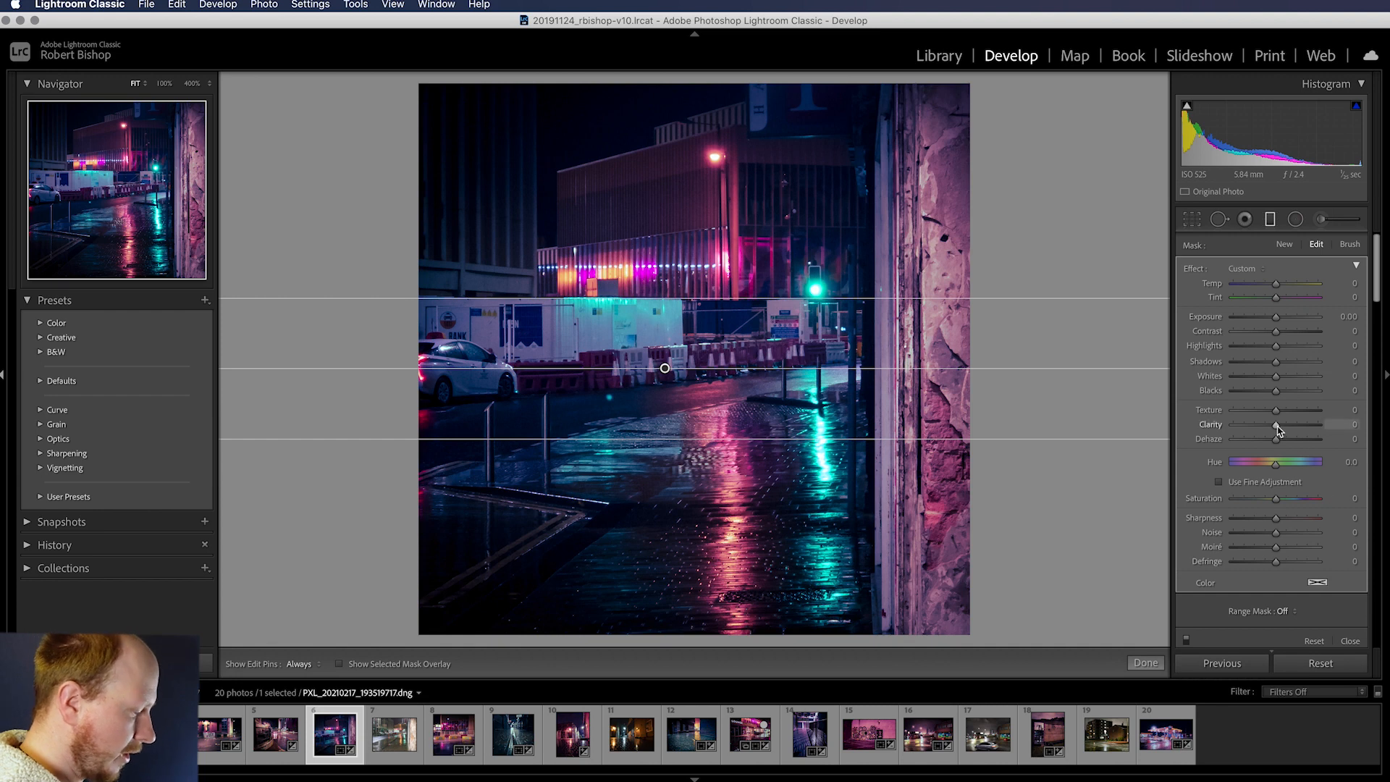
{"action": "left_click_drag", "start_coordinate": [1273, 429], "coordinate": [1285, 425]}
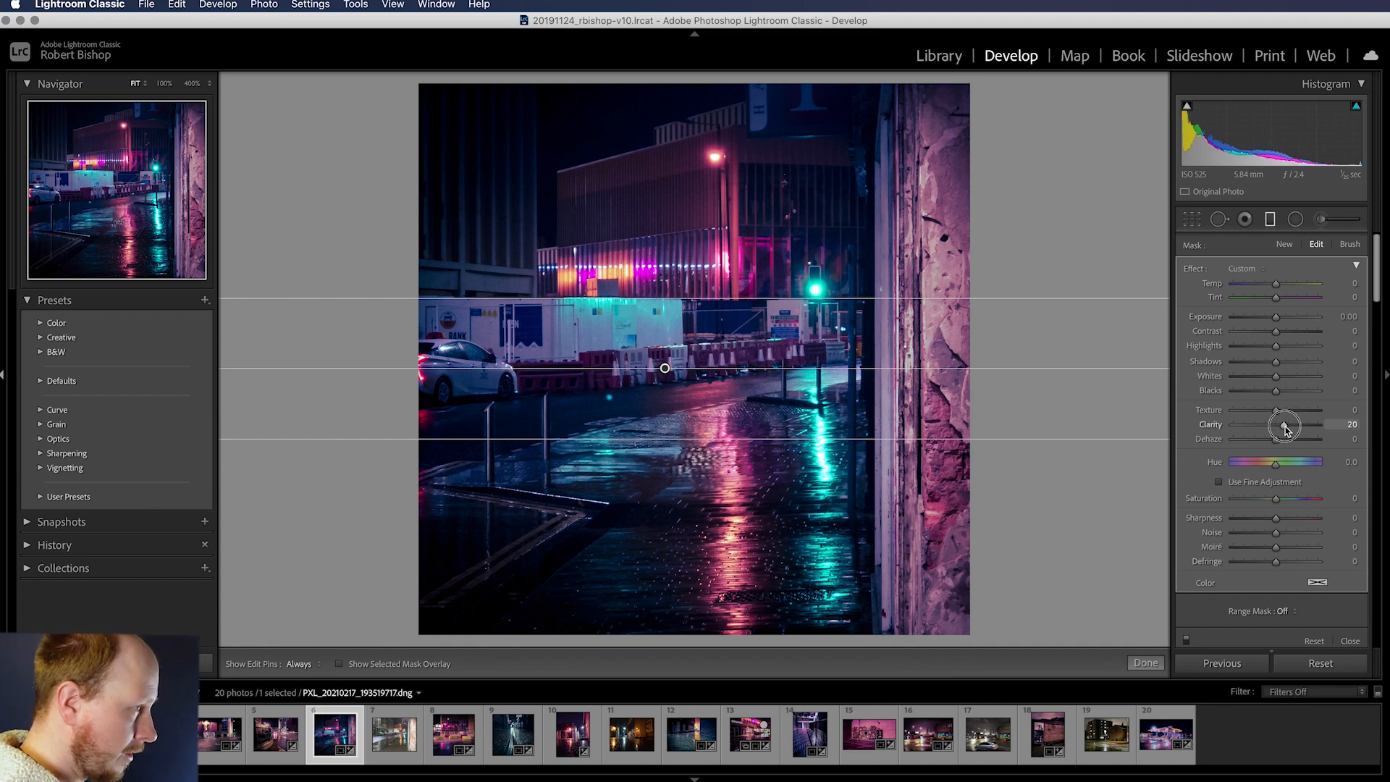
{"action": "left_click_drag", "start_coordinate": [1289, 424], "coordinate": [1277, 424]}
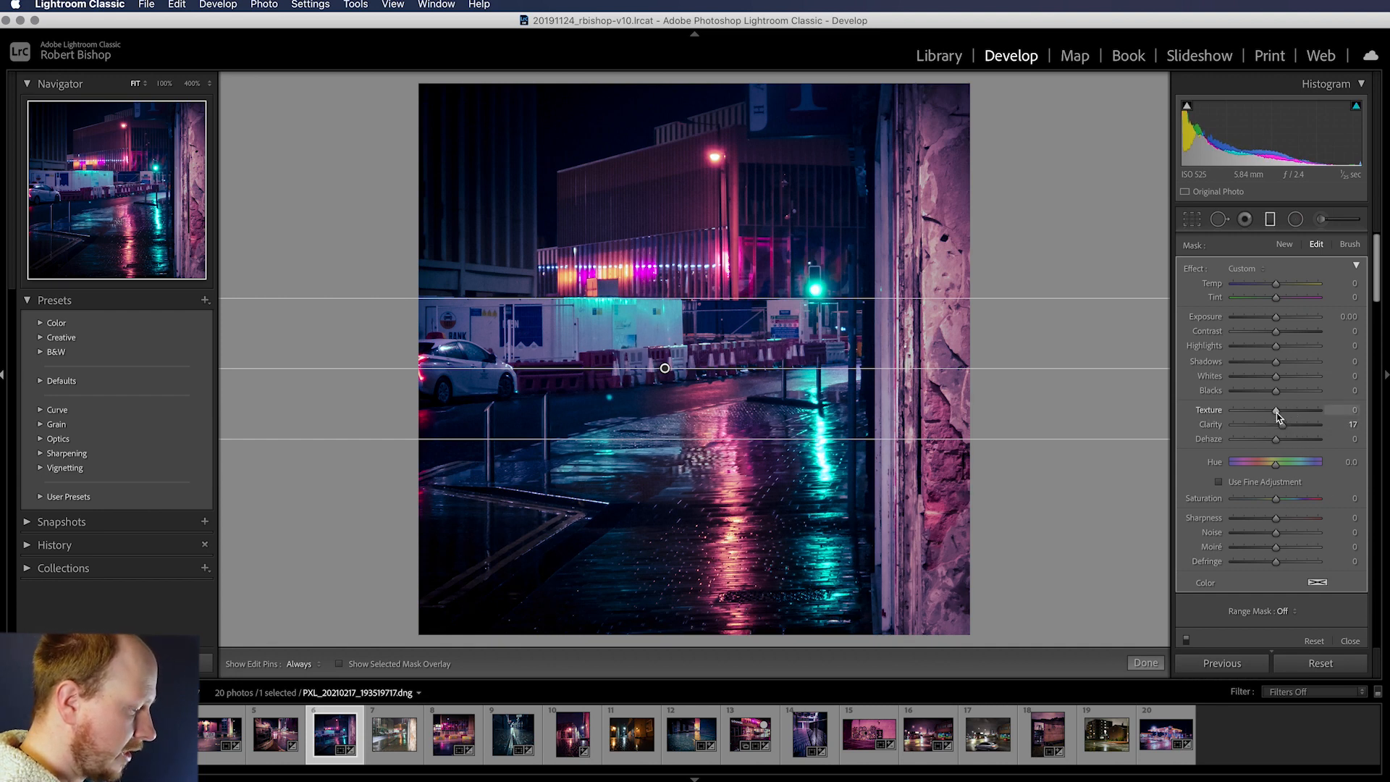
{"action": "left_click_drag", "start_coordinate": [1277, 413], "coordinate": [1284, 413]}
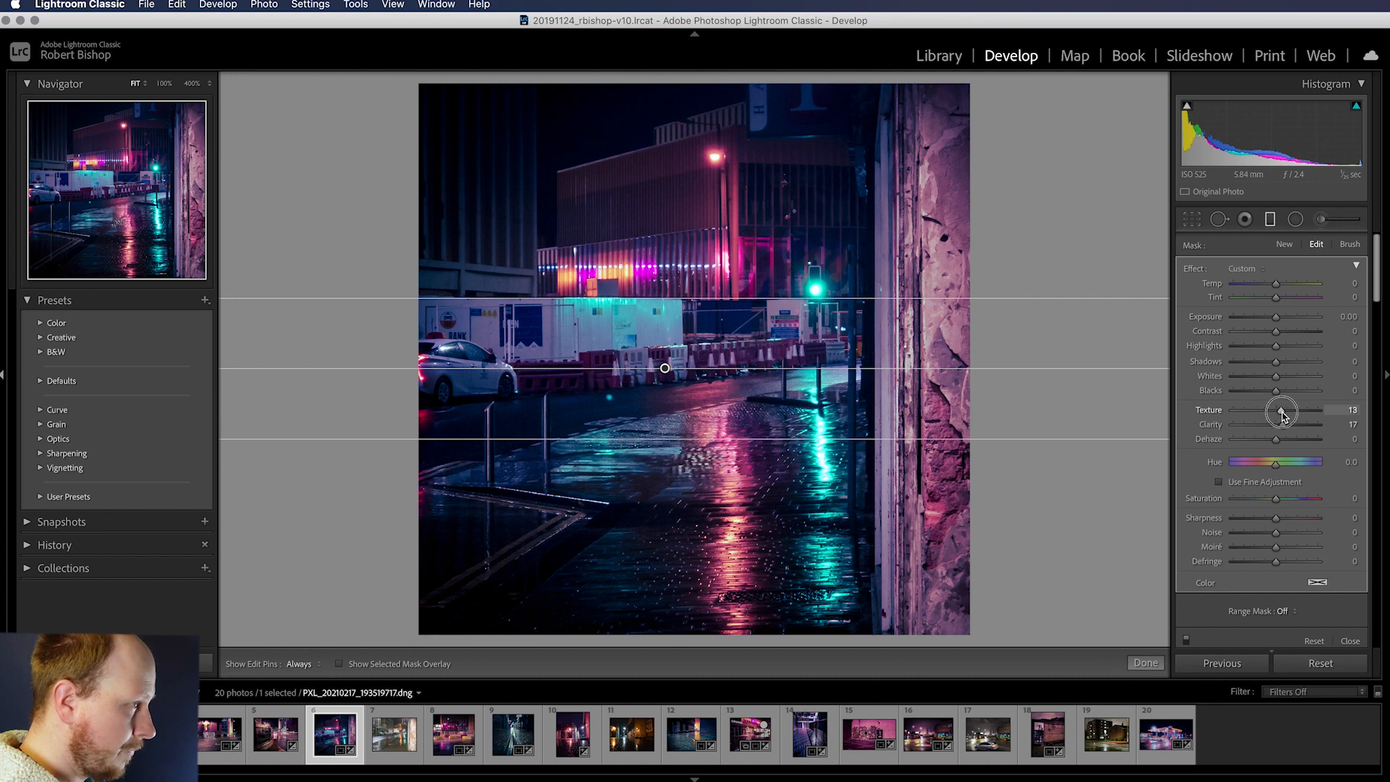
{"action": "left_click_drag", "start_coordinate": [1281, 410], "coordinate": [1294, 409]}
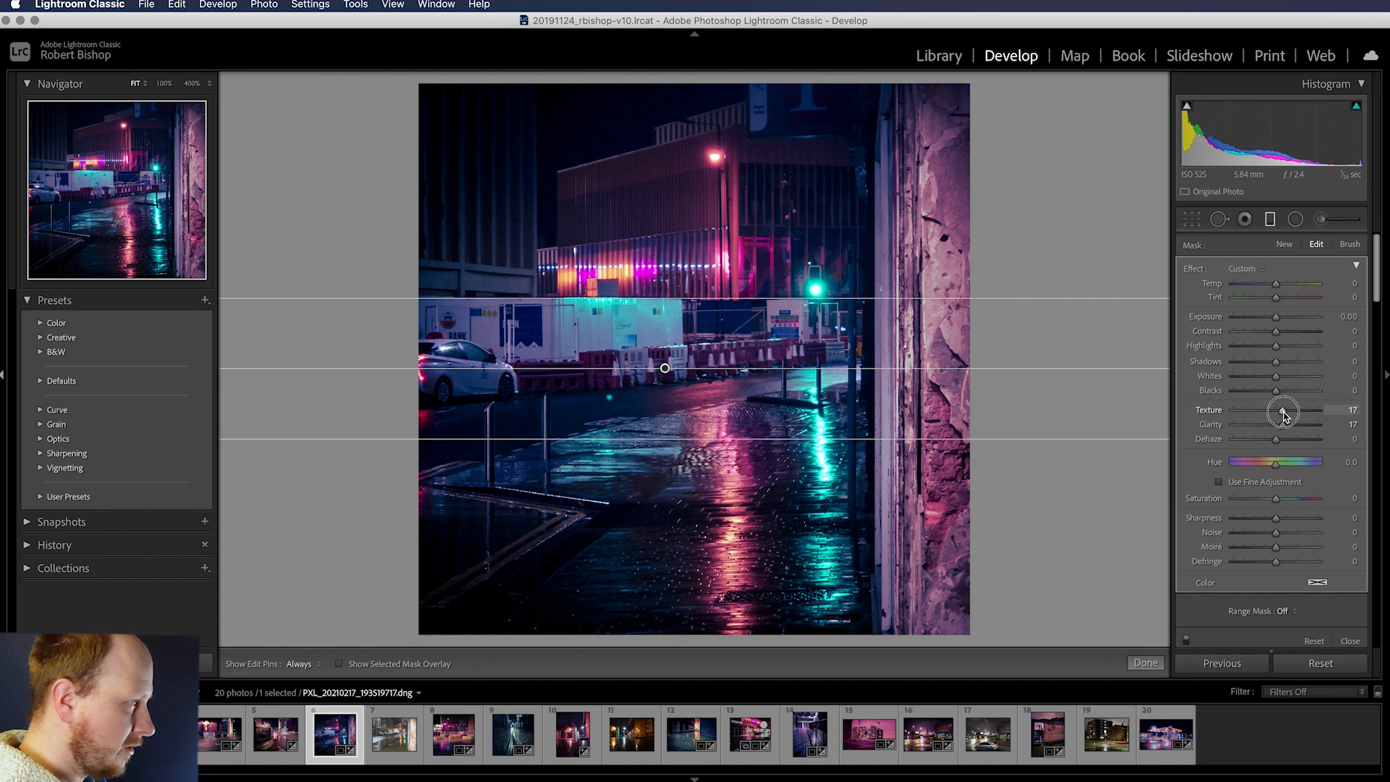
{"action": "left_click_drag", "start_coordinate": [1285, 415], "coordinate": [1278, 415]}
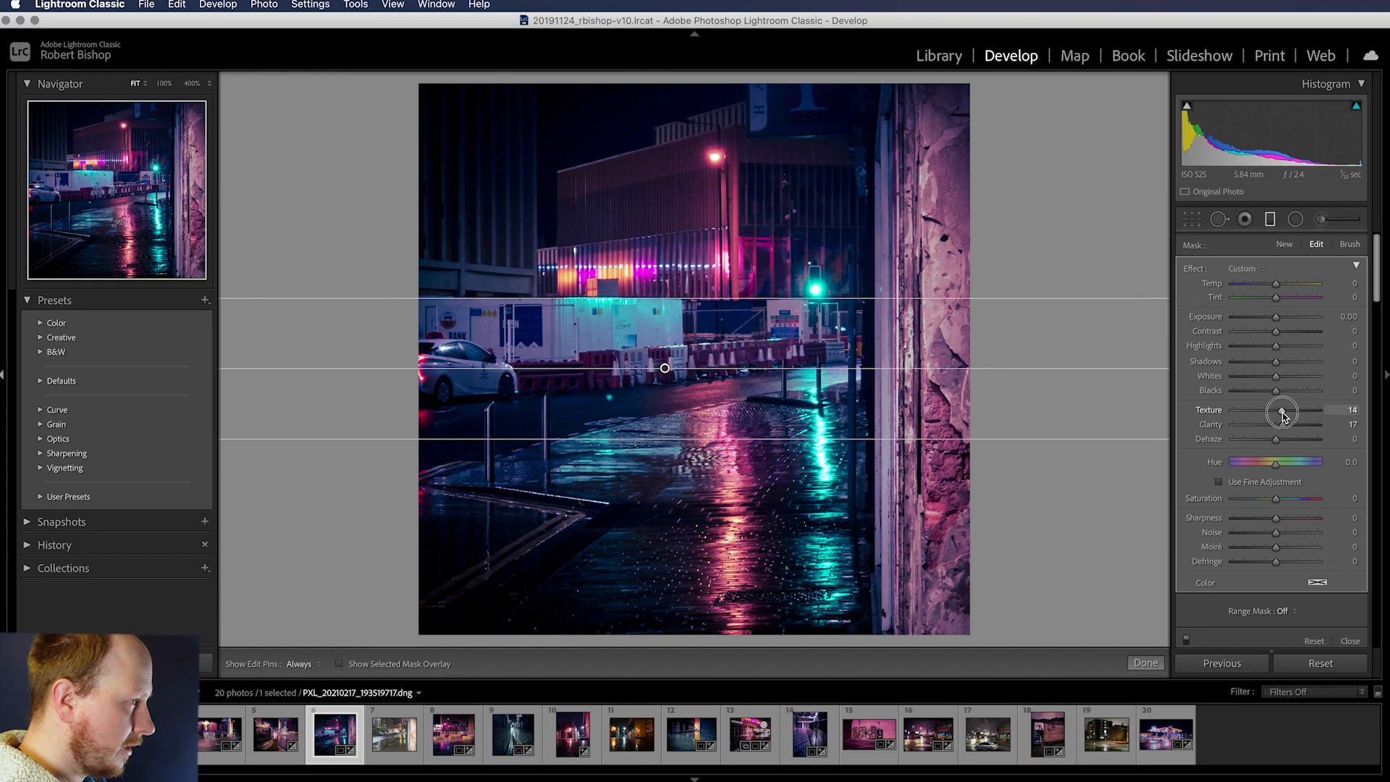
{"action": "left_click_drag", "start_coordinate": [1284, 410], "coordinate": [1276, 409]}
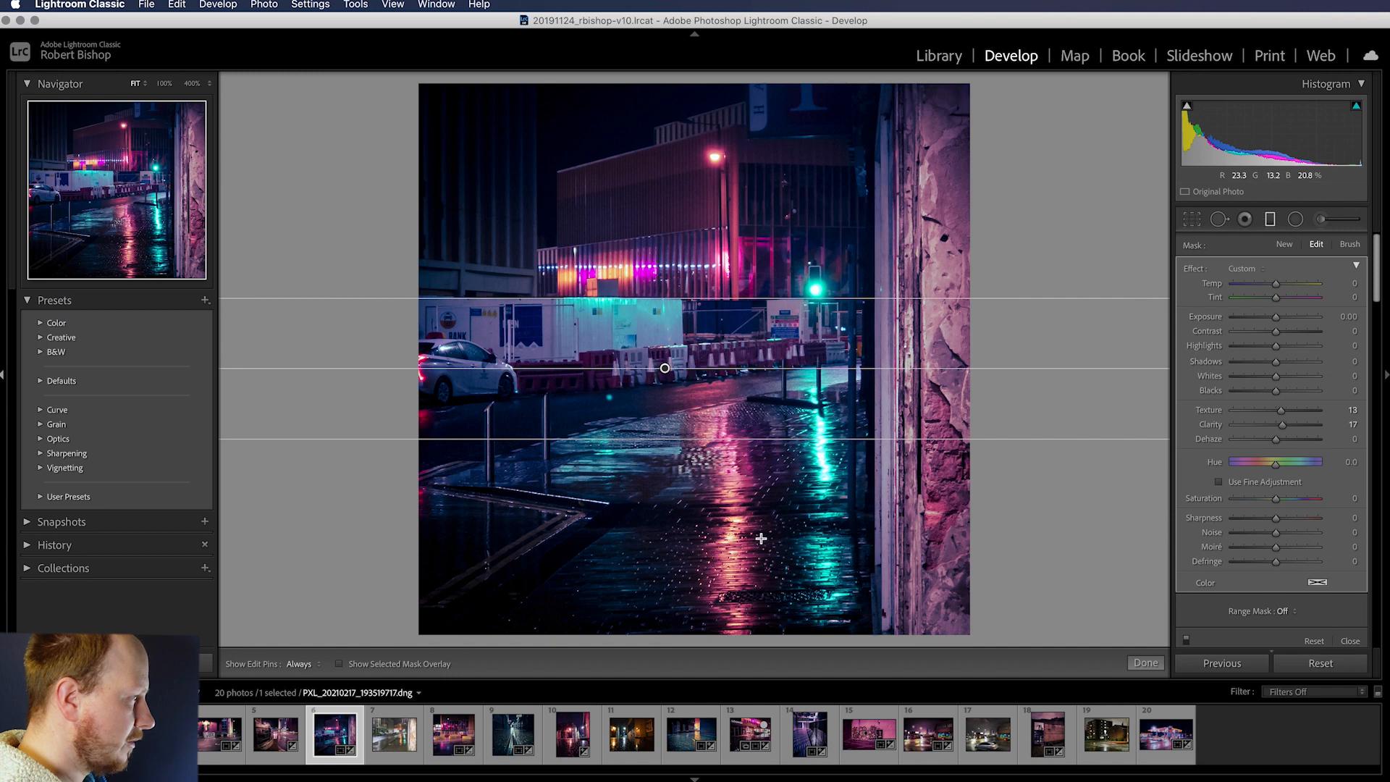
{"action": "mouse_move", "coordinate": [726, 547]}
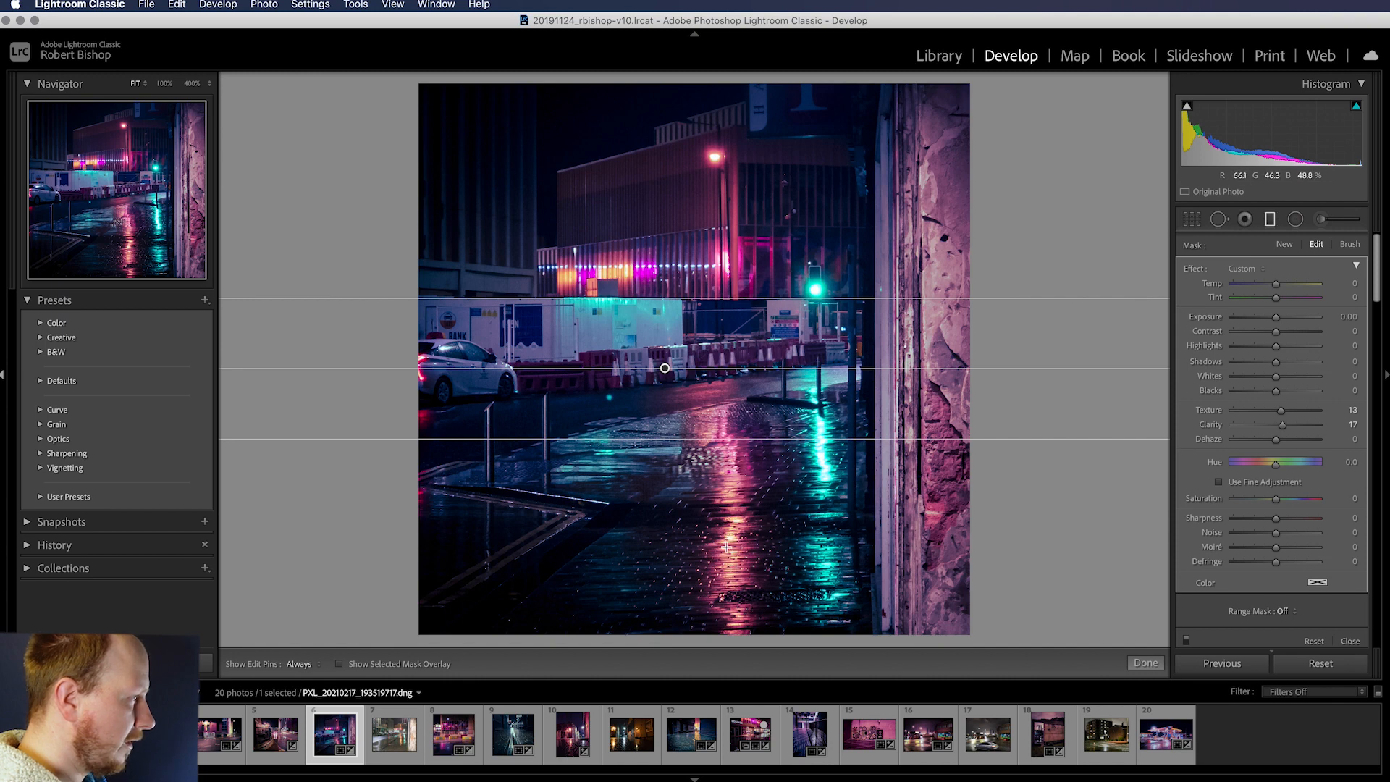
{"action": "mouse_move", "coordinate": [1101, 538]}
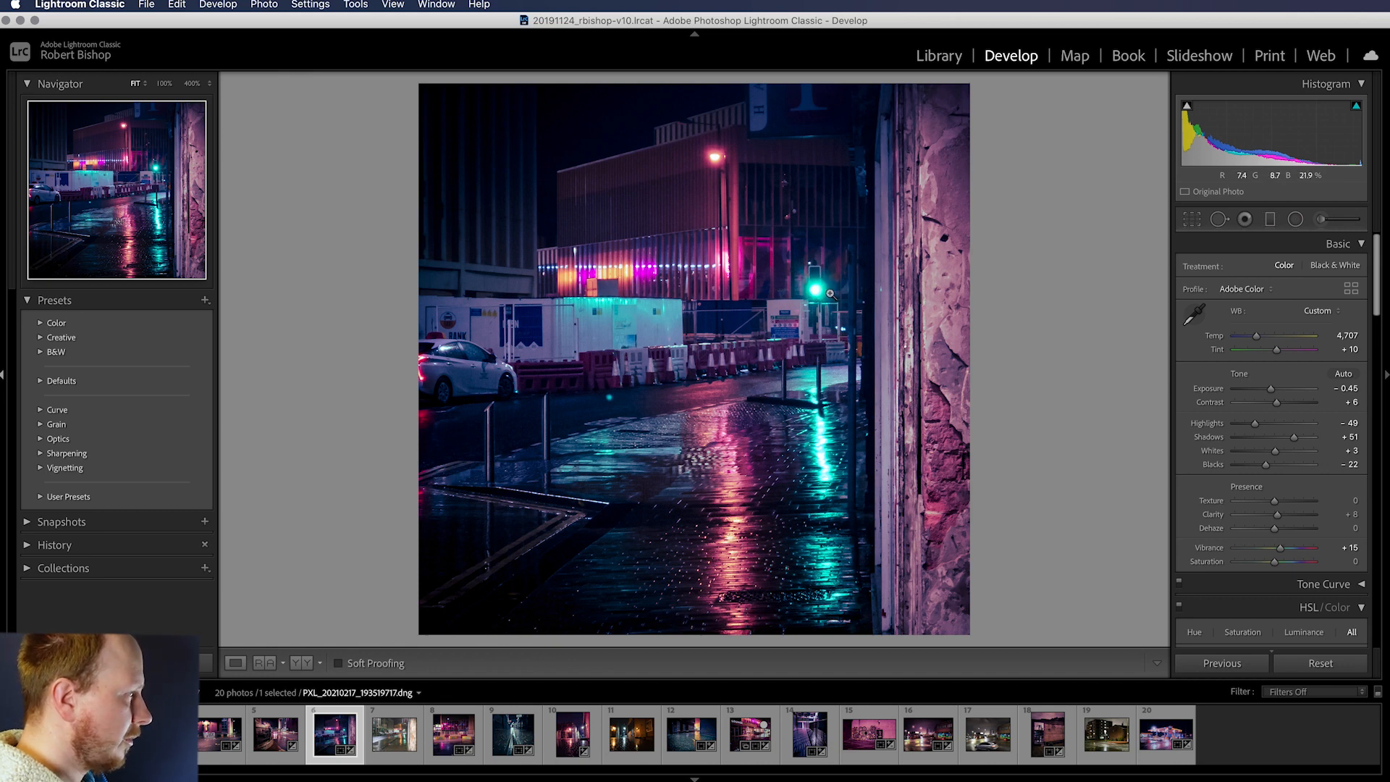
Zoom in and pan from the roadside barriers to the green traffic light.
{"action": "left_click", "coordinate": [828, 294]}
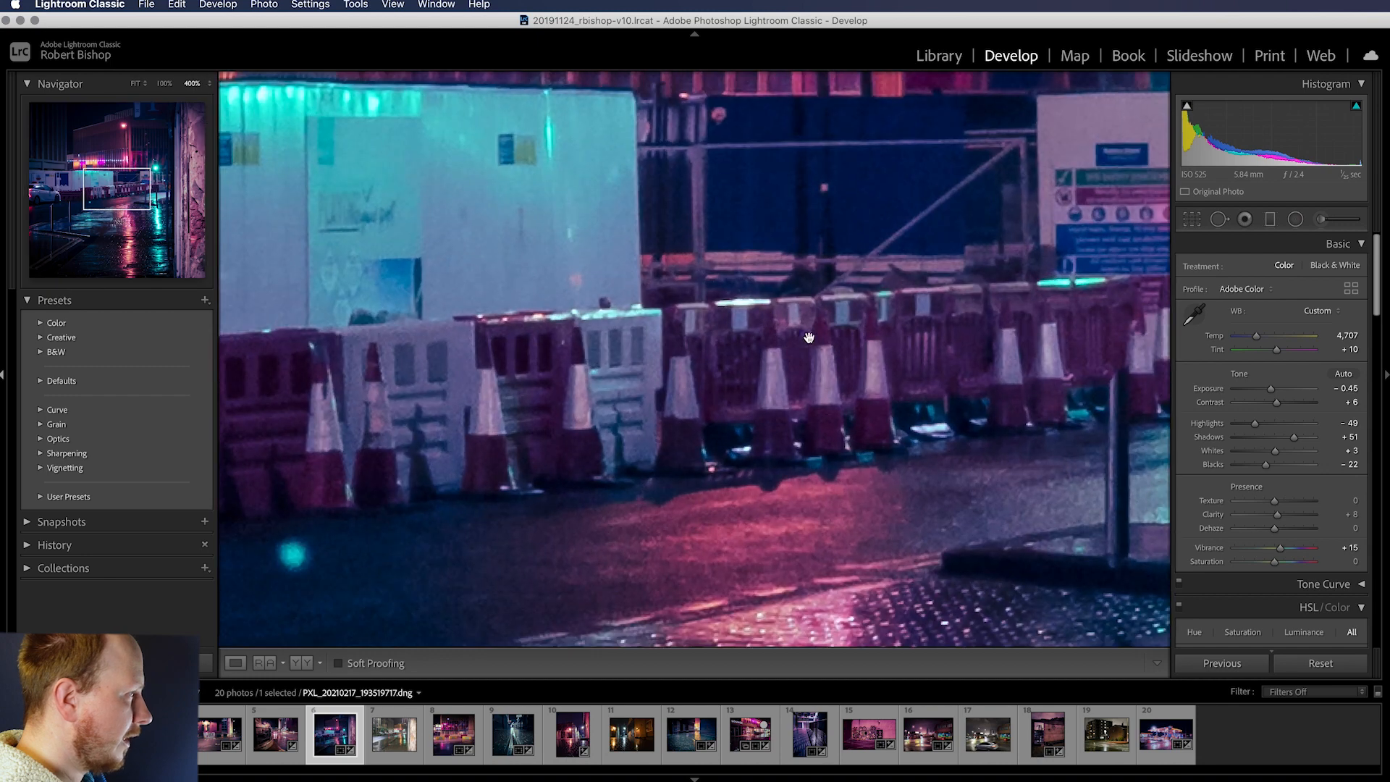
{"action": "left_click_drag", "start_coordinate": [806, 338], "coordinate": [654, 468]}
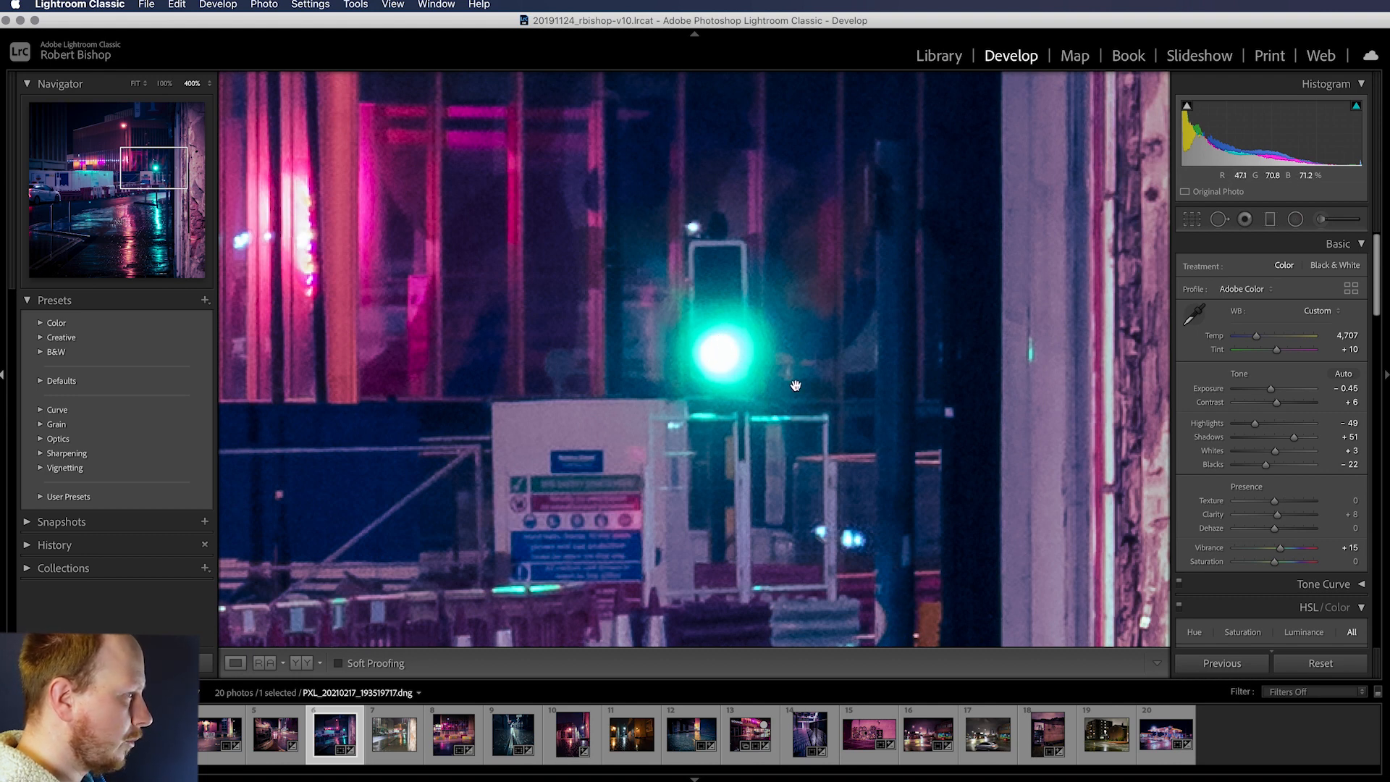
{"action": "mouse_move", "coordinate": [693, 363]}
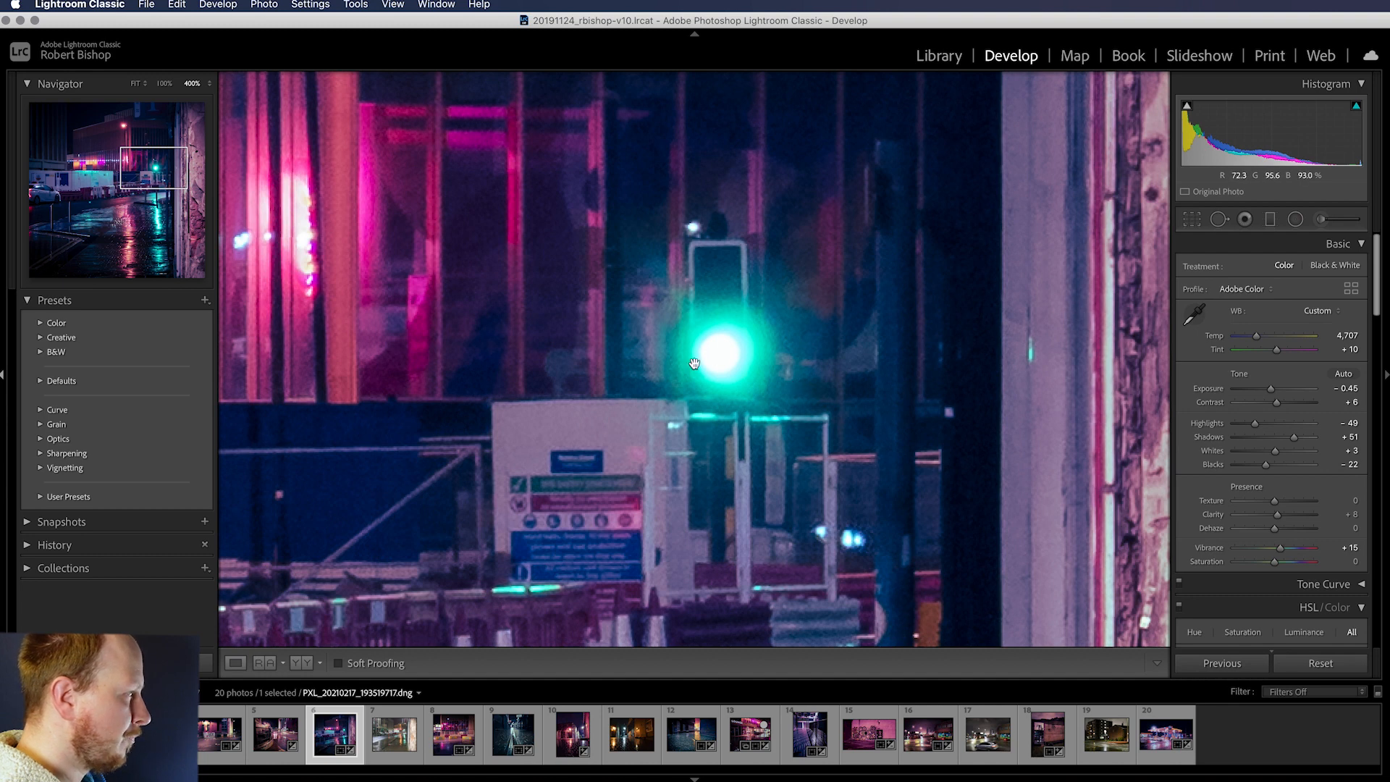
{"action": "mouse_move", "coordinate": [1294, 219]}
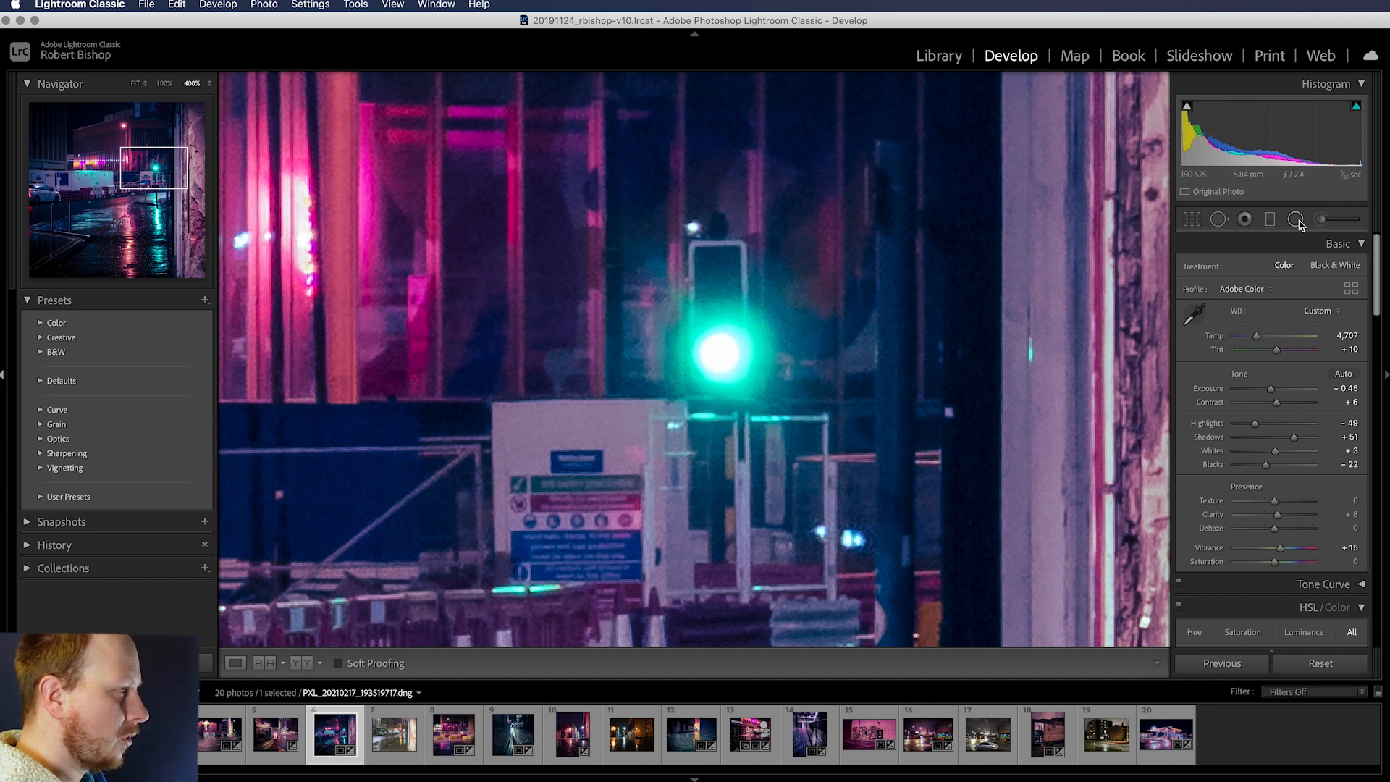
{"action": "mouse_move", "coordinate": [1294, 218]}
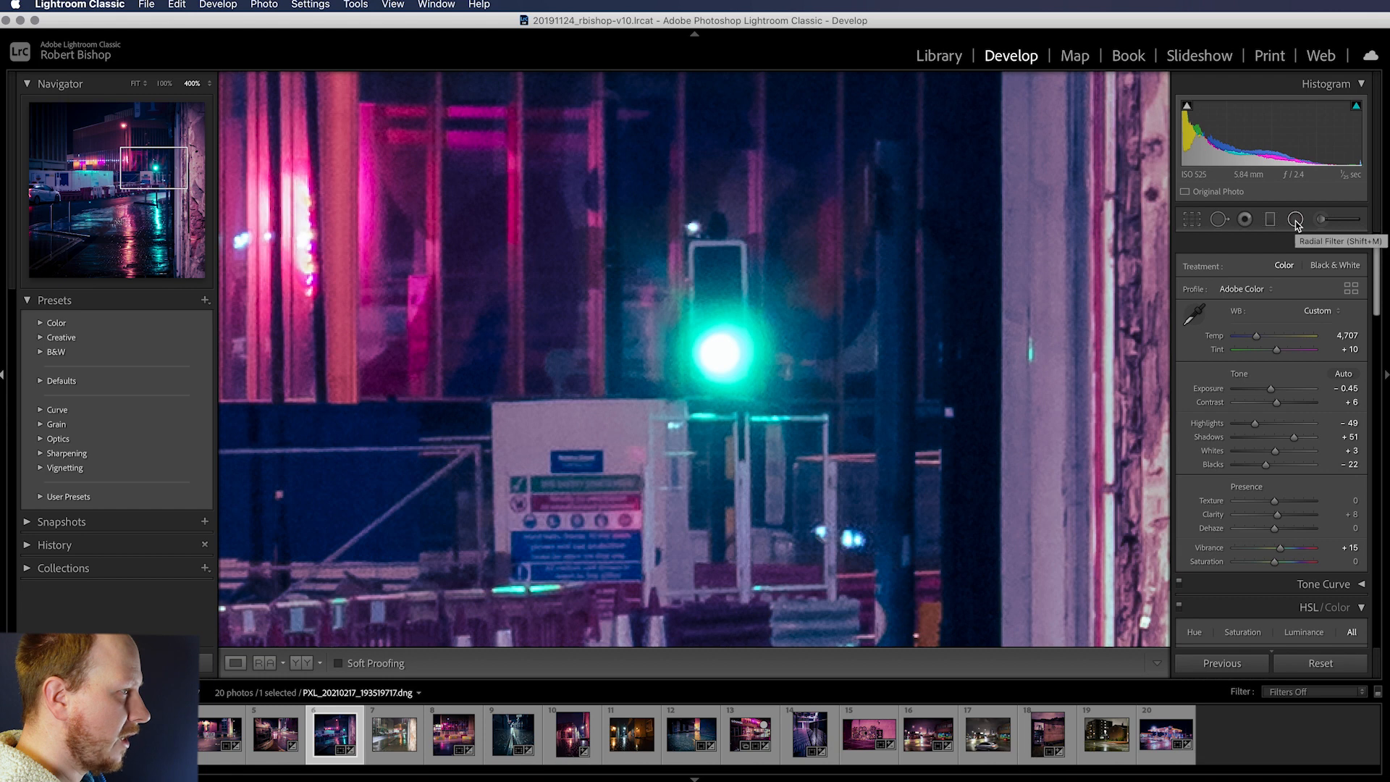
Add an inverted radial filter on the traffic light with mask overlay shown and Feather 84.
{"action": "left_click", "coordinate": [1293, 219]}
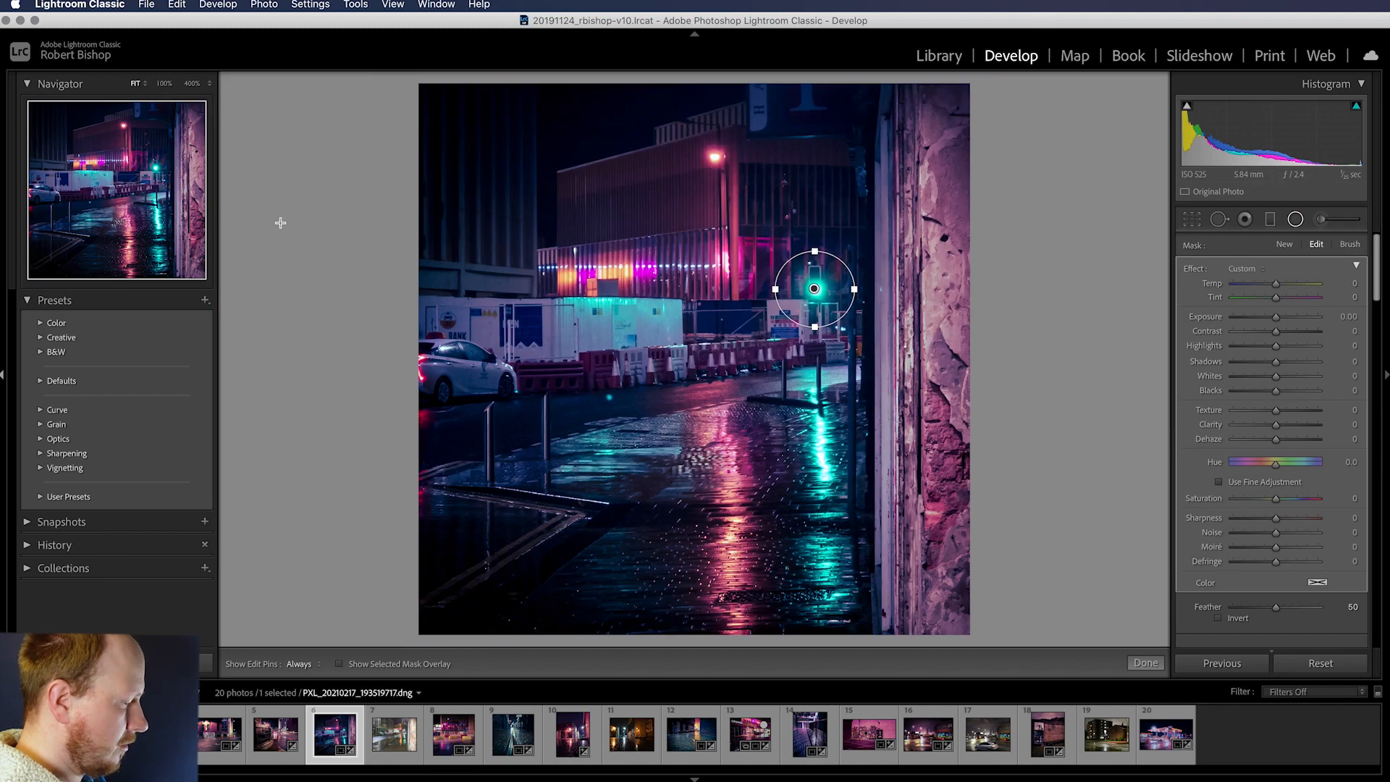
{"action": "left_click", "coordinate": [339, 663]}
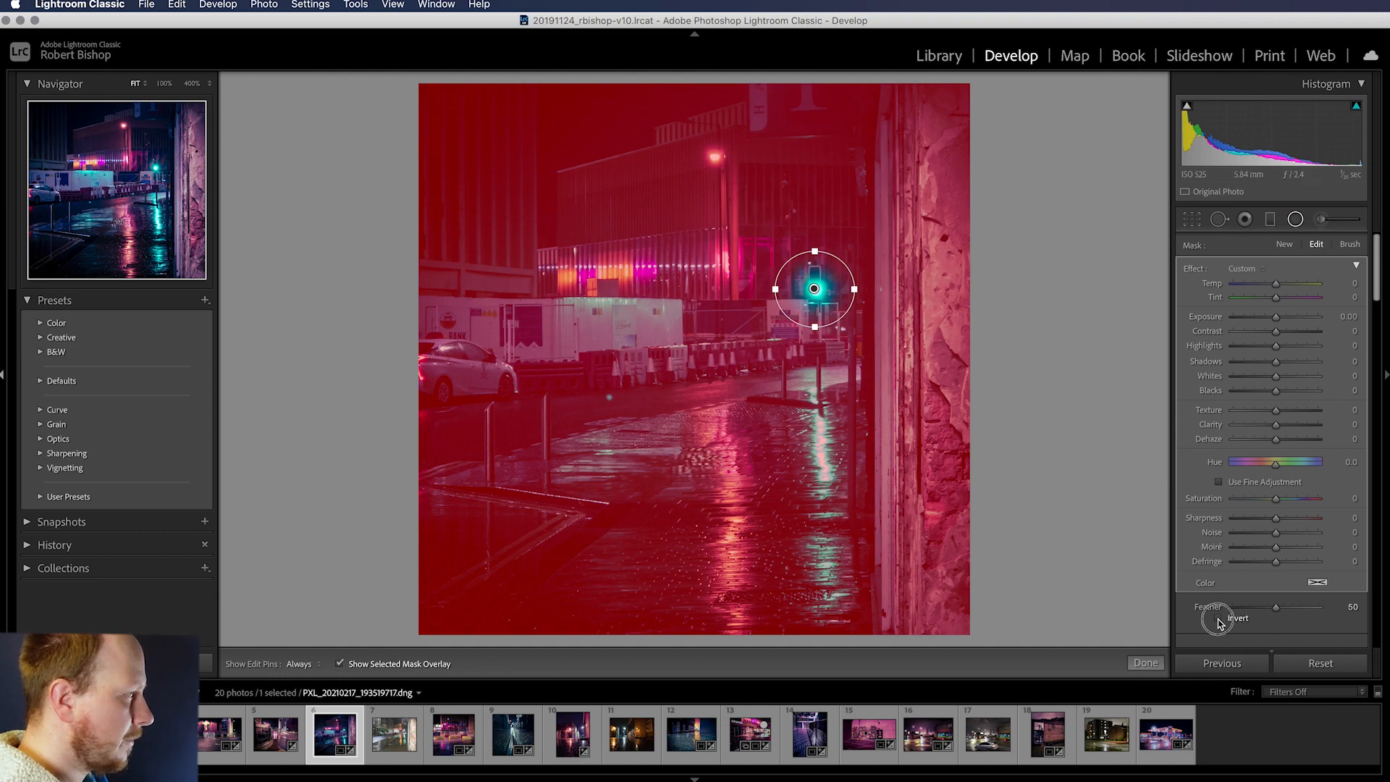
{"action": "left_click", "coordinate": [1222, 618]}
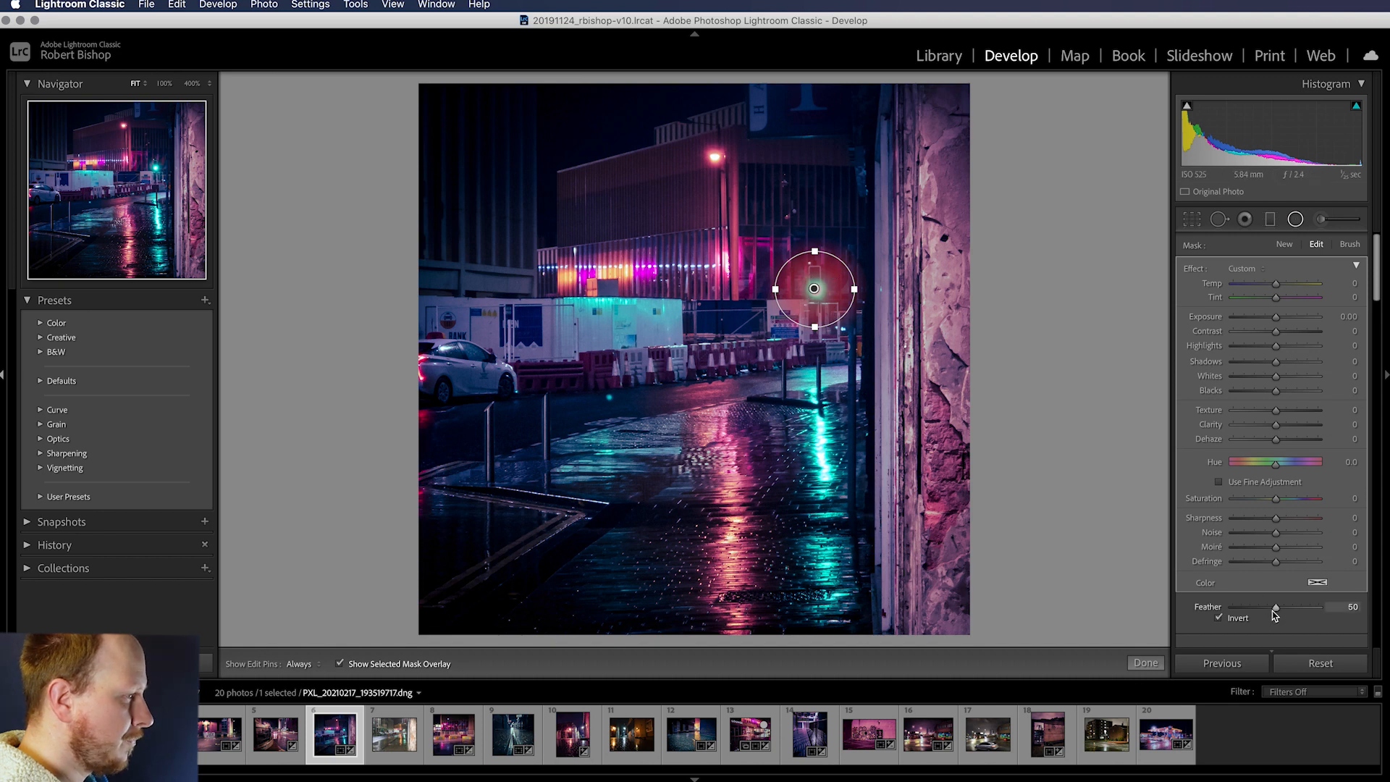
{"action": "left_click_drag", "start_coordinate": [1274, 607], "coordinate": [1309, 606]}
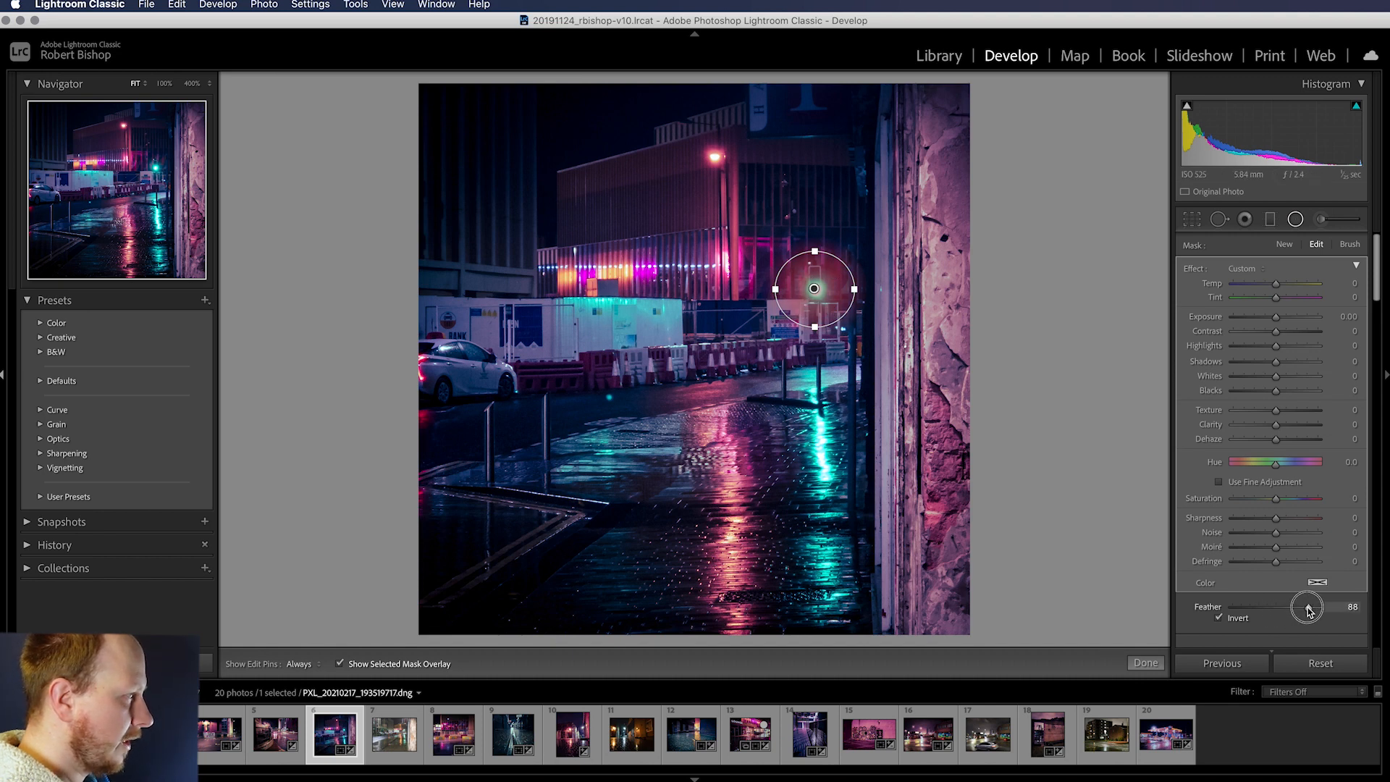
{"action": "left_click_drag", "start_coordinate": [1316, 607], "coordinate": [1307, 609]}
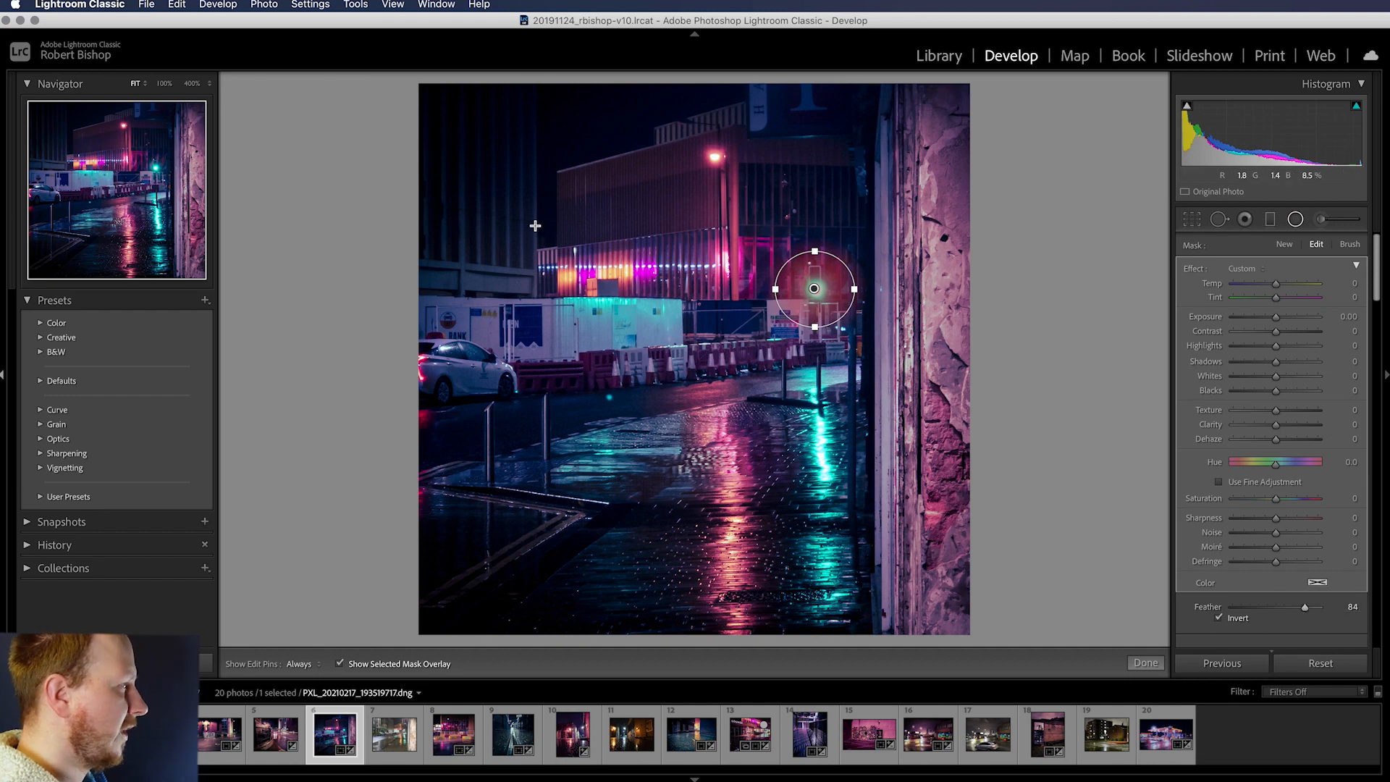
{"action": "left_click", "coordinate": [192, 84]}
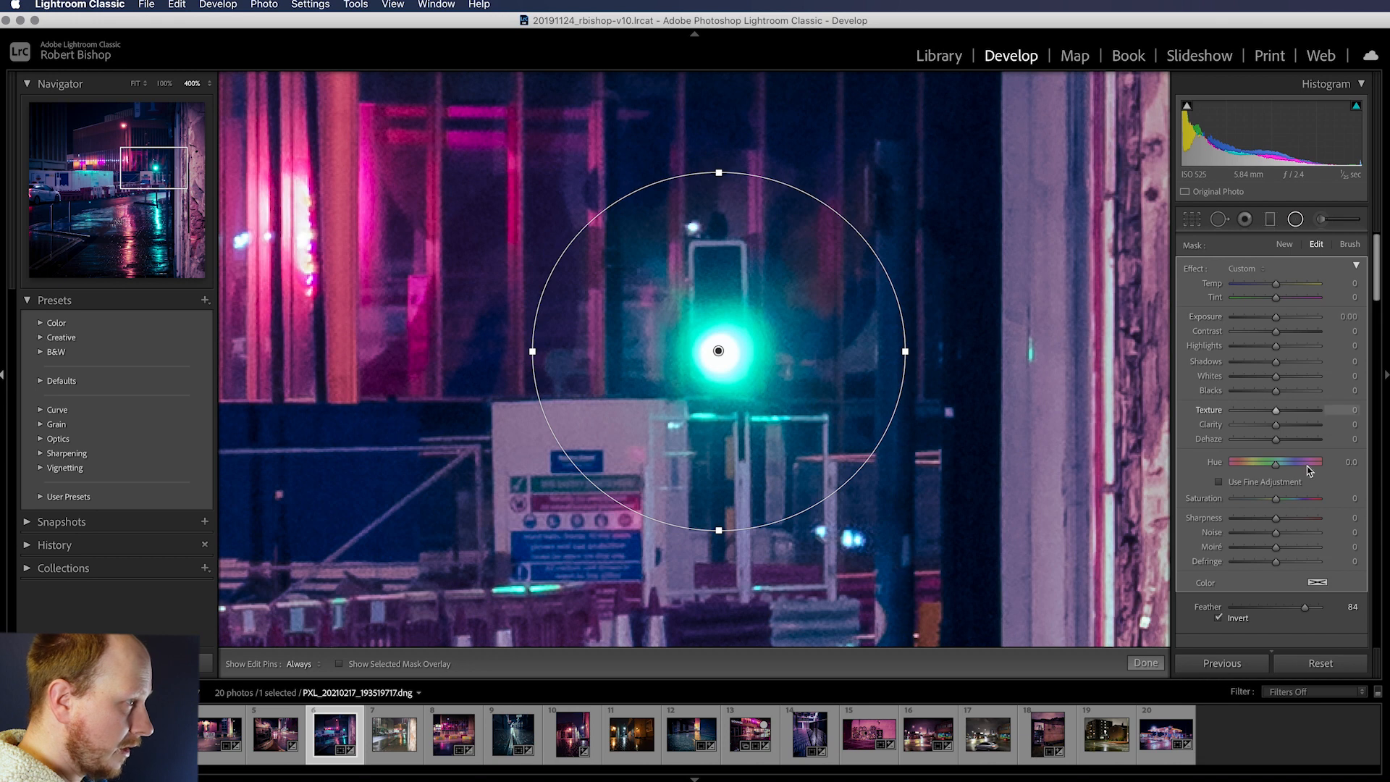
Set the radial filter's Dehaze to -36 and reduce its Clarity to soften the halo.
{"action": "left_click_drag", "start_coordinate": [1273, 440], "coordinate": [1268, 440]}
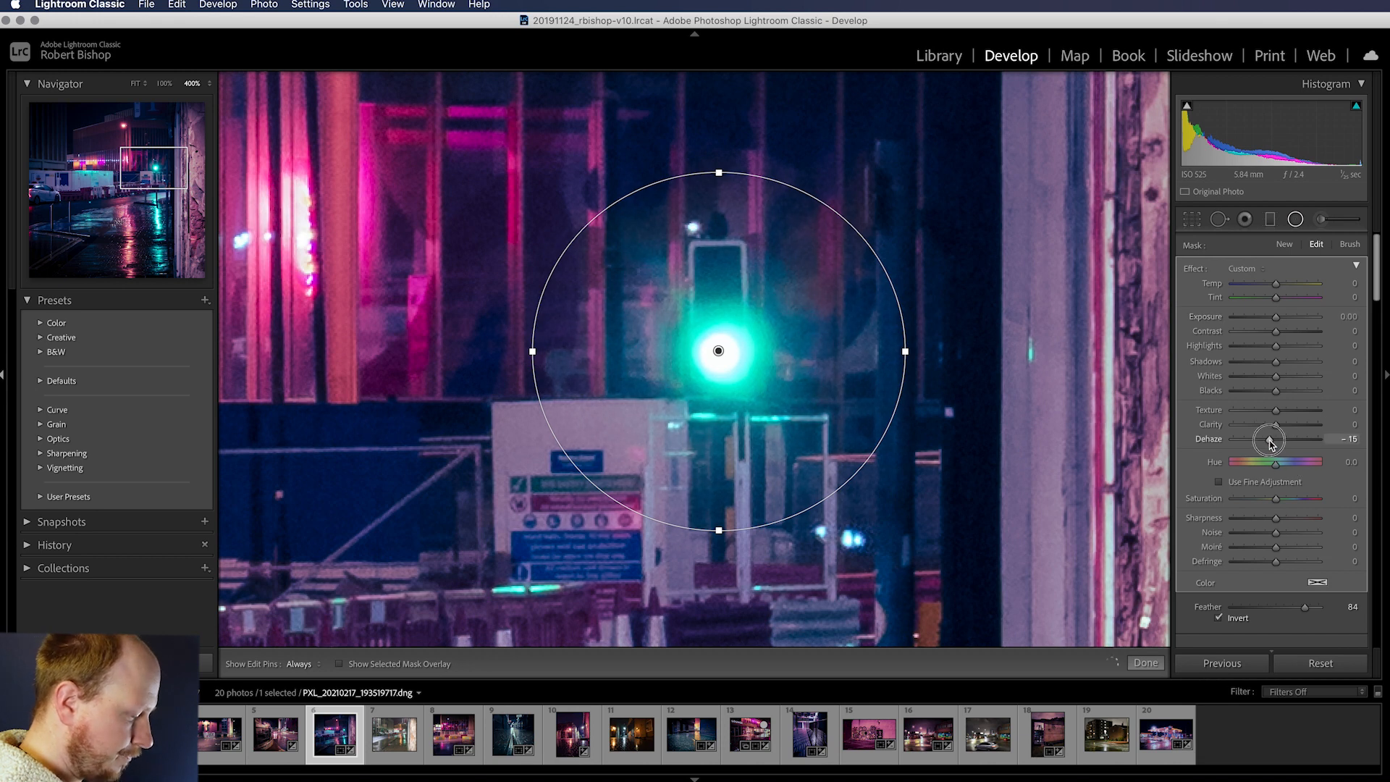
{"action": "left_click_drag", "start_coordinate": [1269, 440], "coordinate": [1262, 440]}
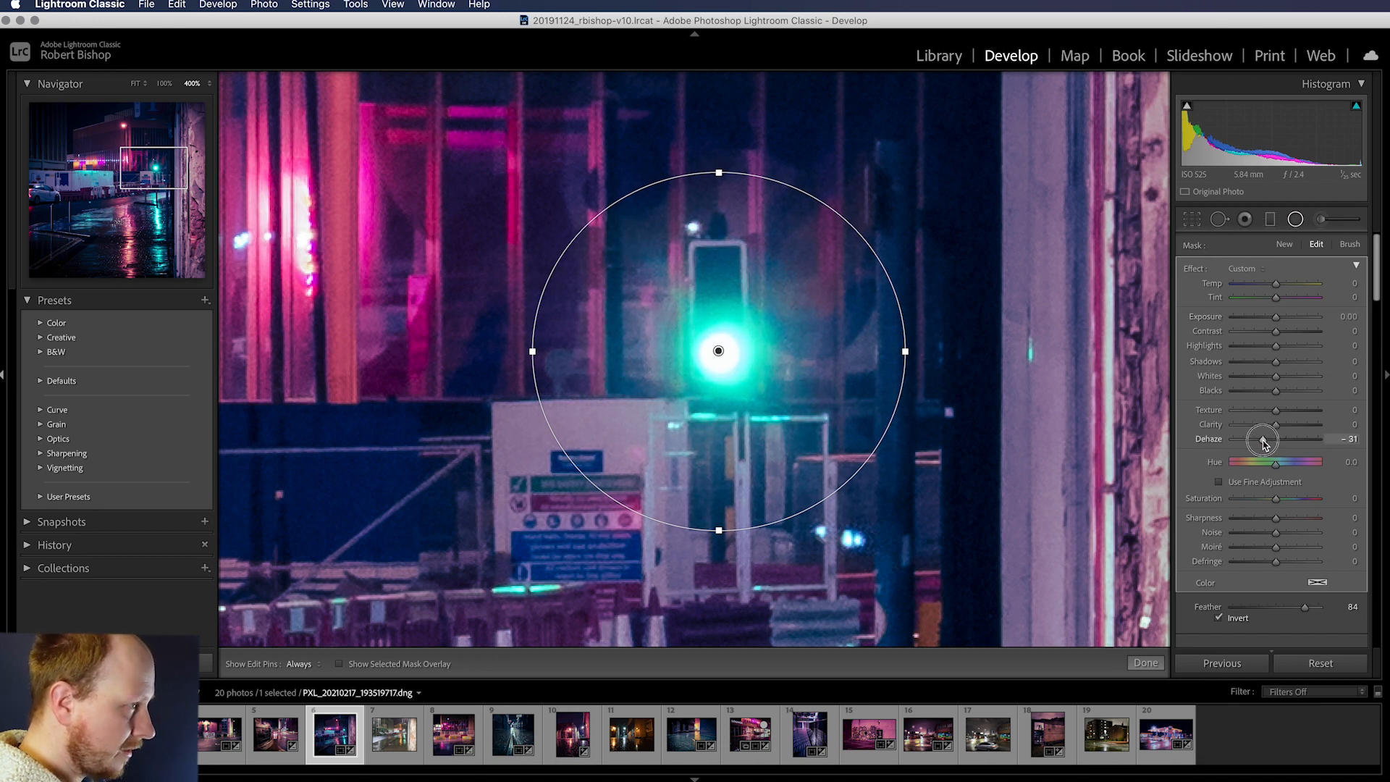
{"action": "left_click_drag", "start_coordinate": [1262, 440], "coordinate": [1257, 440]}
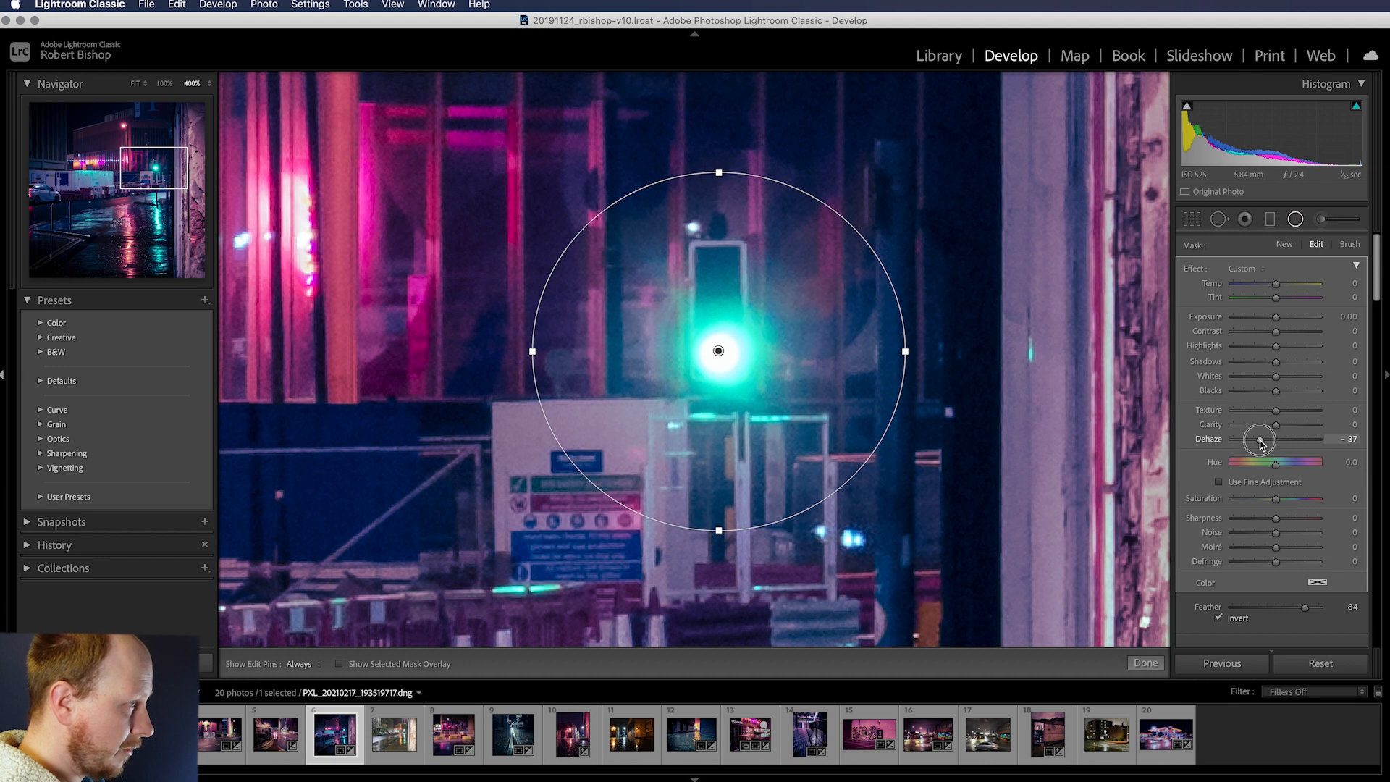
{"action": "left_click_drag", "start_coordinate": [1262, 441], "coordinate": [1260, 441]}
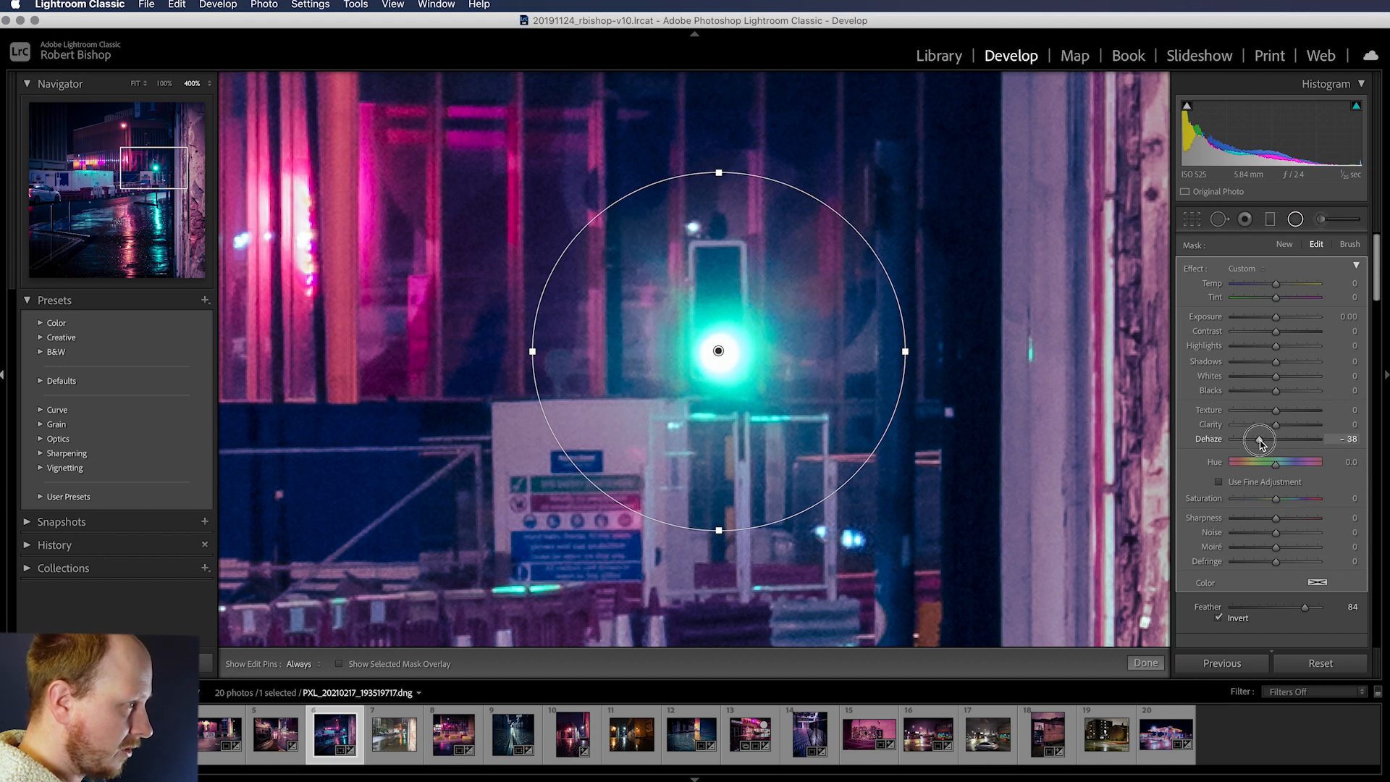
{"action": "left_click_drag", "start_coordinate": [1258, 441], "coordinate": [1261, 442]}
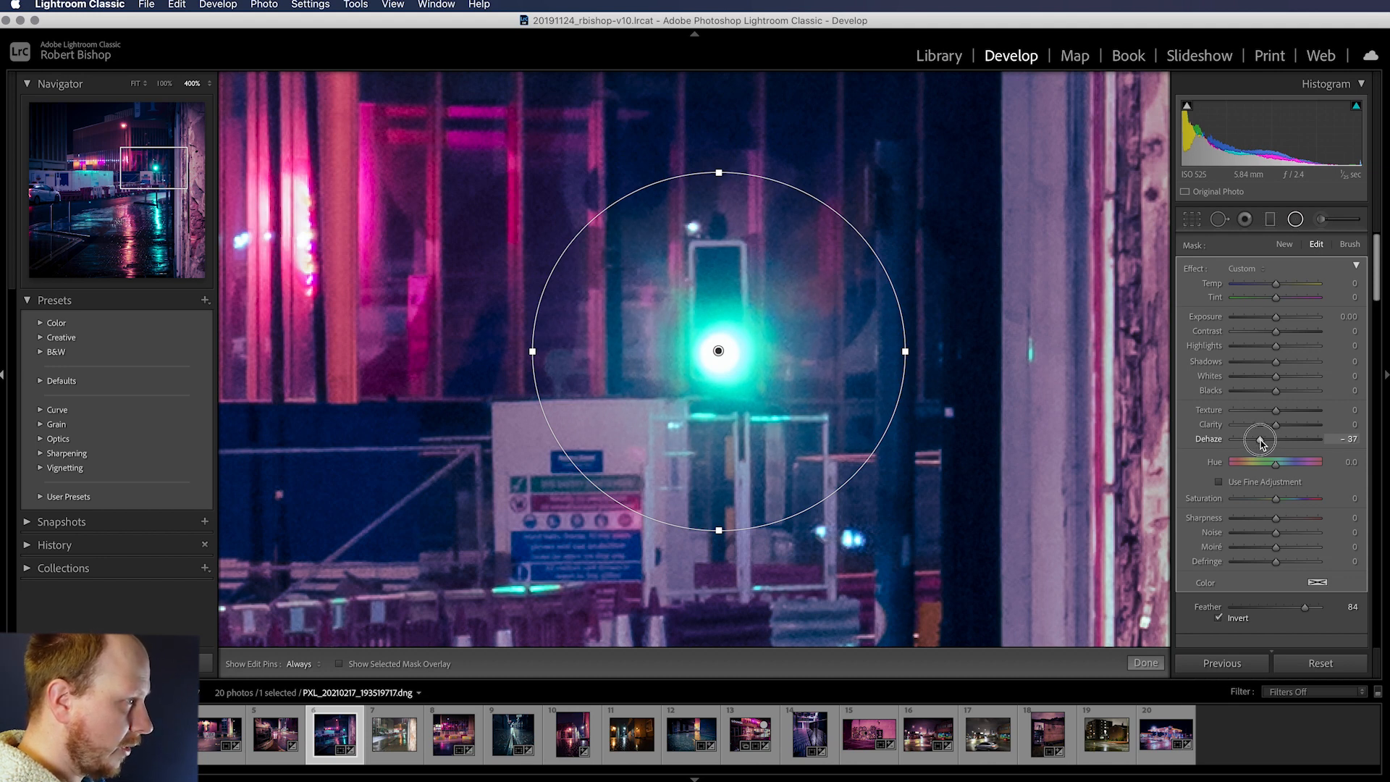
{"action": "left_click_drag", "start_coordinate": [1268, 440], "coordinate": [1270, 440]}
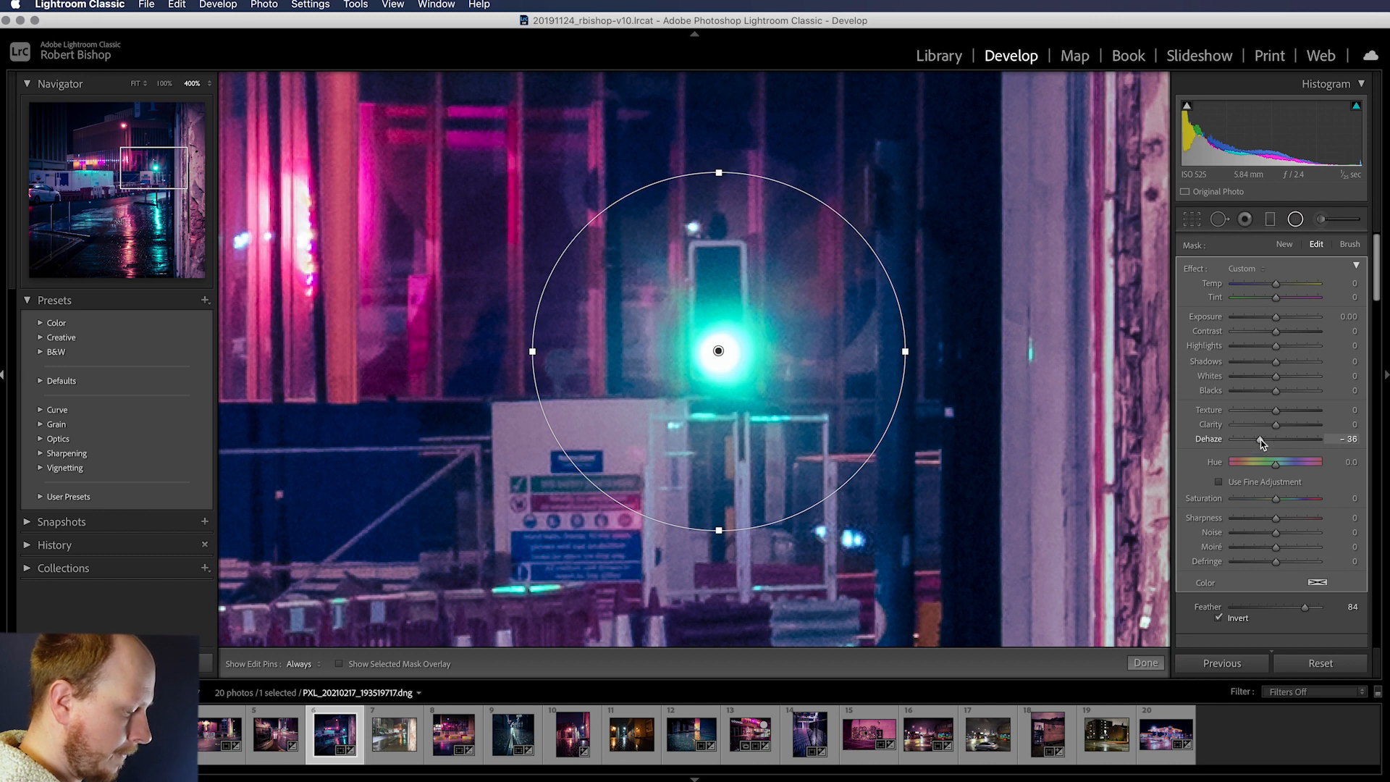
{"action": "left_click_drag", "start_coordinate": [1276, 424], "coordinate": [1258, 424]}
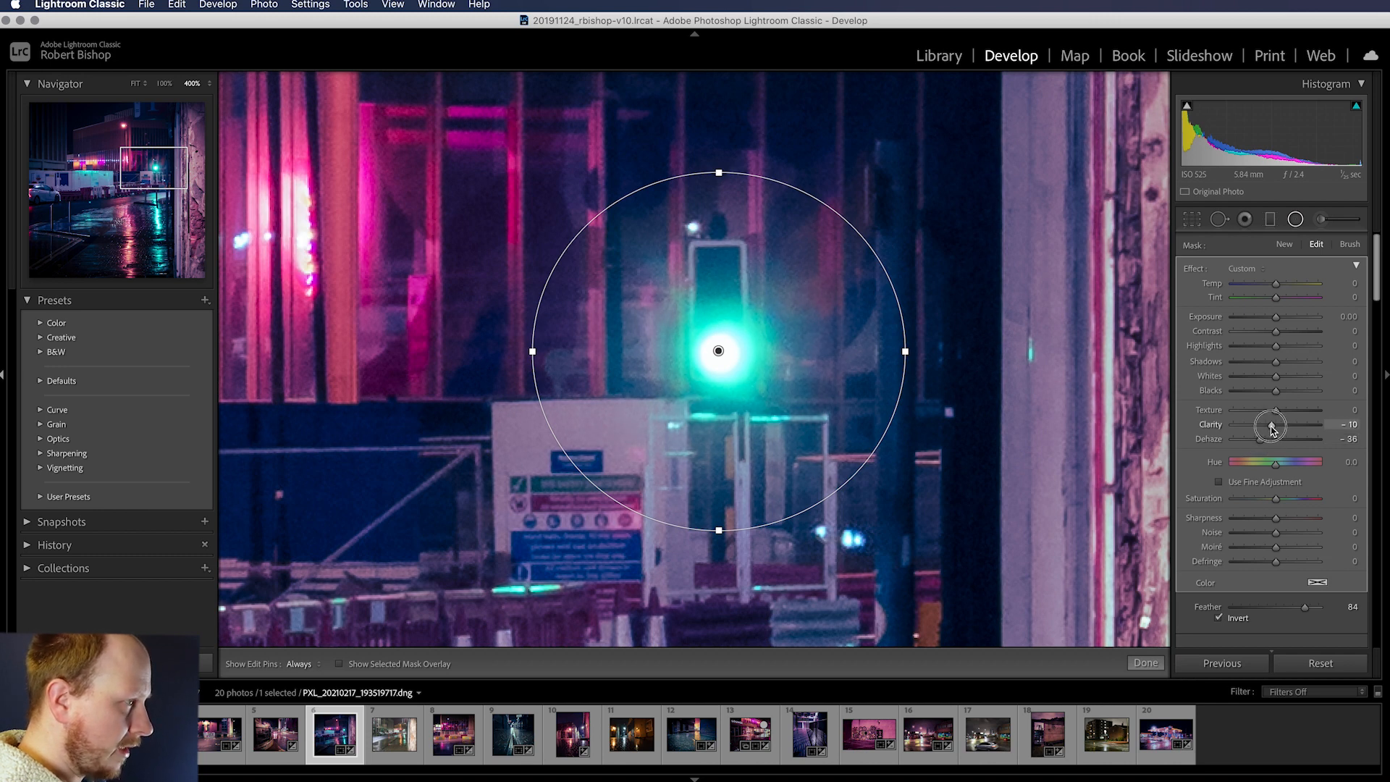
{"action": "left_click_drag", "start_coordinate": [1268, 424], "coordinate": [1269, 424]}
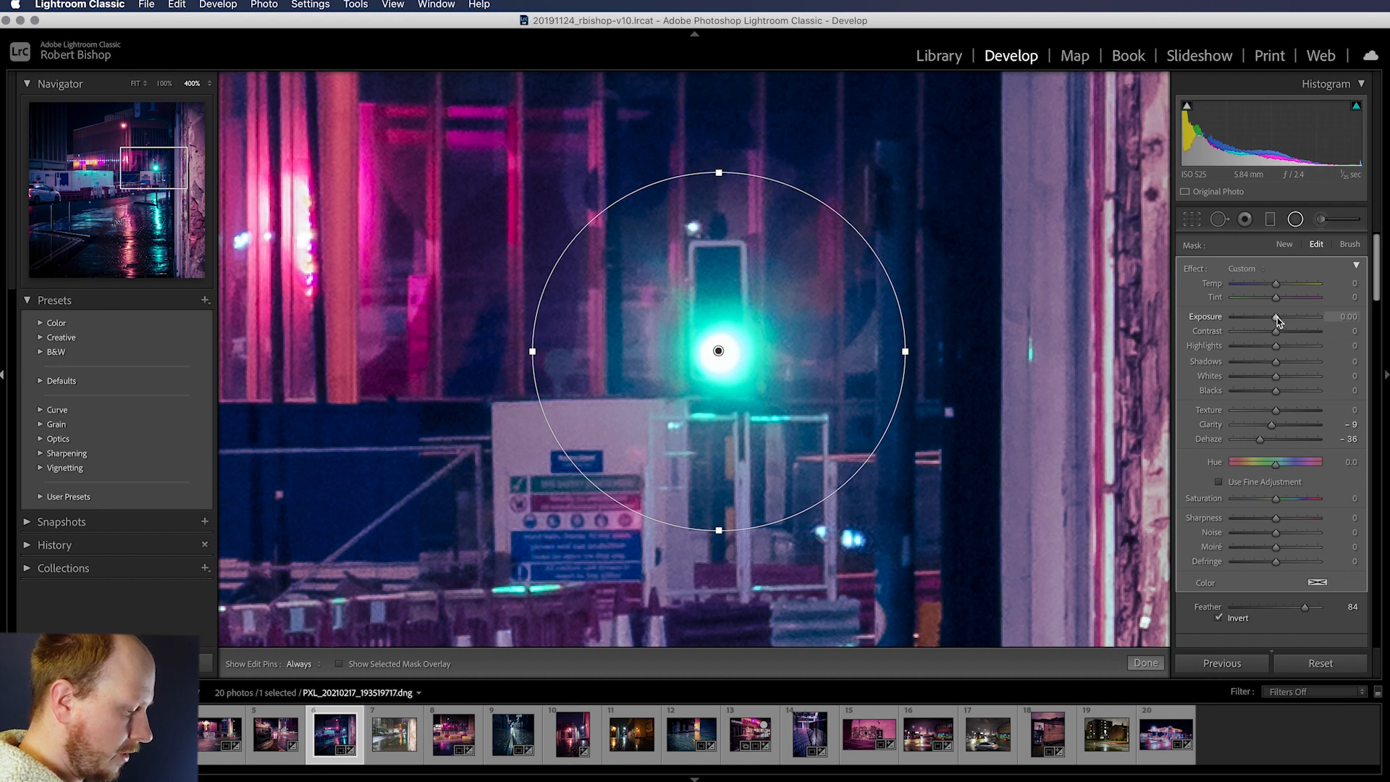
Set the filter's Exposure to 0.15 and Highlights to 46.
{"action": "left_click_drag", "start_coordinate": [1276, 319], "coordinate": [1281, 319]}
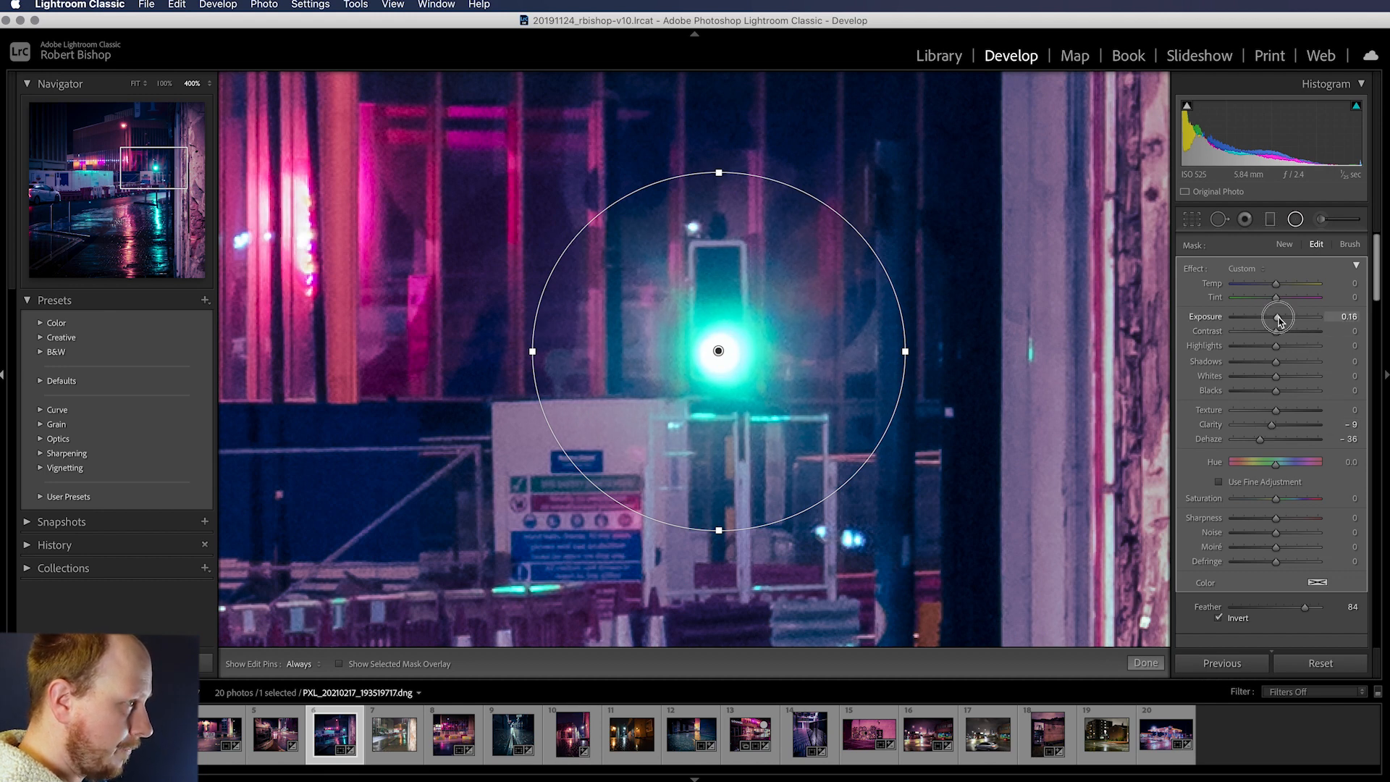
{"action": "left_click_drag", "start_coordinate": [1281, 318], "coordinate": [1277, 319]}
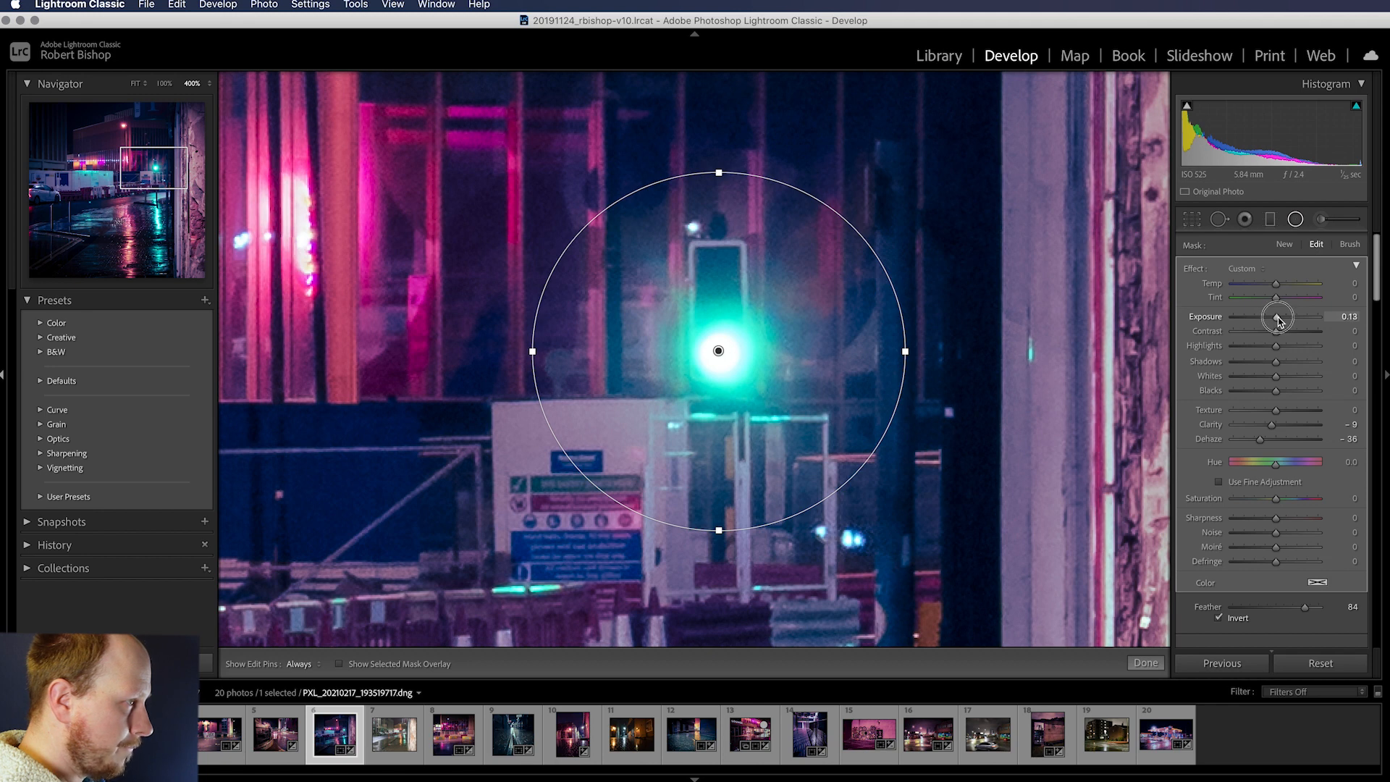
{"action": "left_click_drag", "start_coordinate": [1278, 317], "coordinate": [1281, 319]}
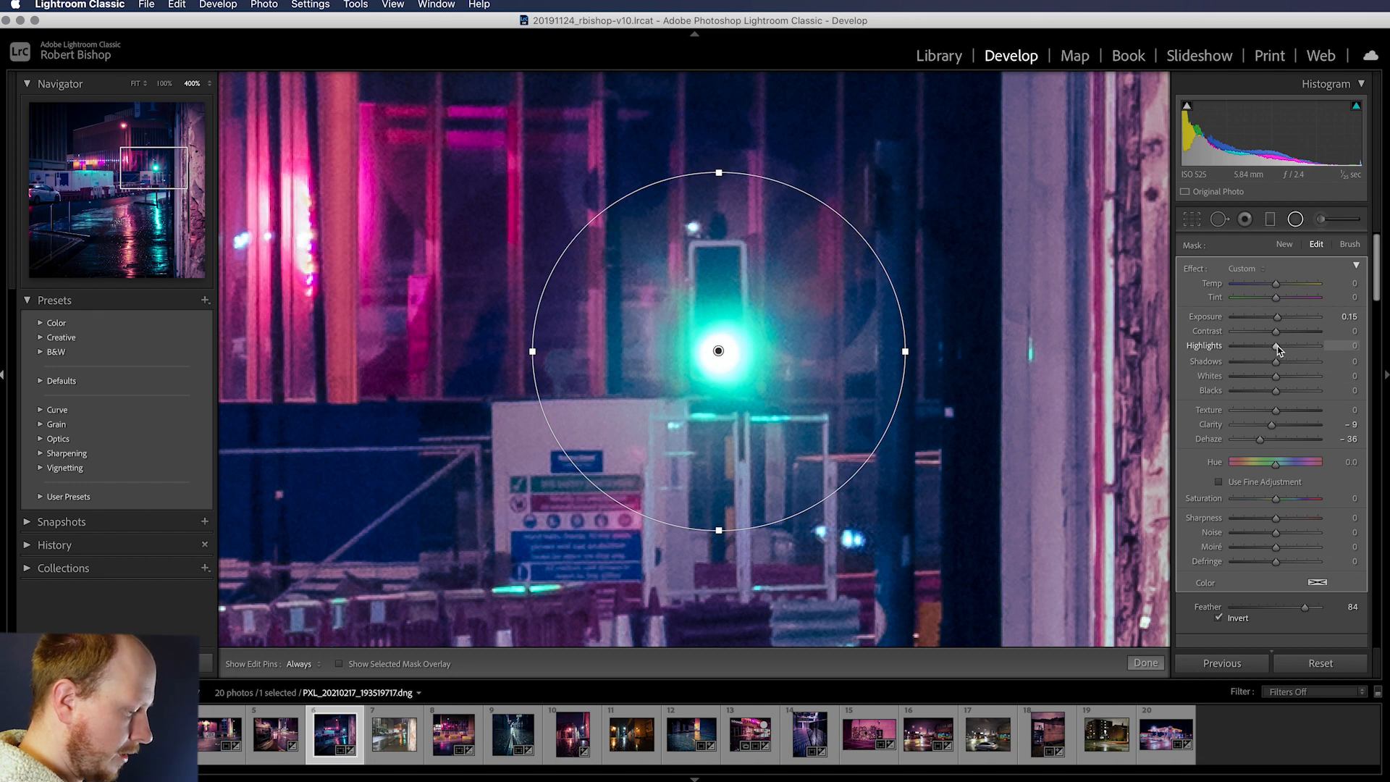
{"action": "left_click_drag", "start_coordinate": [1274, 346], "coordinate": [1306, 346]}
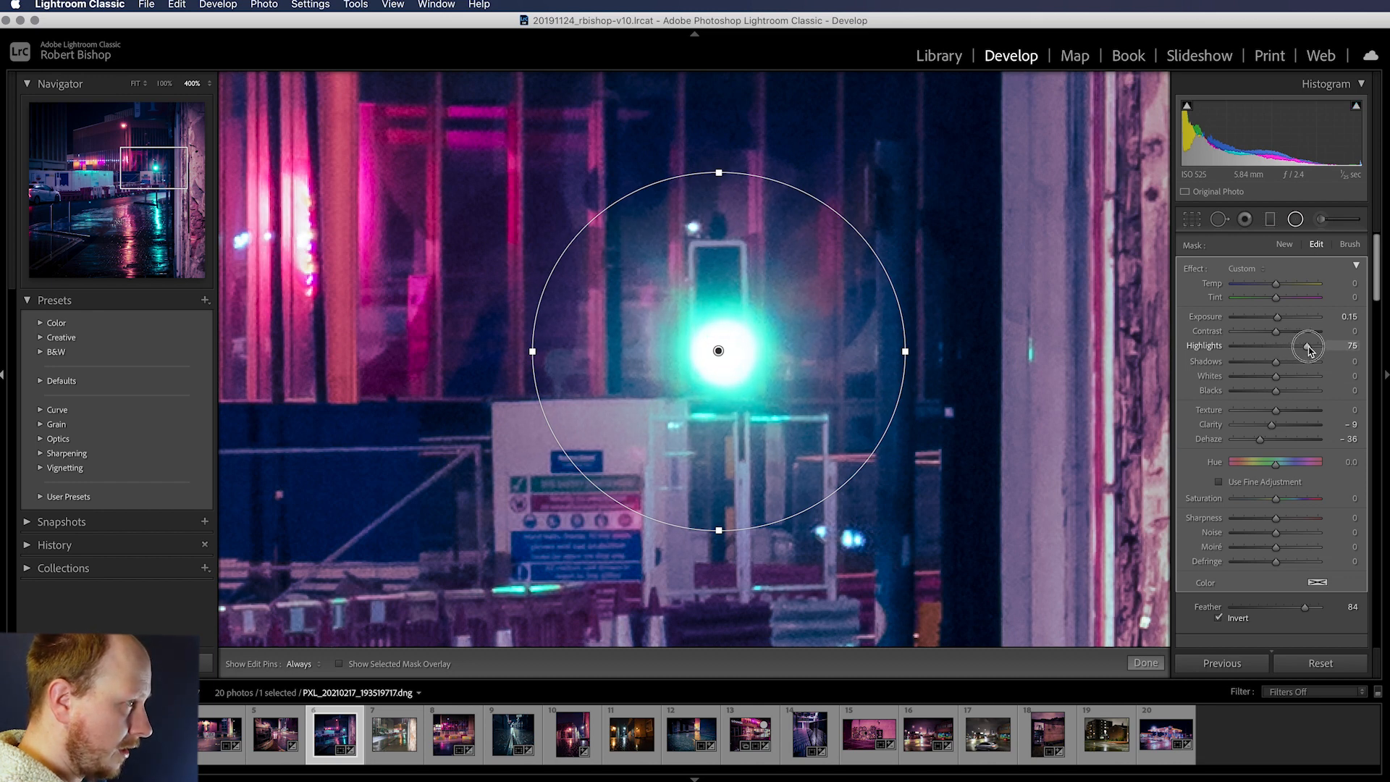
{"action": "left_click_drag", "start_coordinate": [1307, 346], "coordinate": [1295, 346]}
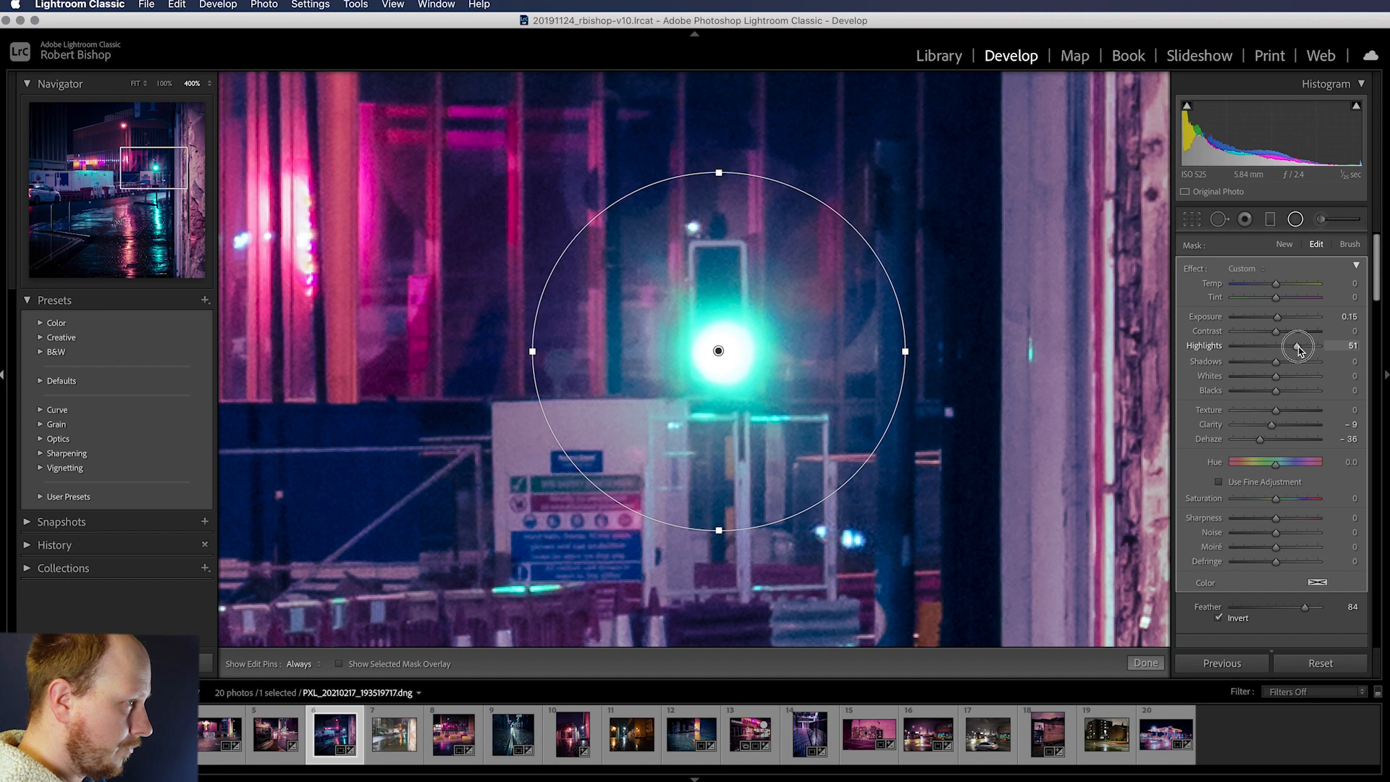
{"action": "left_click_drag", "start_coordinate": [1299, 346], "coordinate": [1289, 346]}
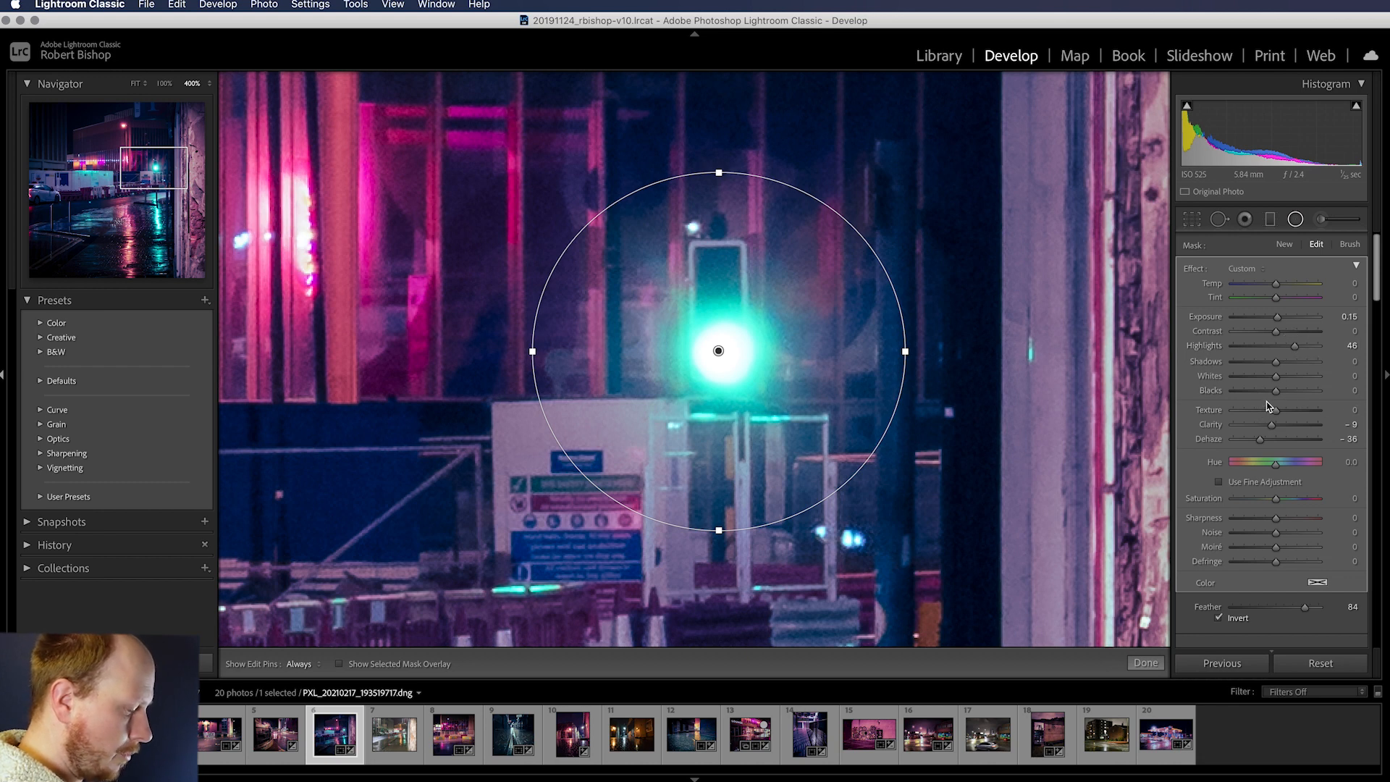
Lower the filter's Whites to -59 and commit the radial filter.
{"action": "left_click_drag", "start_coordinate": [1275, 365], "coordinate": [1266, 375]}
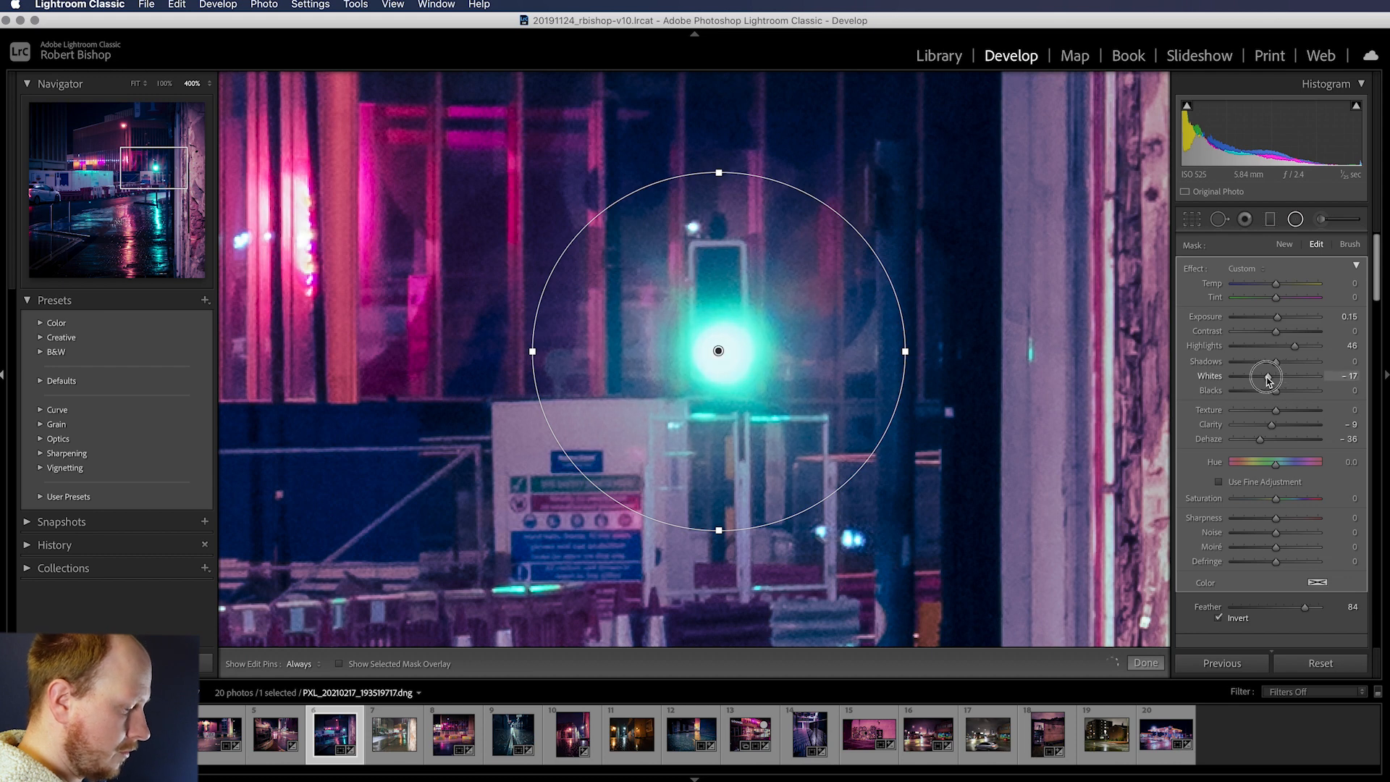
{"action": "left_click_drag", "start_coordinate": [1268, 375], "coordinate": [1248, 375]}
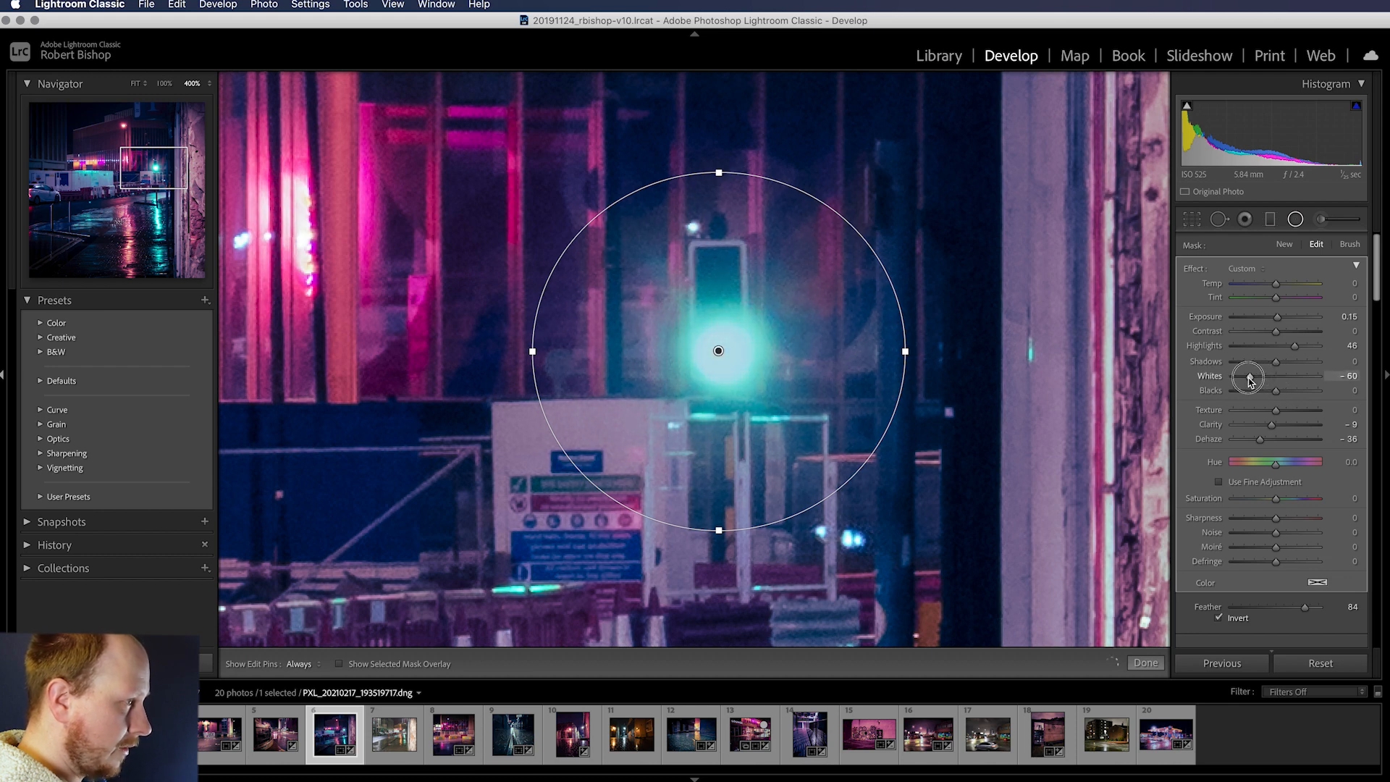
{"action": "left_click_drag", "start_coordinate": [1249, 376], "coordinate": [1239, 376]}
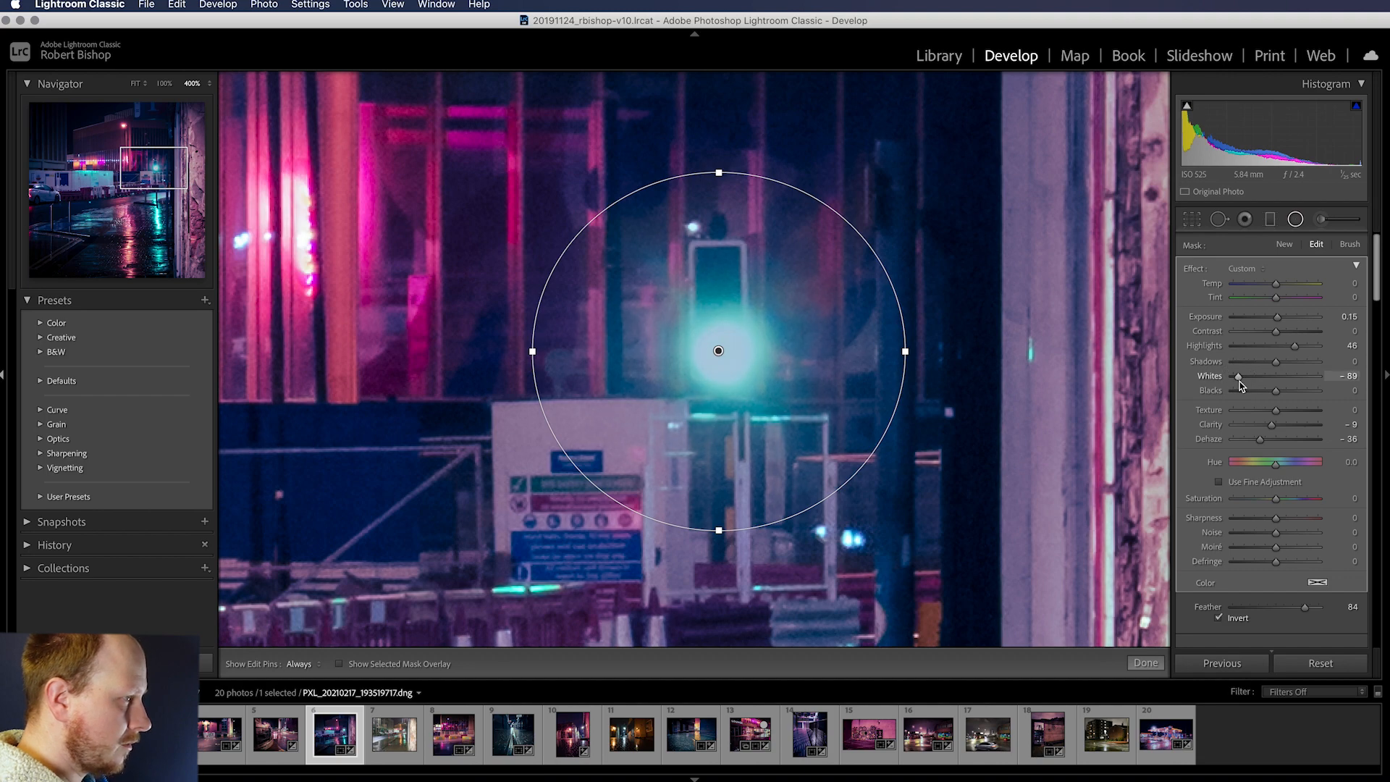
{"action": "left_click", "coordinate": [1144, 662]}
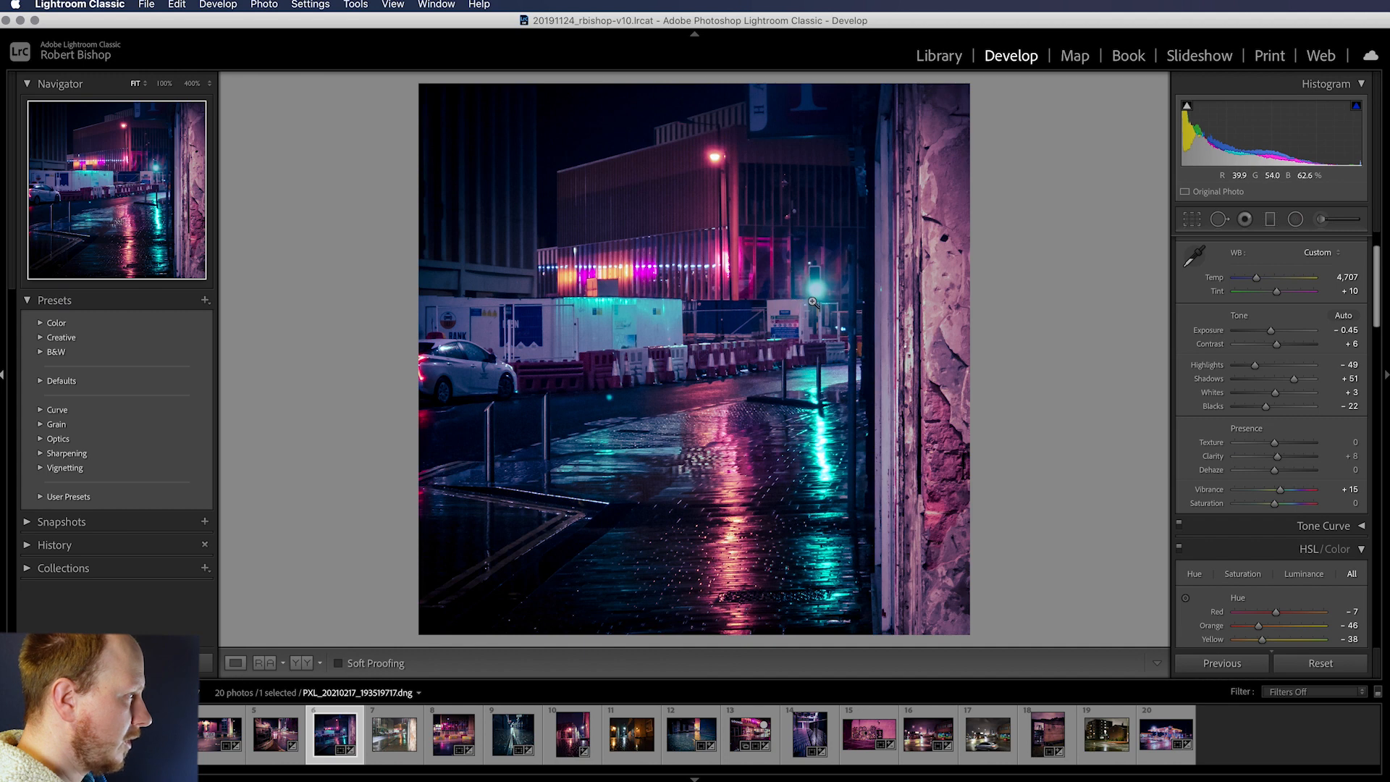
{"action": "mouse_move", "coordinate": [822, 301]}
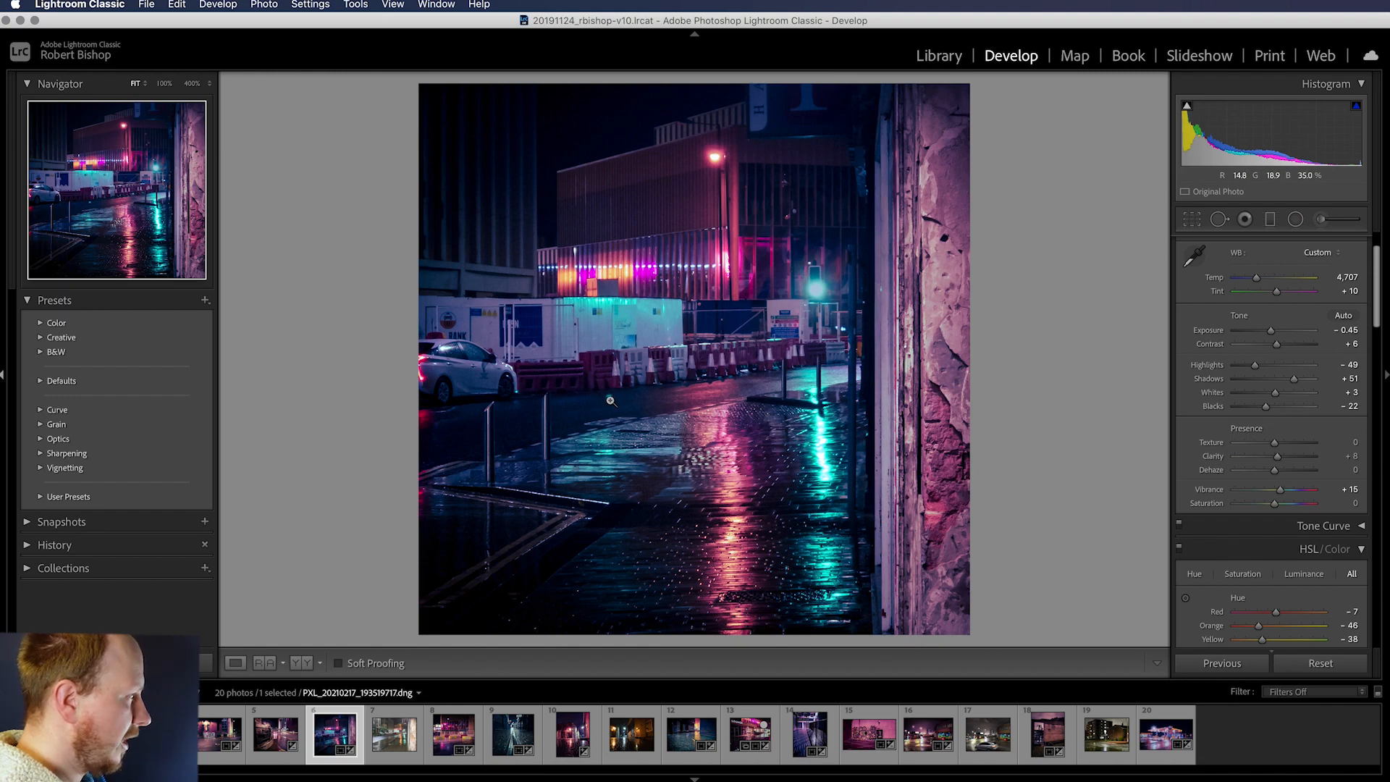
Zoom on the road and heal away the small cyan flare spot with Spot Removal.
{"action": "left_click", "coordinate": [610, 399]}
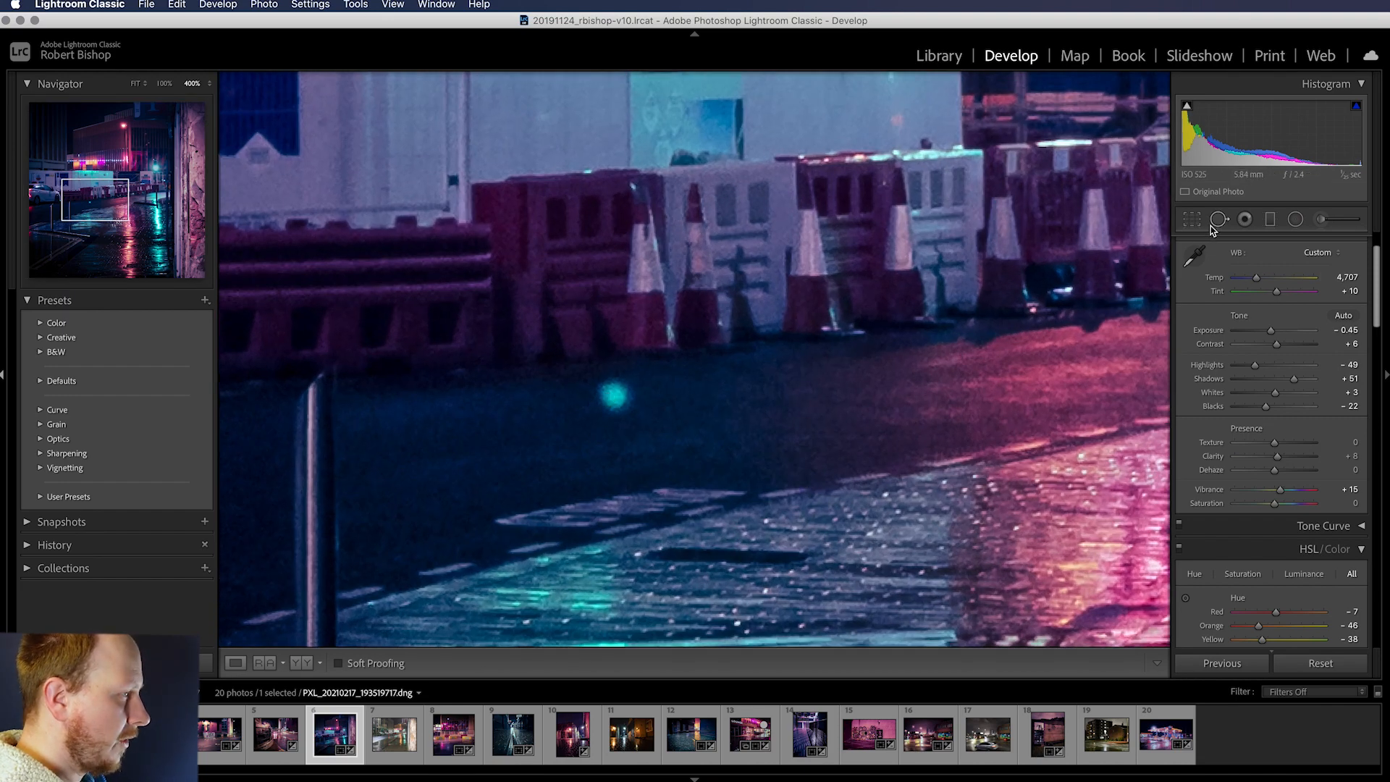
{"action": "mouse_move", "coordinate": [1218, 219]}
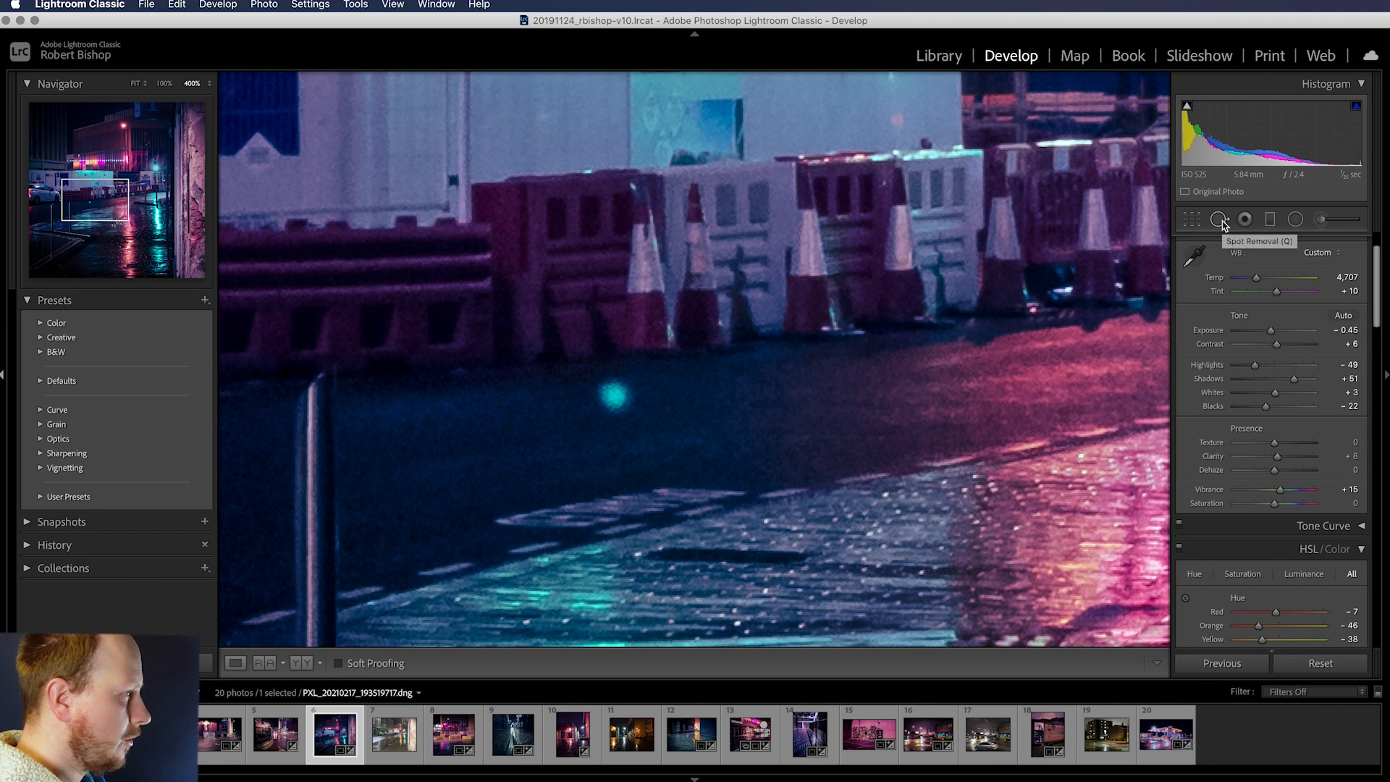
{"action": "left_click", "coordinate": [1219, 218]}
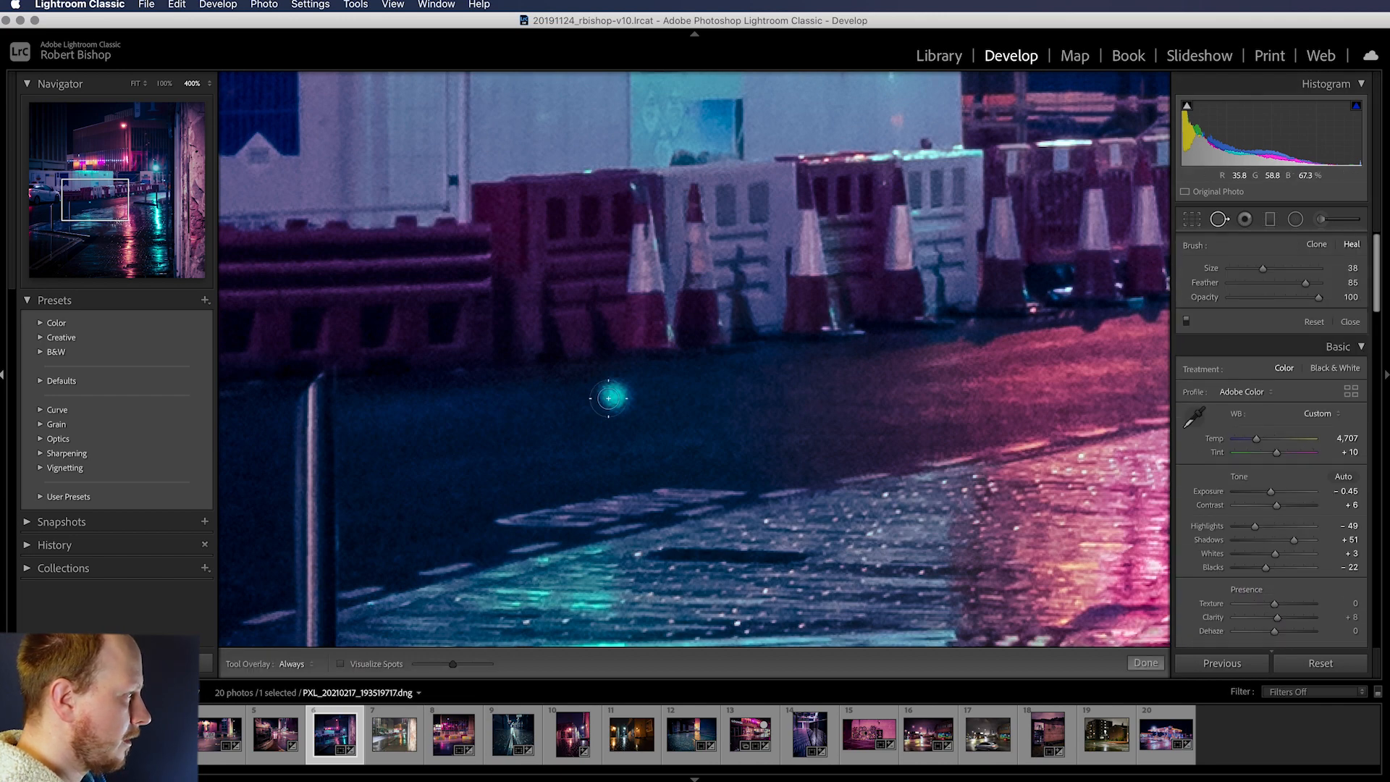
{"action": "left_click", "coordinate": [605, 399]}
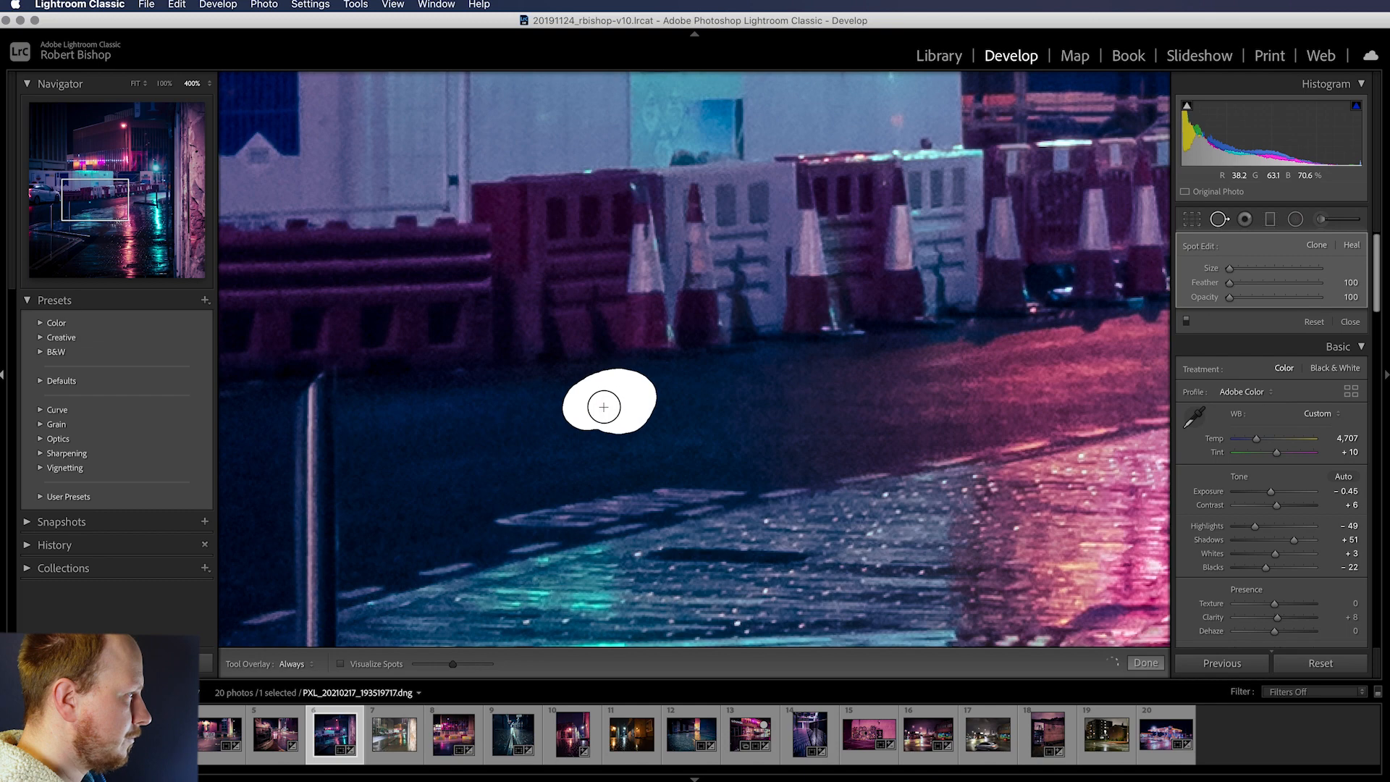
{"action": "left_click_drag", "start_coordinate": [610, 400], "coordinate": [738, 435]}
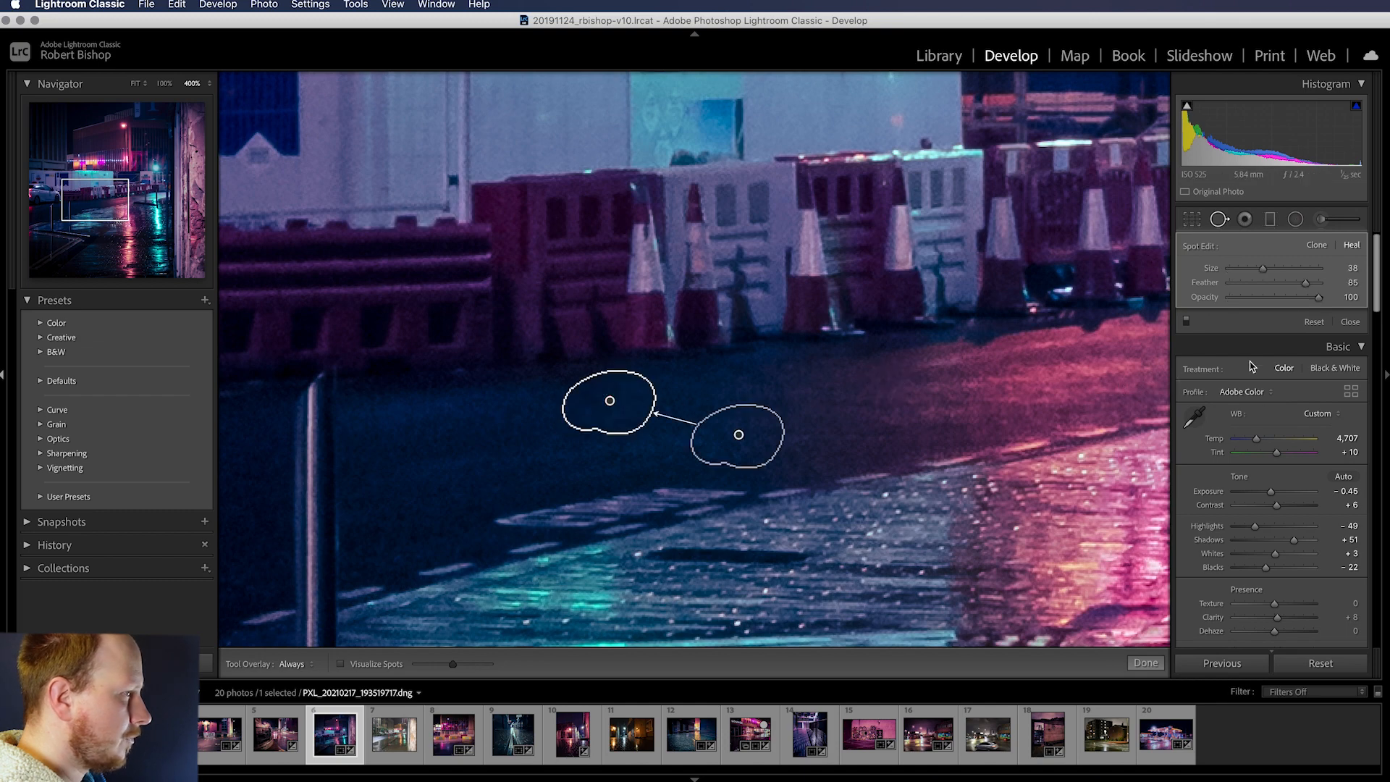
{"action": "left_click", "coordinate": [1143, 662]}
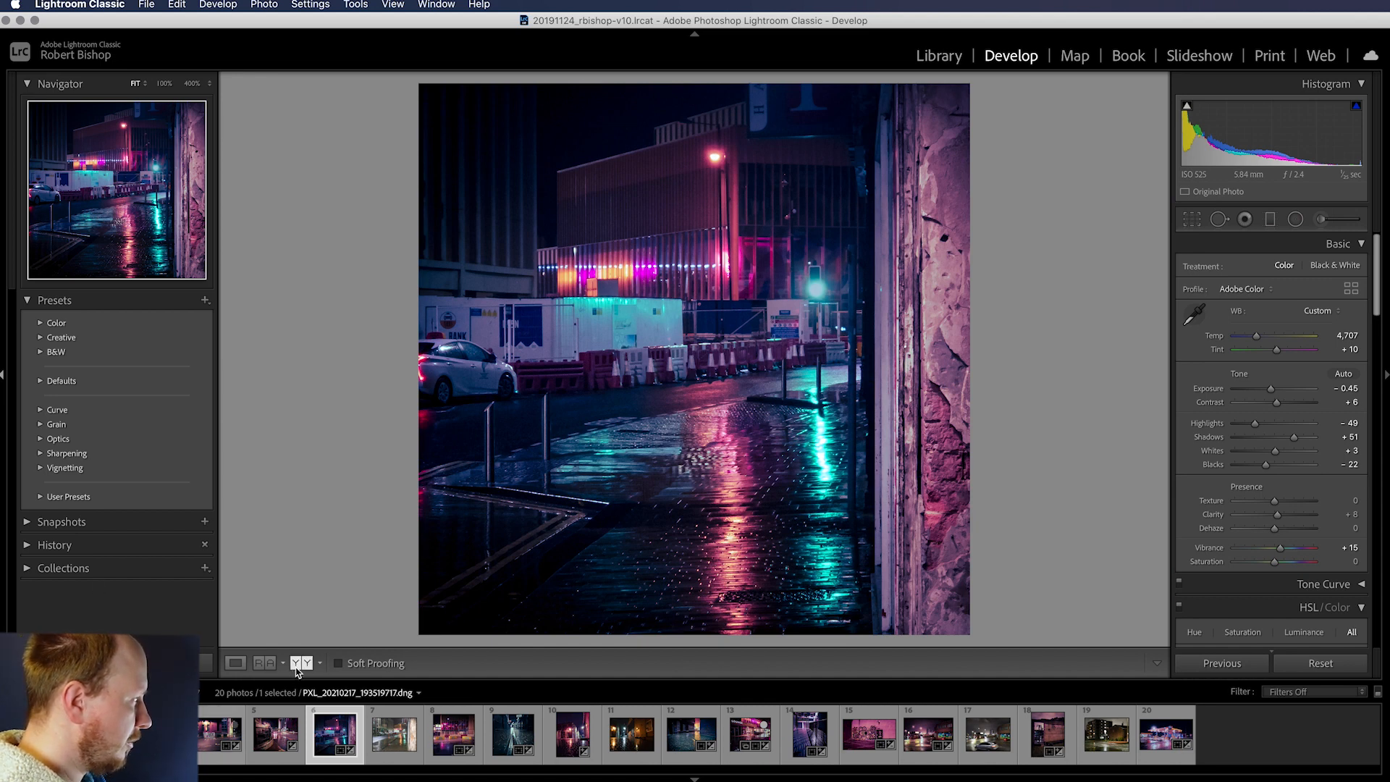
{"action": "left_click", "coordinate": [303, 663]}
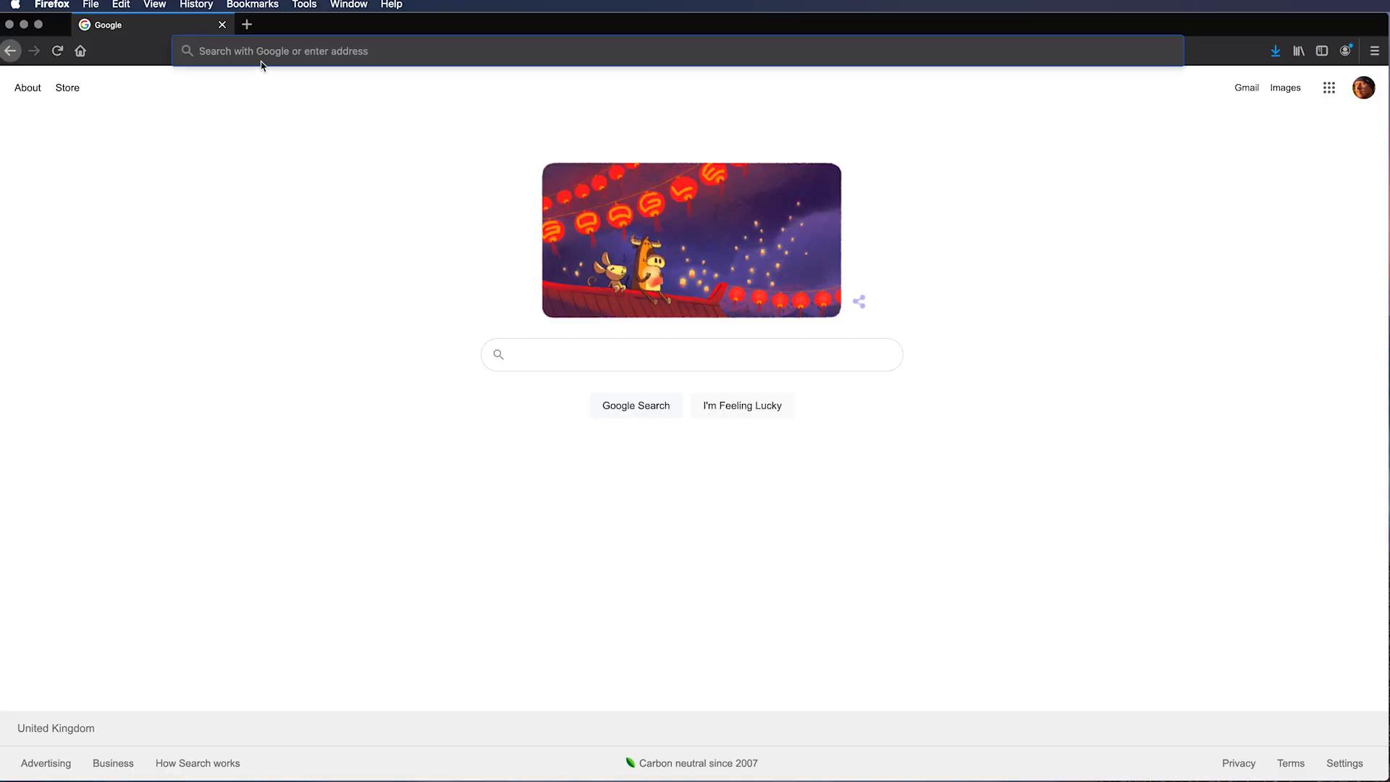
Go to robertbishop.uk, open the neon noir Lightroom settings blog post and scroll to its screenshots.
{"action": "type", "text": "robertbishop.uk"}
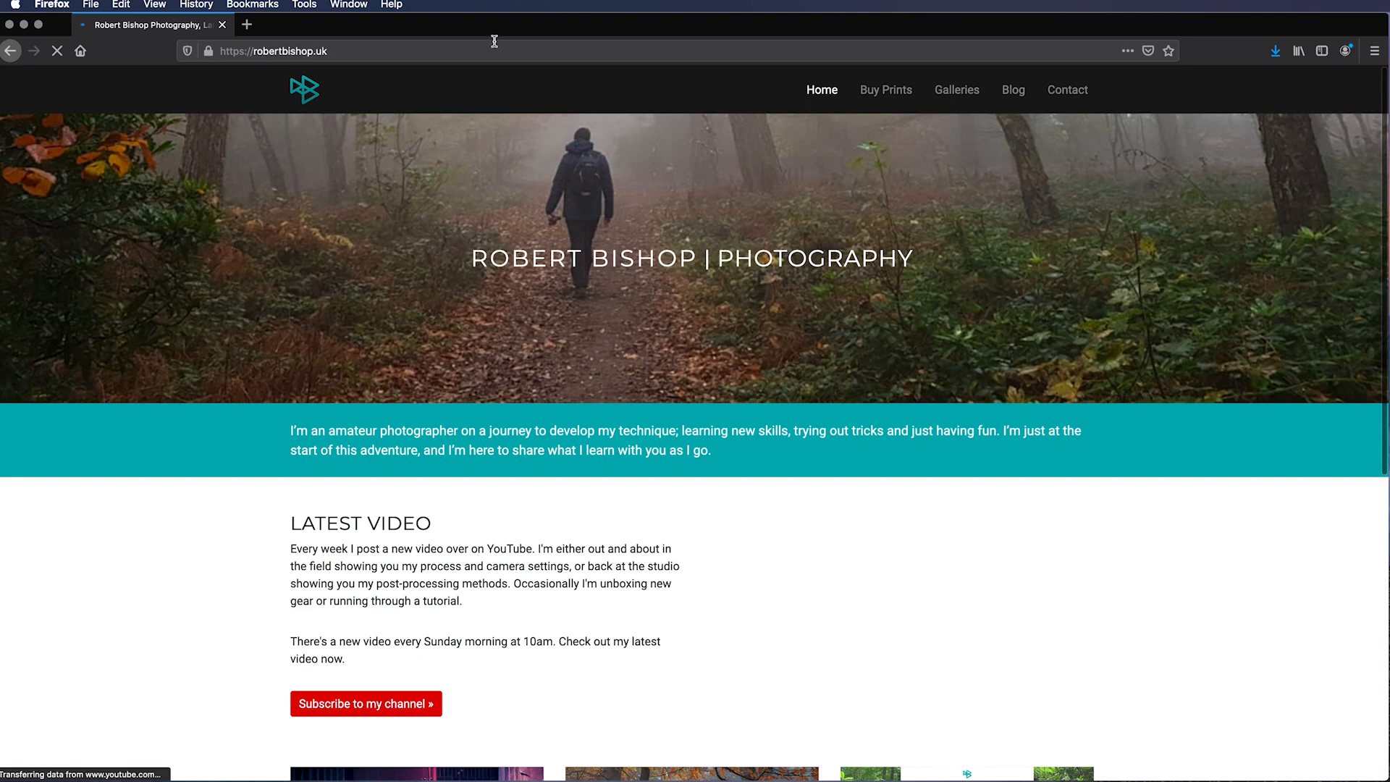
{"action": "left_click", "coordinate": [1014, 90]}
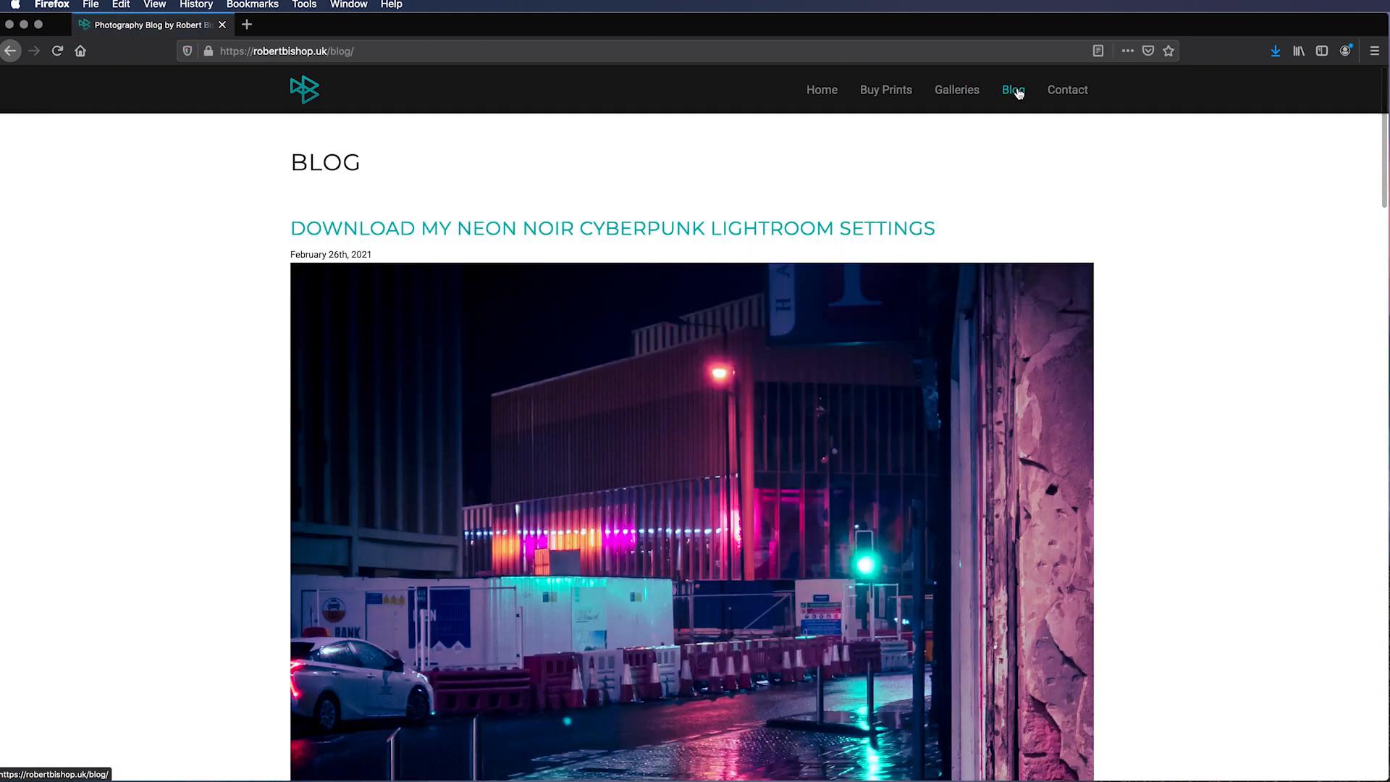
{"action": "left_click", "coordinate": [610, 228]}
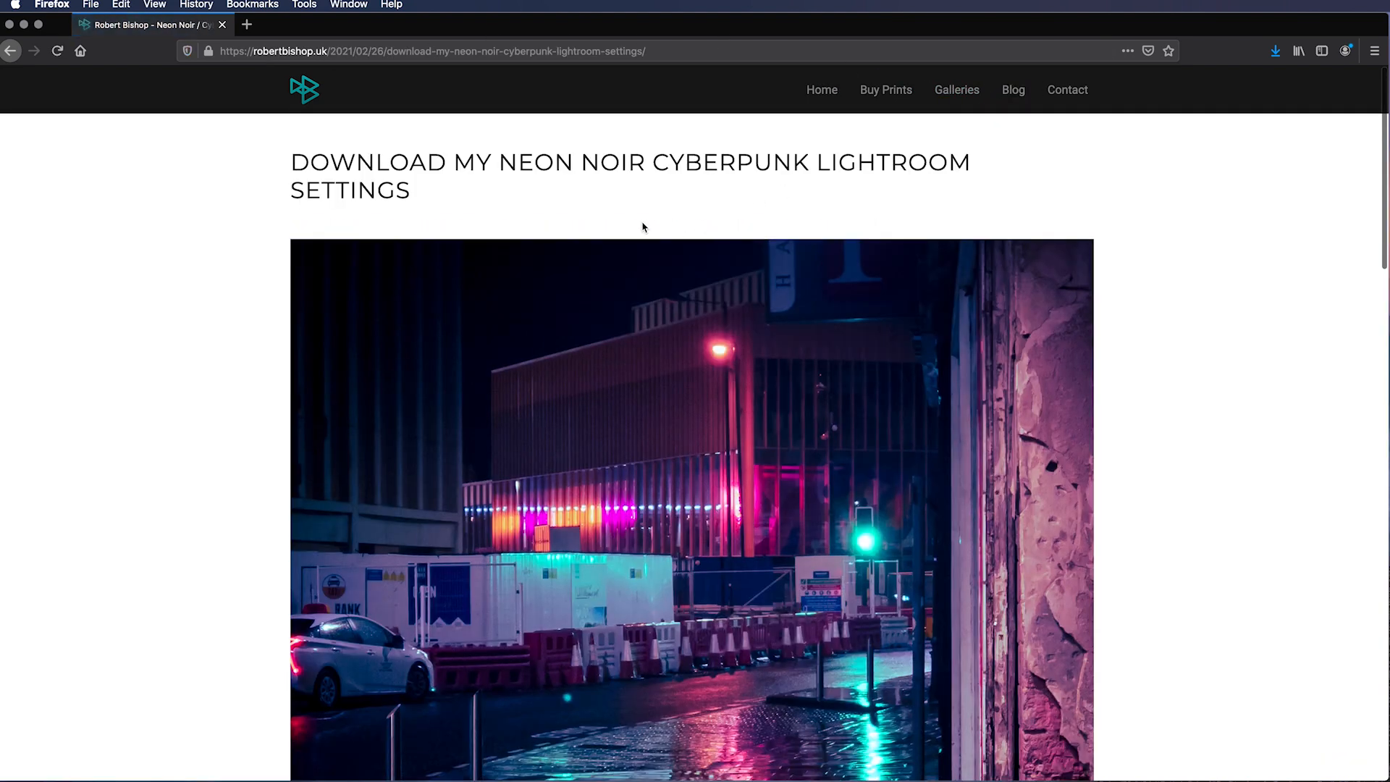
{"action": "scroll", "scroll_direction": "down", "scroll_amount": 3}
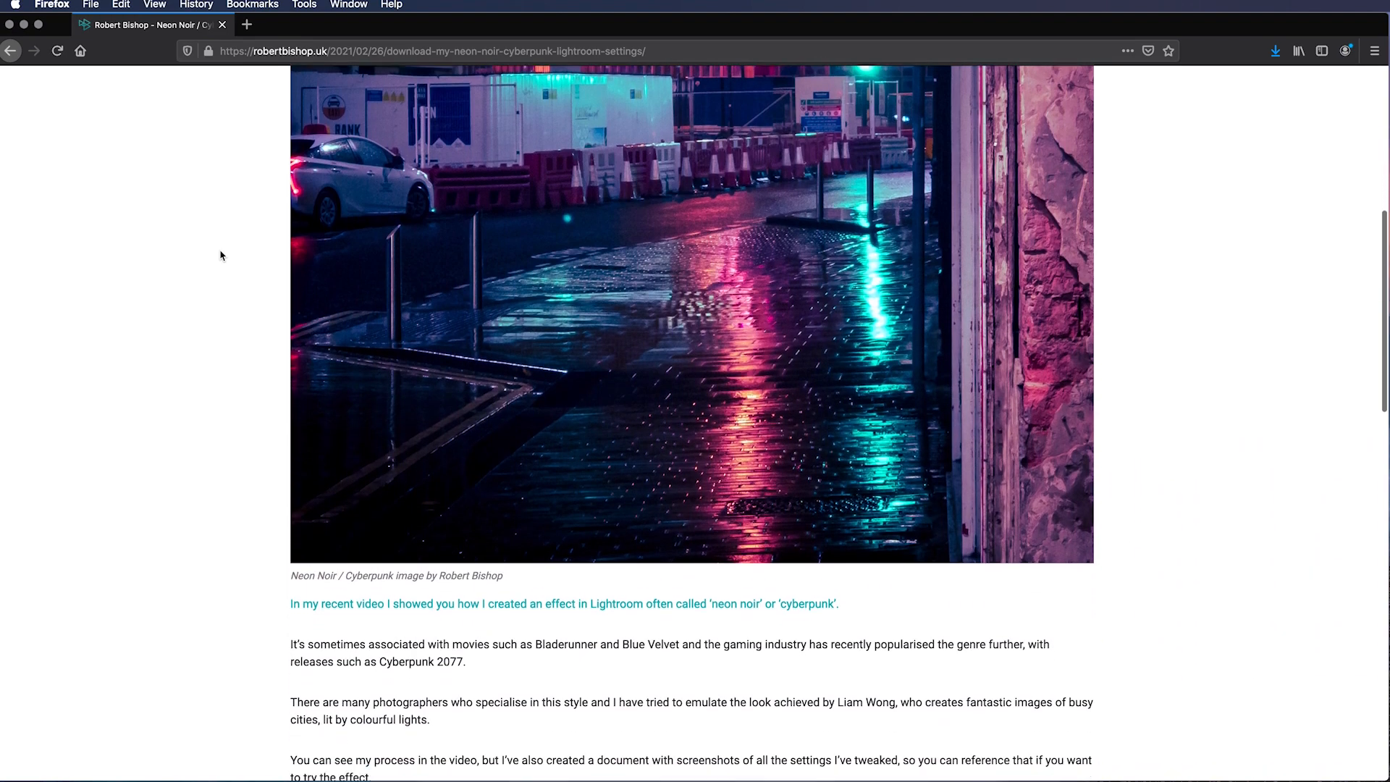
{"action": "scroll", "scroll_direction": "down", "scroll_amount": 3}
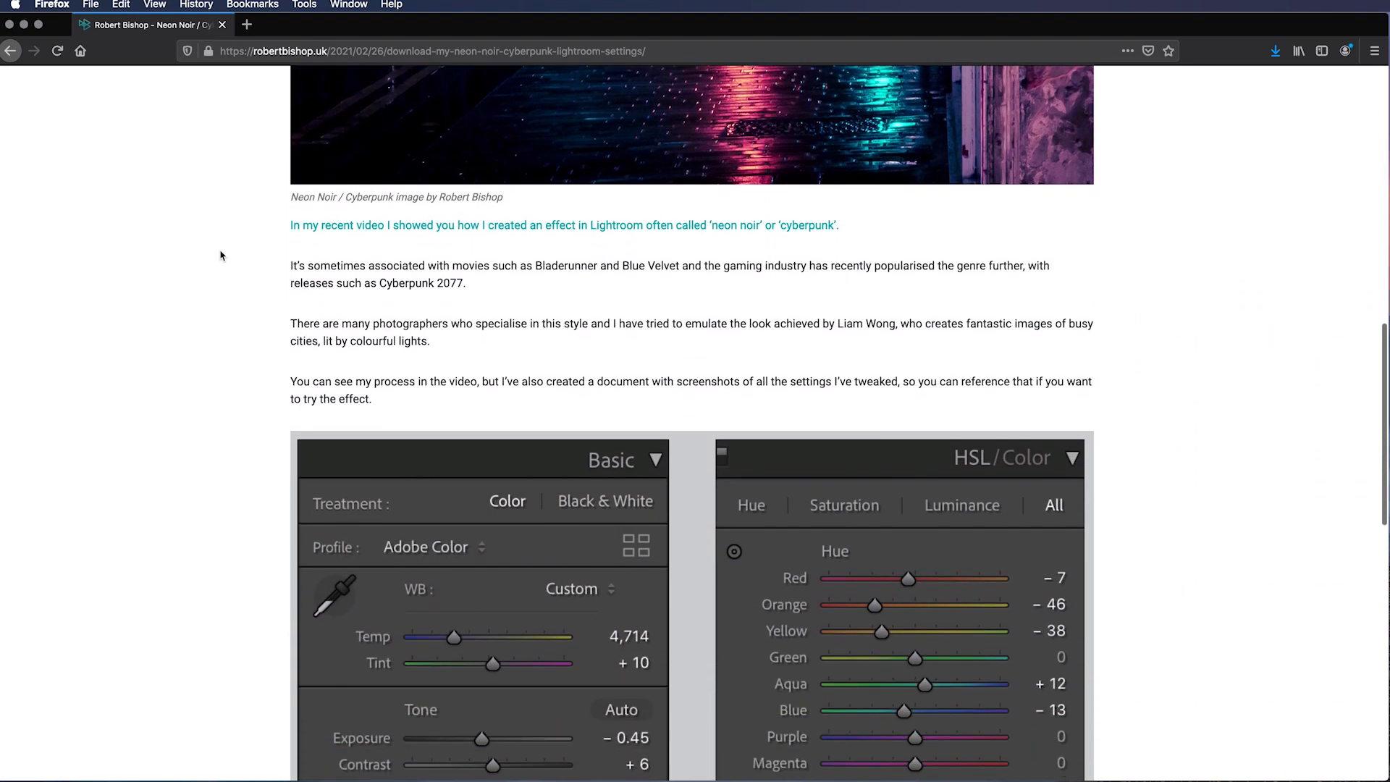
{"action": "scroll", "scroll_direction": "down", "scroll_amount": 3}
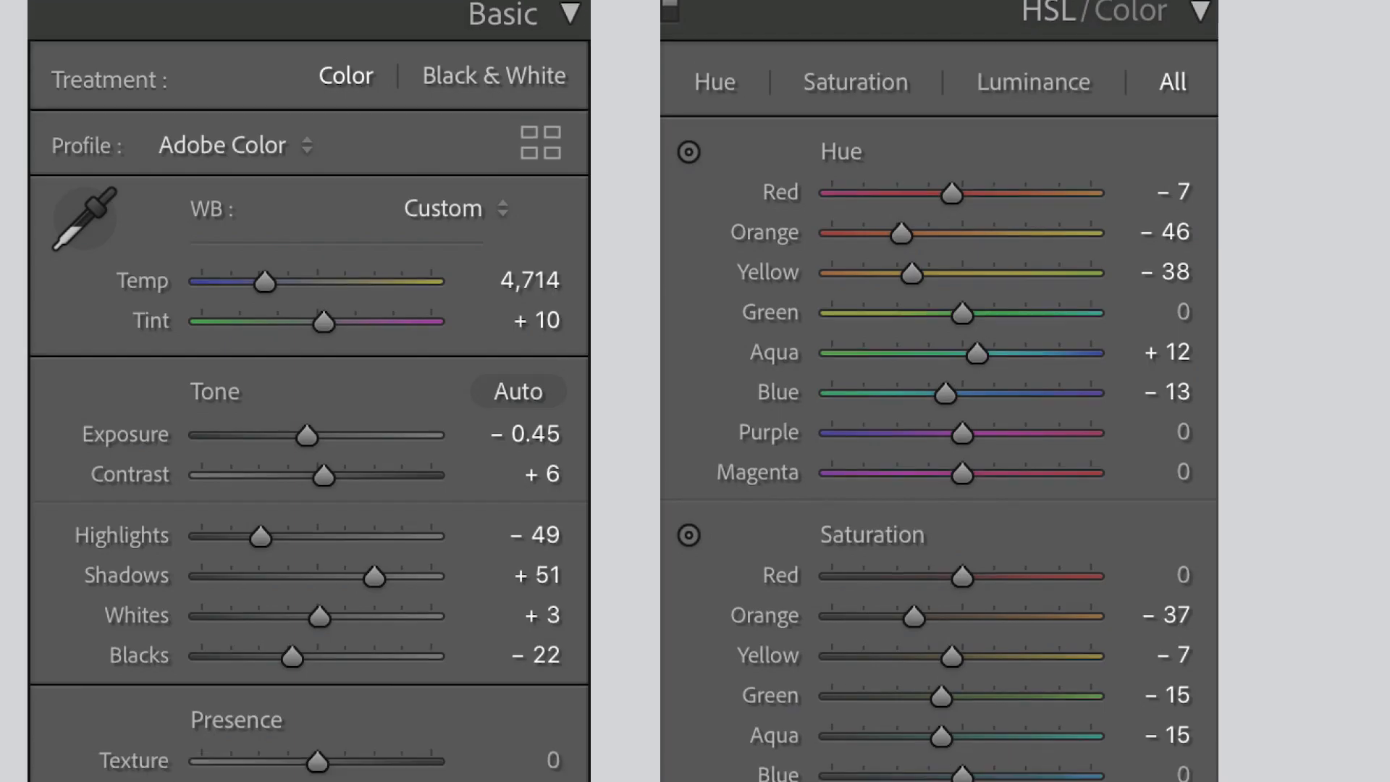
{"action": "scroll", "scroll_direction": "down", "scroll_amount": 3}
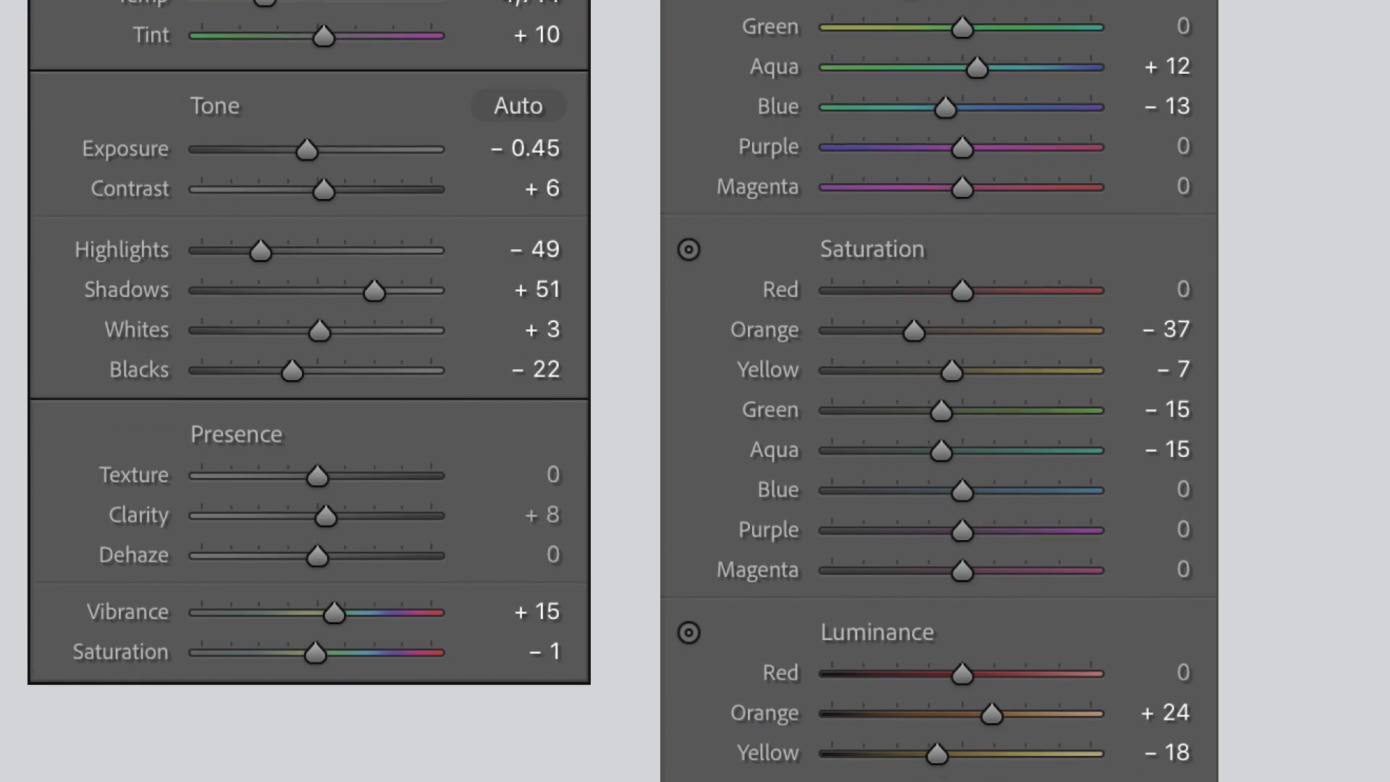